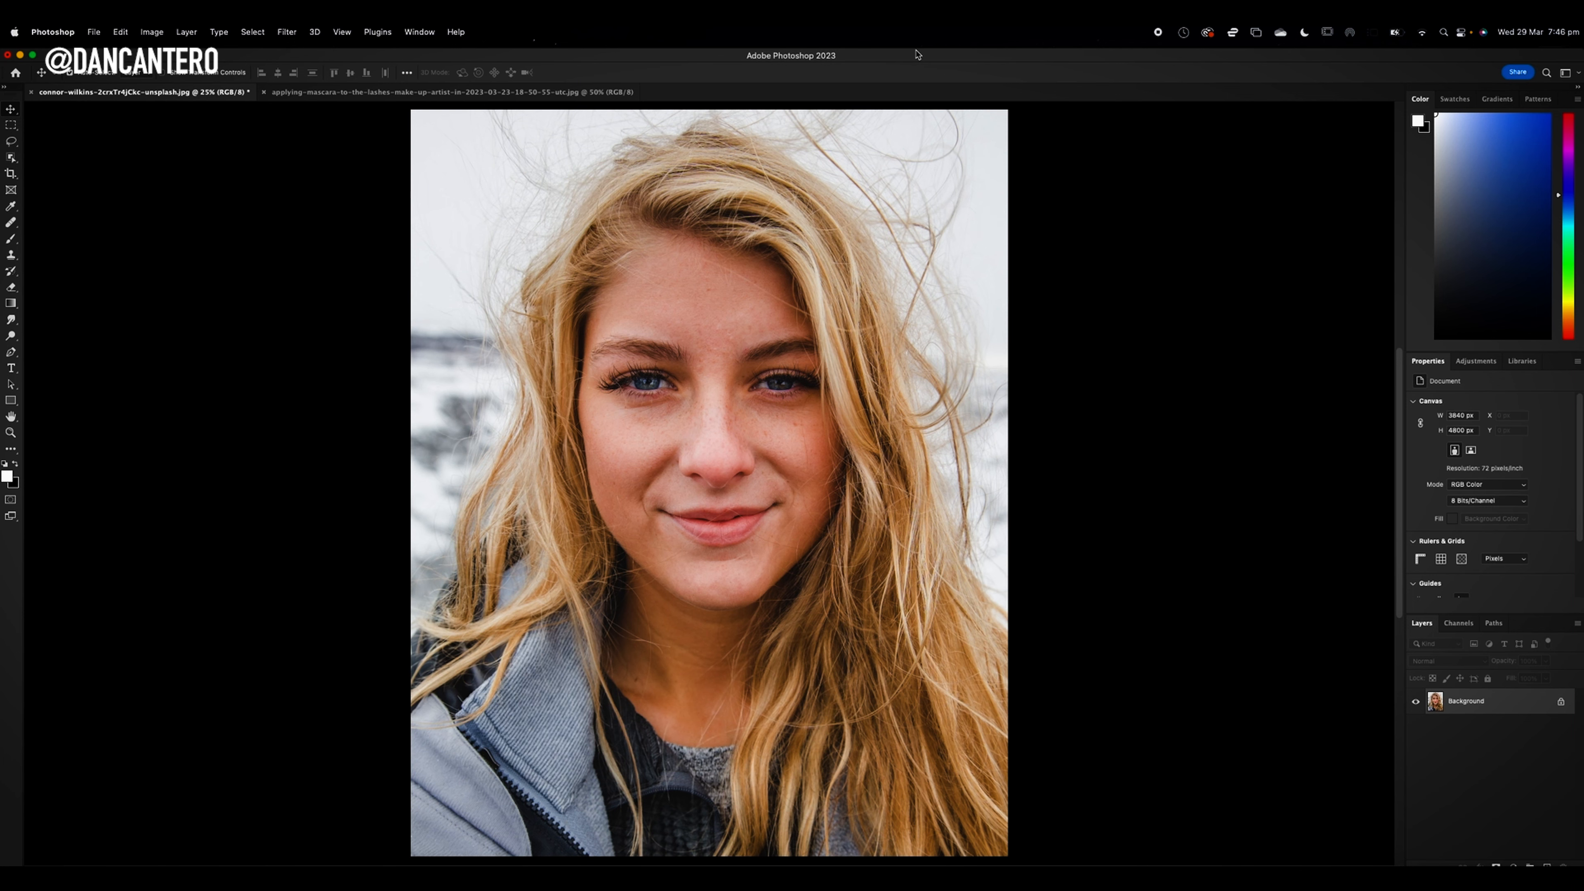
{"action": "mouse_move", "coordinate": [210, 491]}
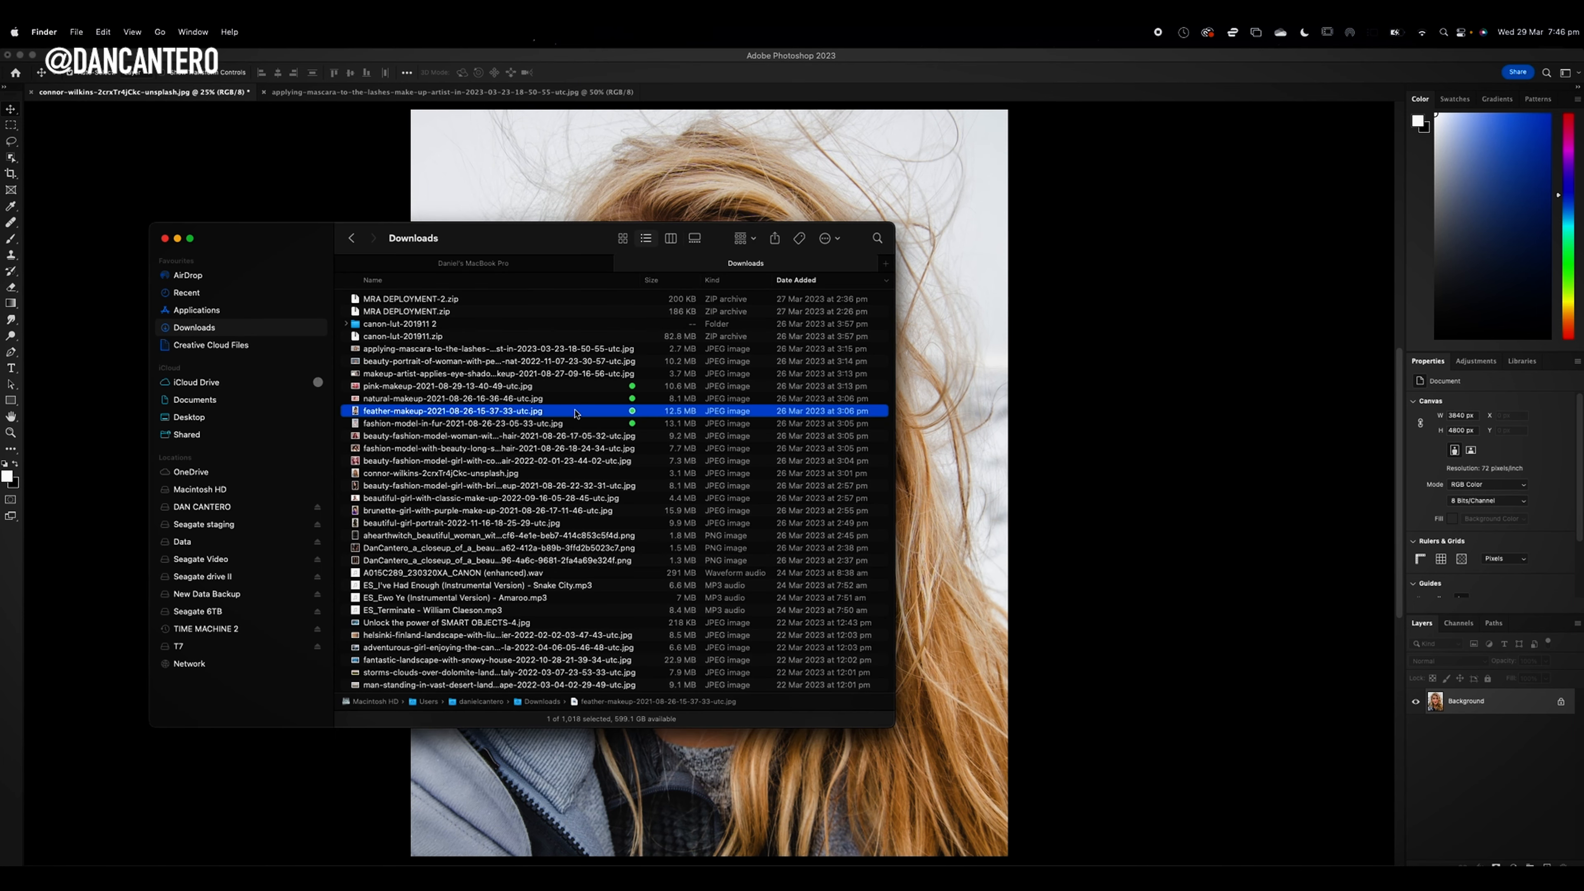
Duplicate the Background layer into a new Layer 1 above it.
{"action": "left_click", "coordinate": [449, 386]}
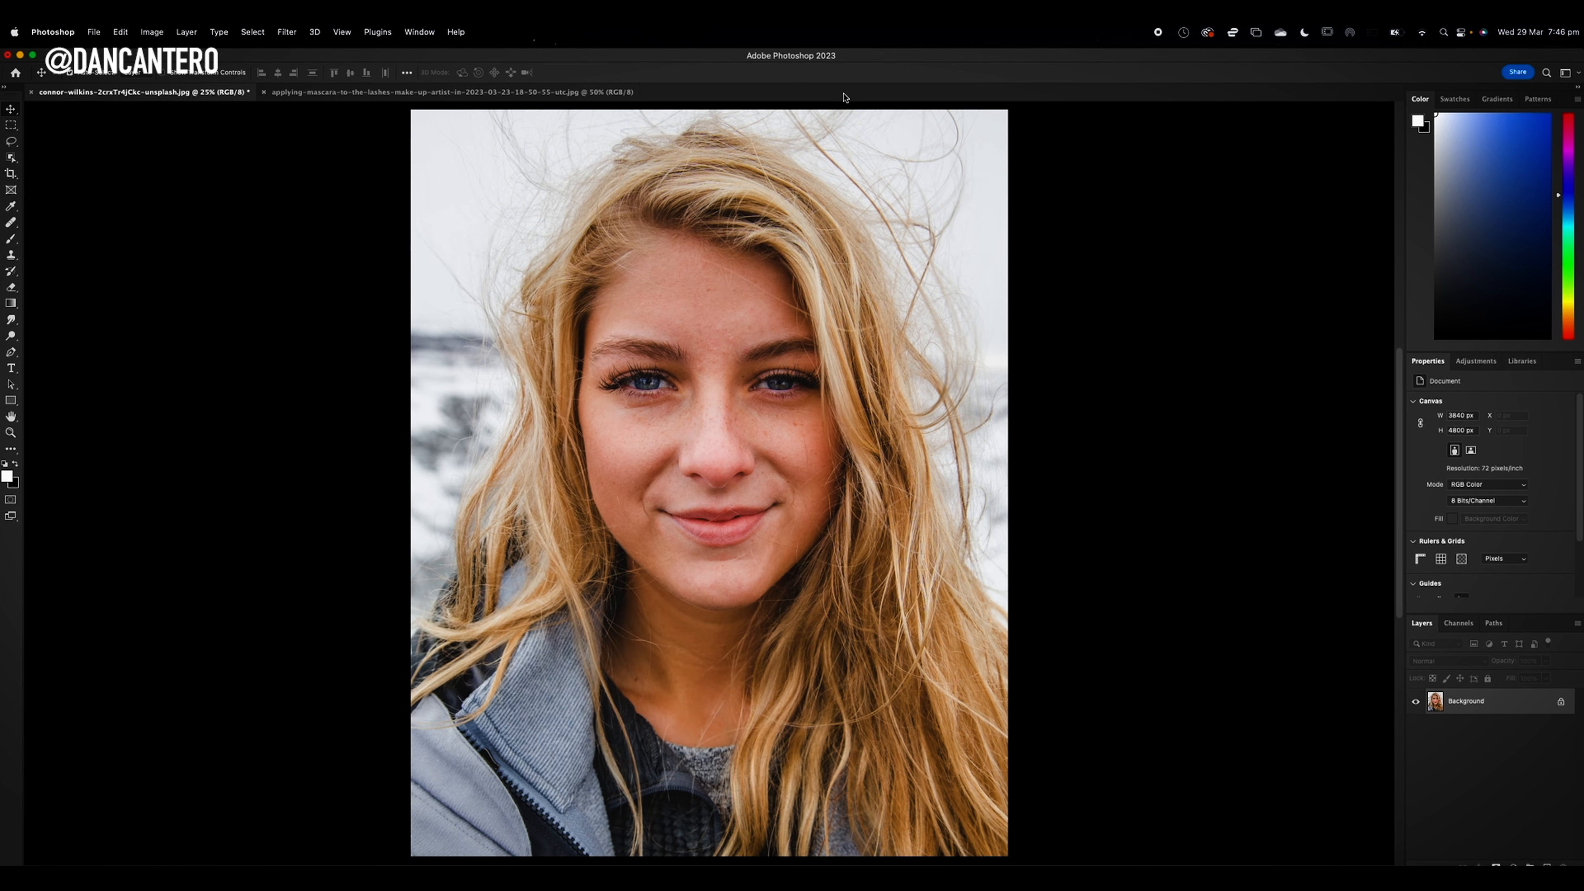
{"action": "mouse_move", "coordinate": [1518, 797]}
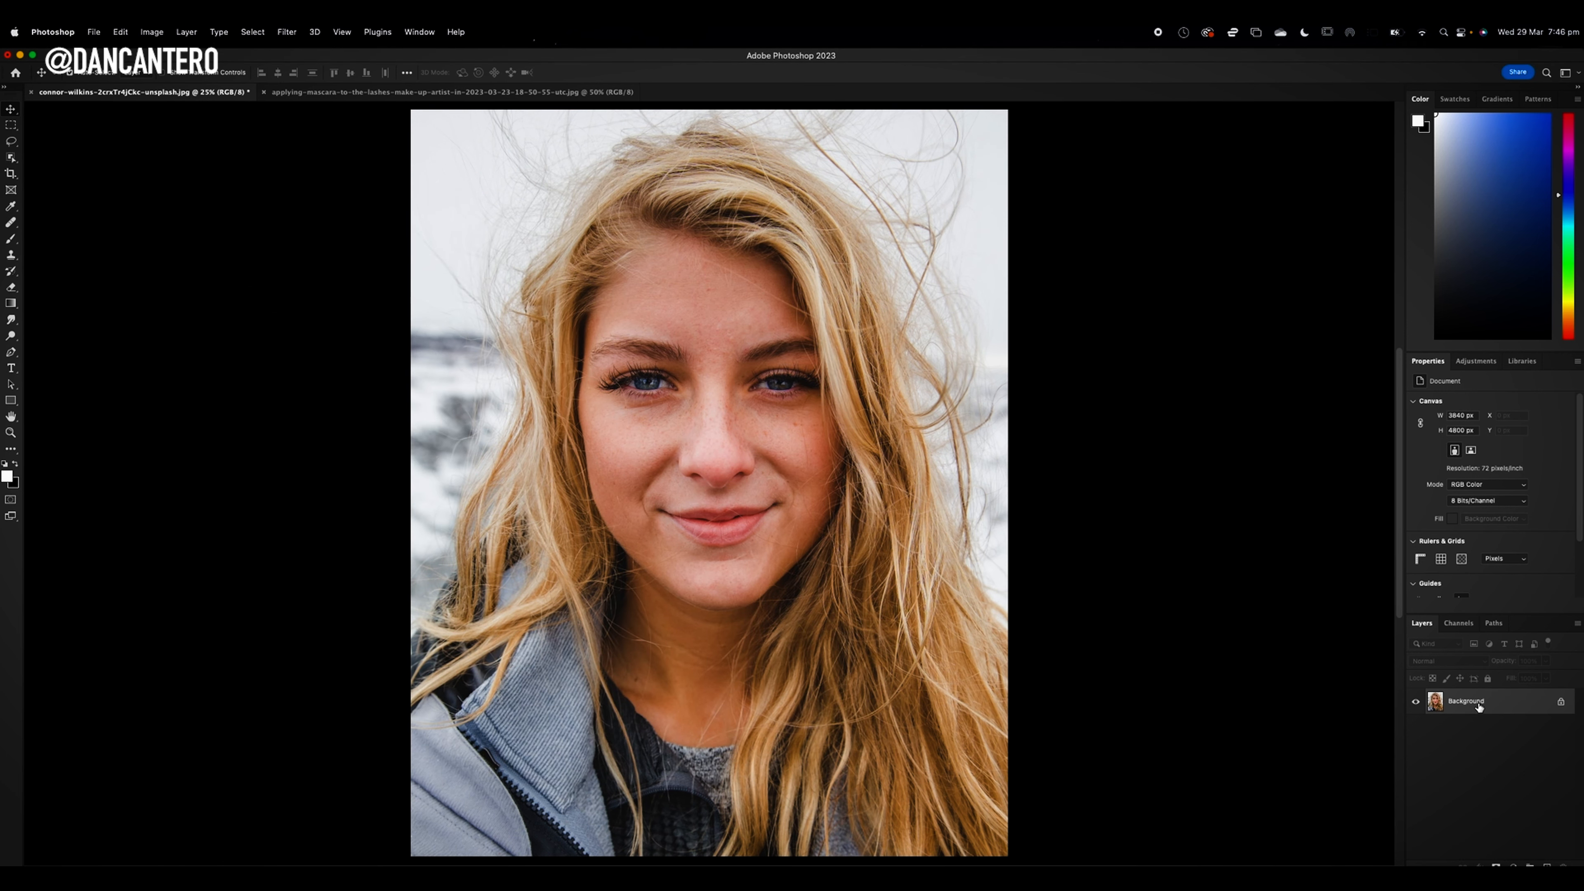
{"action": "mouse_move", "coordinate": [1477, 708]}
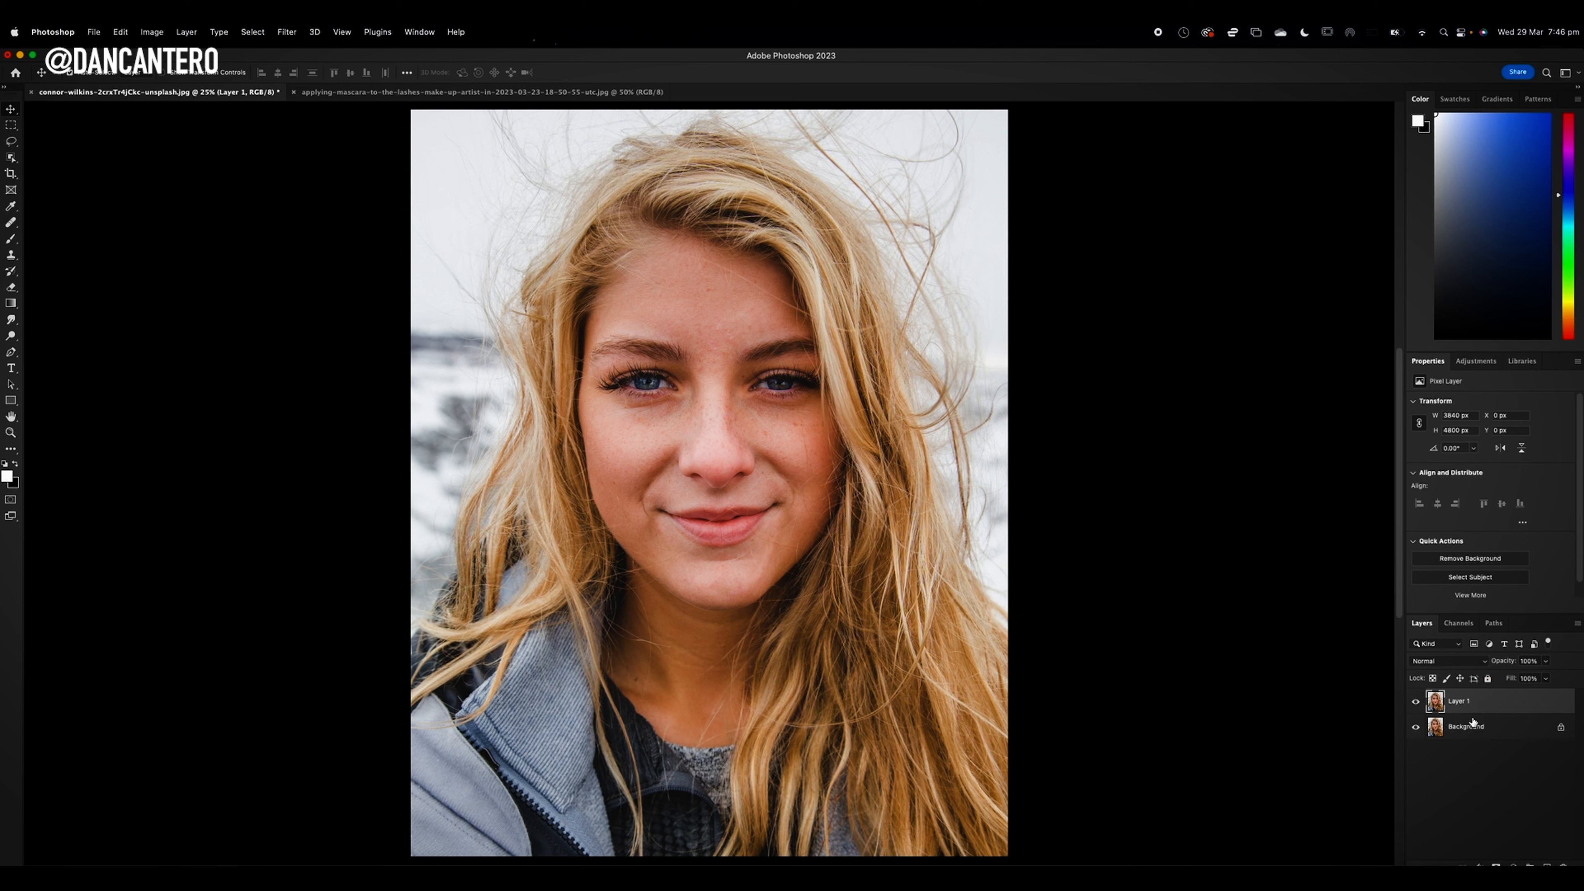
{"action": "mouse_move", "coordinate": [1472, 697]}
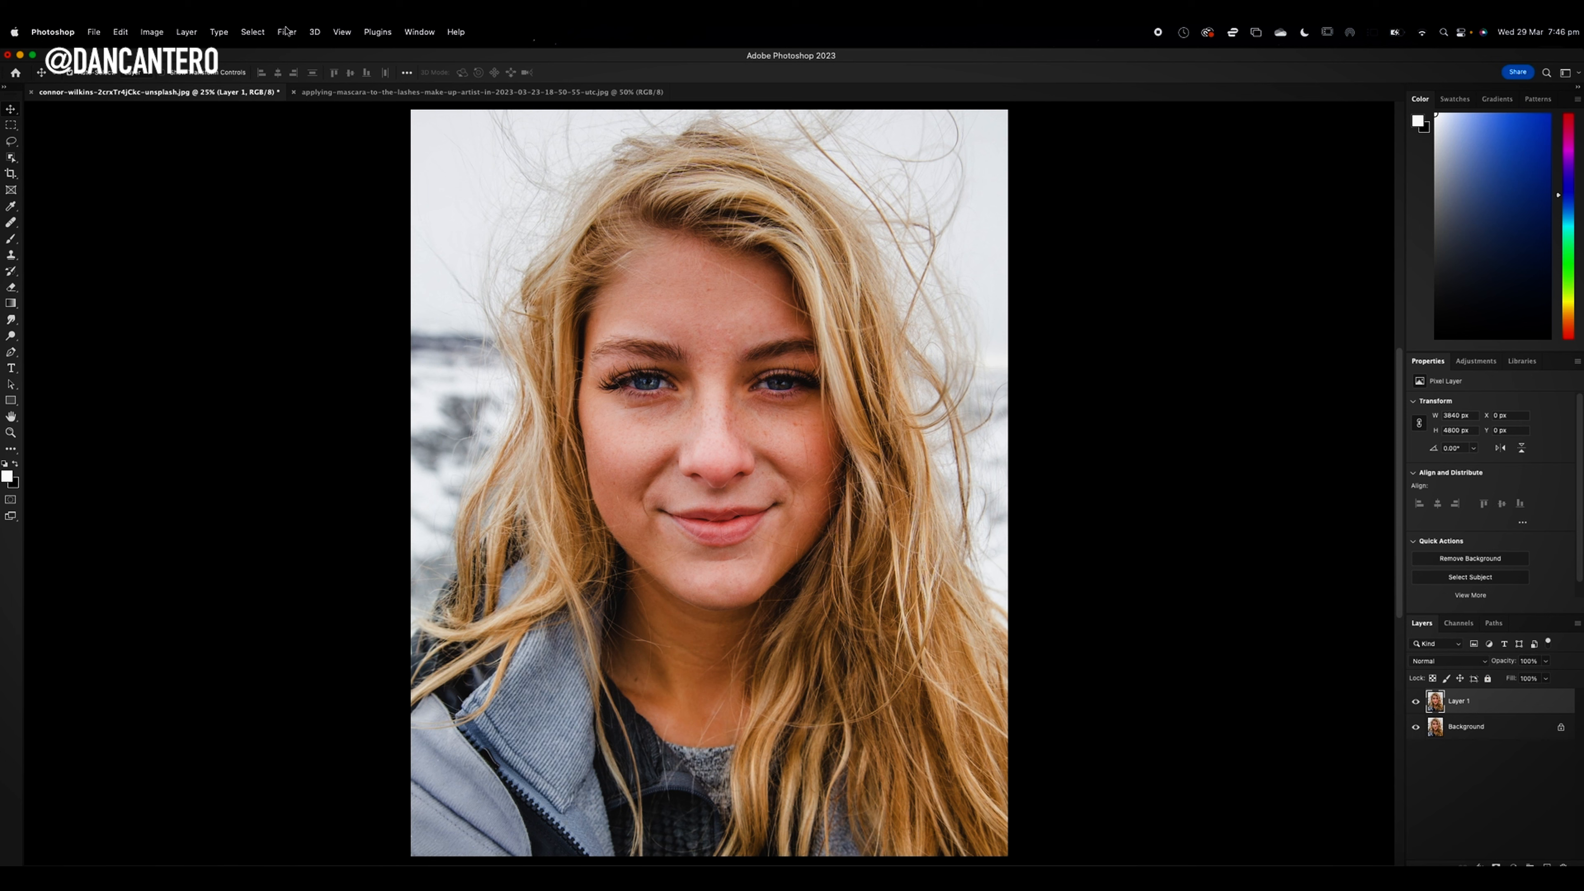
Launch the Neural Filters workspace from the Filter menu on Layer 1.
{"action": "left_click", "coordinate": [287, 31]}
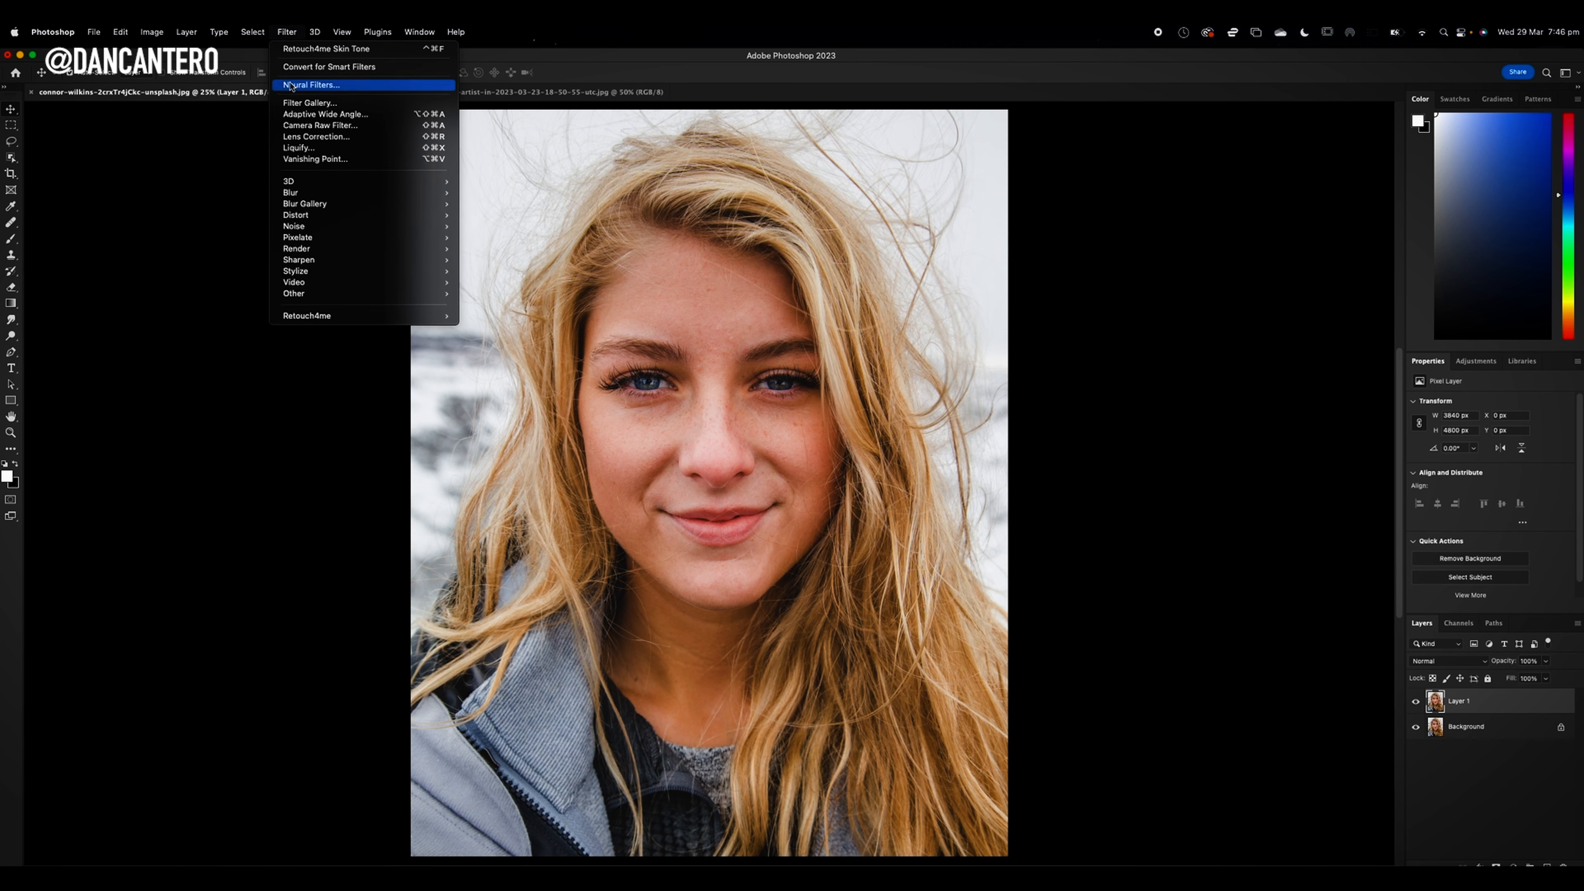
{"action": "mouse_move", "coordinate": [355, 91]}
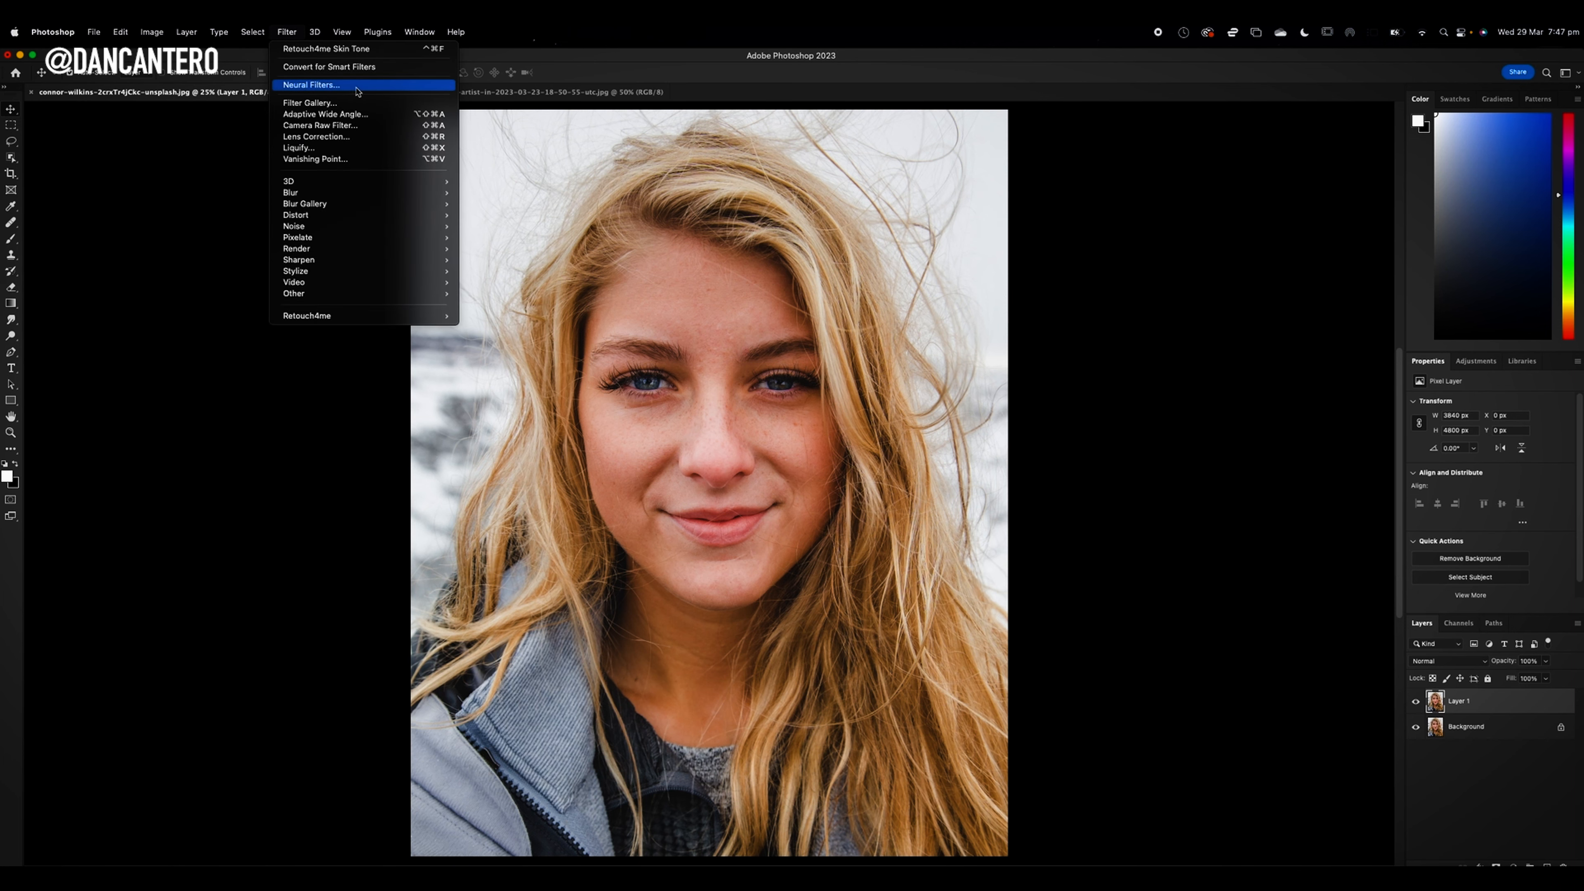
{"action": "left_click", "coordinate": [311, 85]}
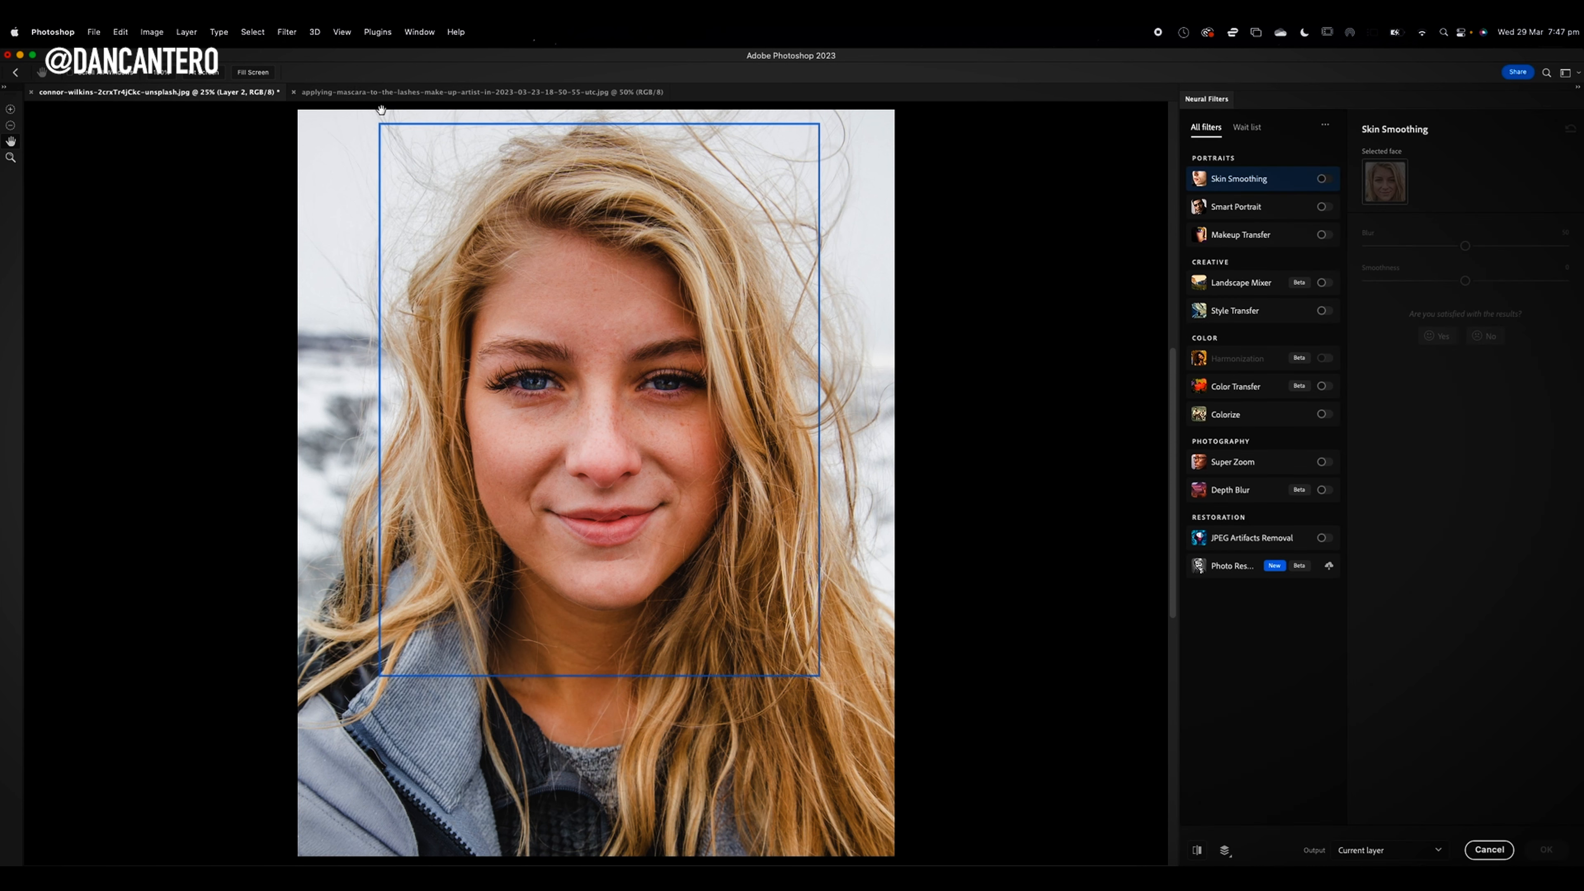
{"action": "mouse_move", "coordinate": [703, 317]}
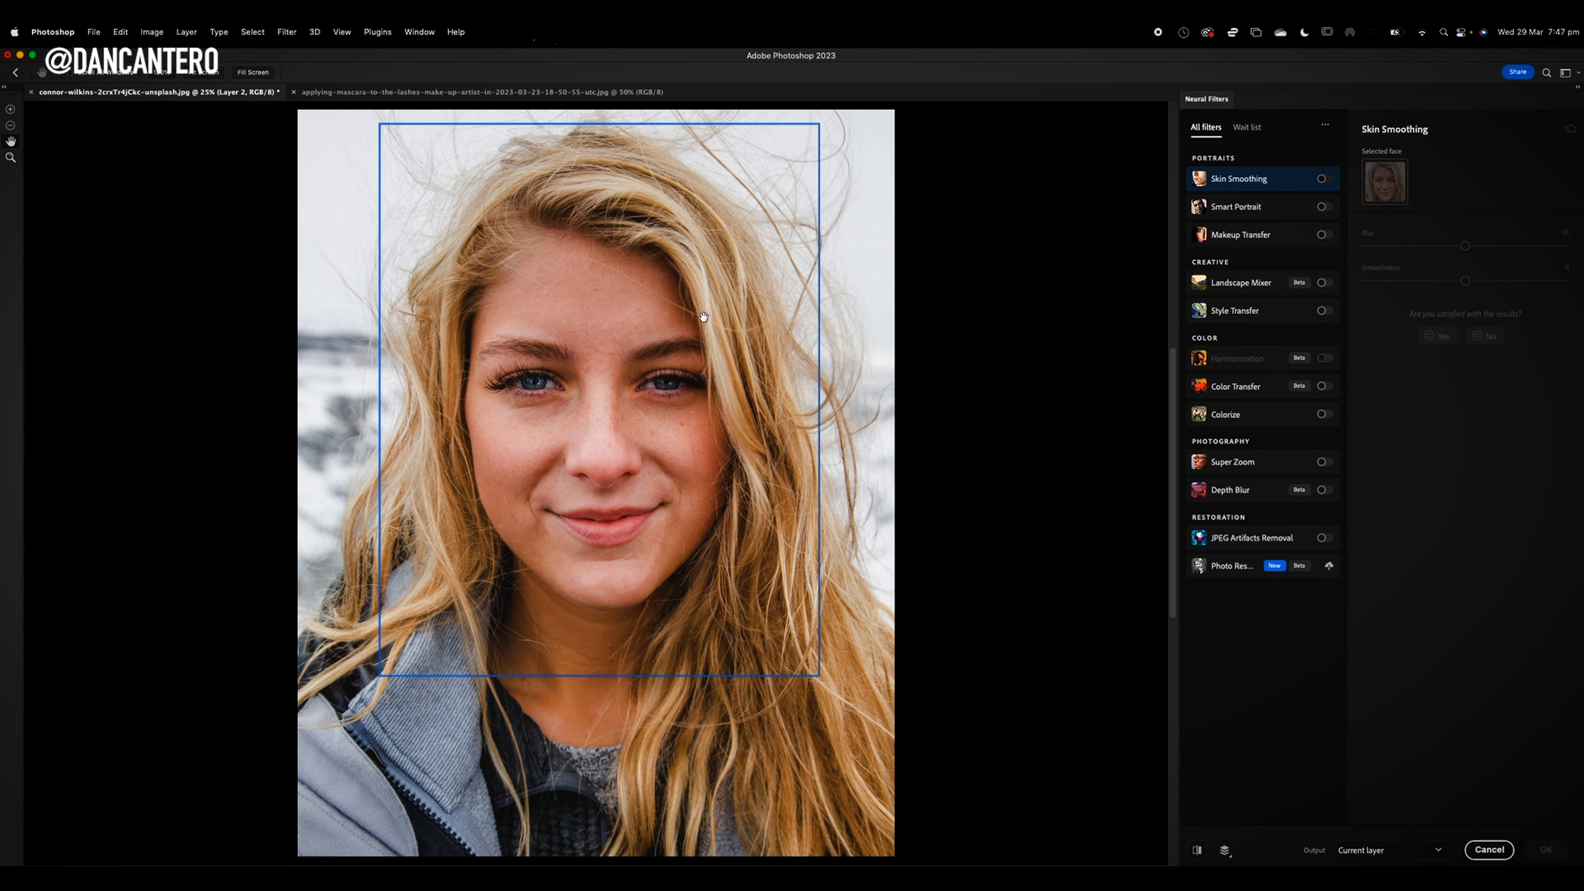
{"action": "mouse_move", "coordinate": [552, 251]}
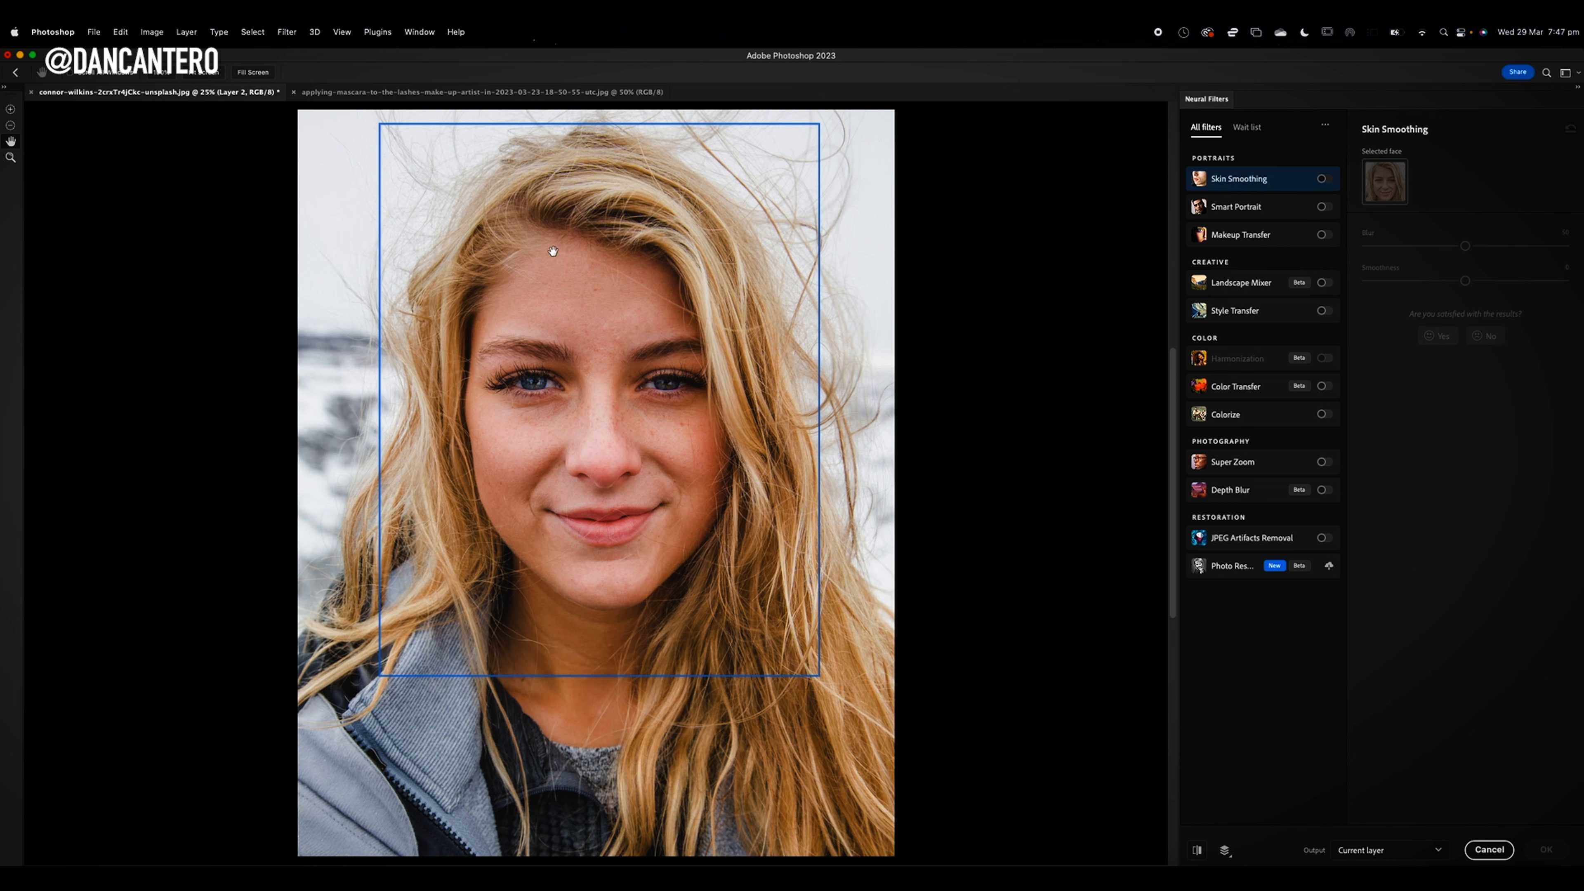
{"action": "mouse_move", "coordinate": [399, 599]}
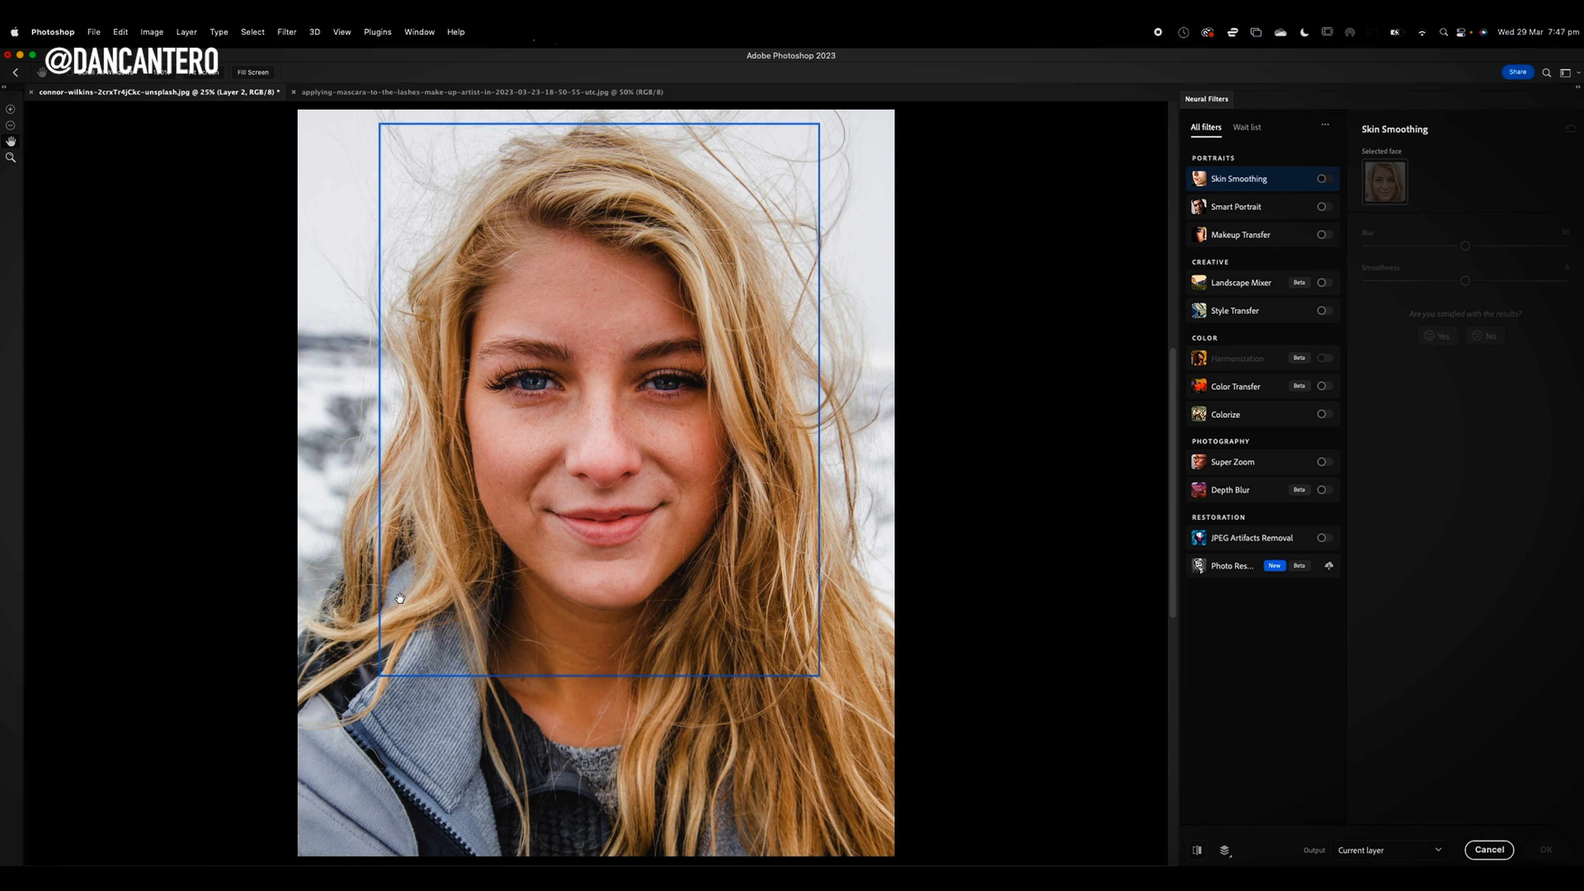
{"action": "mouse_move", "coordinate": [616, 240]}
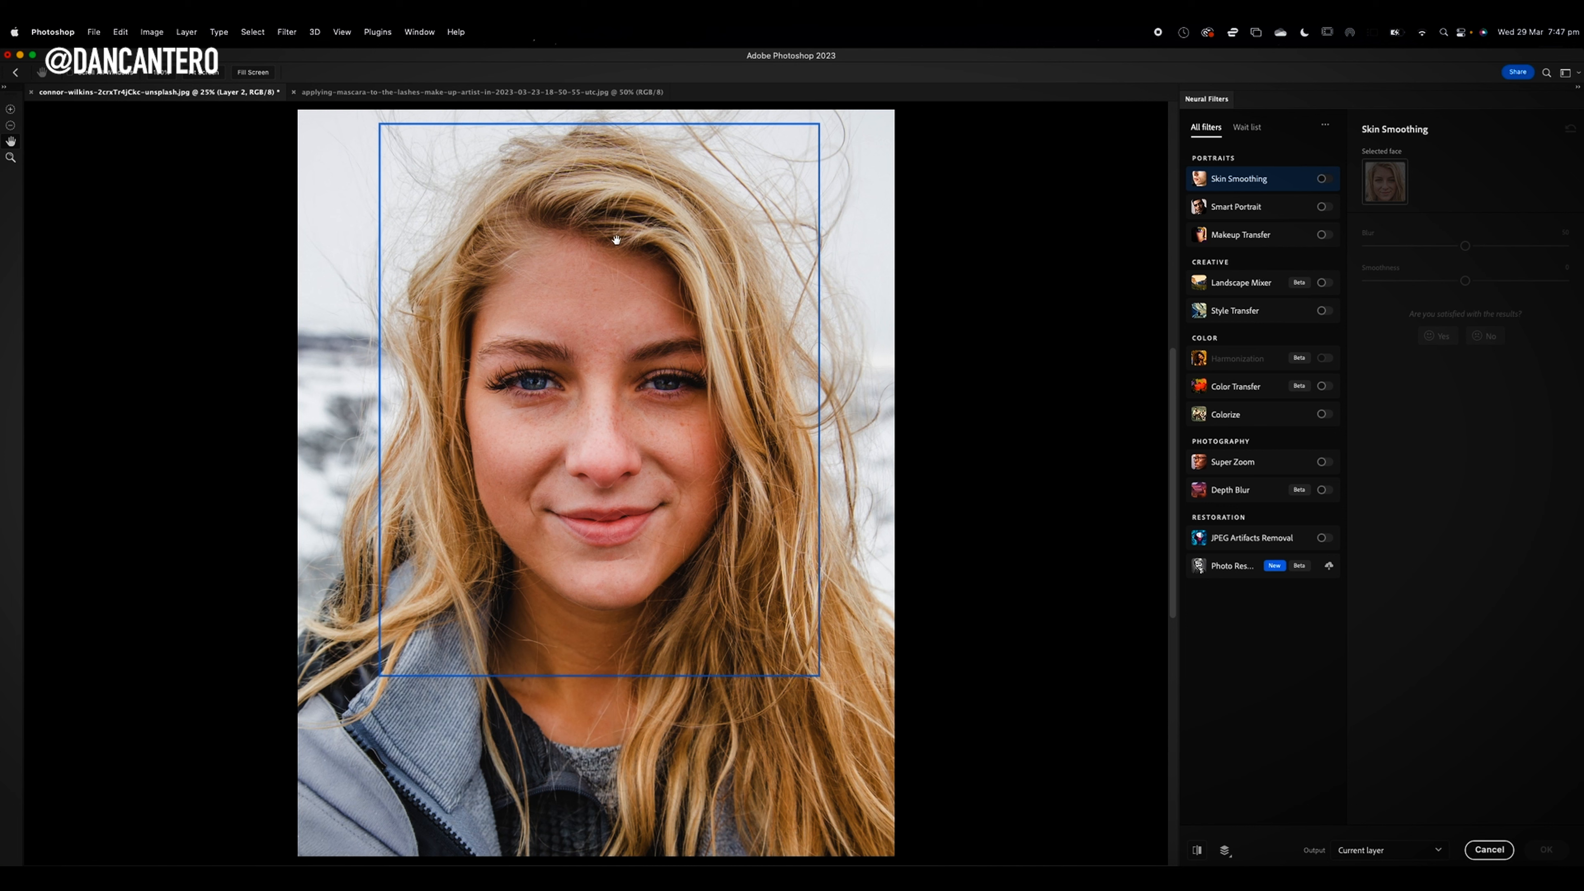
{"action": "mouse_move", "coordinate": [1020, 238]}
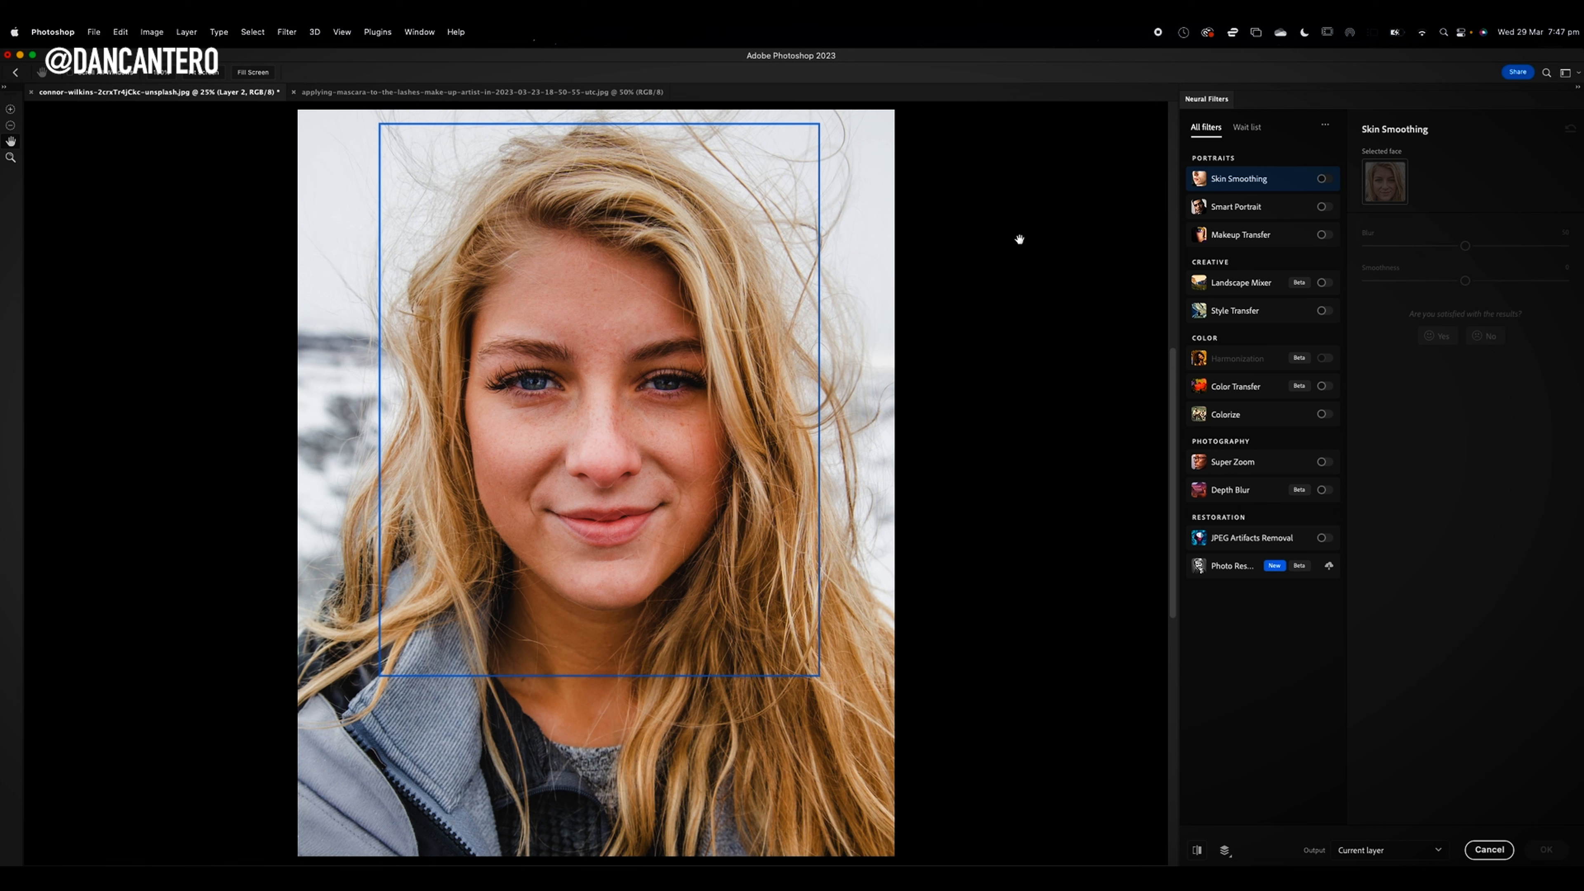
{"action": "mouse_move", "coordinate": [1241, 239]}
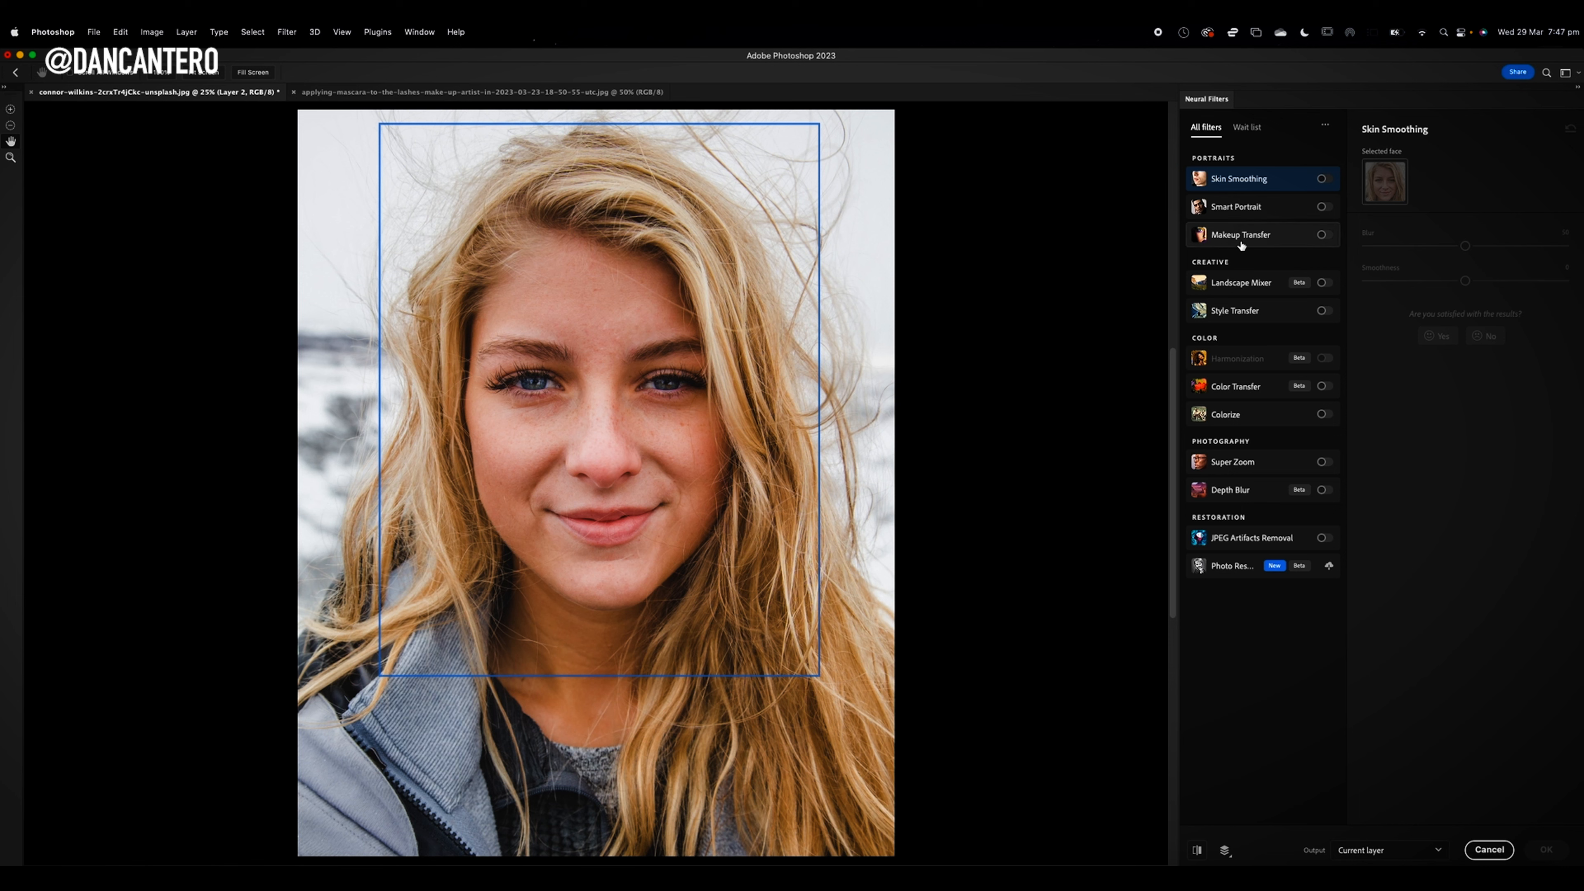
{"action": "mouse_move", "coordinate": [1325, 236]}
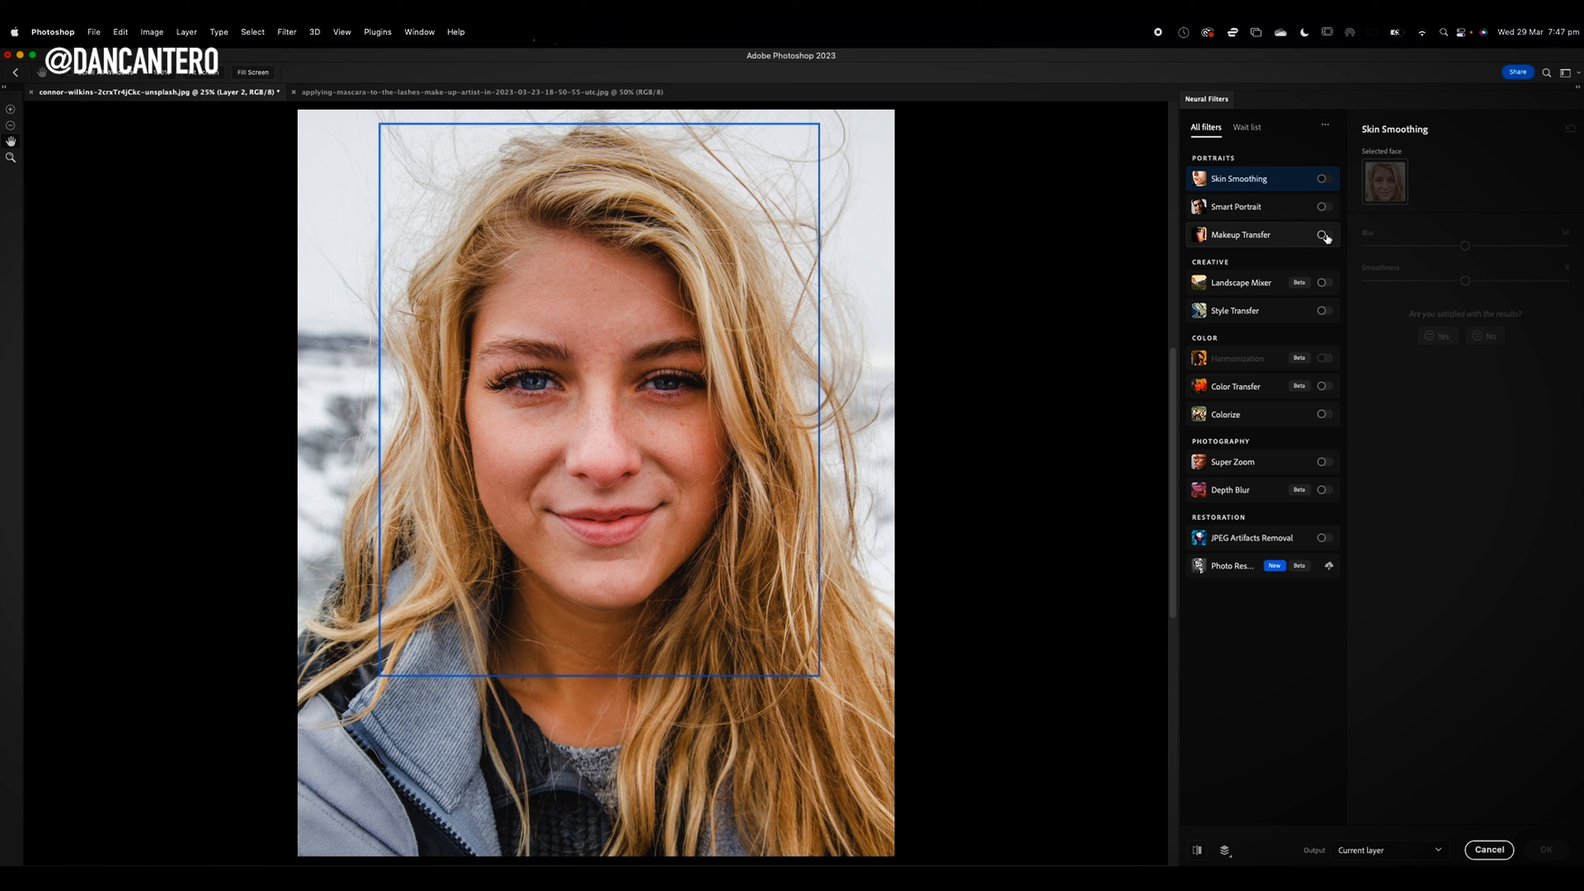
Switch on the Makeup Transfer filter in the Neural Filters list.
{"action": "left_click", "coordinate": [1326, 234]}
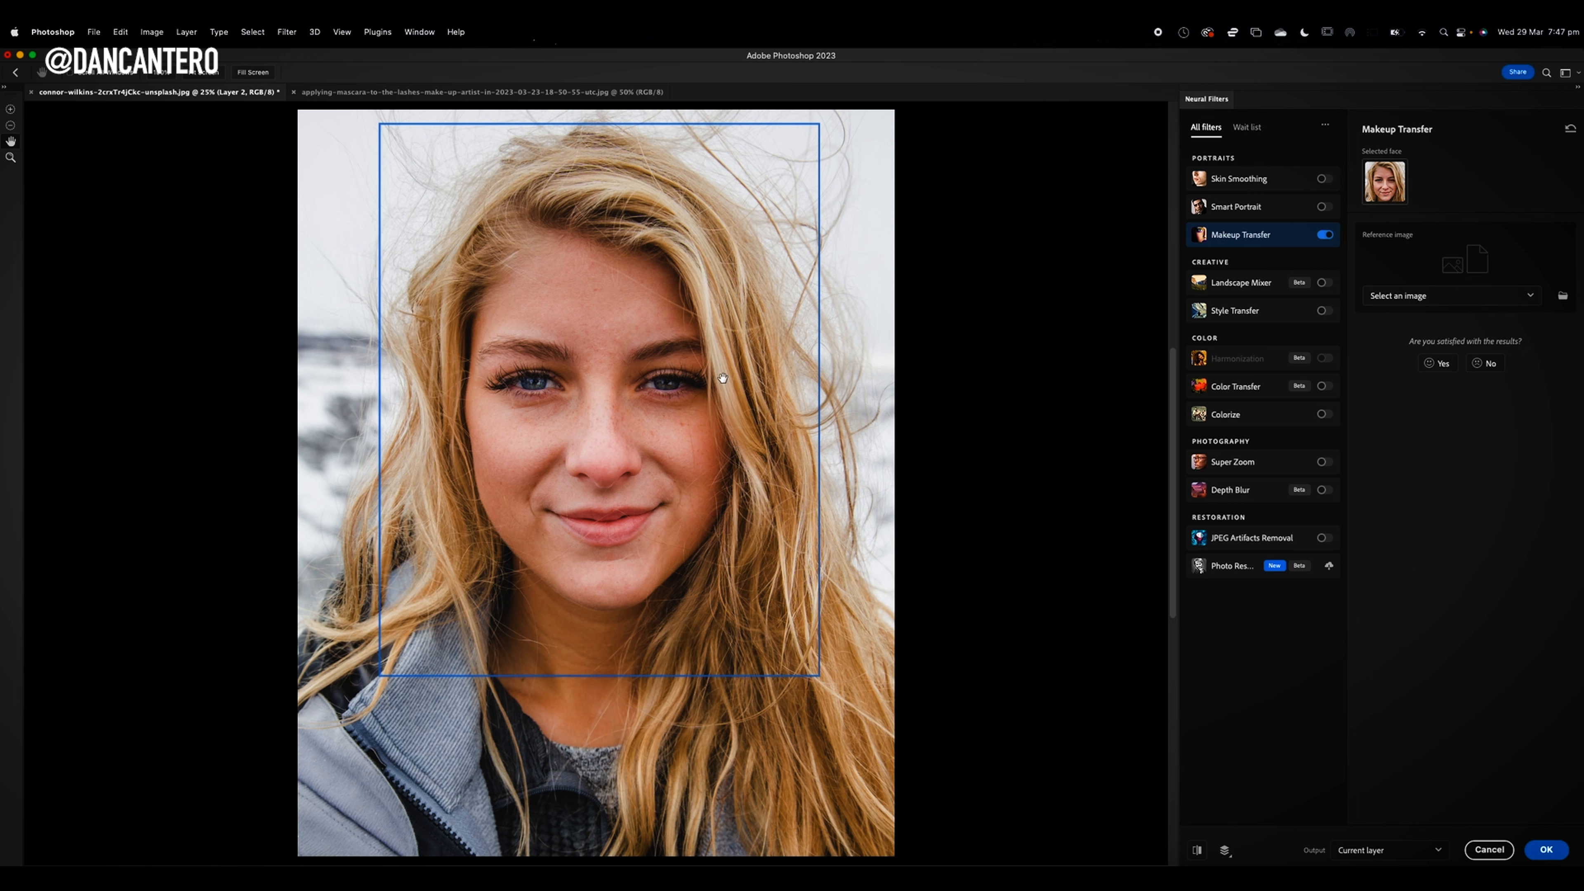
{"action": "mouse_move", "coordinate": [1436, 181]}
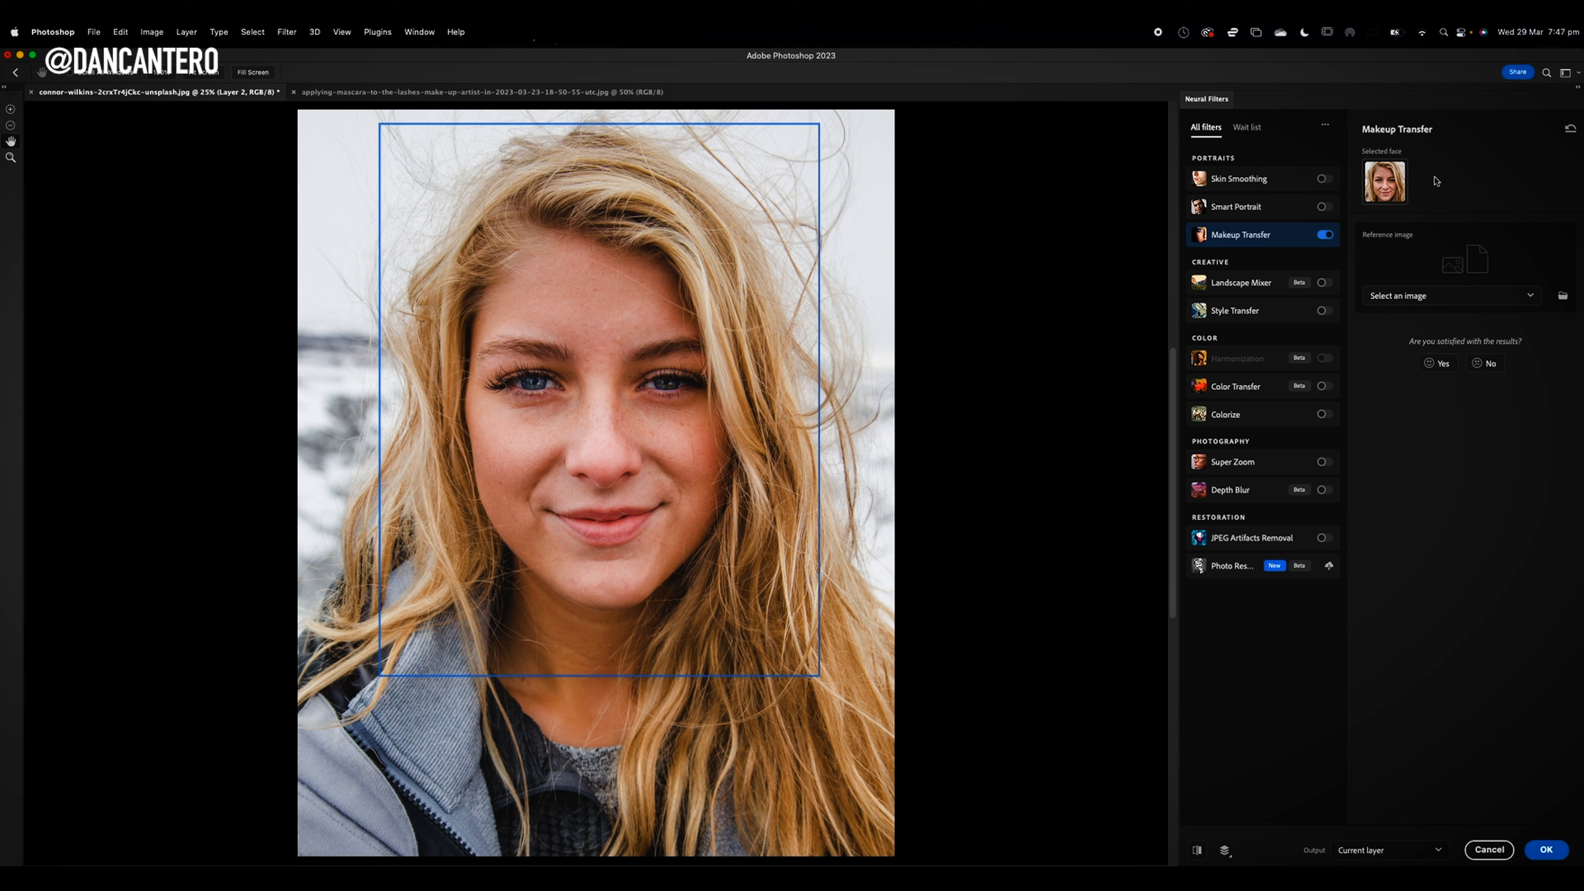
{"action": "mouse_move", "coordinate": [1430, 185]}
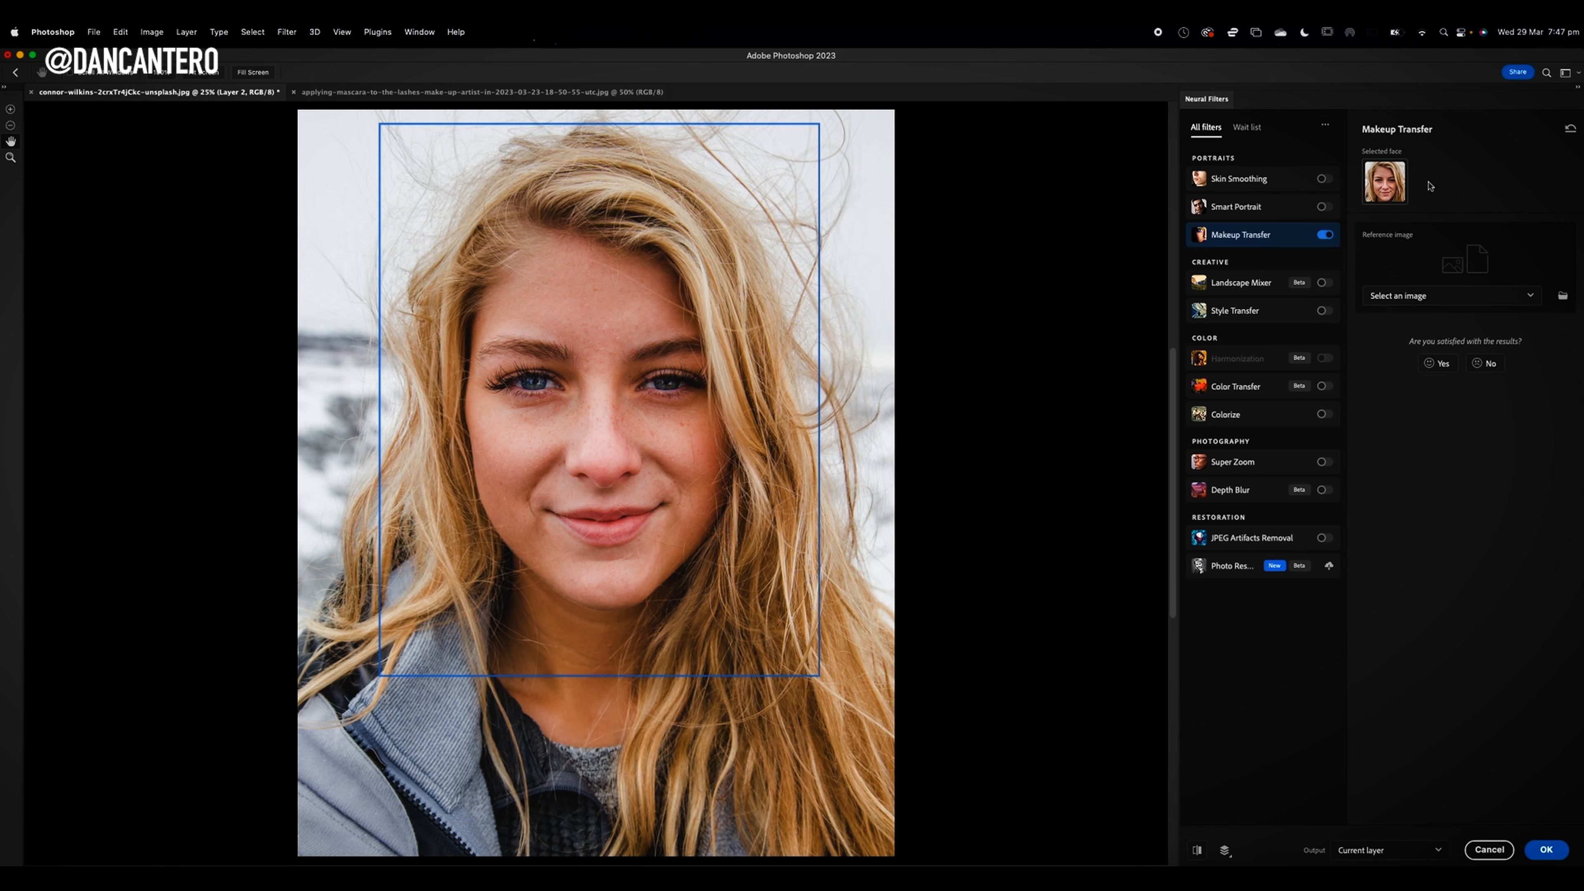
{"action": "mouse_move", "coordinate": [1466, 185]}
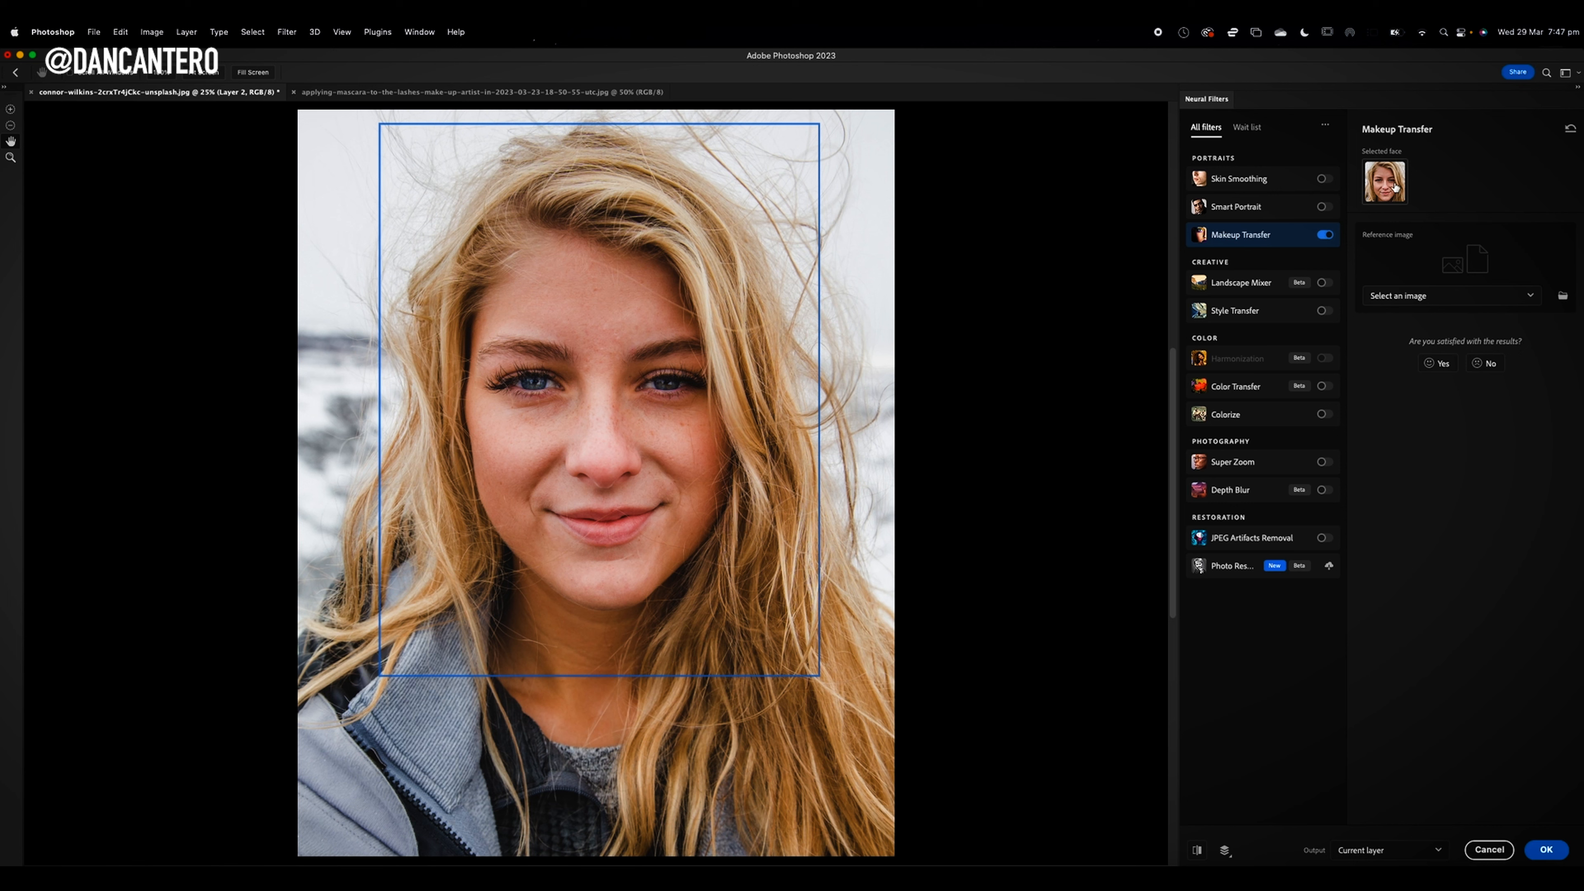
{"action": "mouse_move", "coordinate": [1409, 182]}
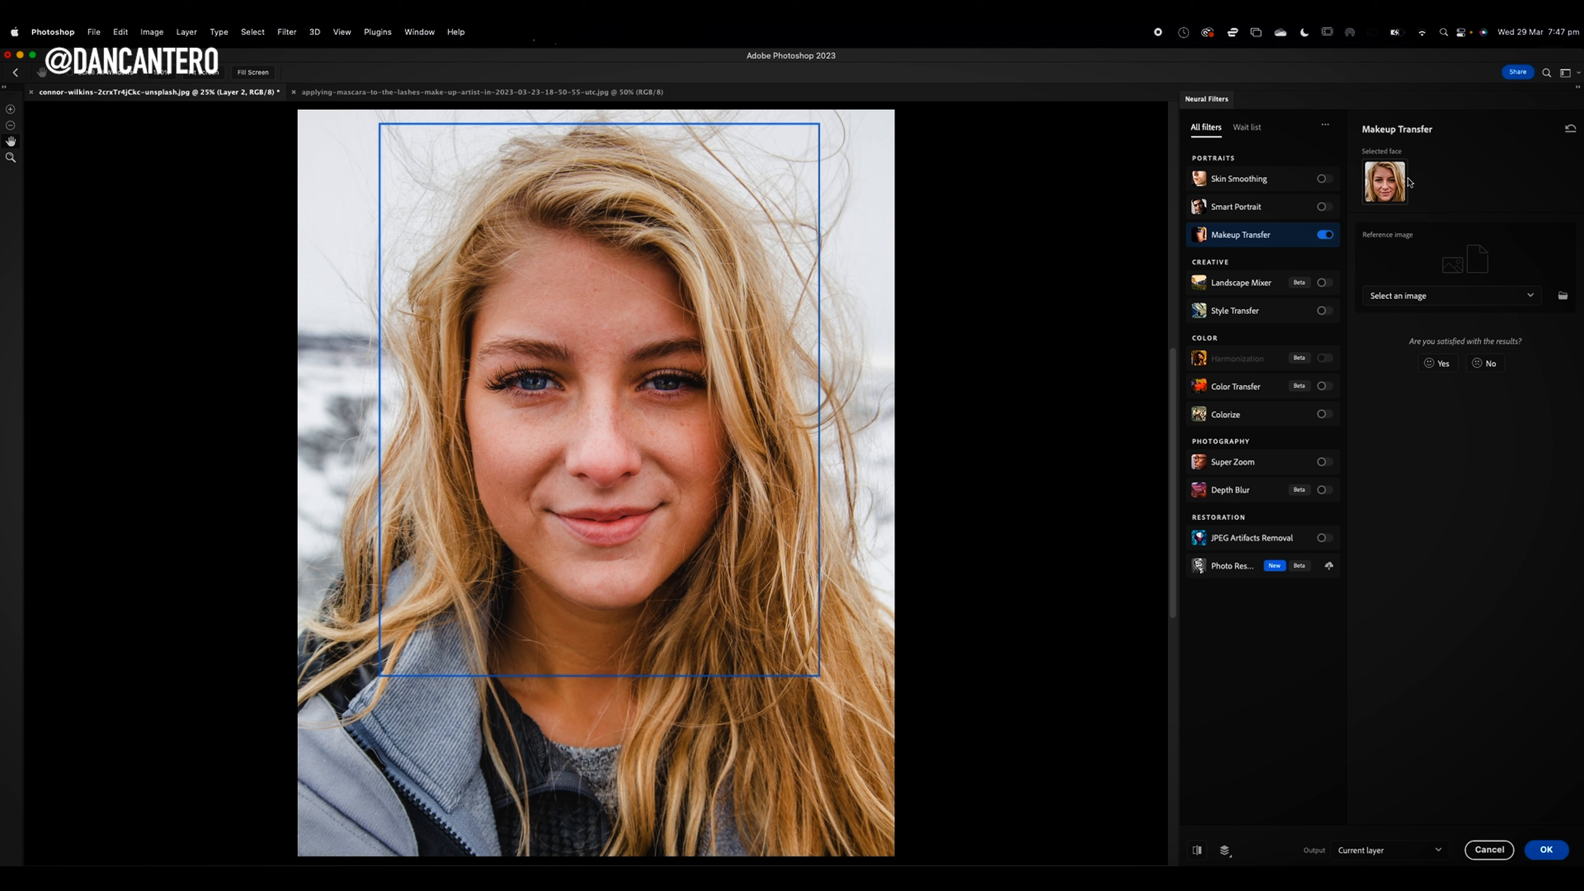
{"action": "mouse_move", "coordinate": [1453, 249]}
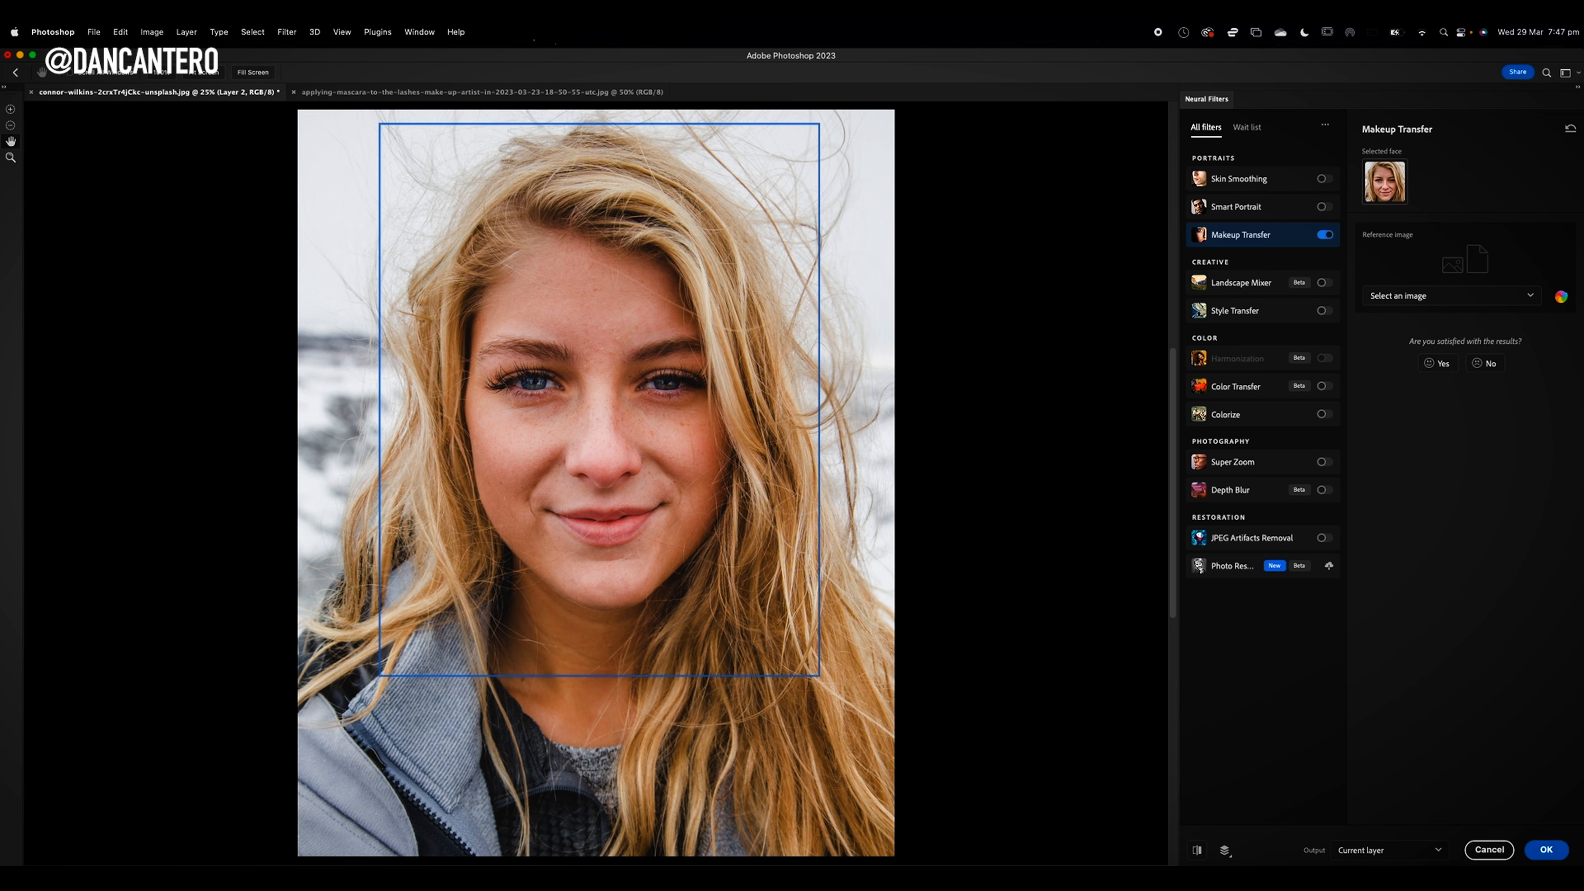
Load the natural-makeup JPEG from Downloads as the Makeup Transfer reference image.
{"action": "left_click", "coordinate": [1445, 296]}
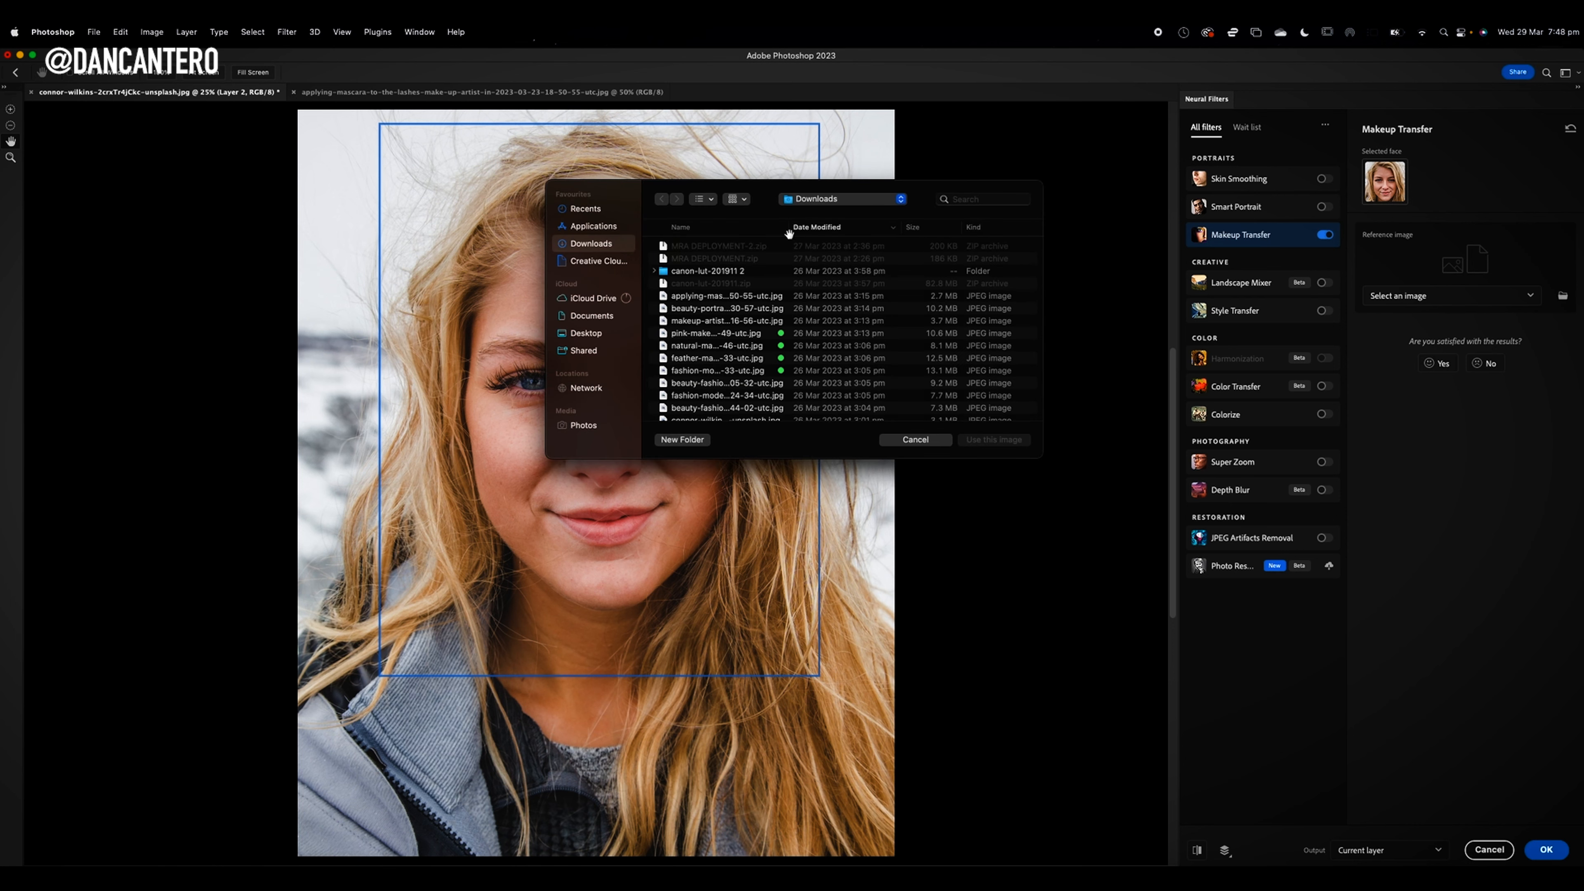
{"action": "mouse_move", "coordinate": [739, 209]}
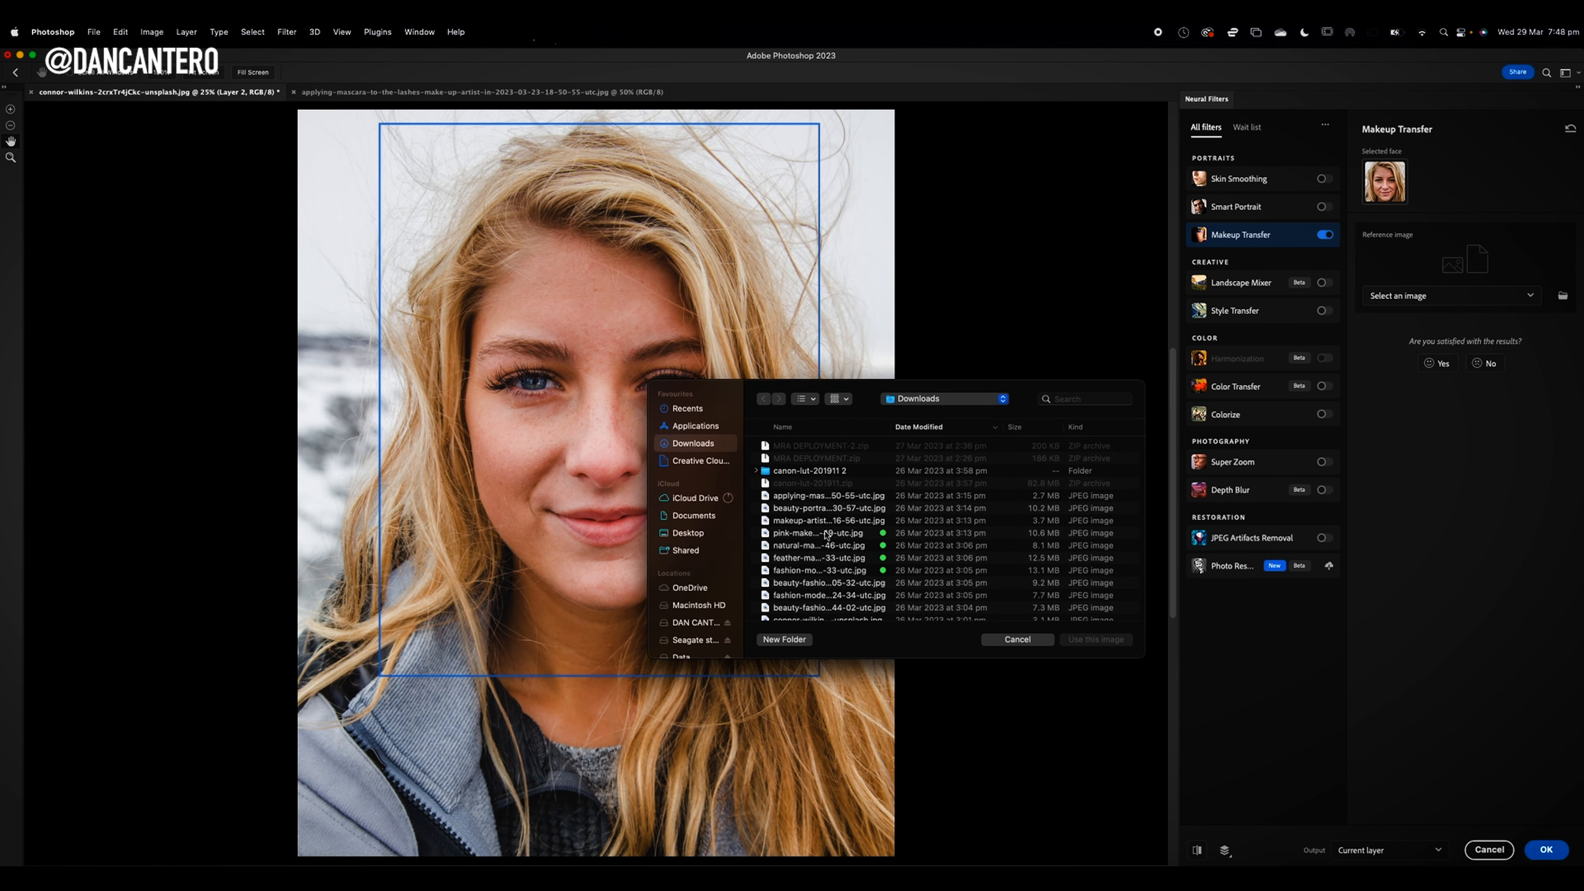
{"action": "double_click", "coordinate": [816, 533]}
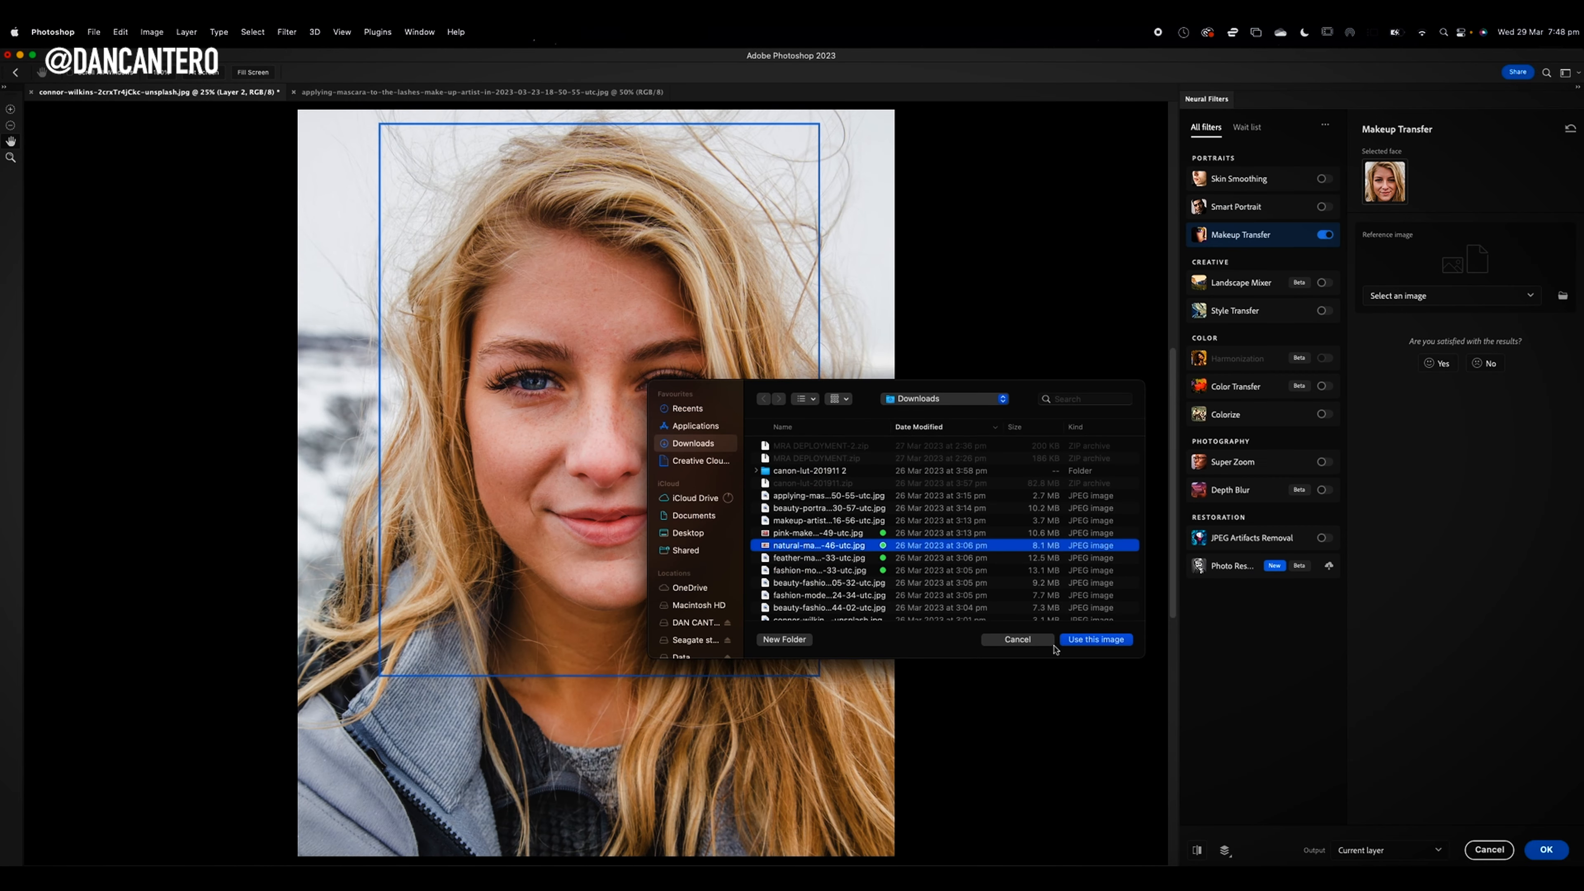
{"action": "left_click", "coordinate": [1094, 638]}
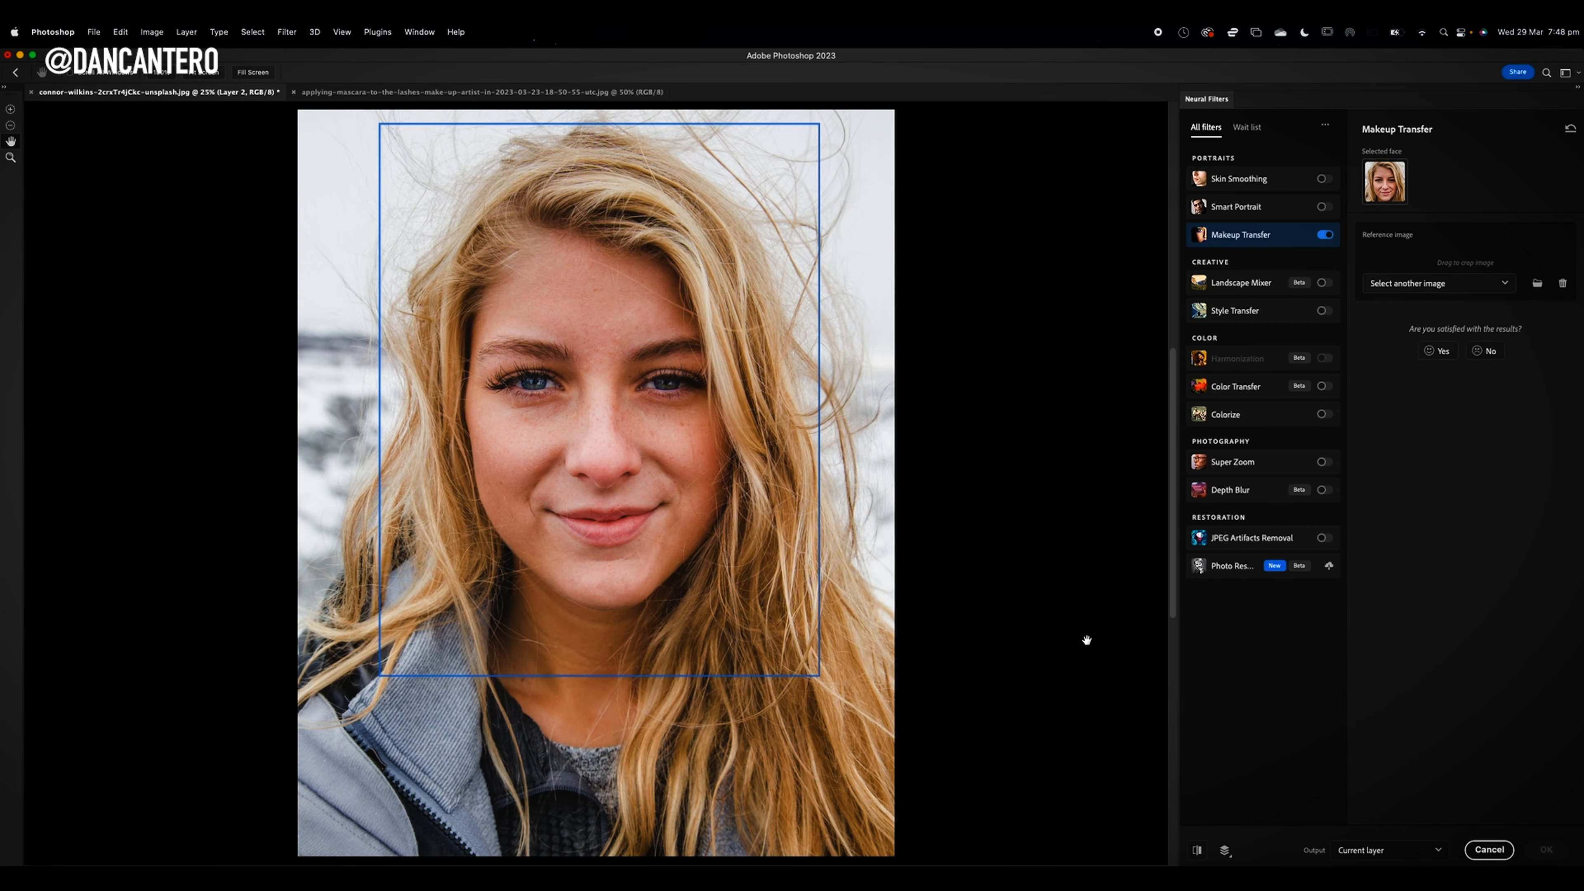
Preview the pink eye and lip makeup transferred from the reference onto her face.
{"action": "left_click", "coordinate": [1435, 283]}
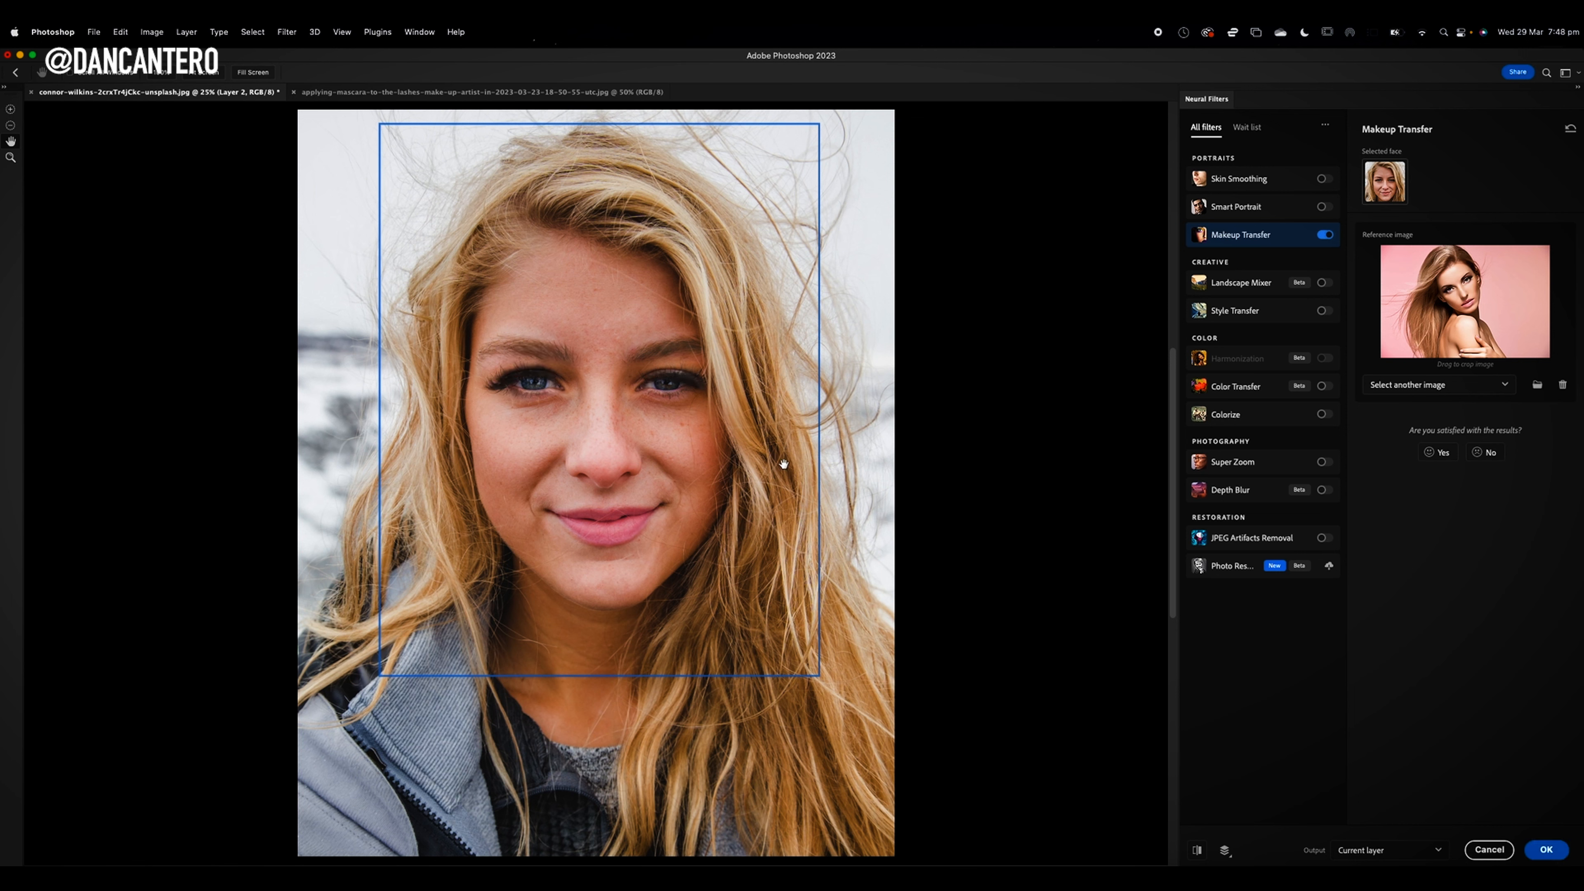
{"action": "mouse_move", "coordinate": [607, 402]}
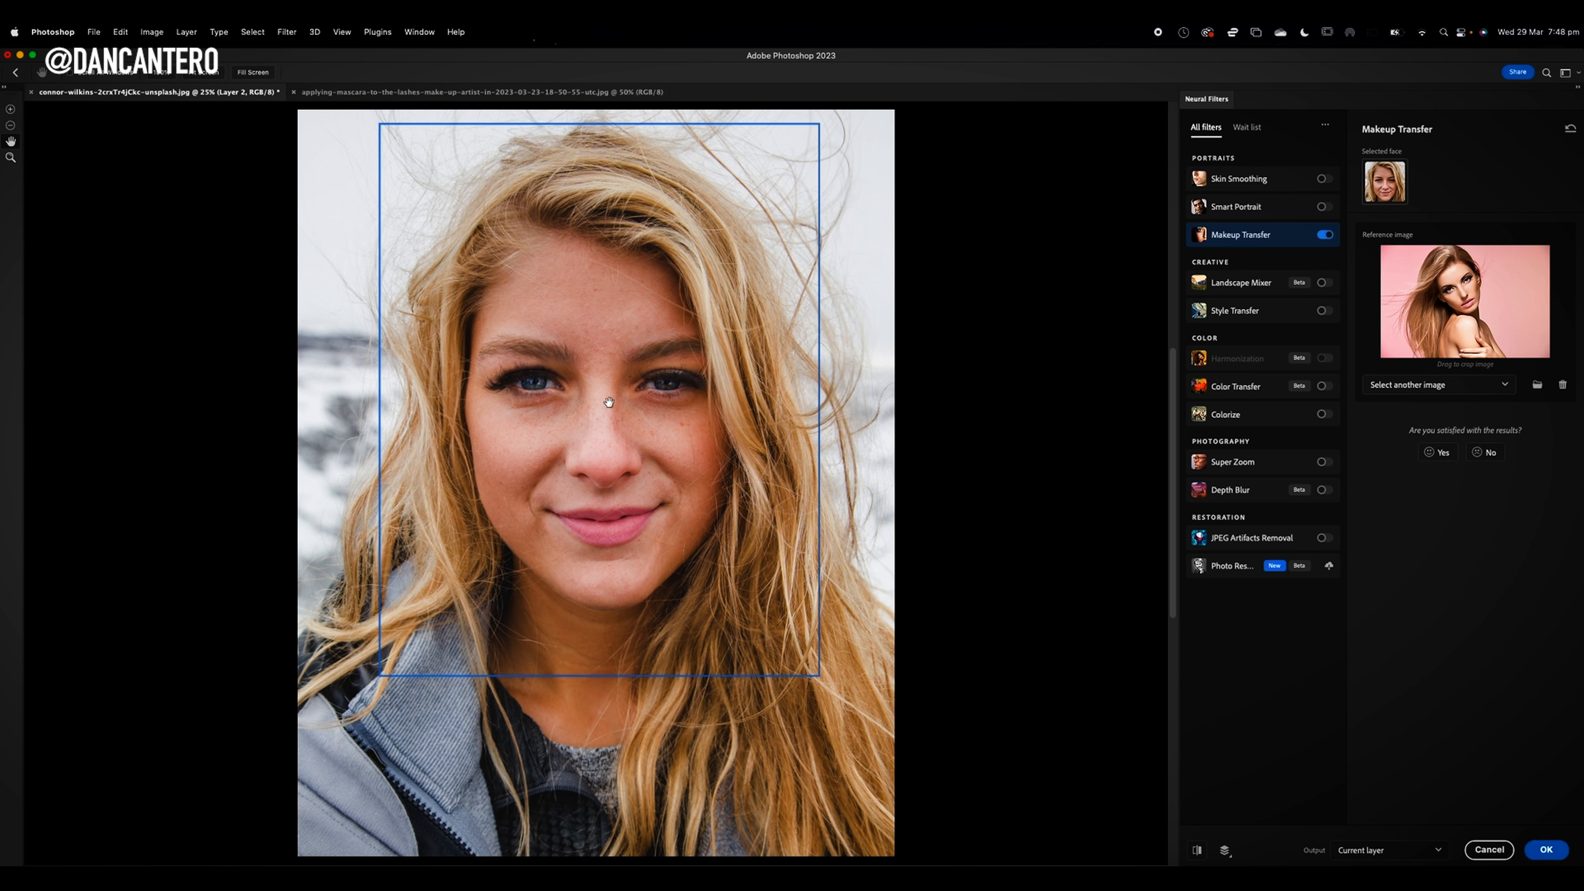
{"action": "mouse_move", "coordinate": [896, 577]}
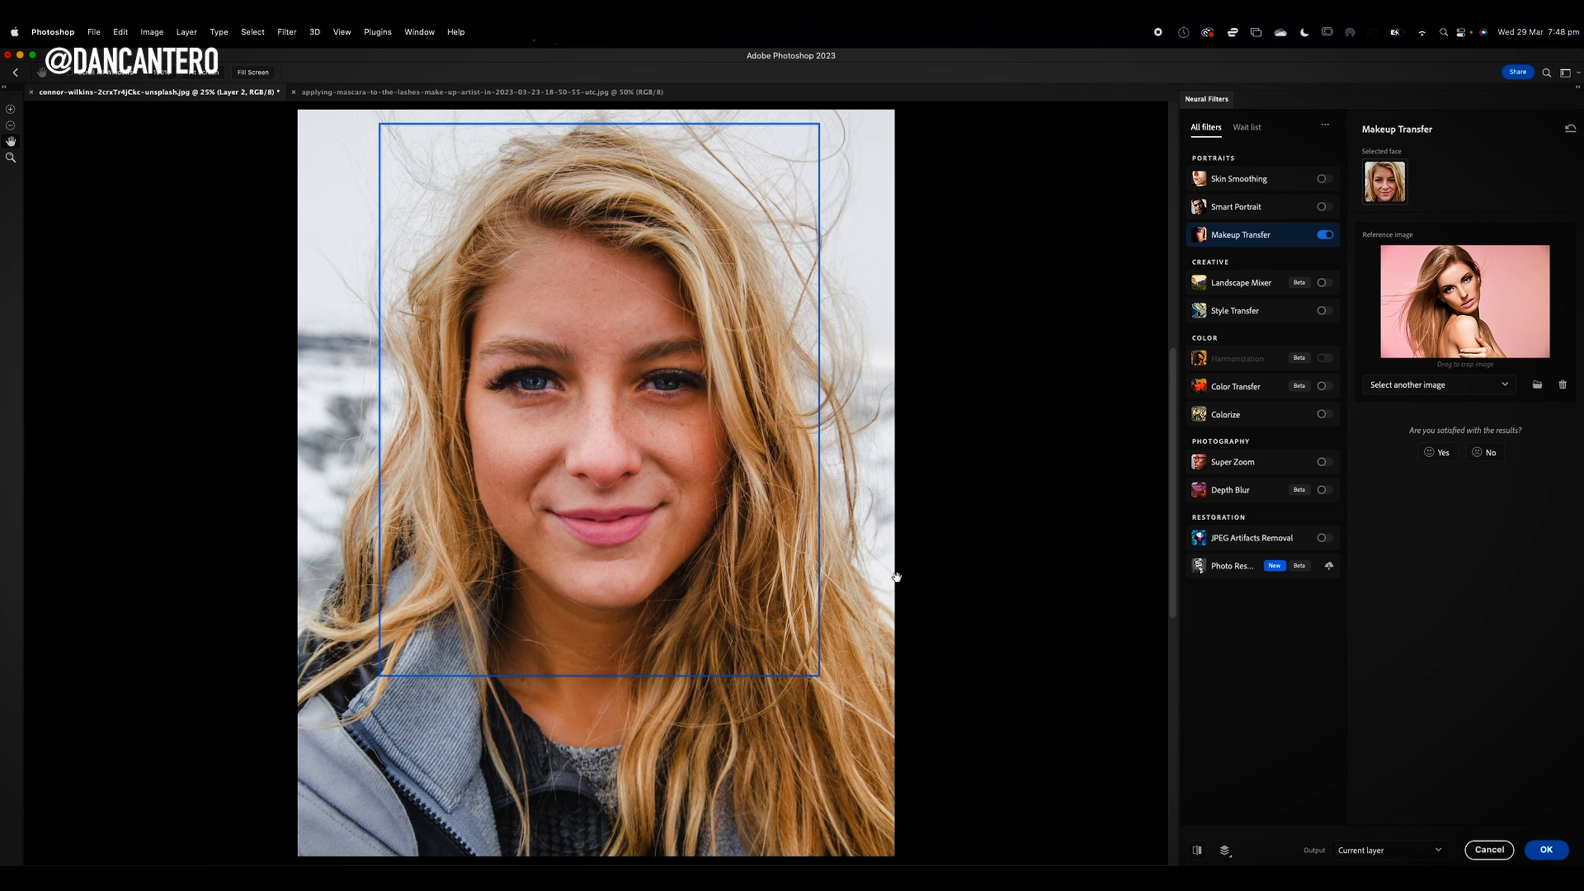
{"action": "mouse_move", "coordinate": [926, 566]}
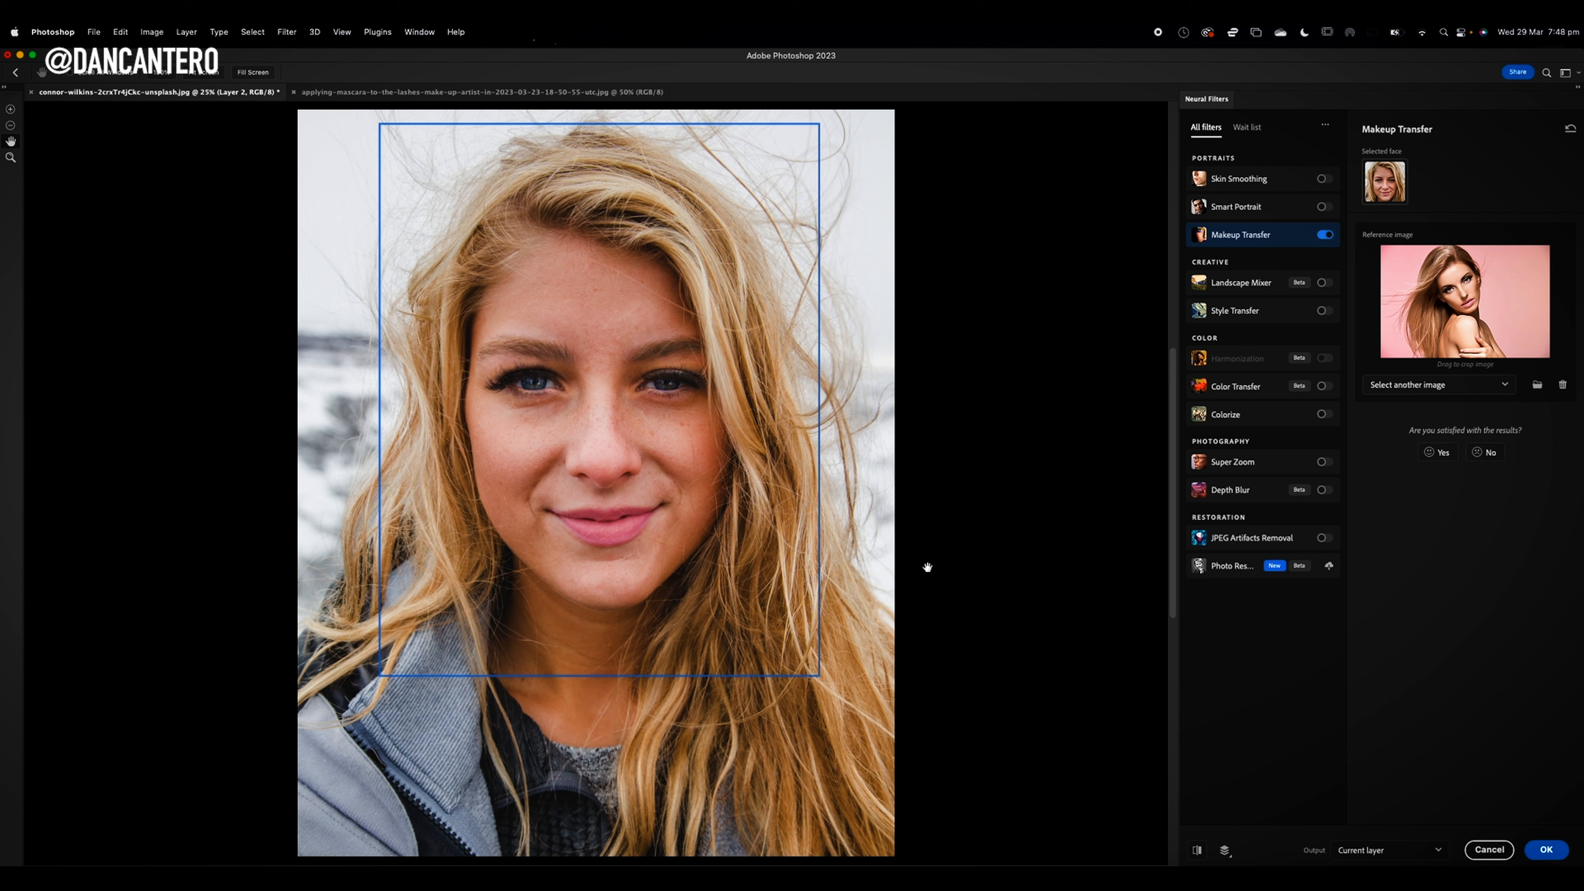
{"action": "mouse_move", "coordinate": [914, 562]}
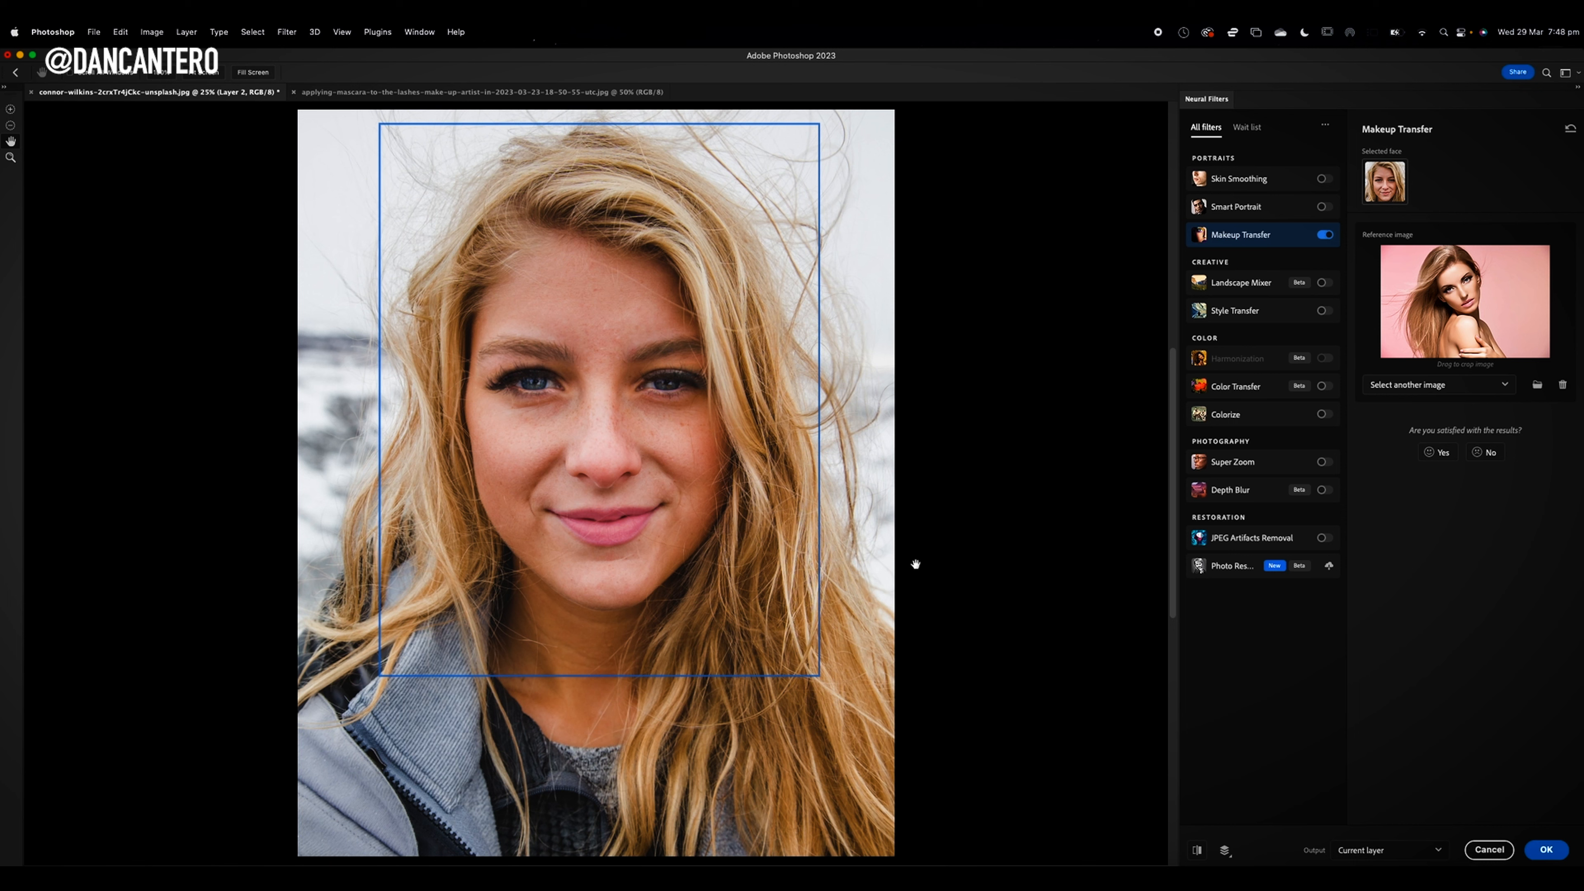
{"action": "mouse_move", "coordinate": [852, 521]}
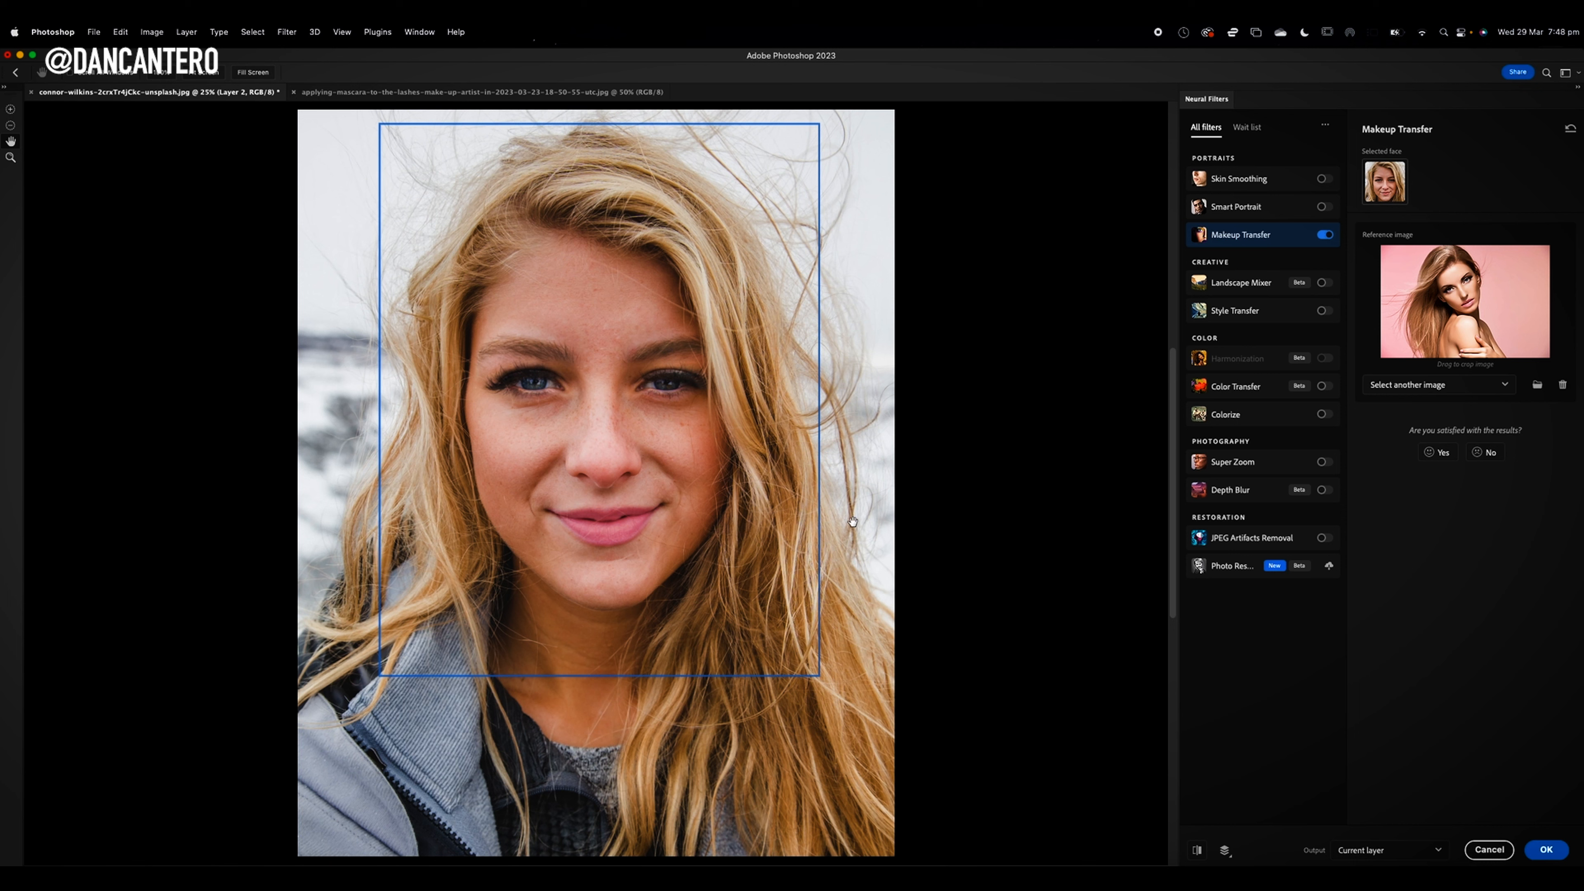
{"action": "mouse_move", "coordinate": [530, 387]}
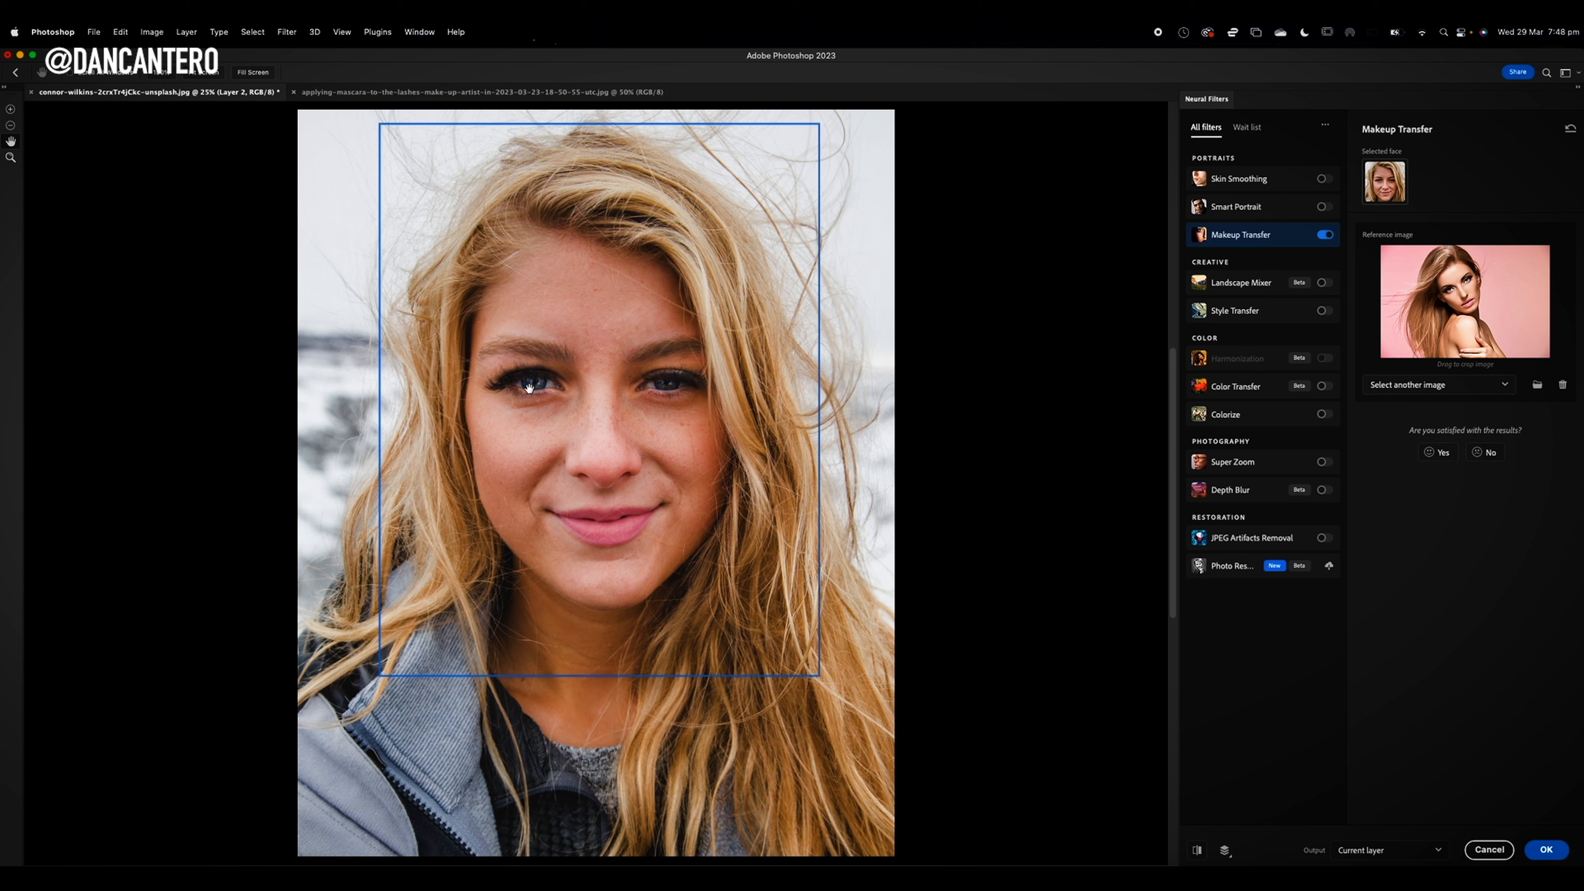
{"action": "mouse_move", "coordinate": [536, 377]}
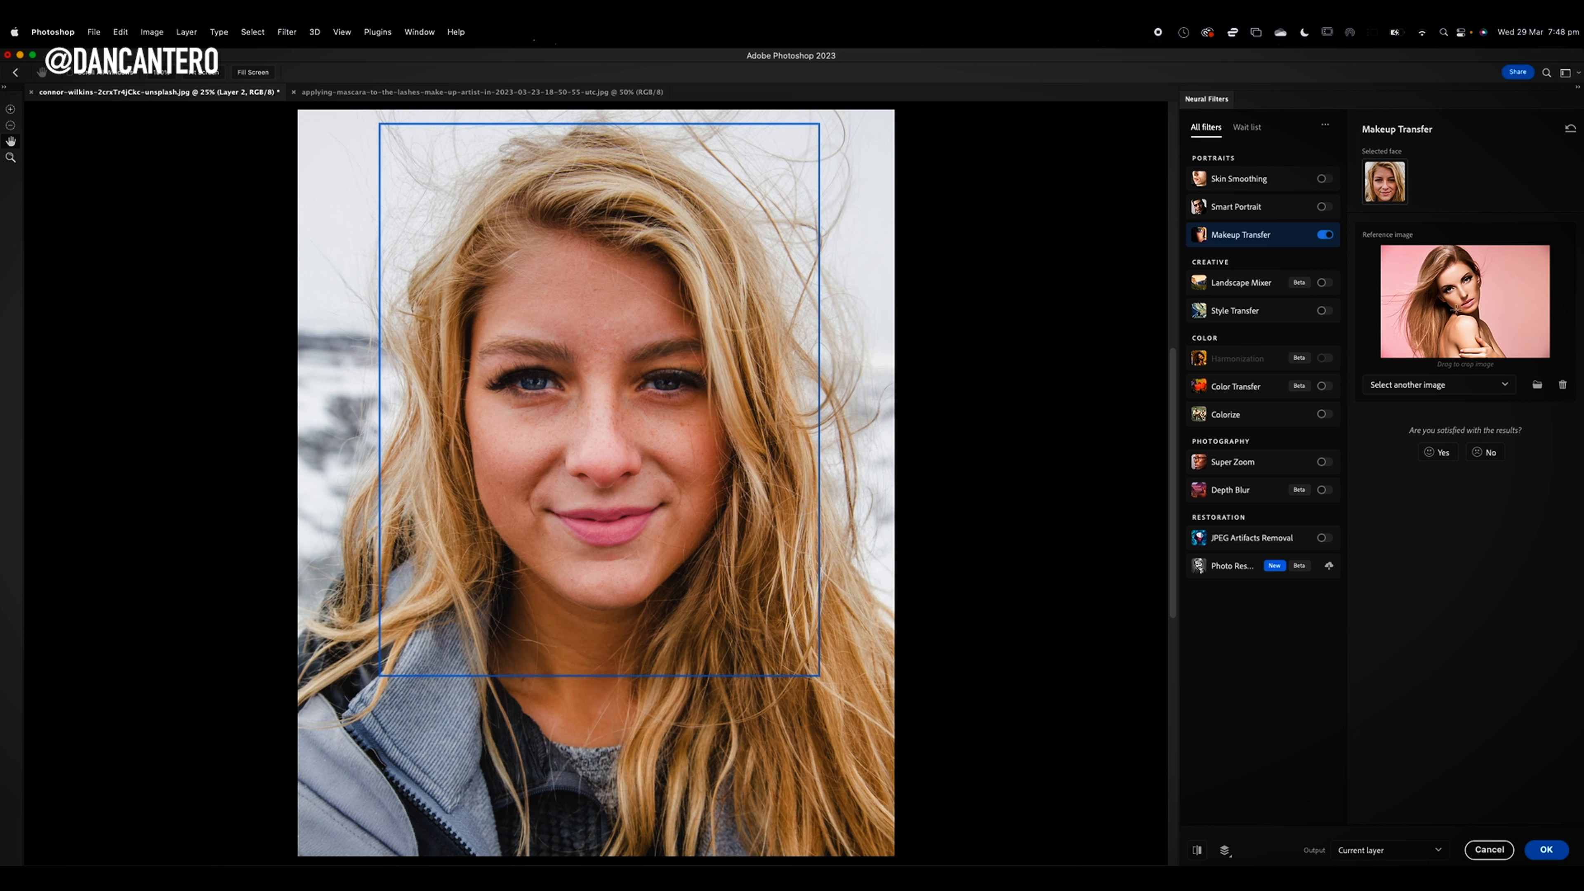
{"action": "mouse_move", "coordinate": [991, 334]}
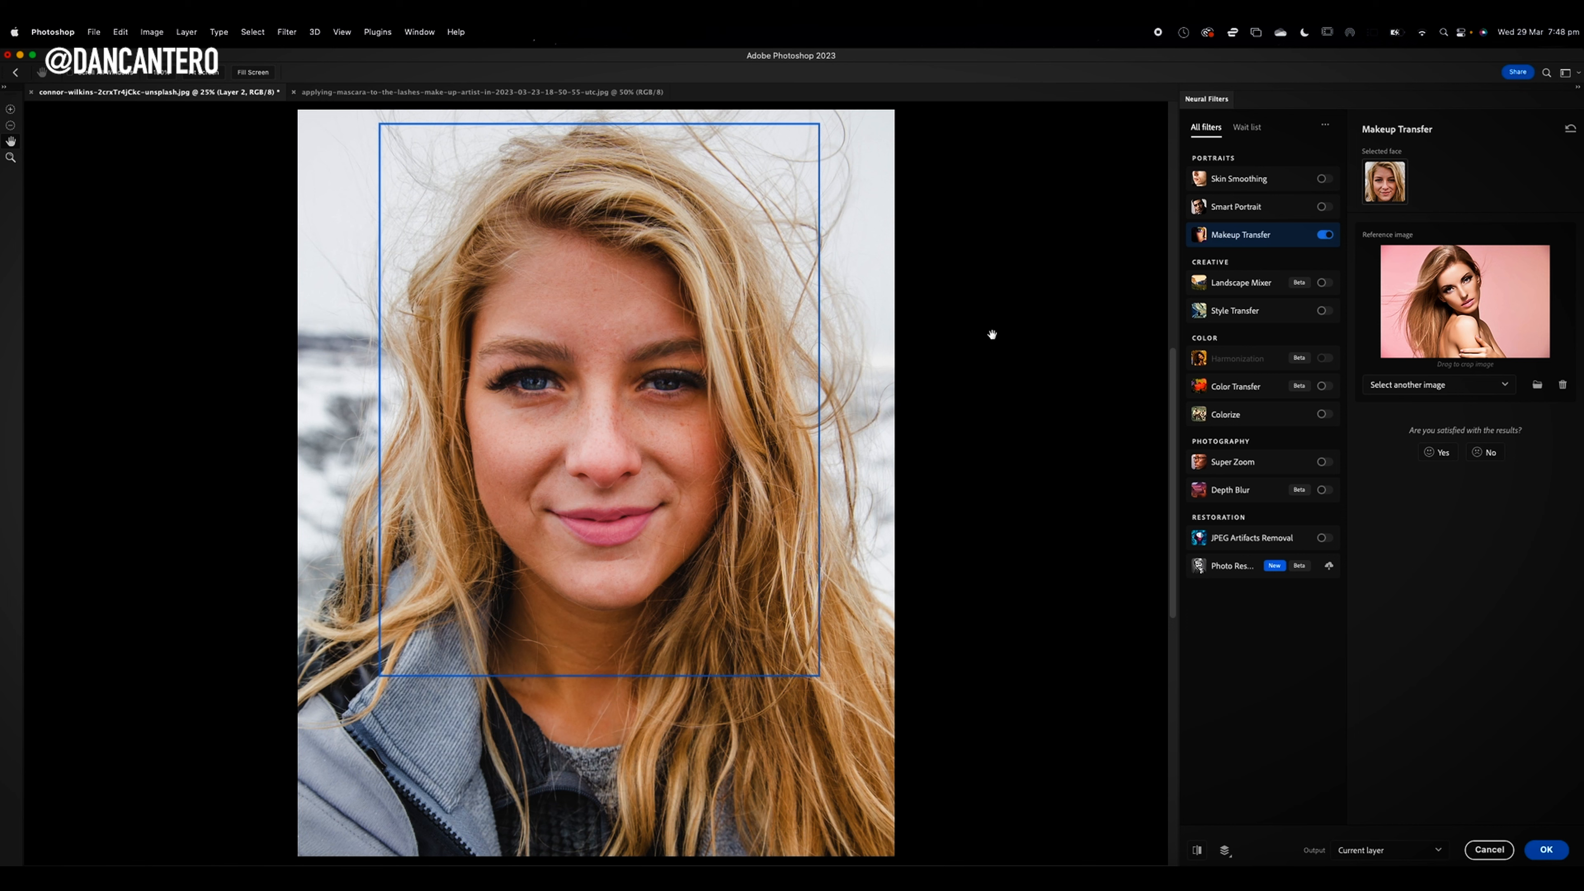
{"action": "mouse_move", "coordinate": [566, 386]}
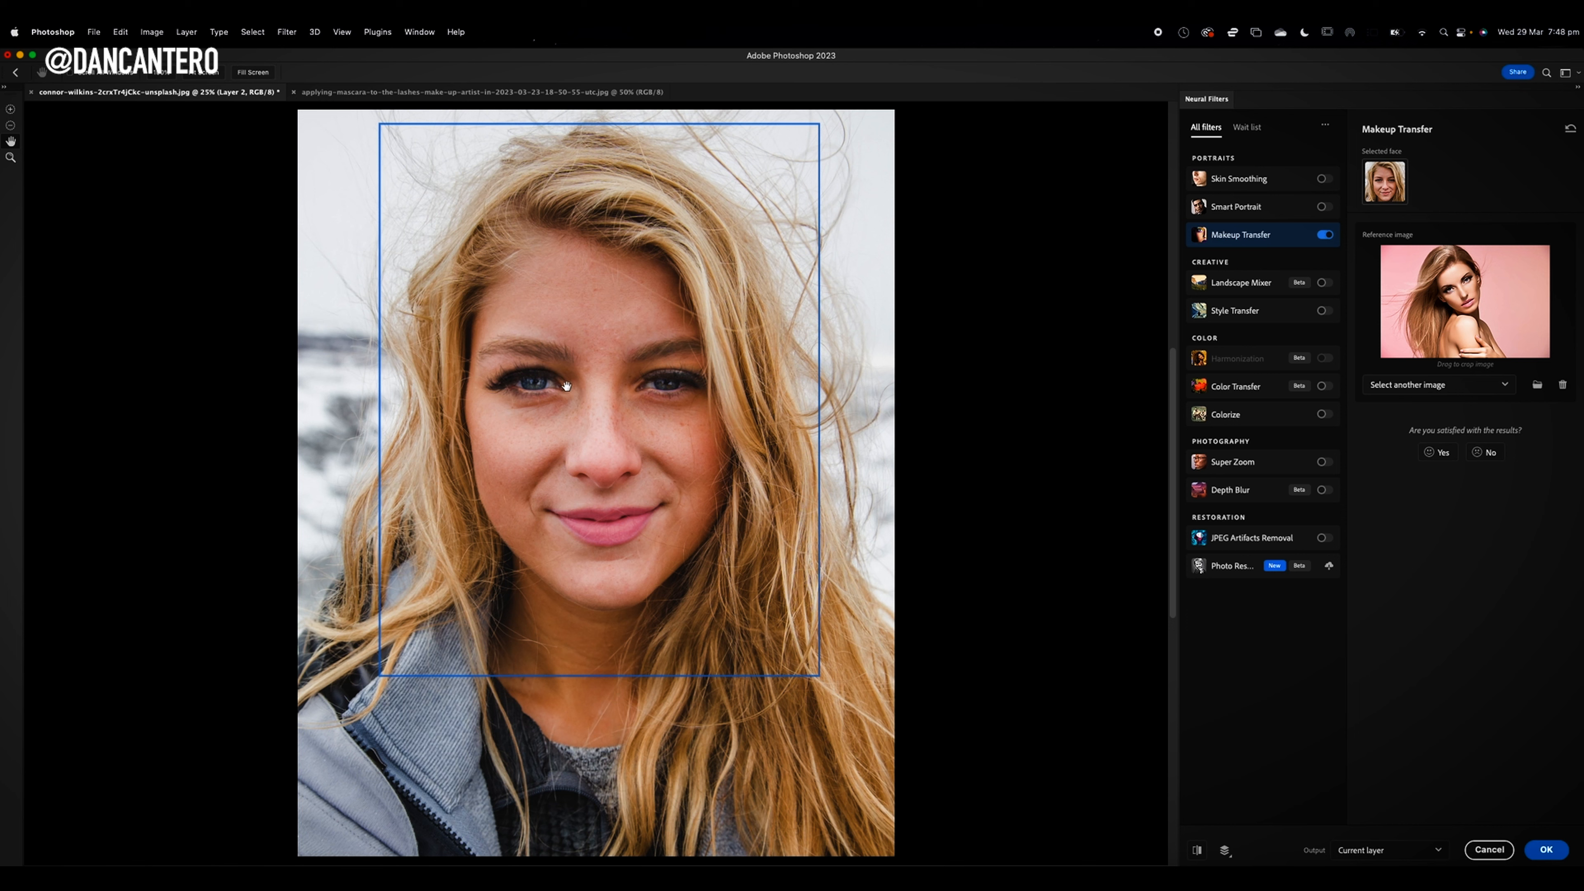
{"action": "mouse_move", "coordinate": [1158, 620]}
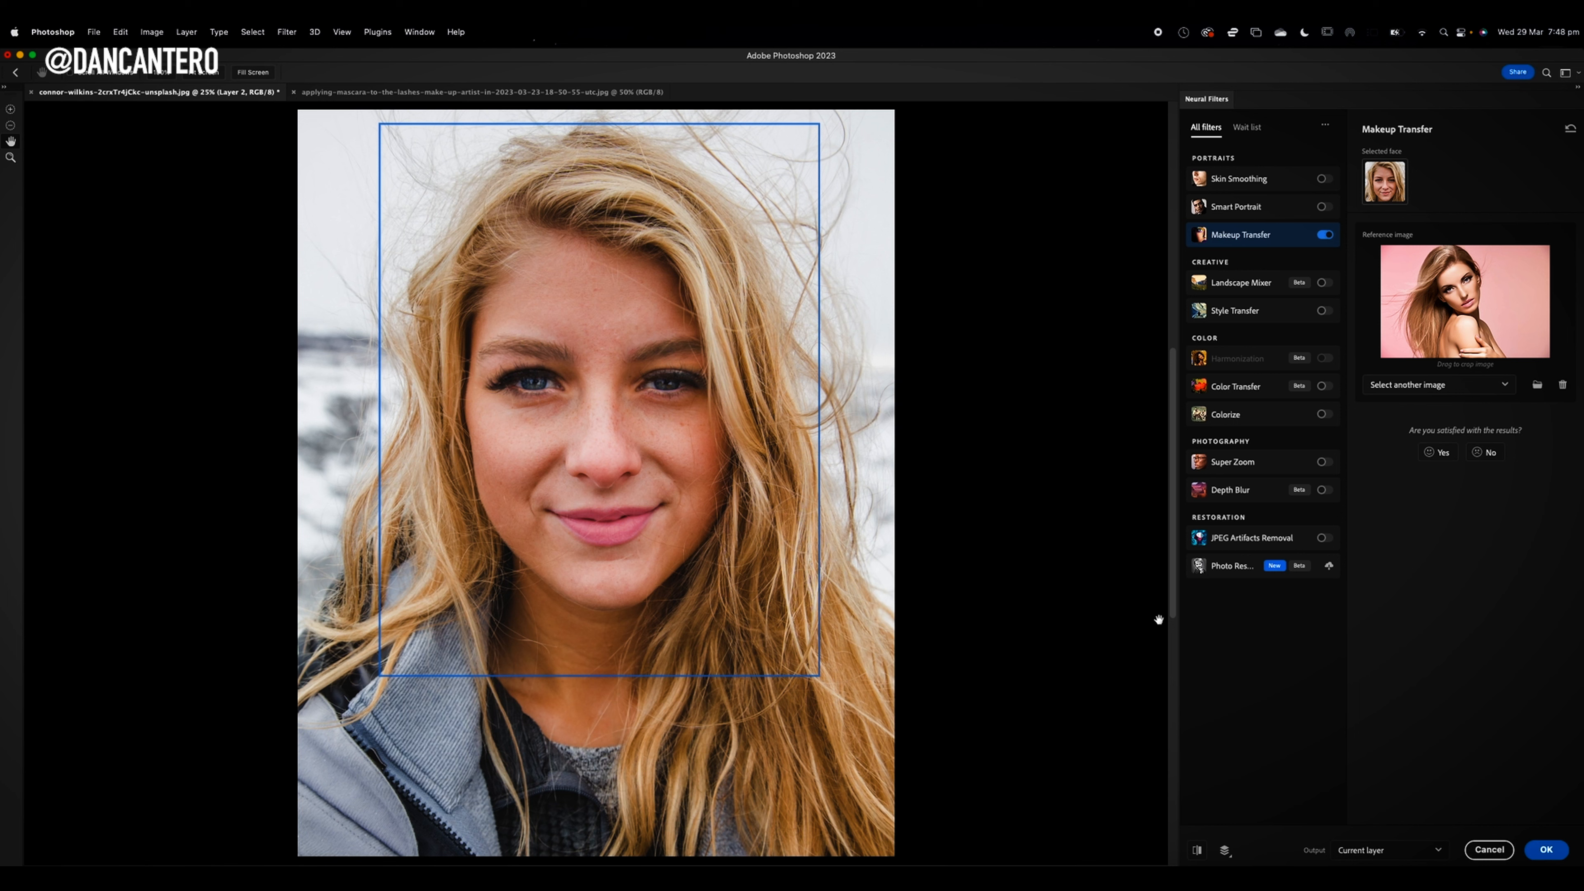
{"action": "mouse_move", "coordinate": [1434, 781]}
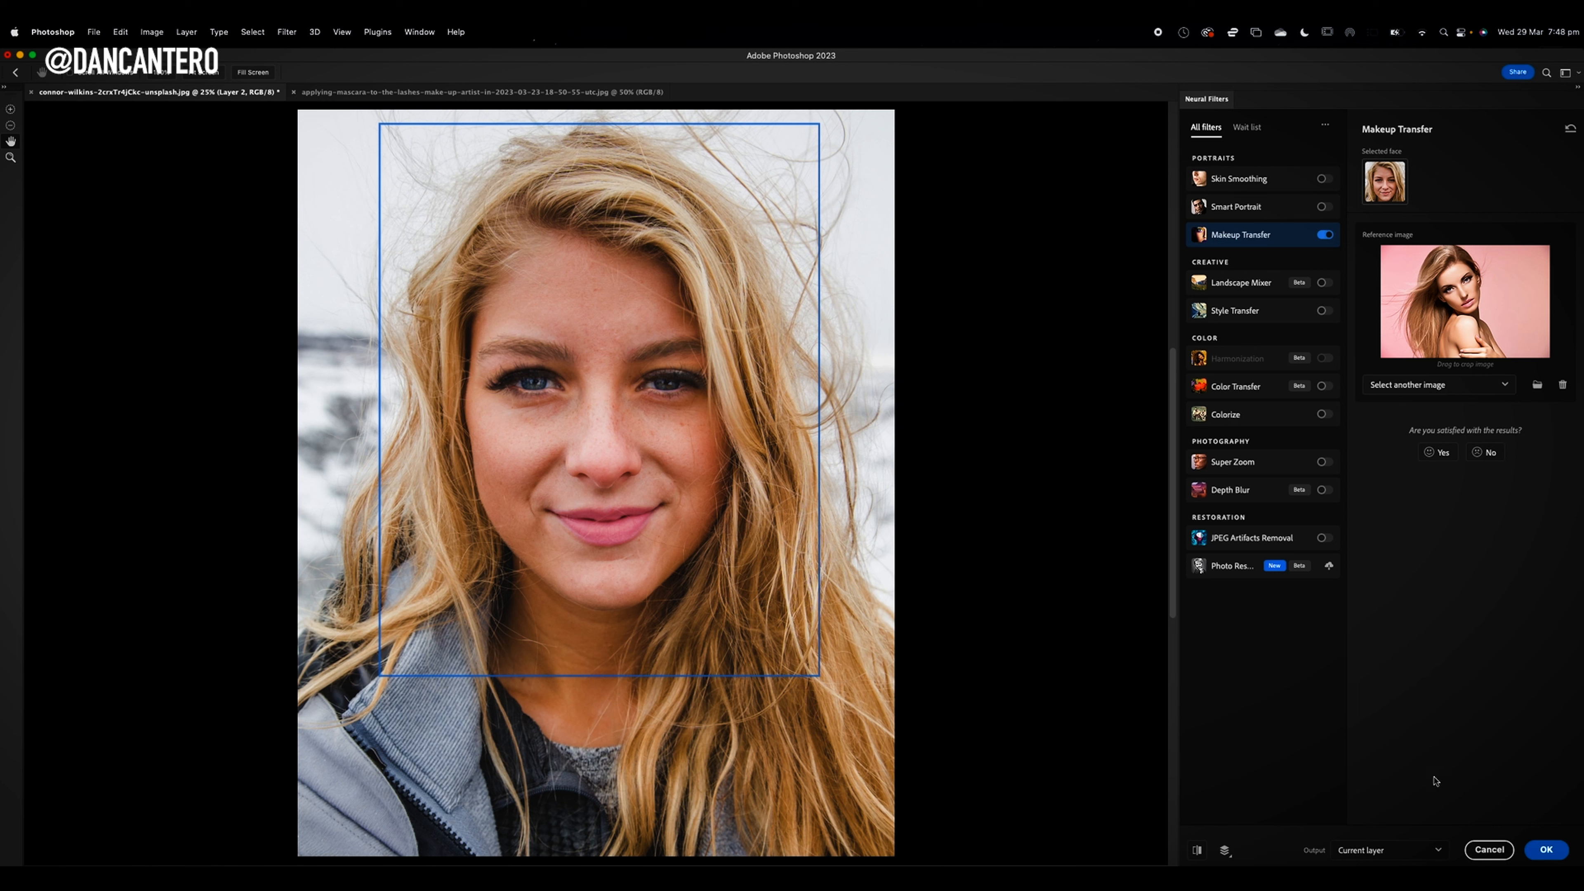
{"action": "mouse_move", "coordinate": [1547, 850]}
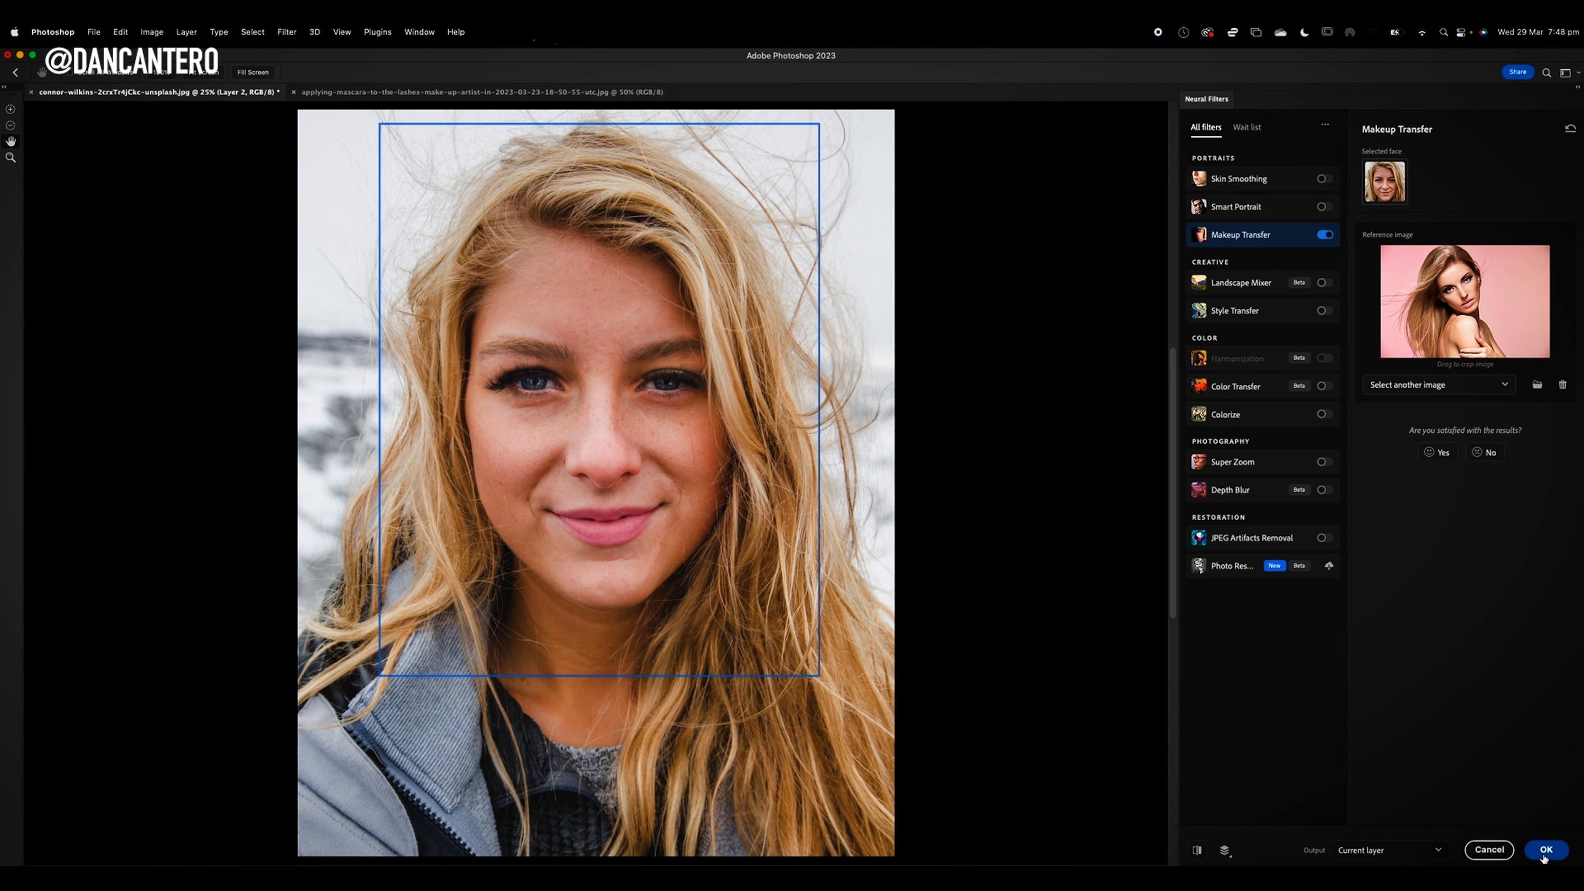
Commit the Makeup Transfer to Layer 1 and toggle its visibility to compare with the original.
{"action": "left_click", "coordinate": [1545, 850]}
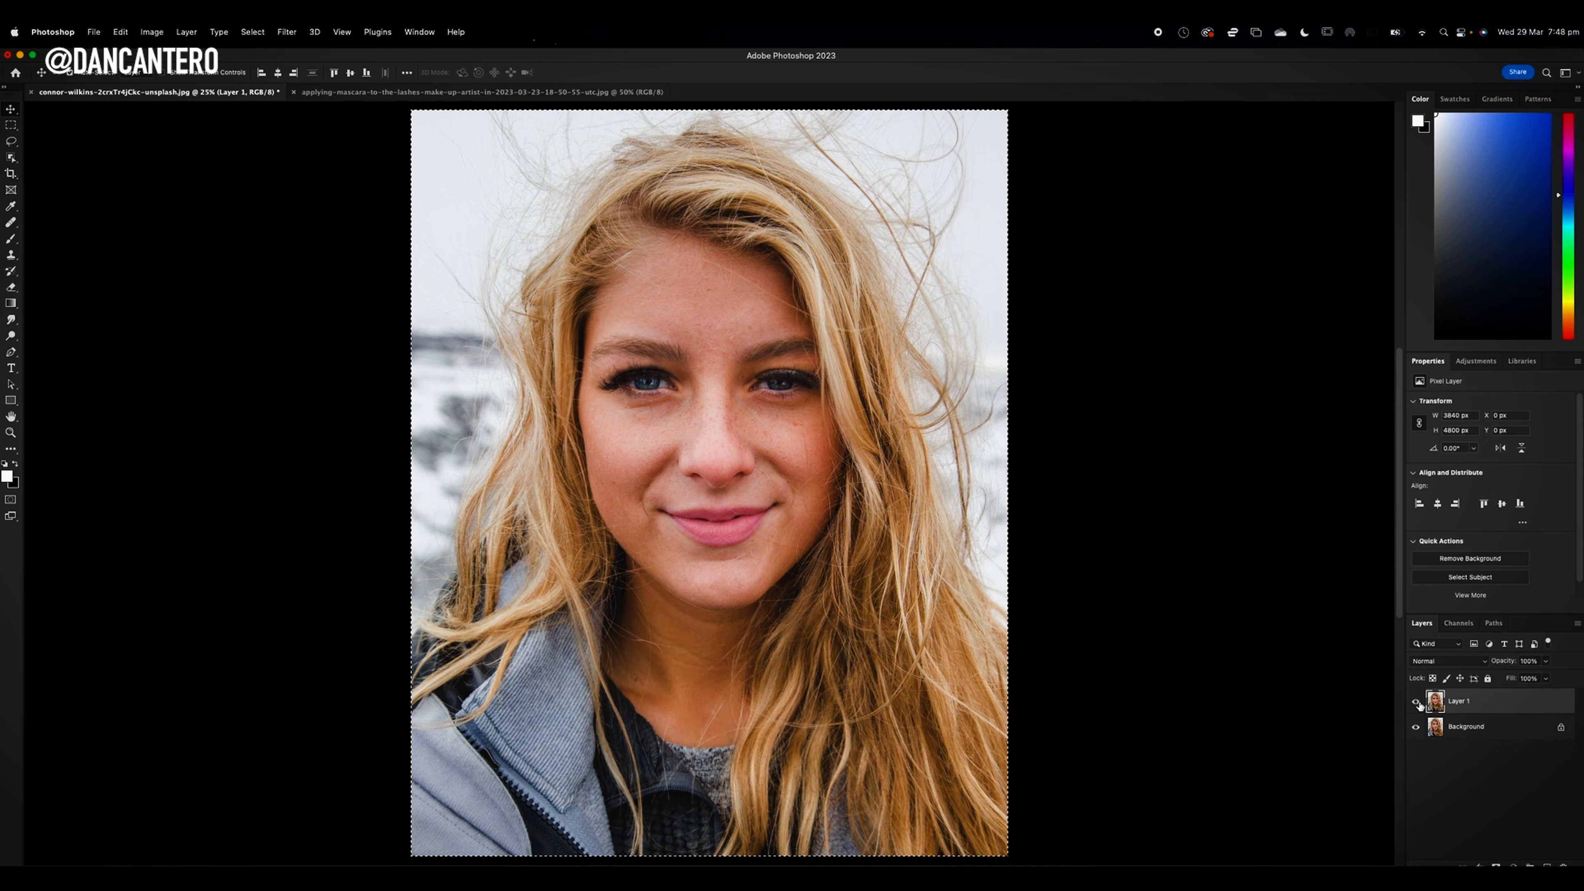
{"action": "mouse_move", "coordinate": [1417, 701]}
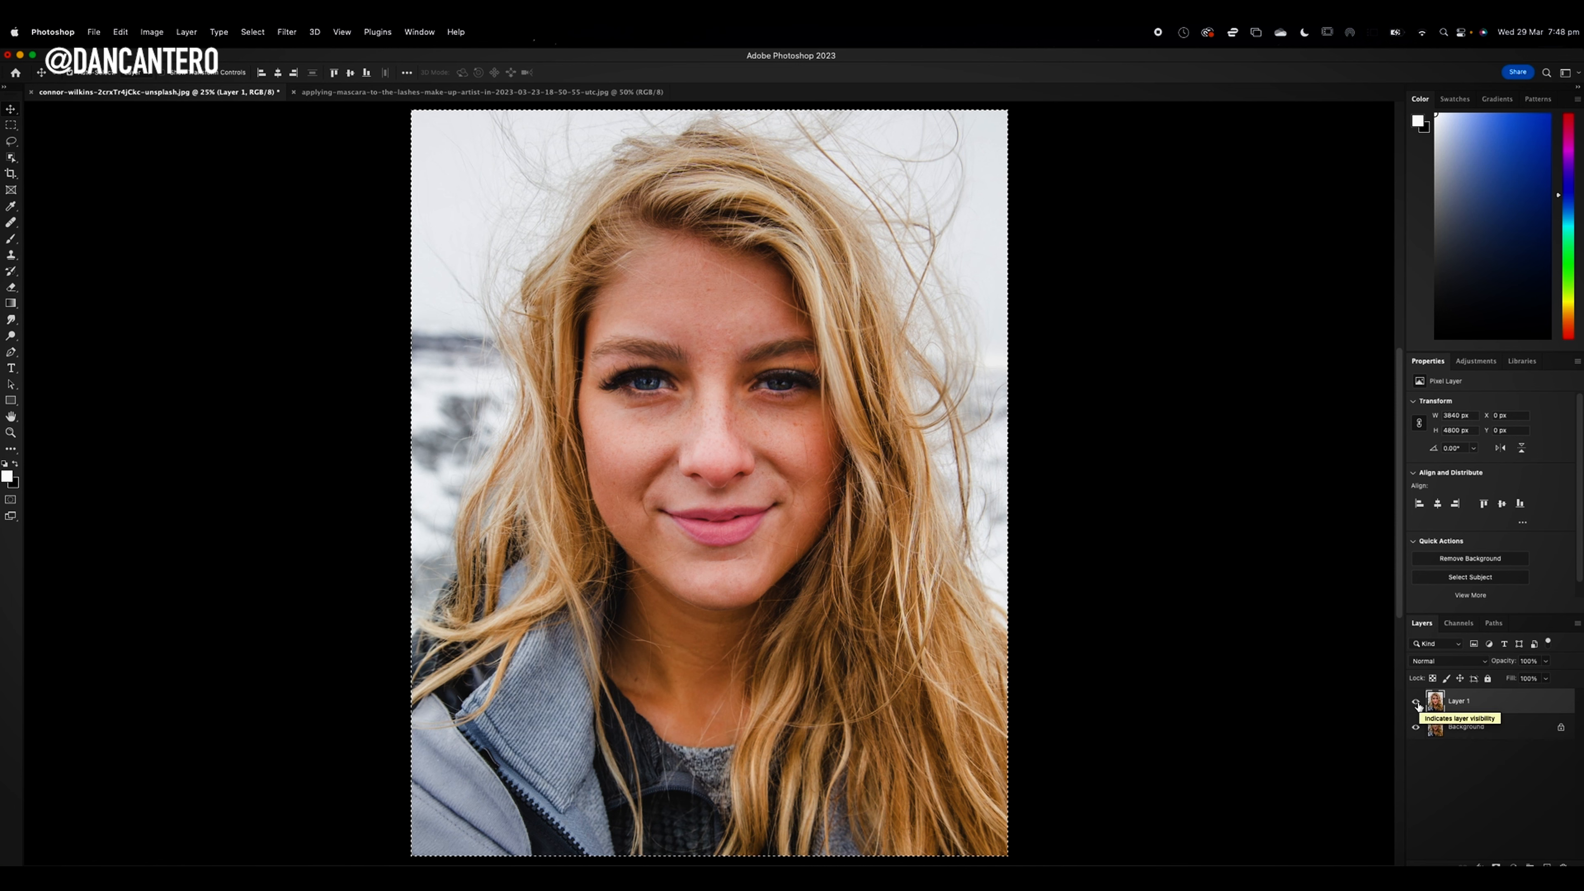
{"action": "left_click", "coordinate": [1415, 701]}
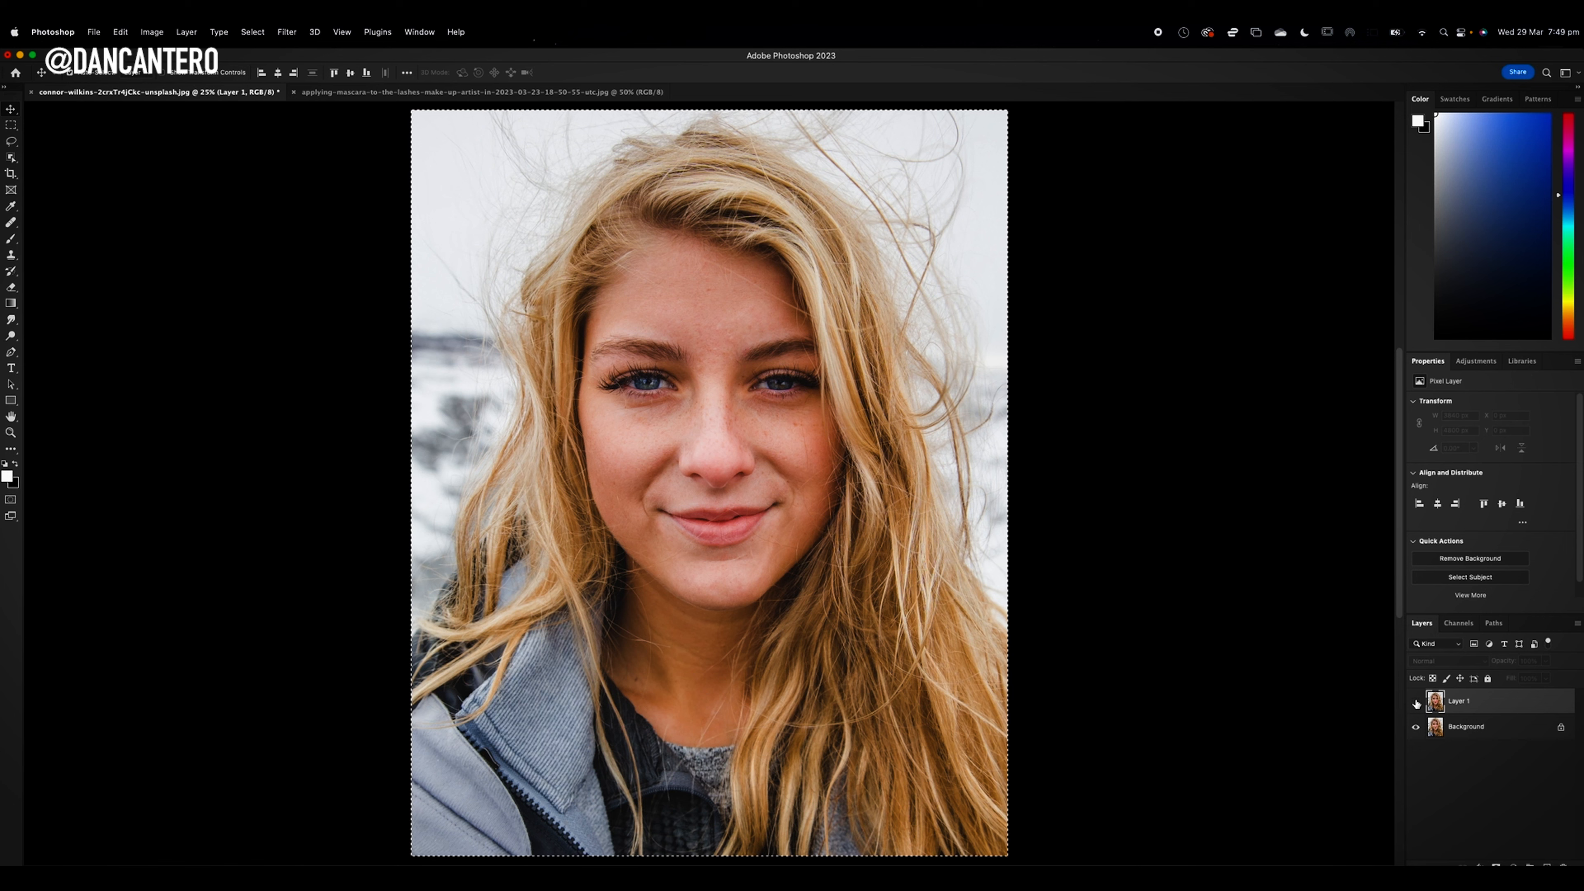
{"action": "left_click", "coordinate": [1416, 702]}
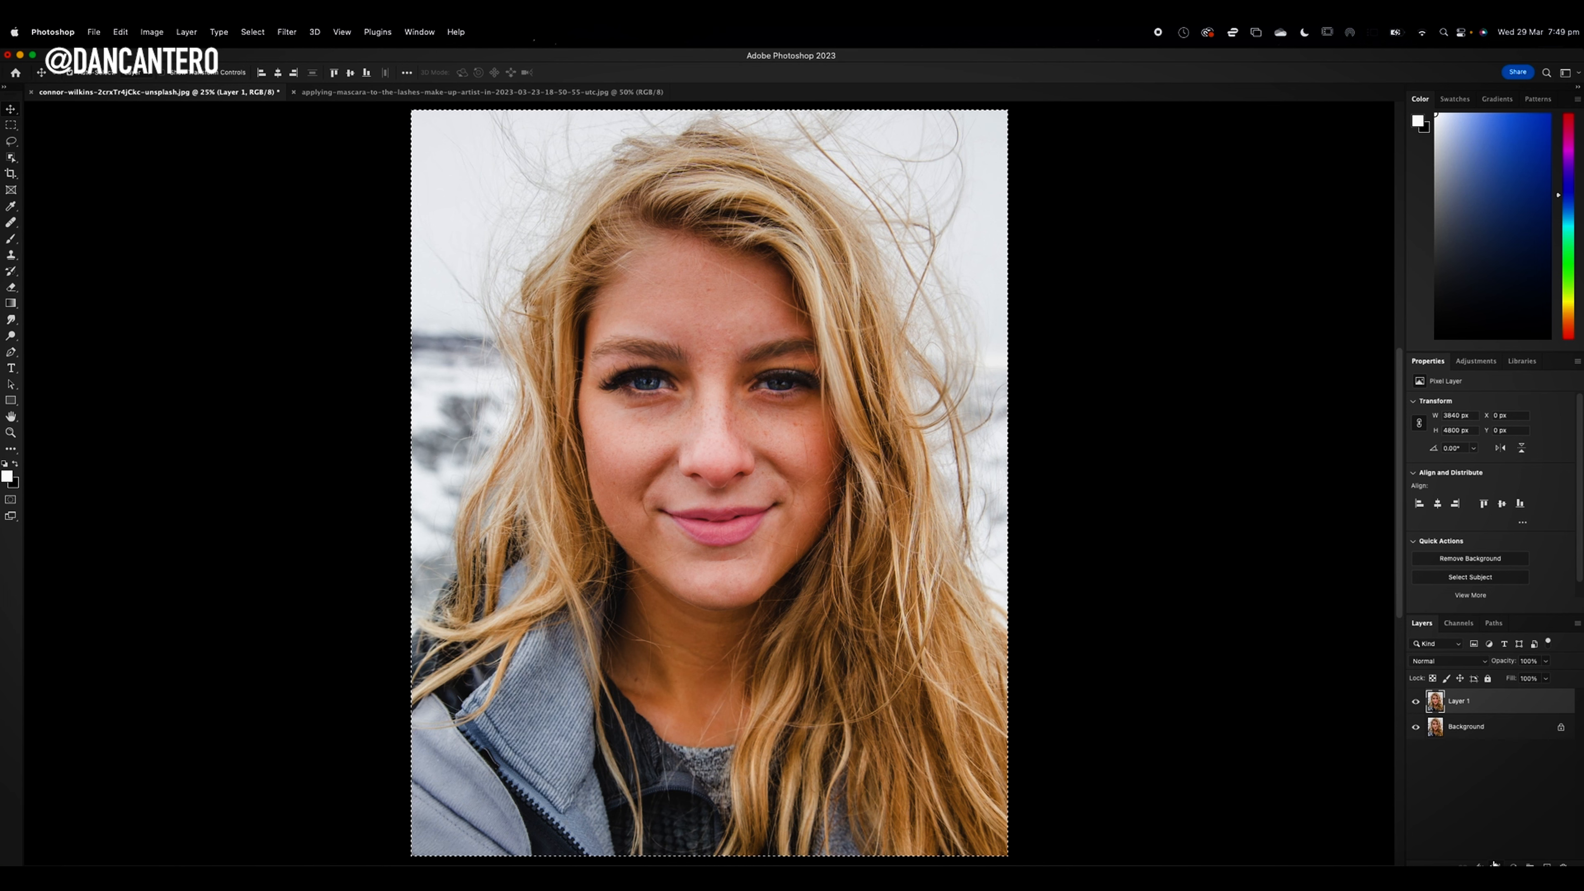
Add a layer mask to Layer 1 and select the Brush to paint on it.
{"action": "left_click", "coordinate": [1526, 865]}
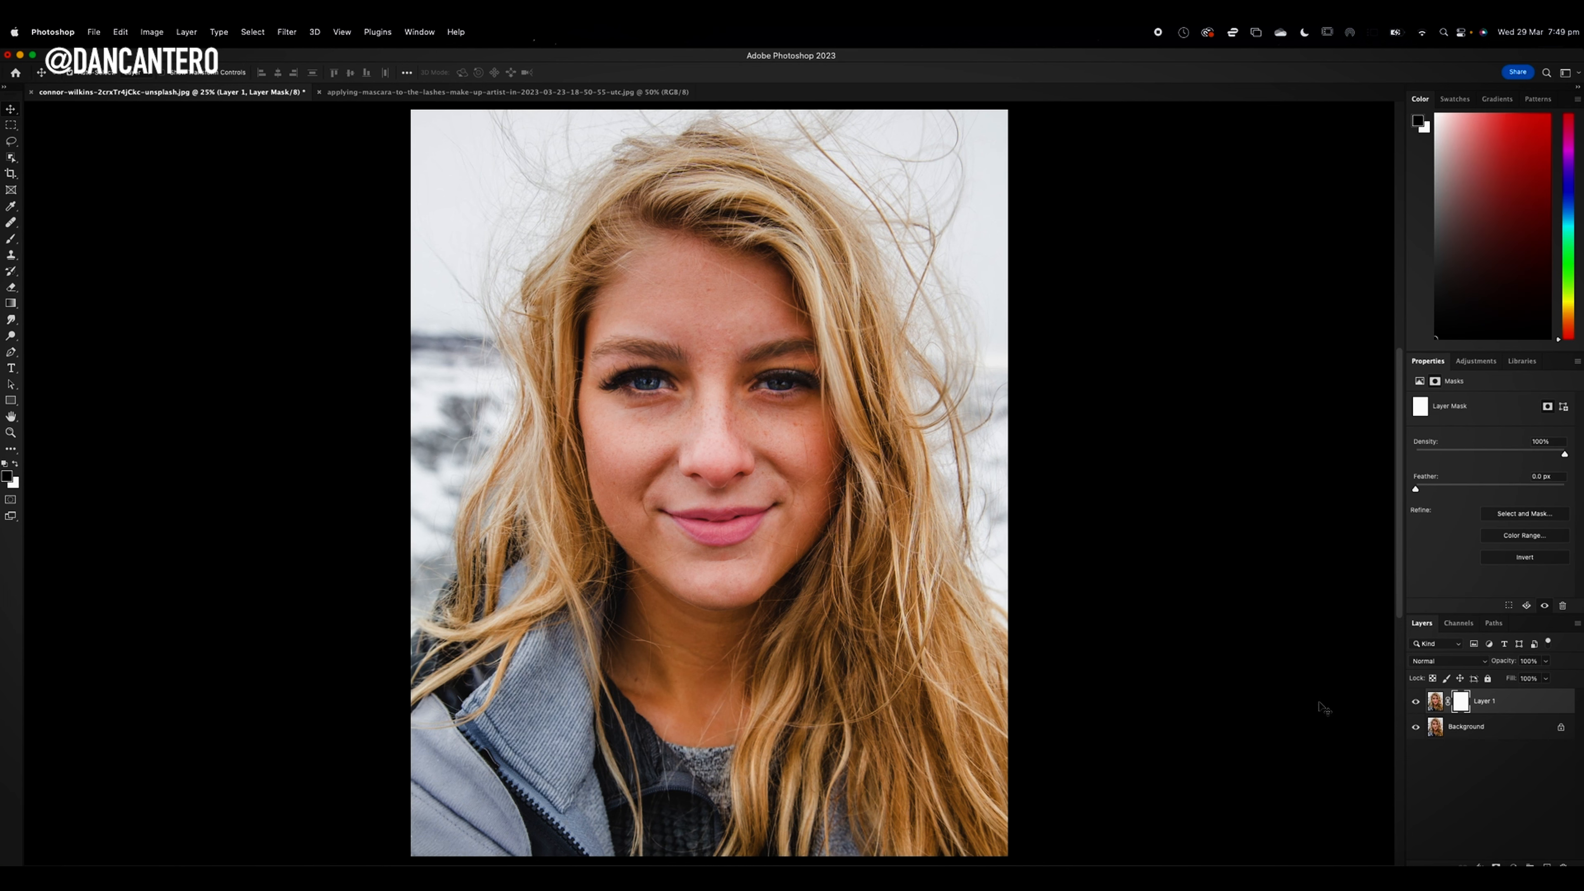
{"action": "left_click", "coordinate": [11, 220]}
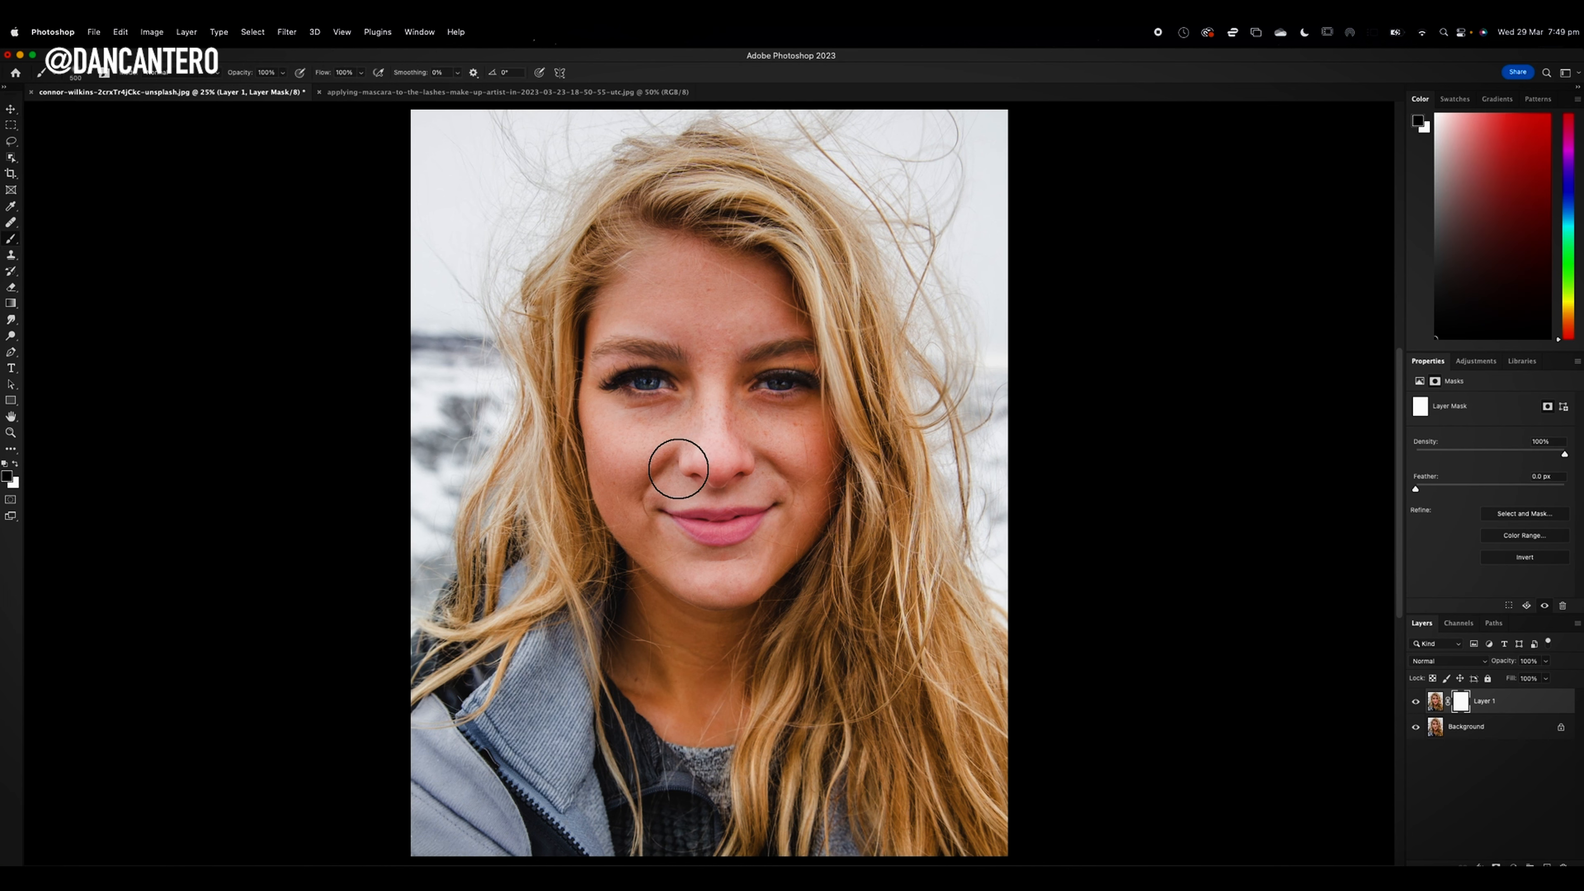
{"action": "mouse_move", "coordinate": [498, 482]}
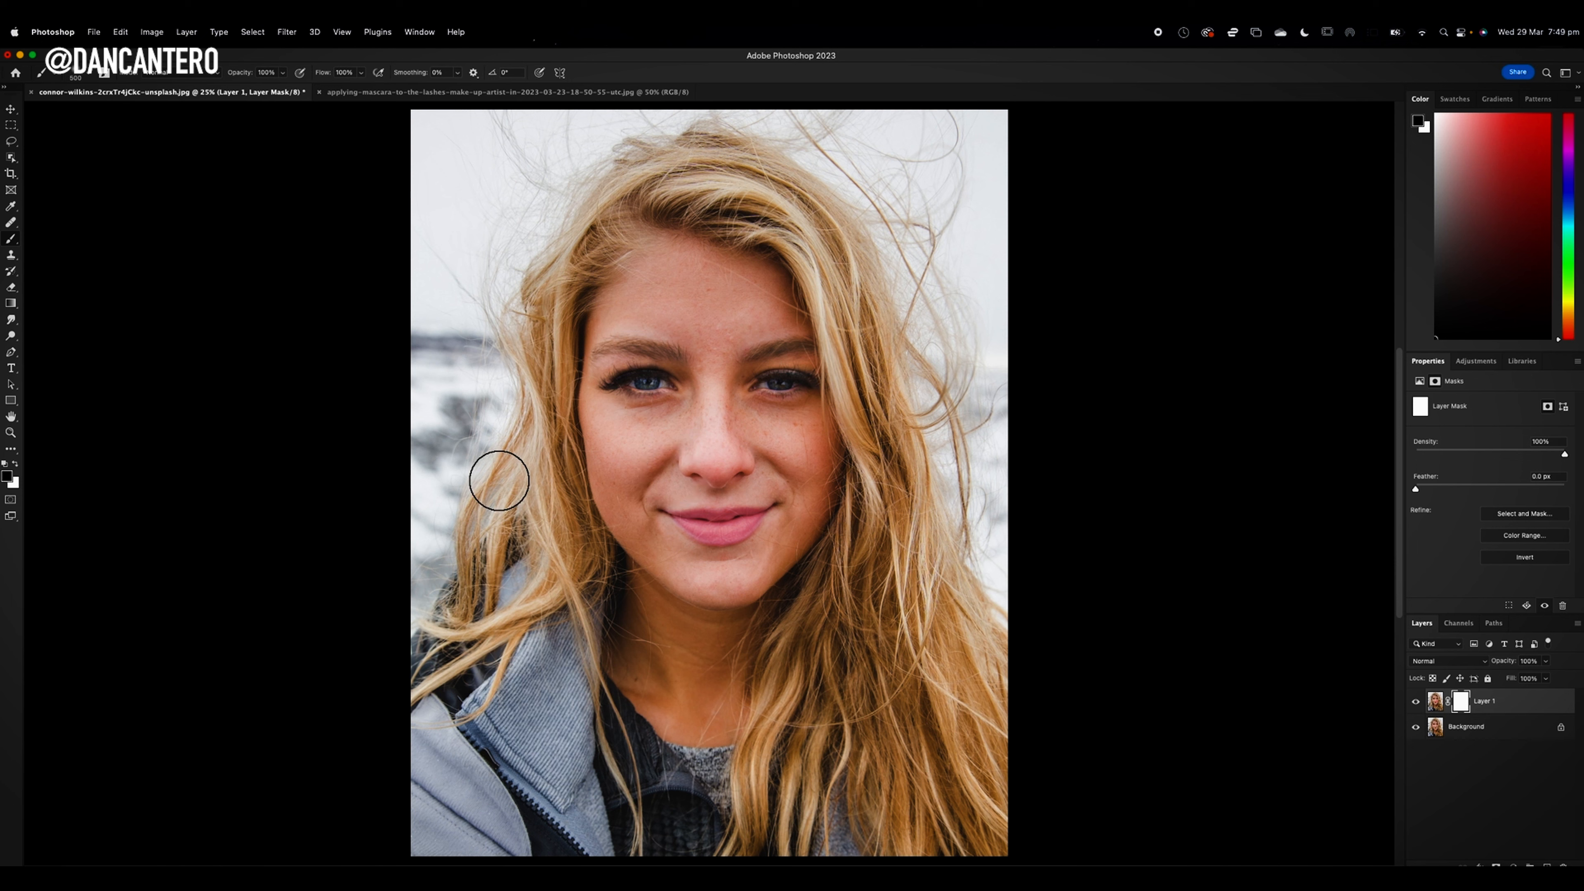
{"action": "mouse_move", "coordinate": [536, 404]}
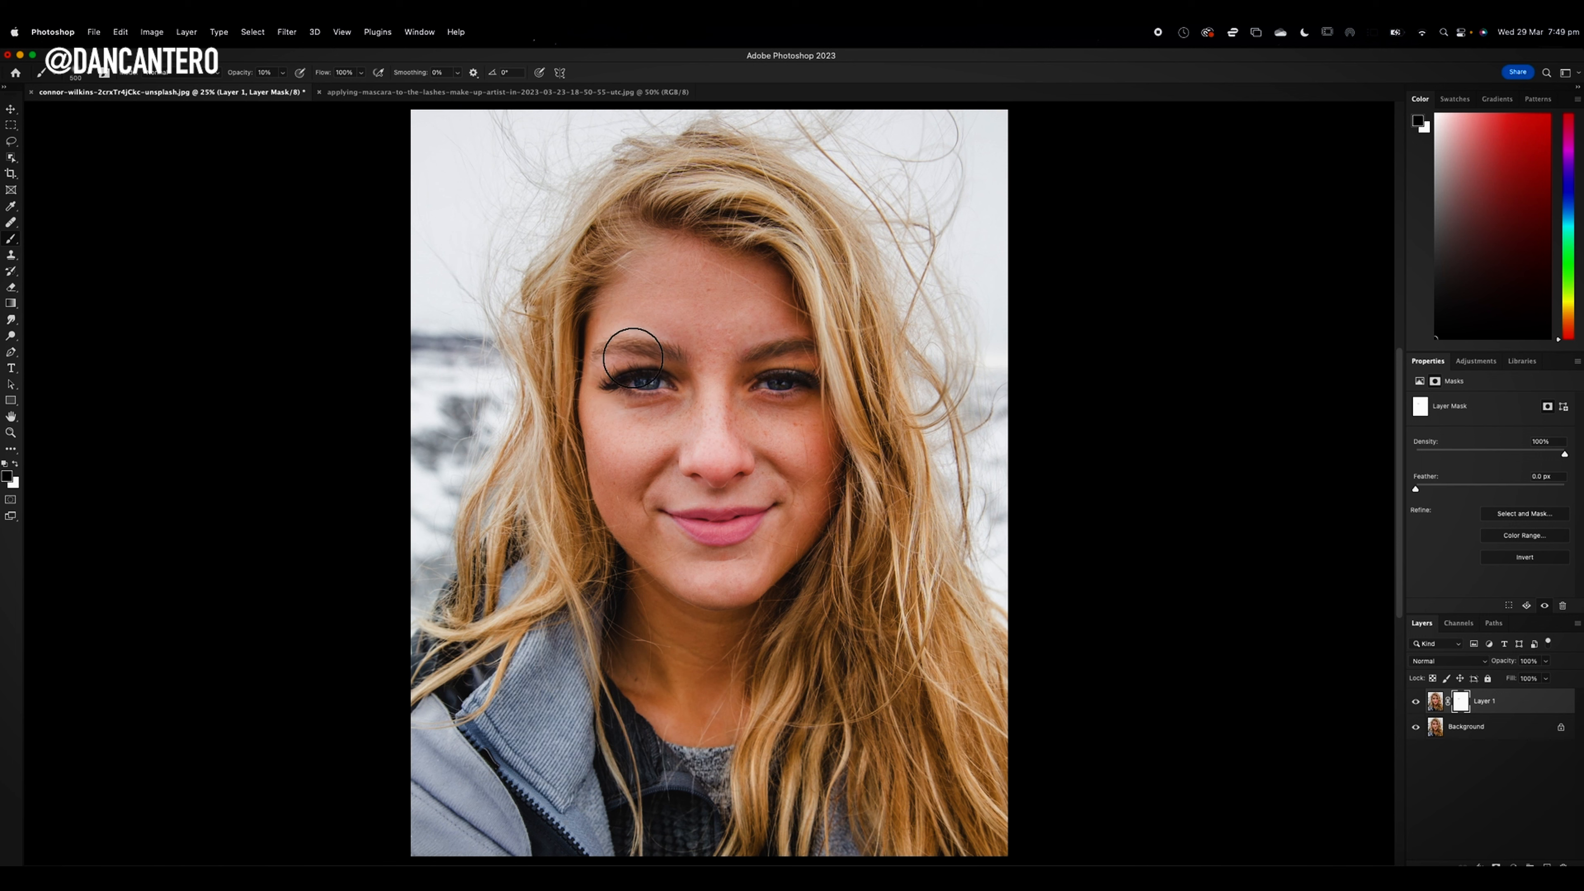
{"action": "mouse_move", "coordinate": [661, 368]}
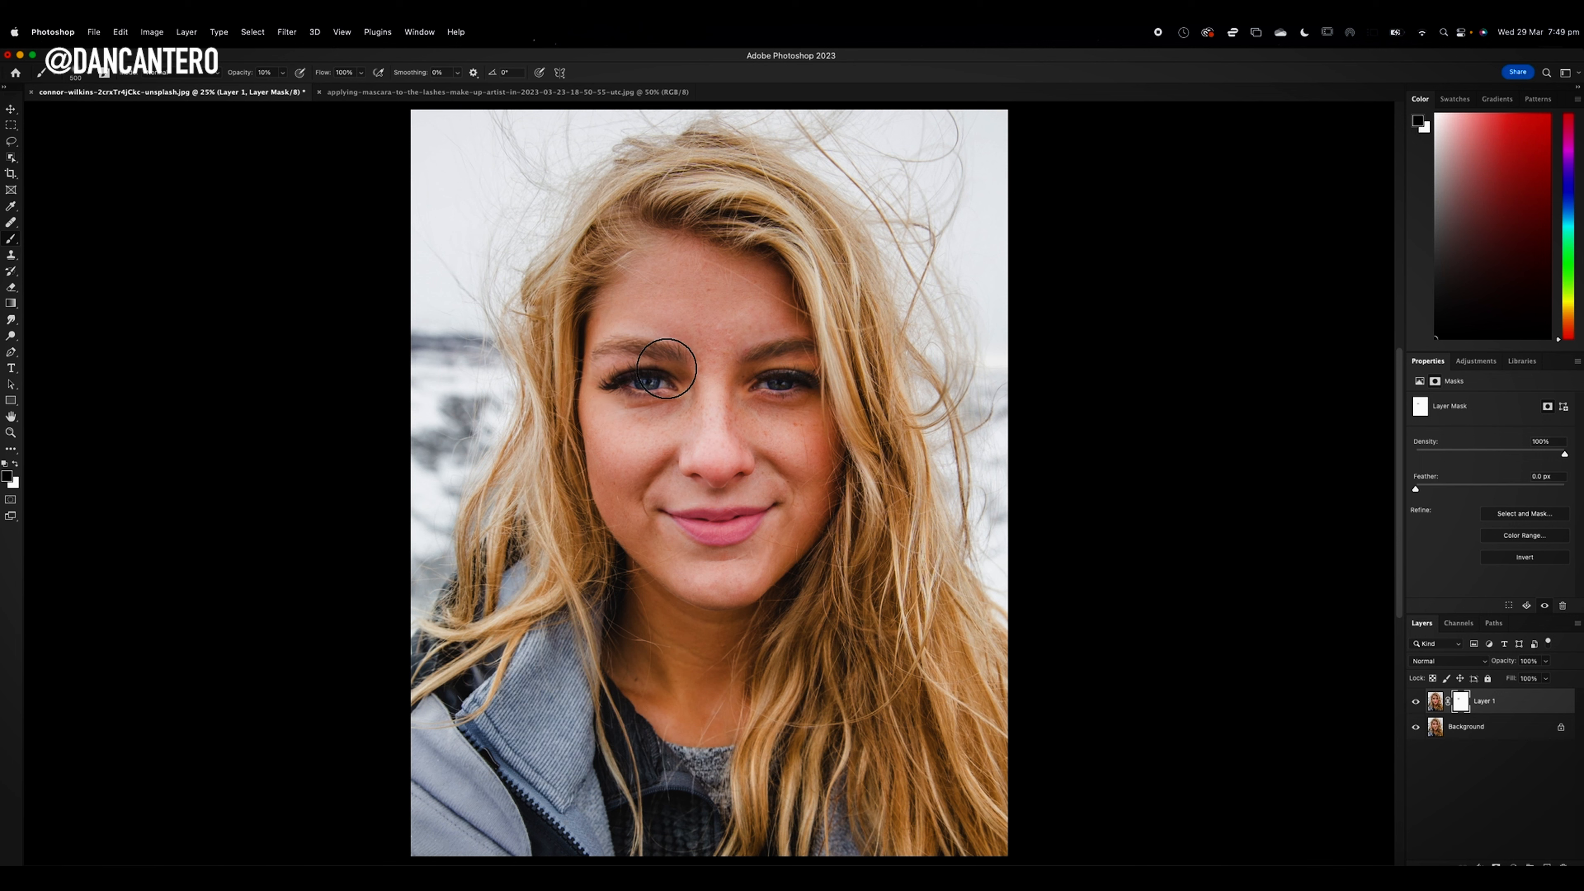
{"action": "mouse_move", "coordinate": [778, 366]}
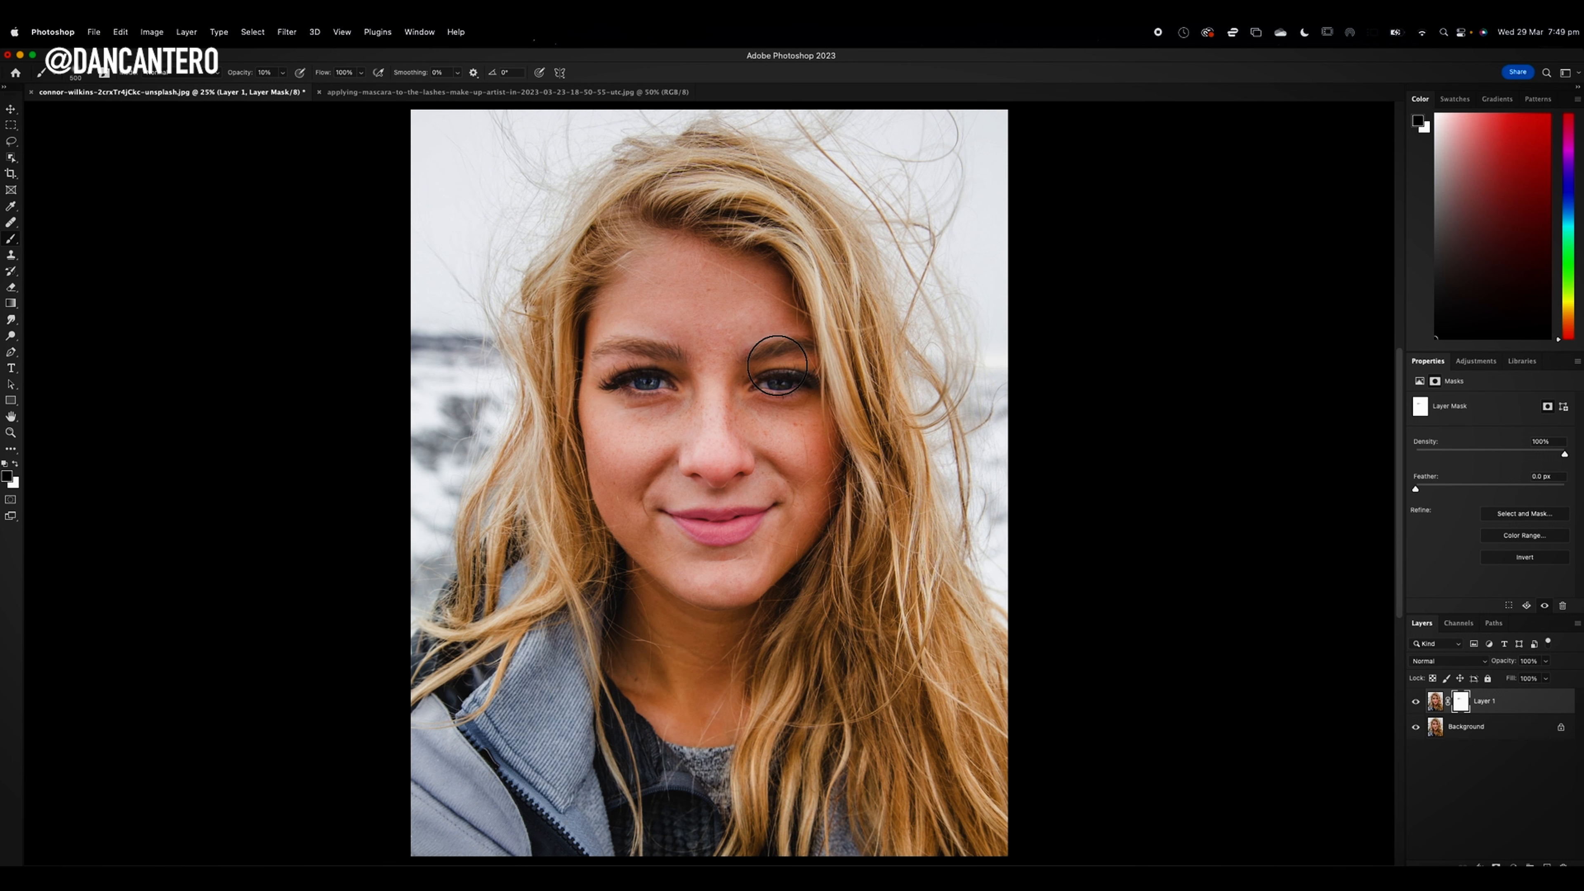
{"action": "mouse_move", "coordinate": [880, 311]}
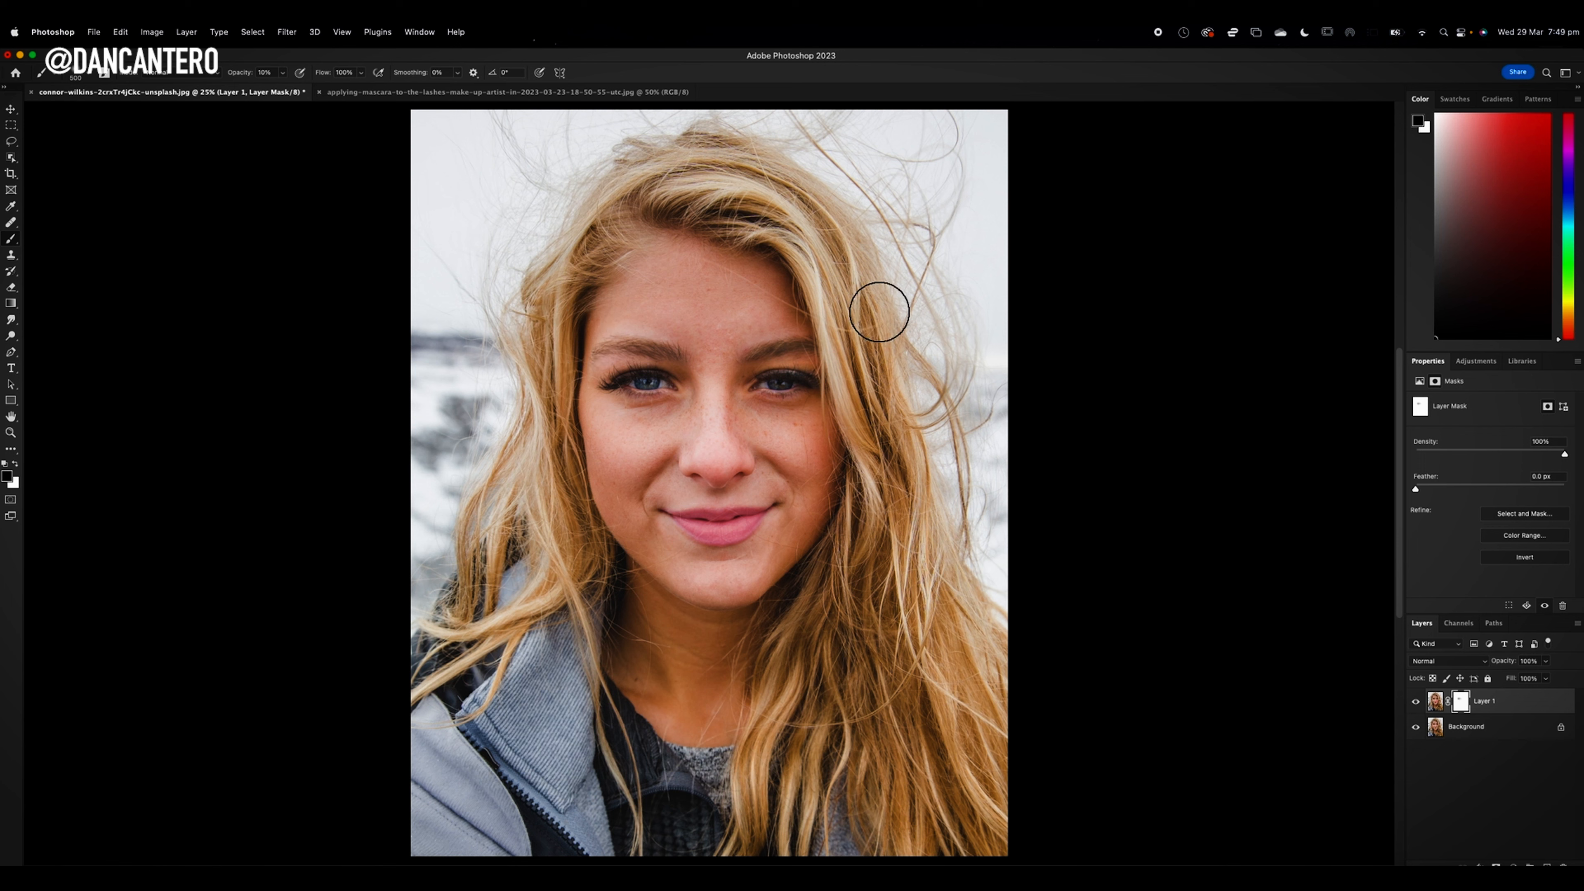
{"action": "mouse_move", "coordinate": [665, 353]}
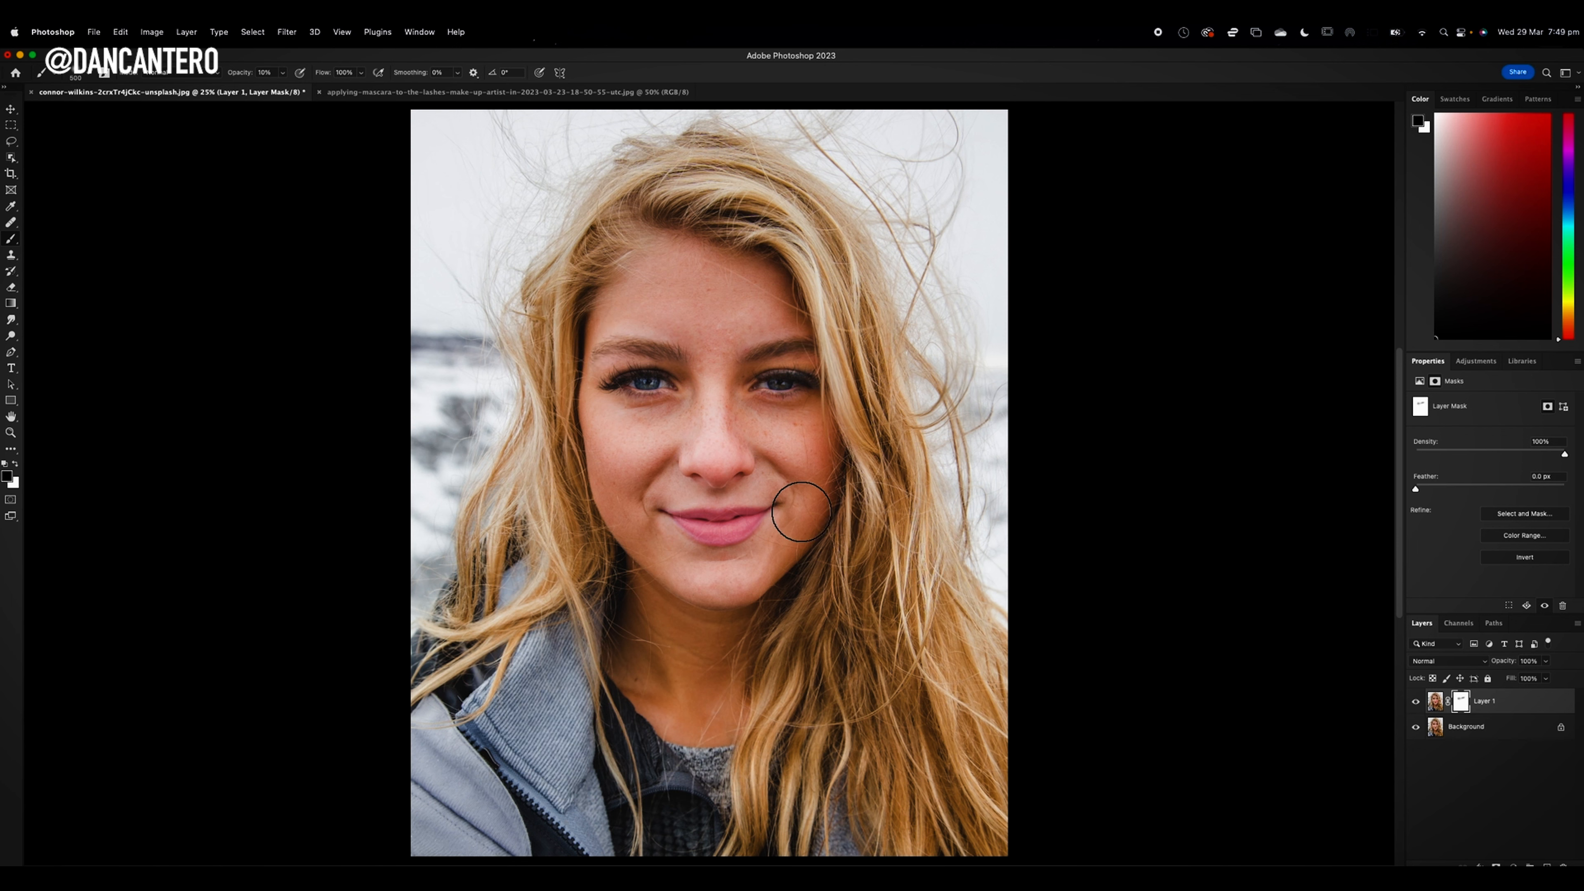
{"action": "mouse_move", "coordinate": [683, 449]}
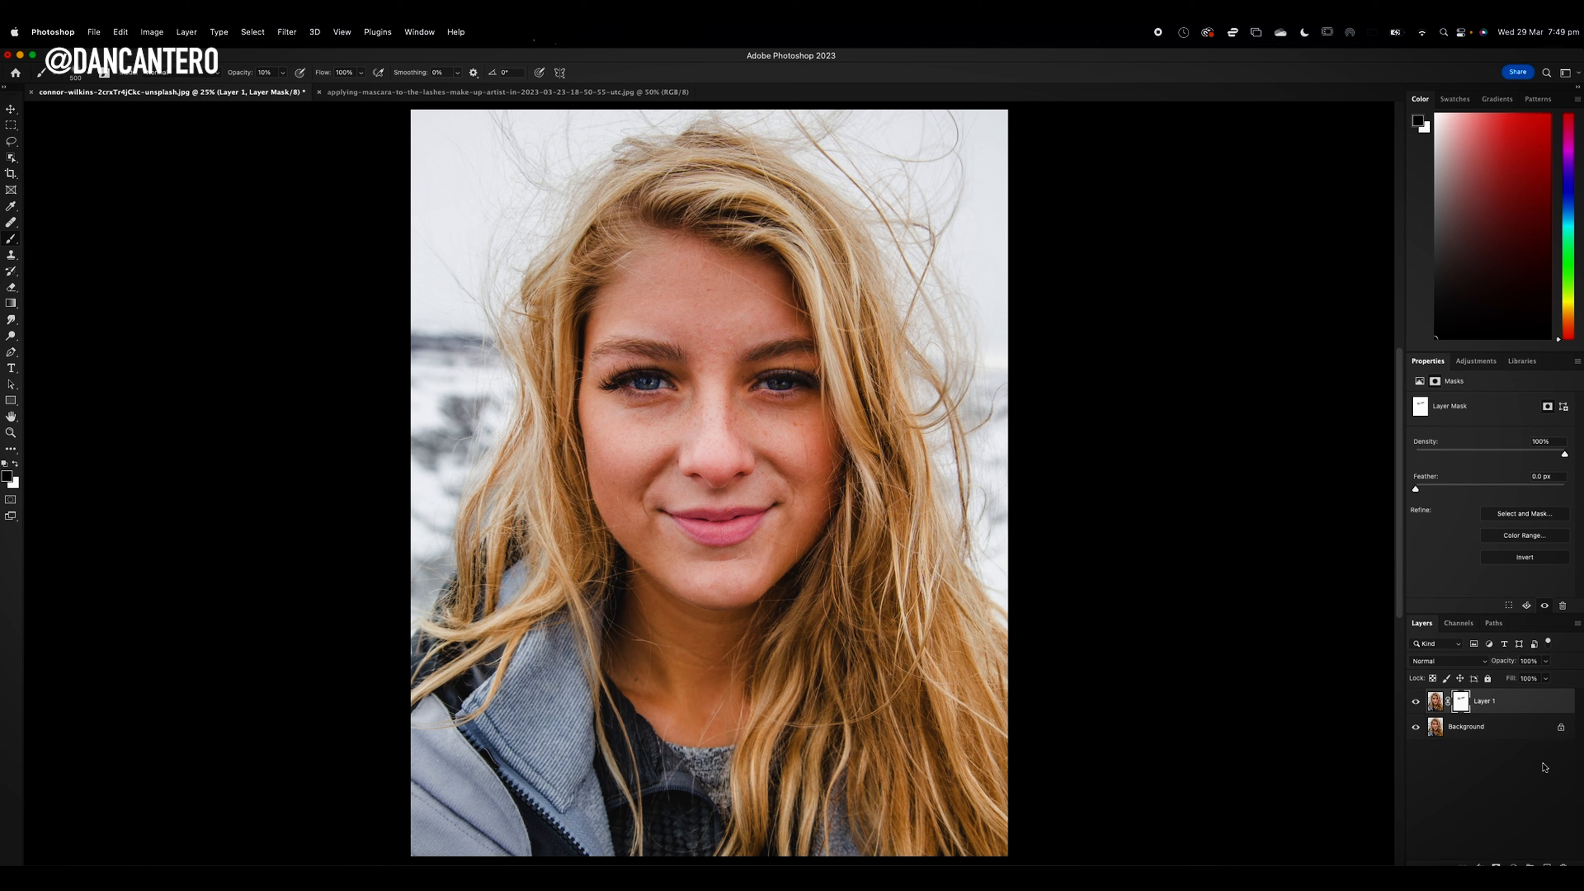
Target the layer's pixels, reopen Neural Filters and switch on Makeup Transfer again.
{"action": "left_click", "coordinate": [1434, 701]}
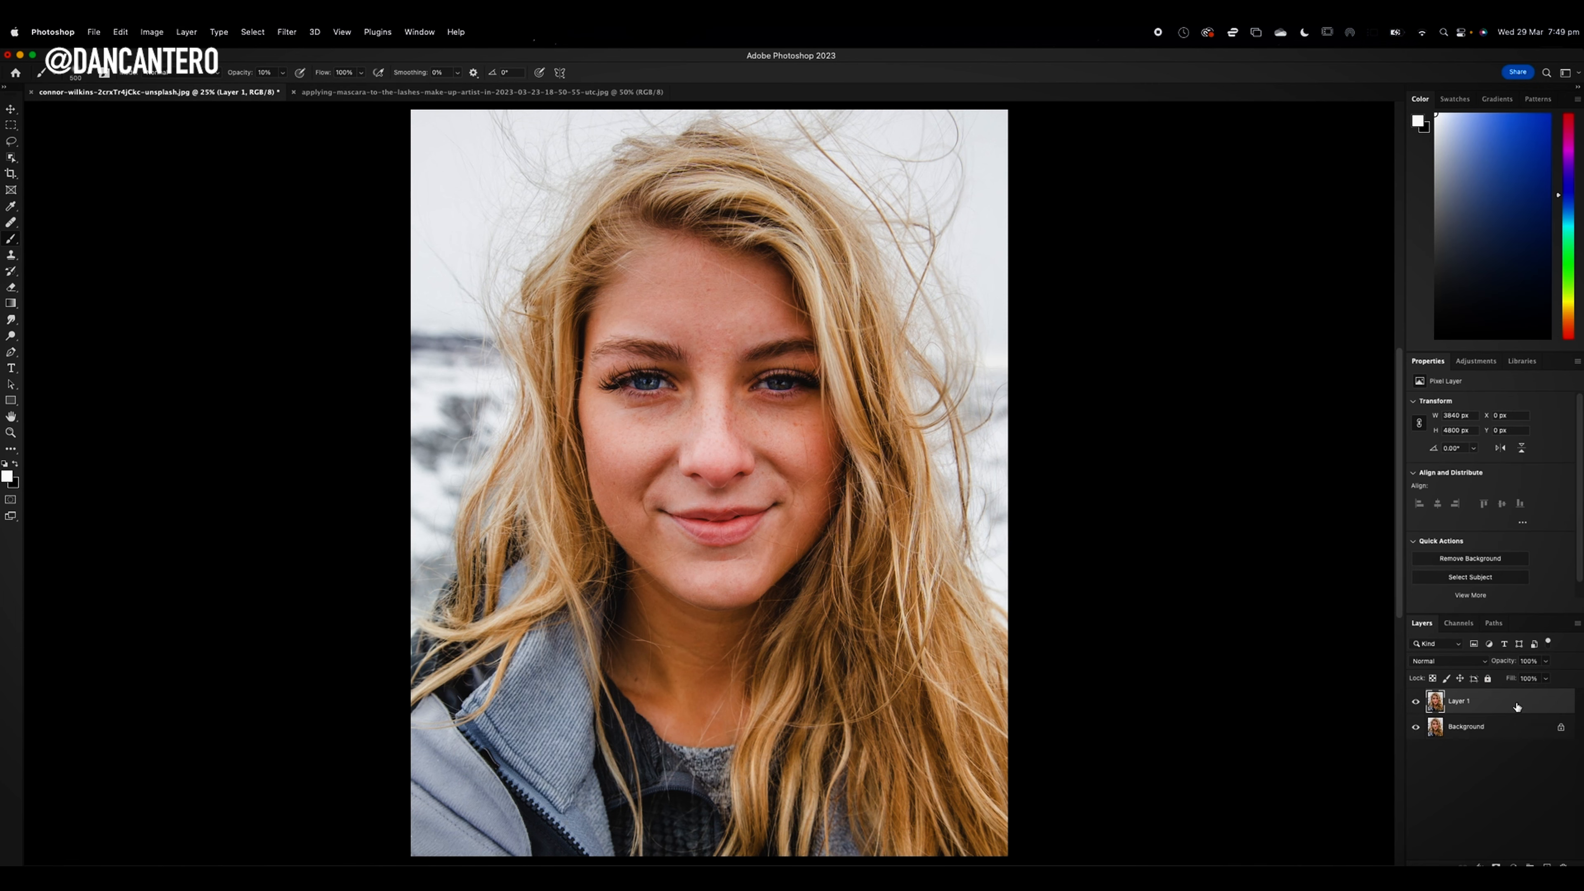
{"action": "mouse_move", "coordinate": [252, 66]}
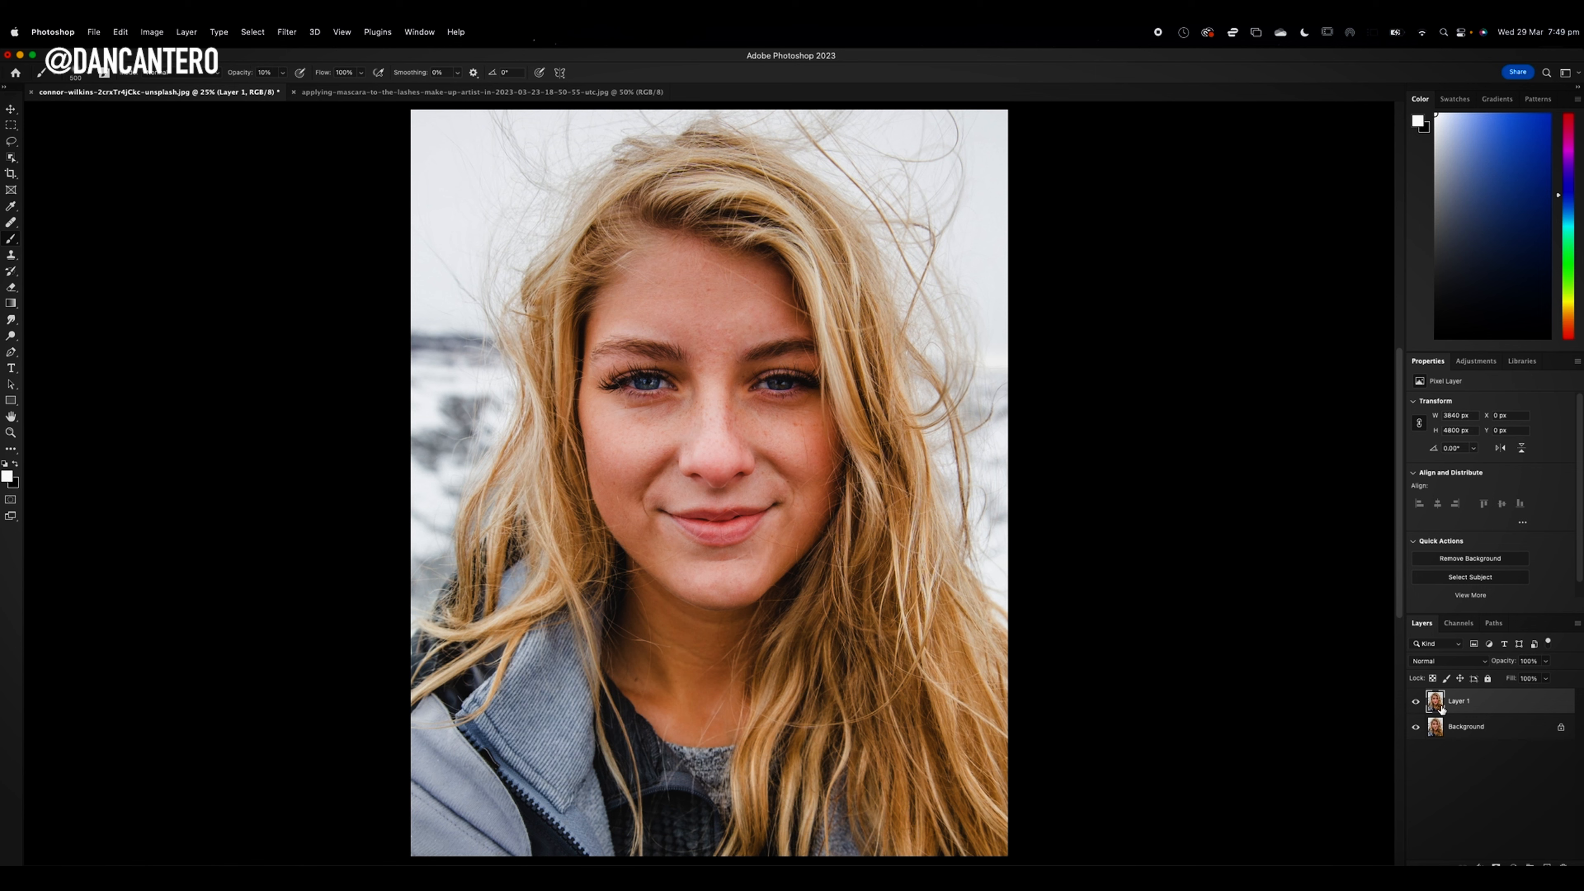
{"action": "mouse_move", "coordinate": [1435, 700]}
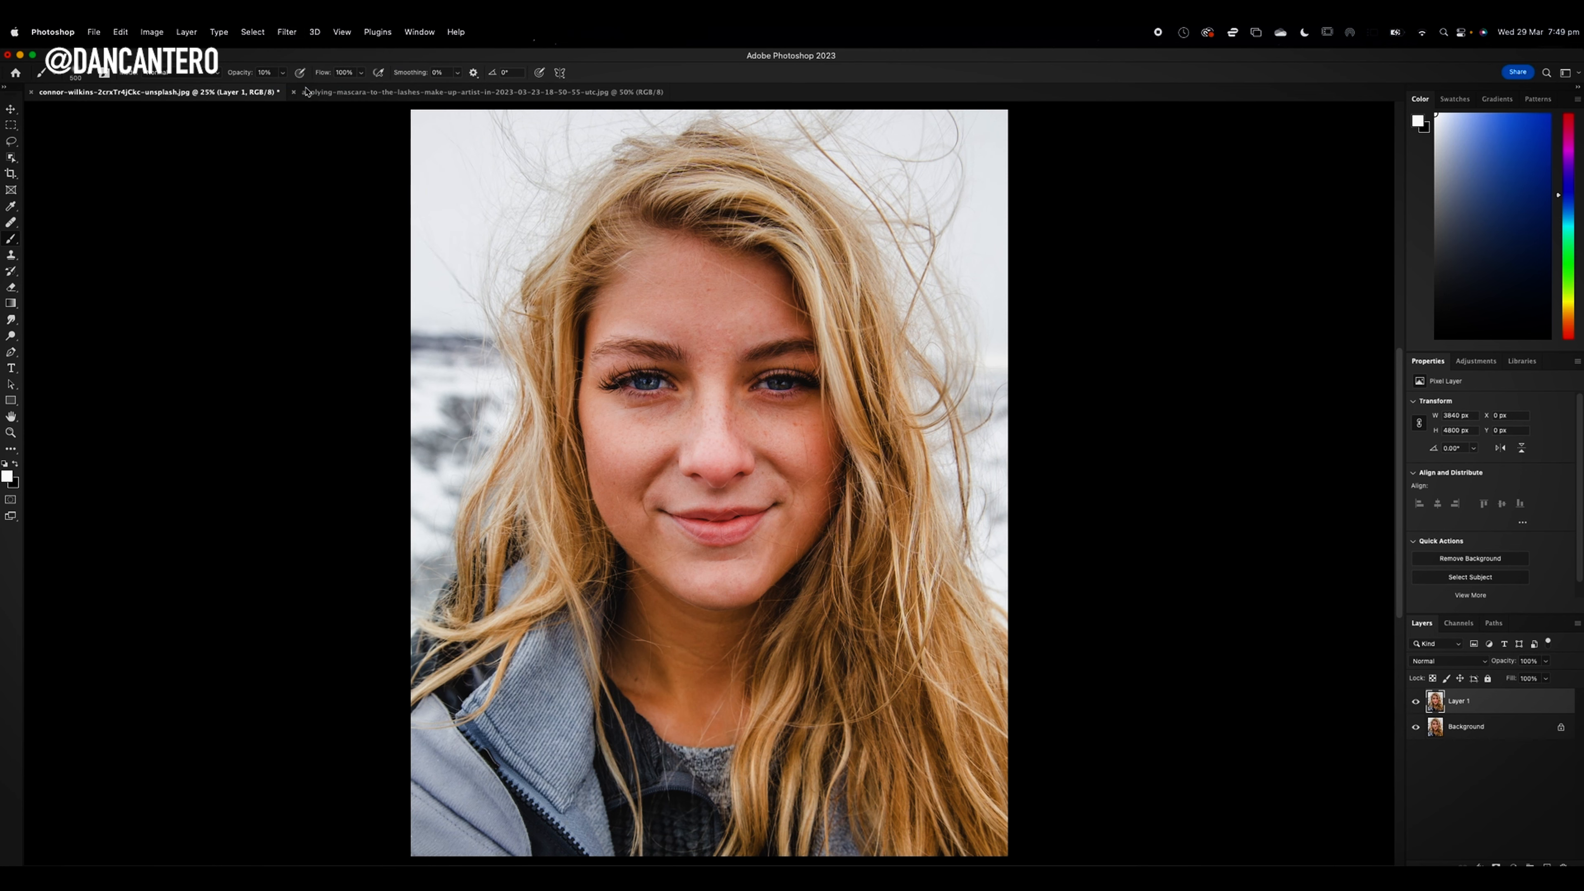
{"action": "left_click", "coordinate": [286, 31]}
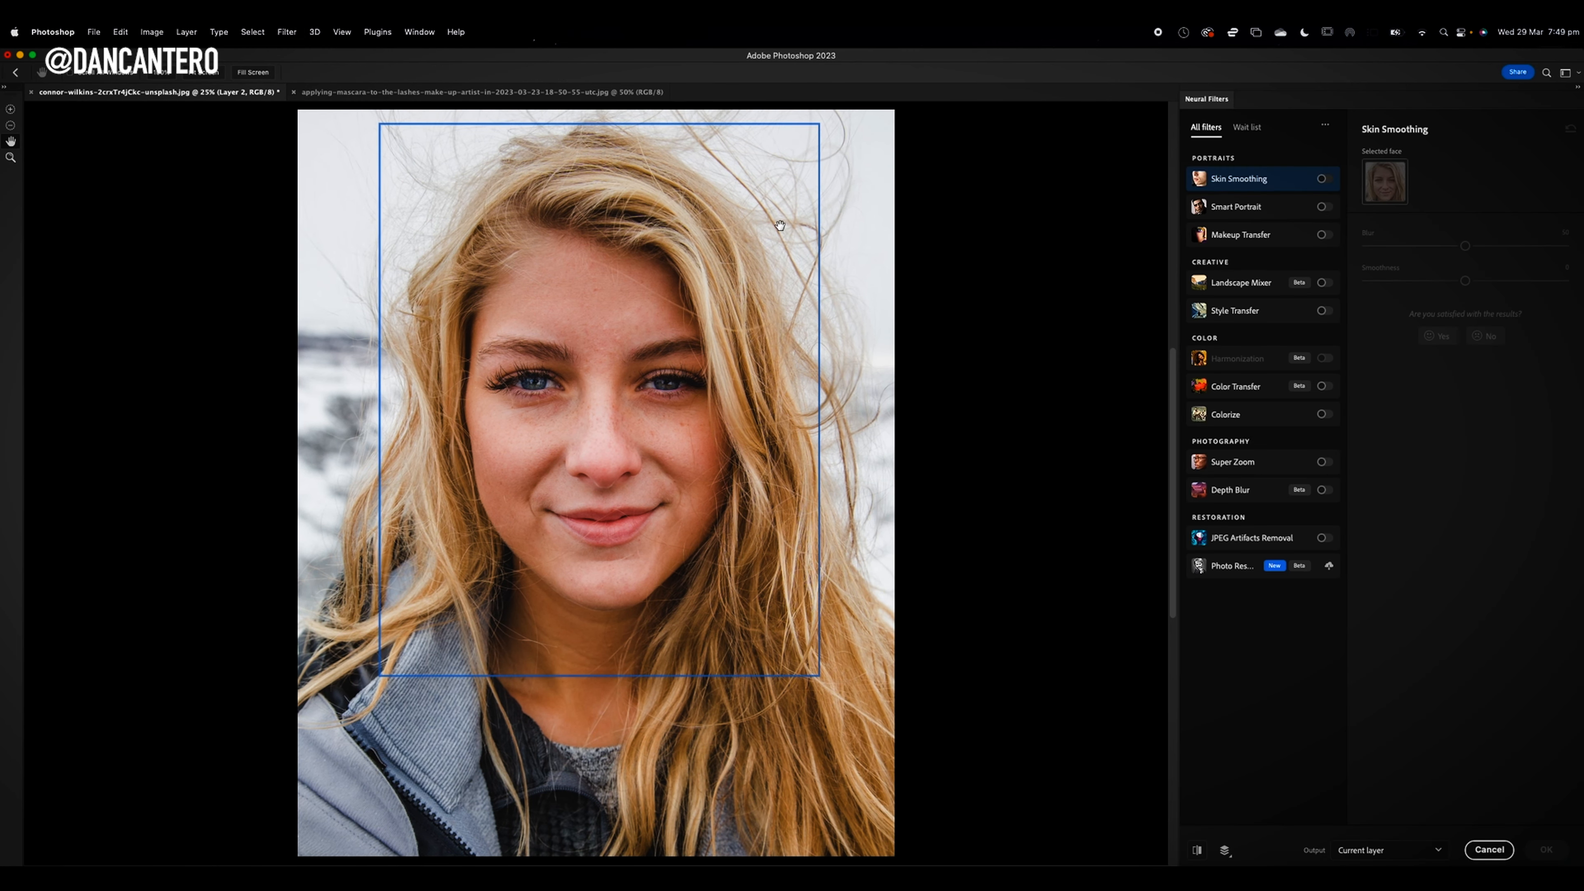
{"action": "mouse_move", "coordinate": [1341, 387]}
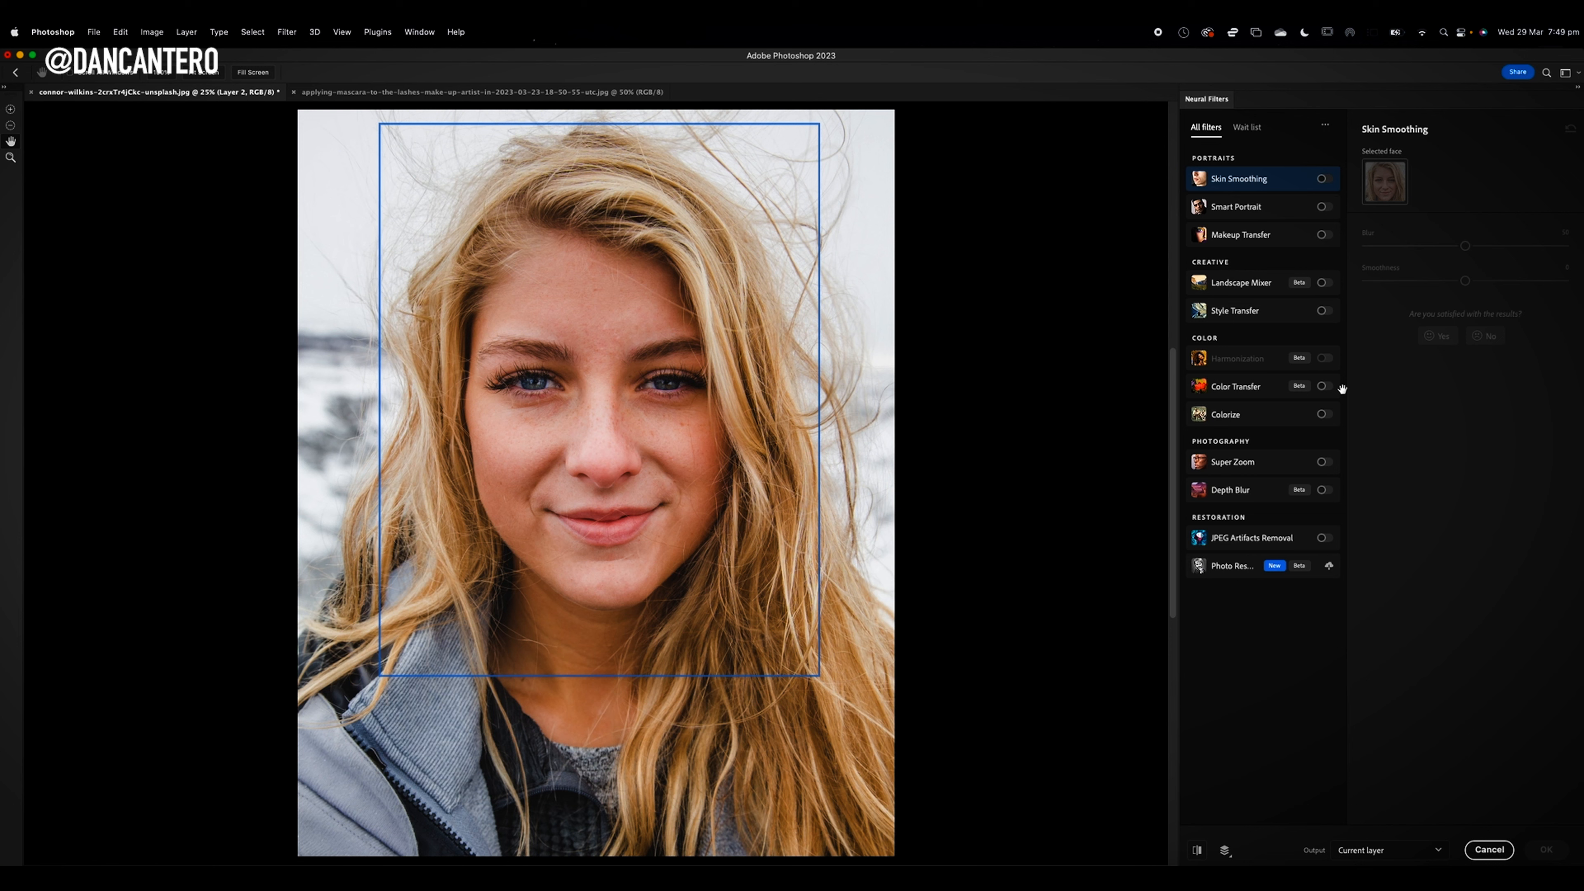
{"action": "mouse_move", "coordinate": [1353, 388]}
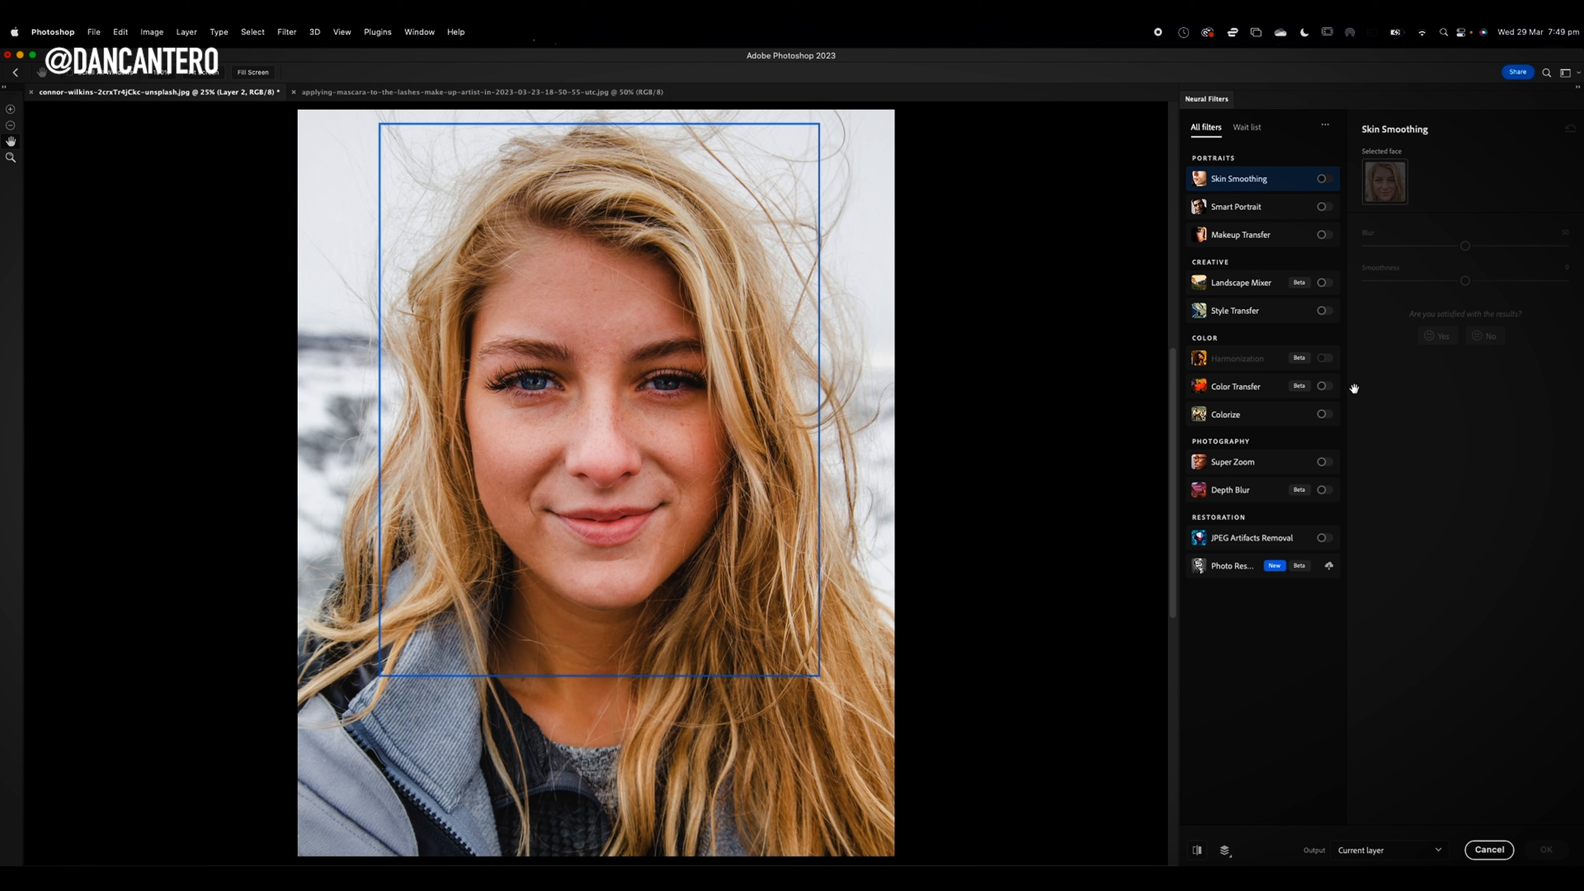
{"action": "mouse_move", "coordinate": [1322, 237]}
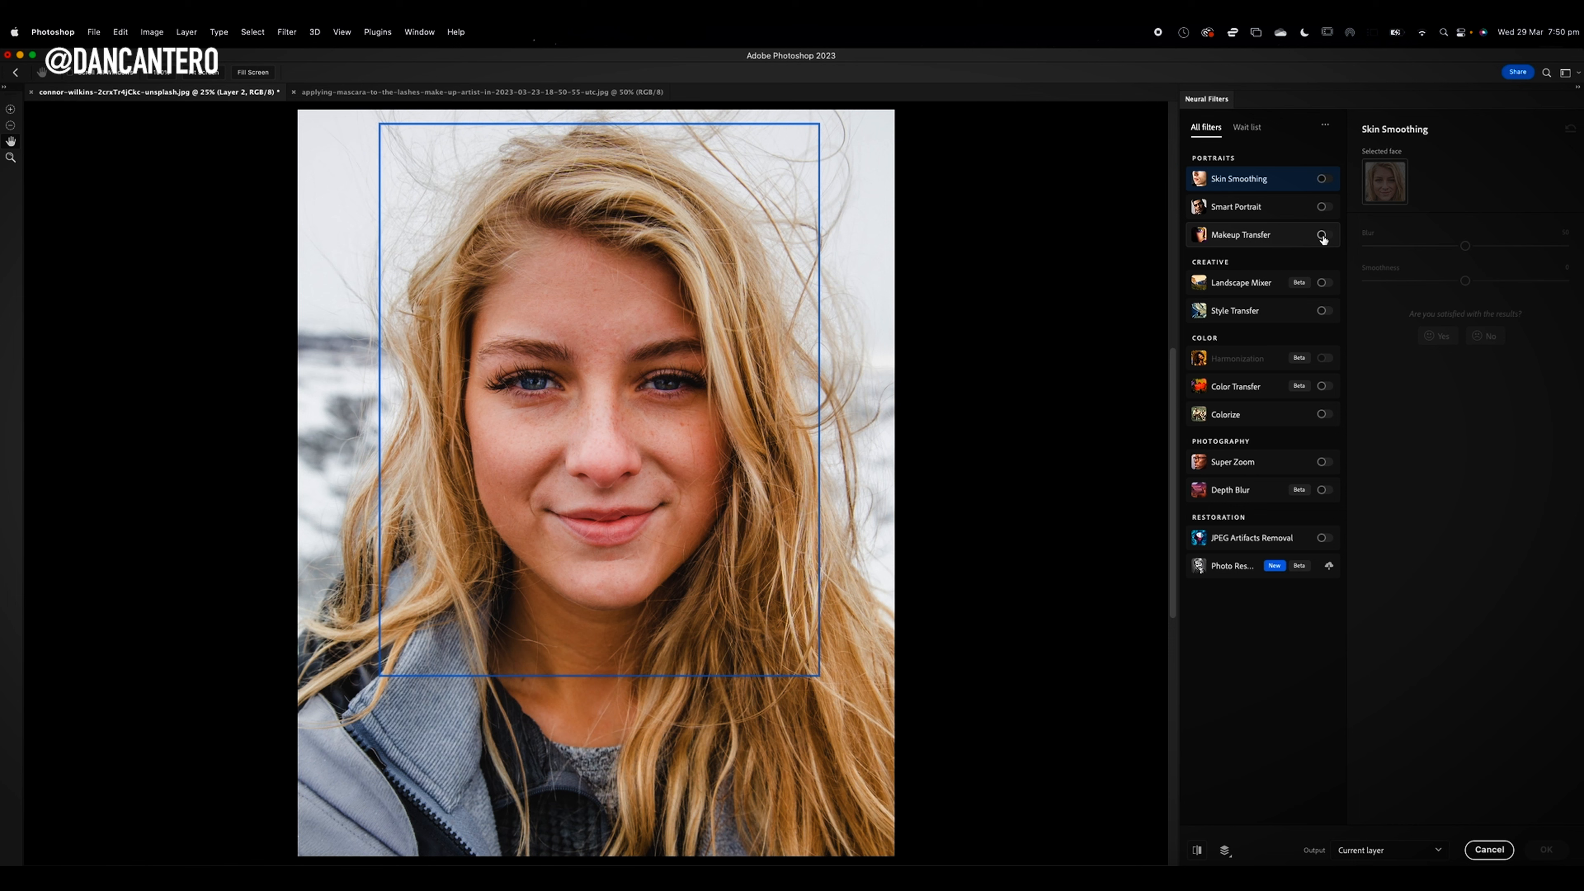
{"action": "left_click", "coordinate": [1326, 234]}
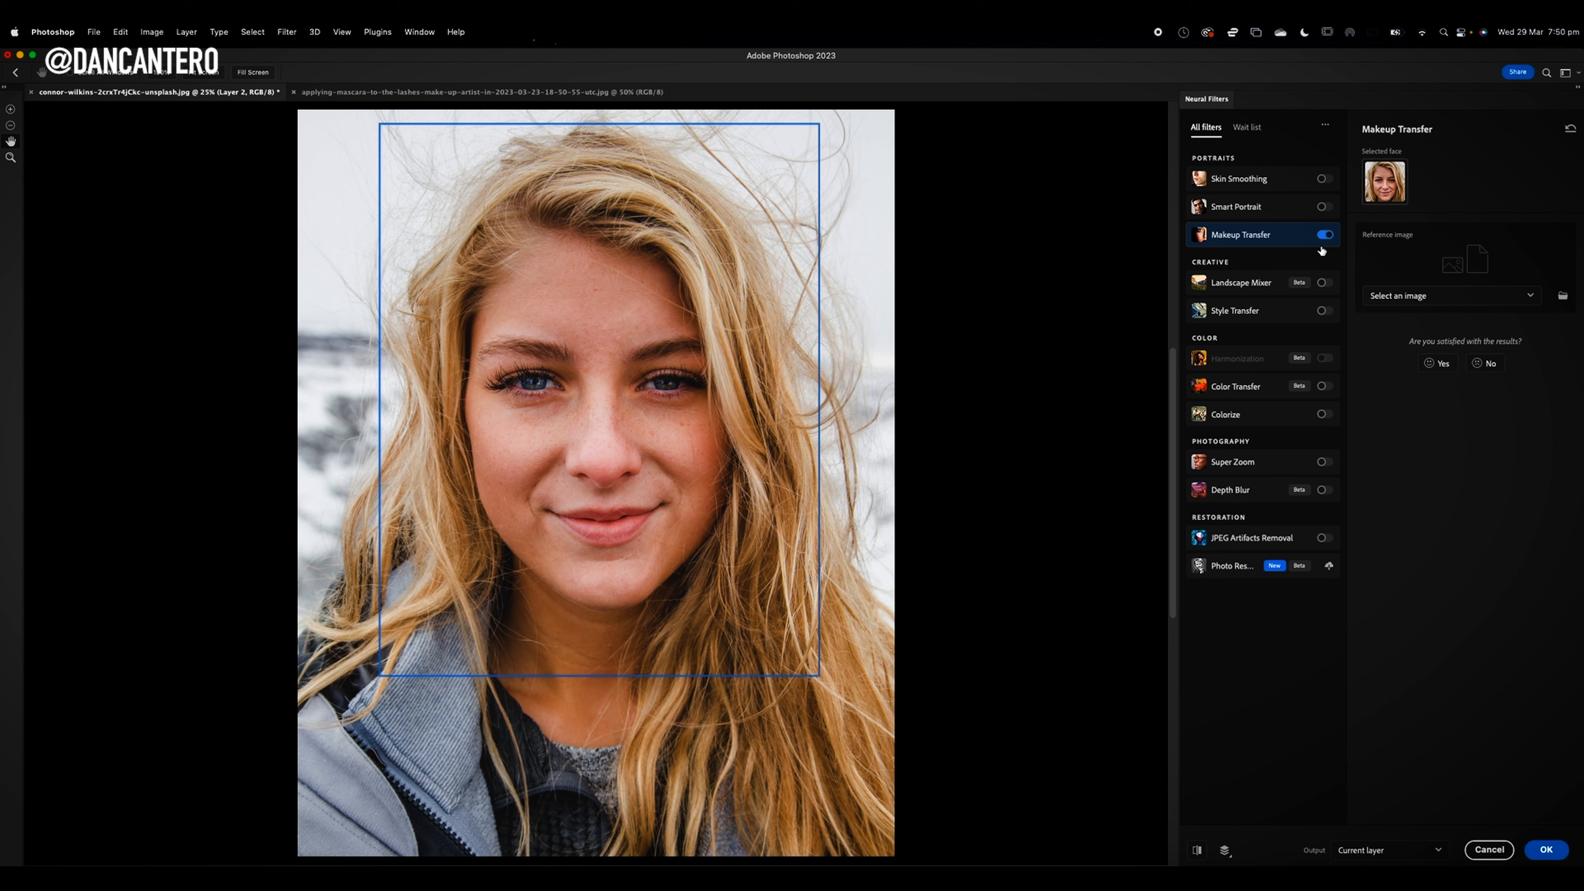
Choose the fashion JPEG from Downloads as the new Makeup Transfer reference image.
{"action": "left_click", "coordinate": [1448, 296]}
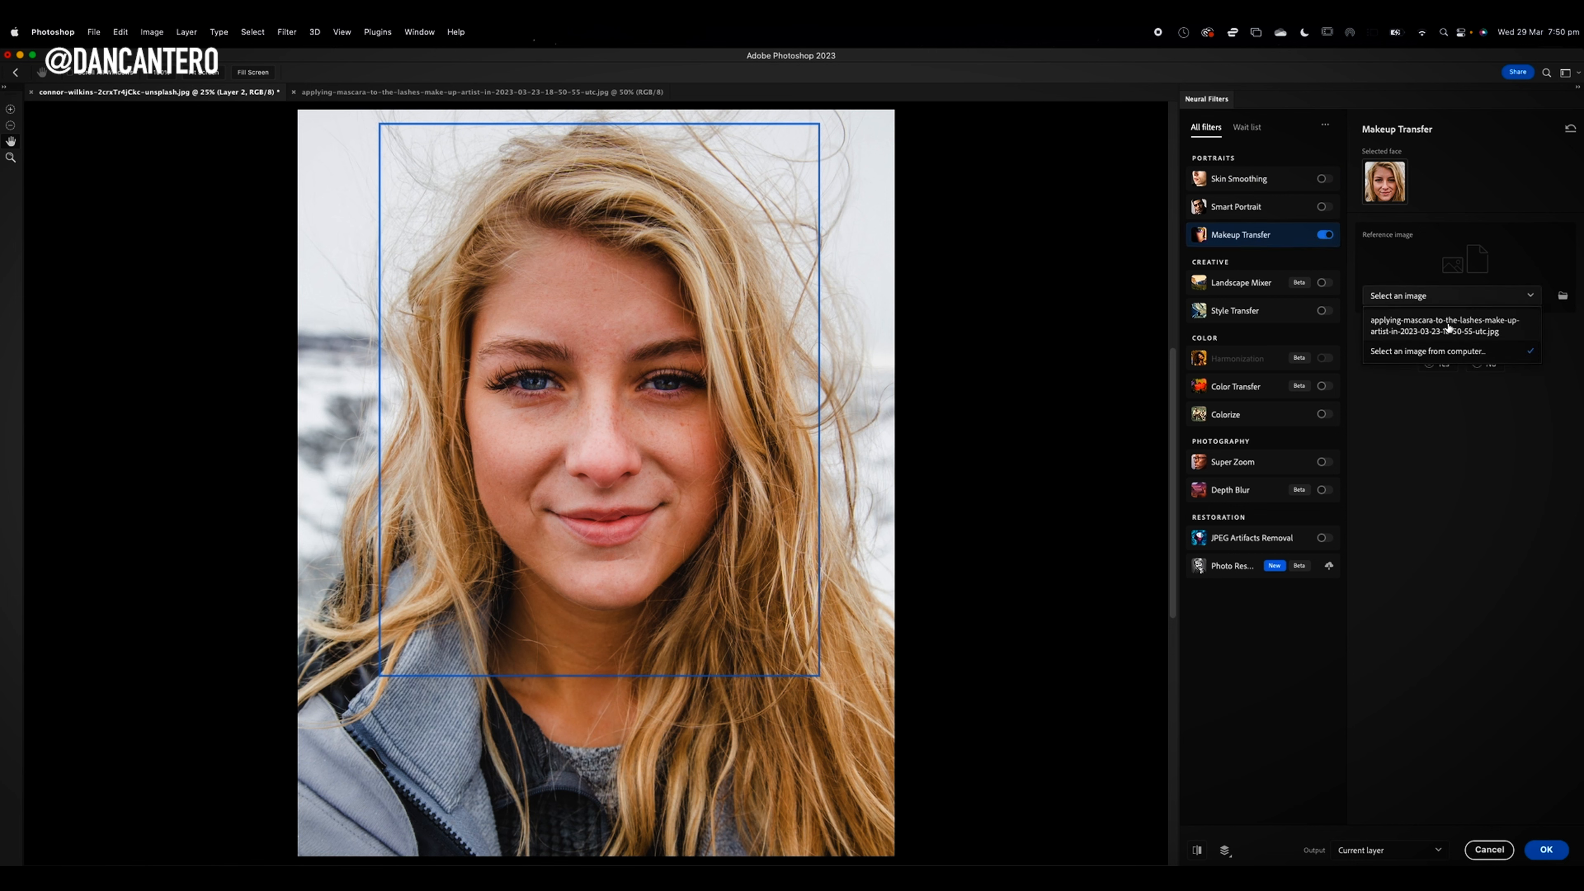
{"action": "mouse_move", "coordinate": [1427, 350]}
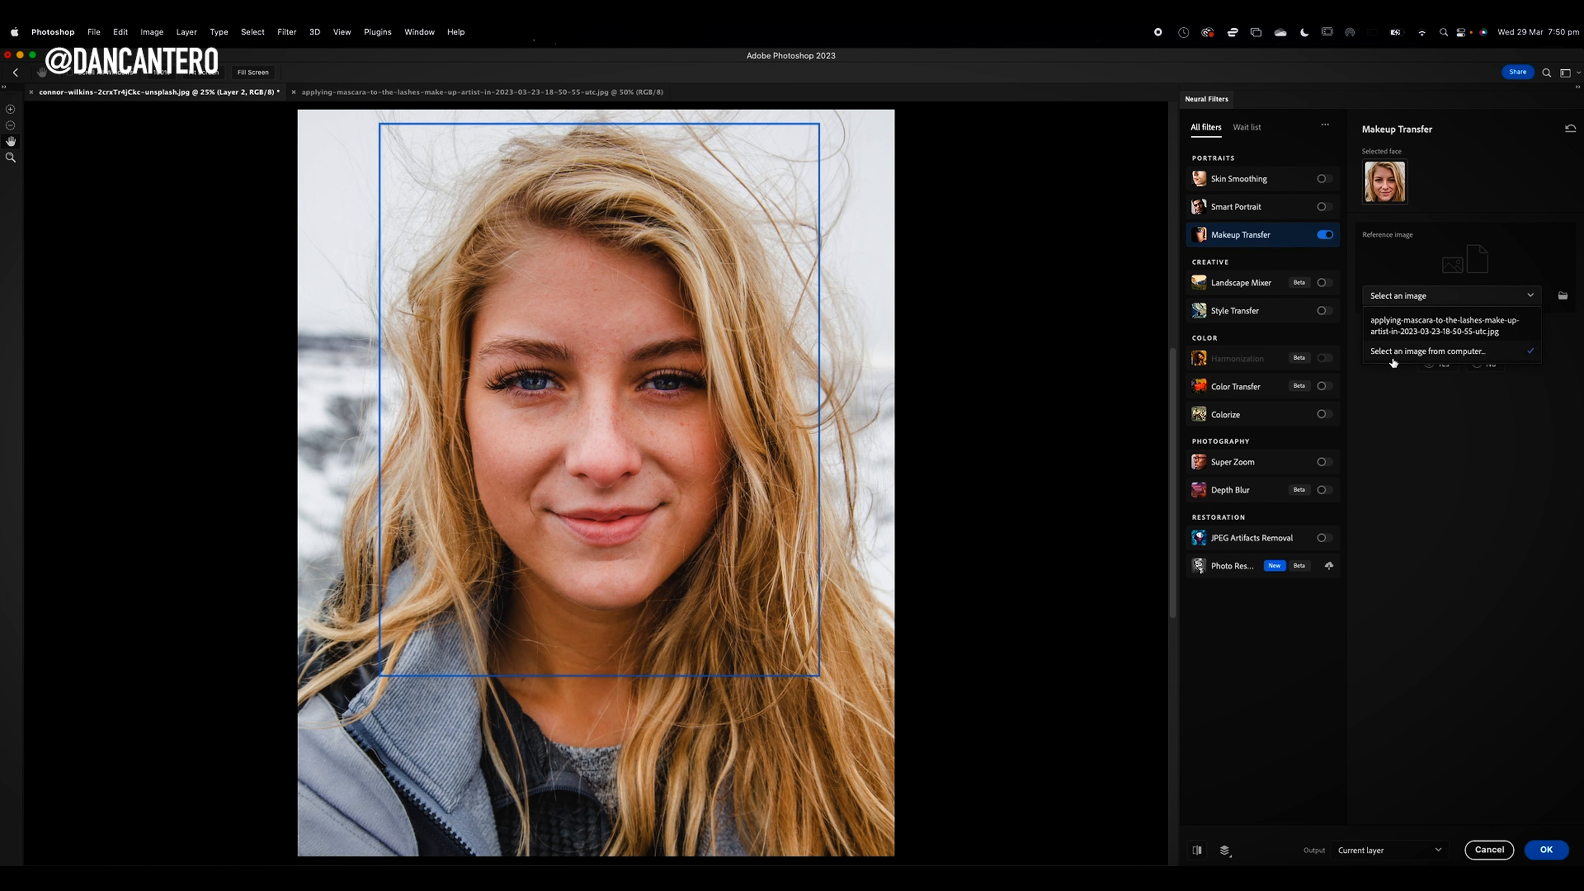
{"action": "mouse_move", "coordinate": [1453, 395]}
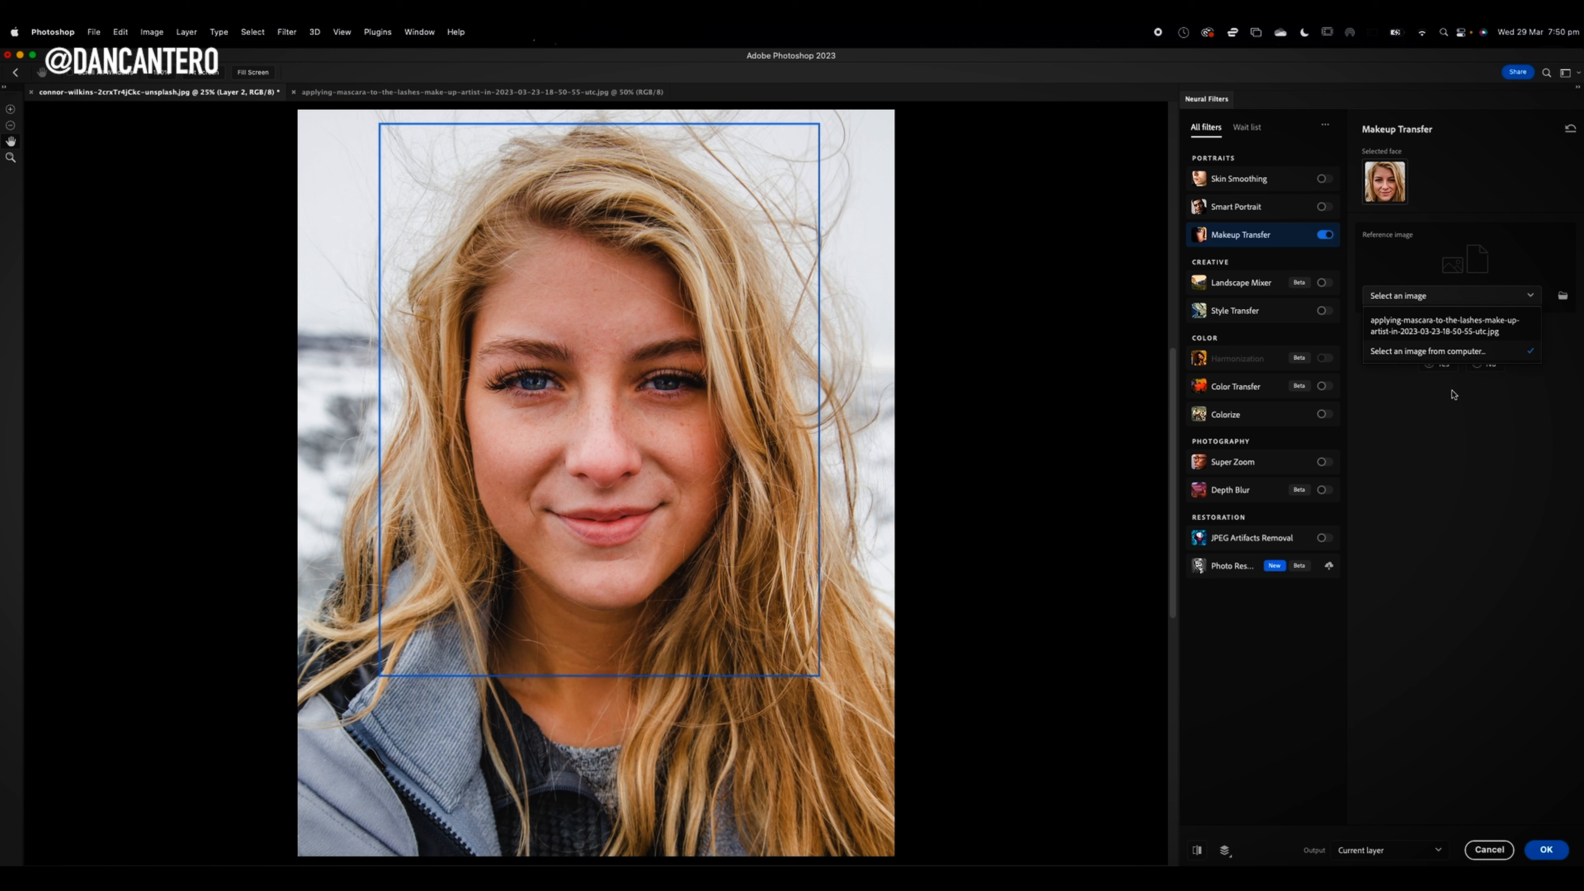
{"action": "mouse_move", "coordinate": [1440, 410]}
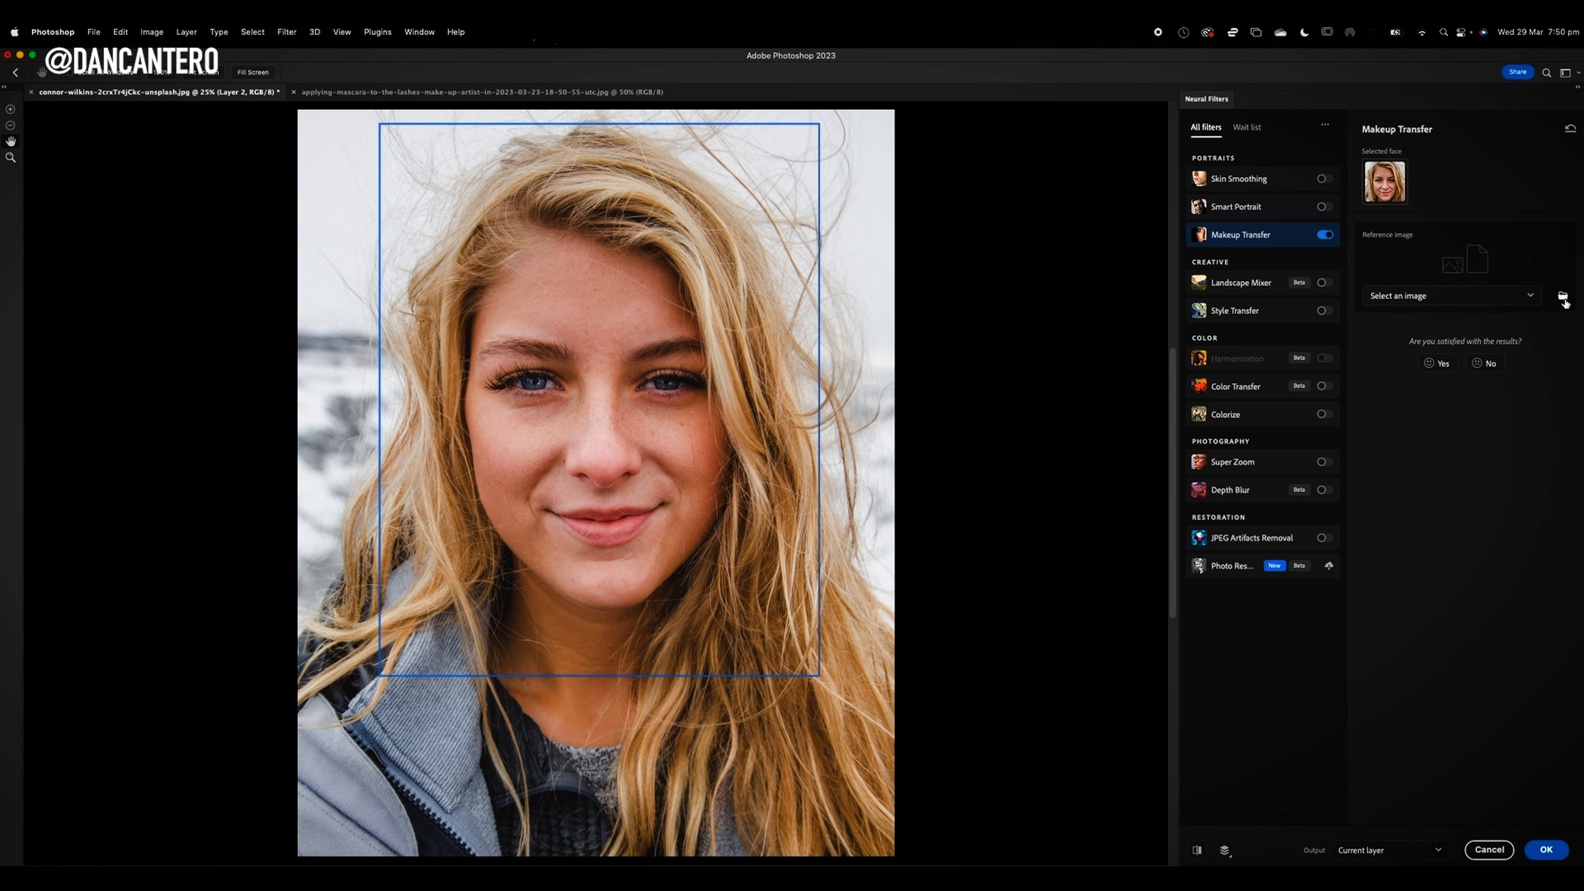
{"action": "left_click", "coordinate": [1561, 296]}
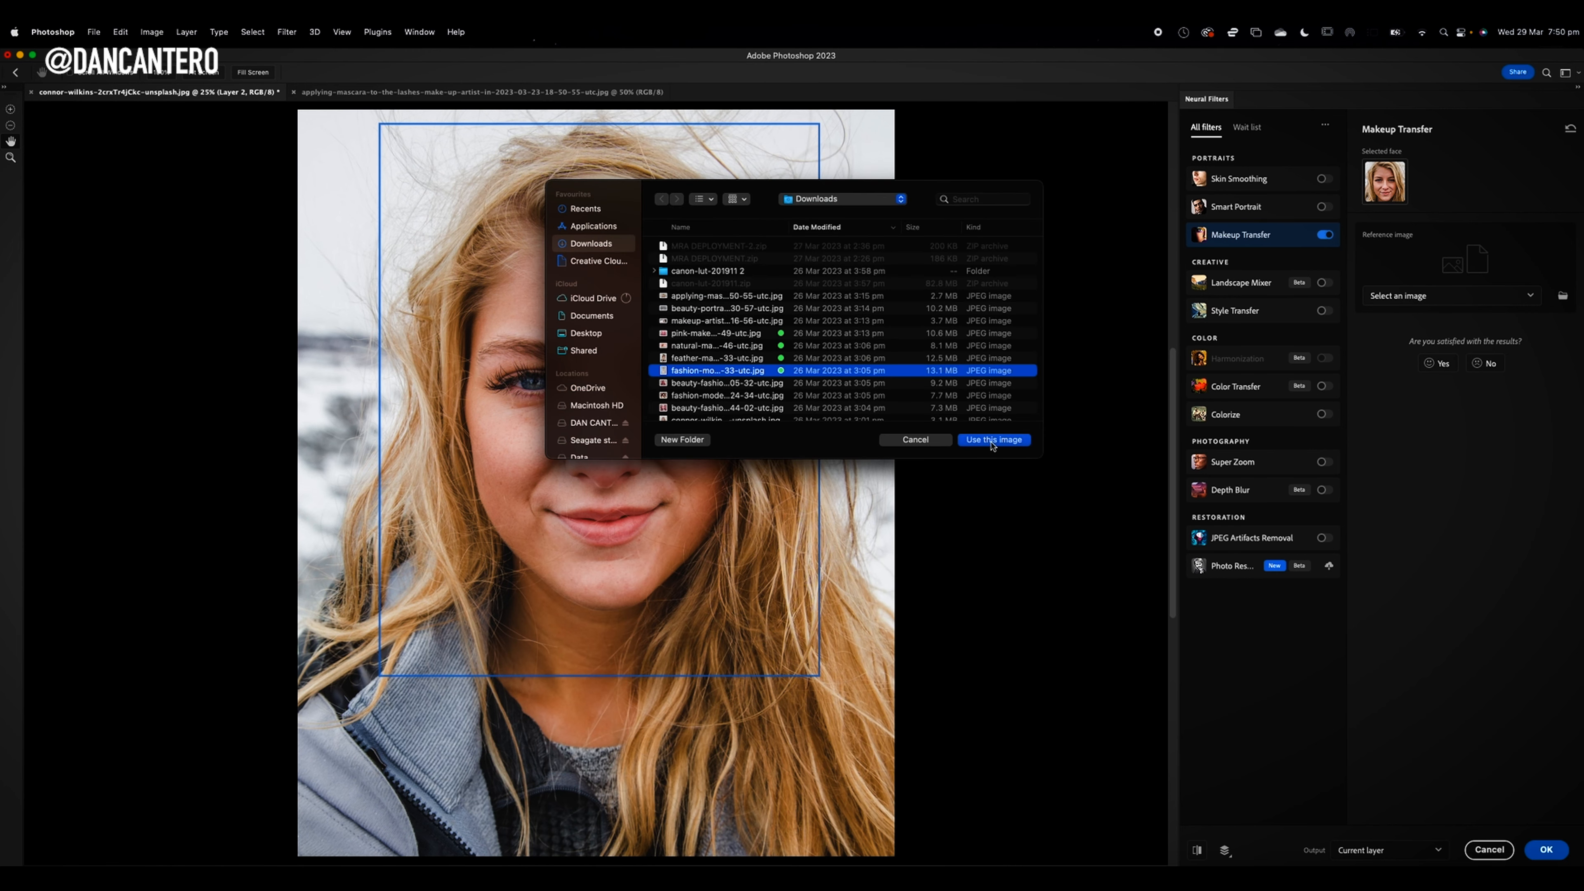
{"action": "left_click", "coordinate": [992, 440]}
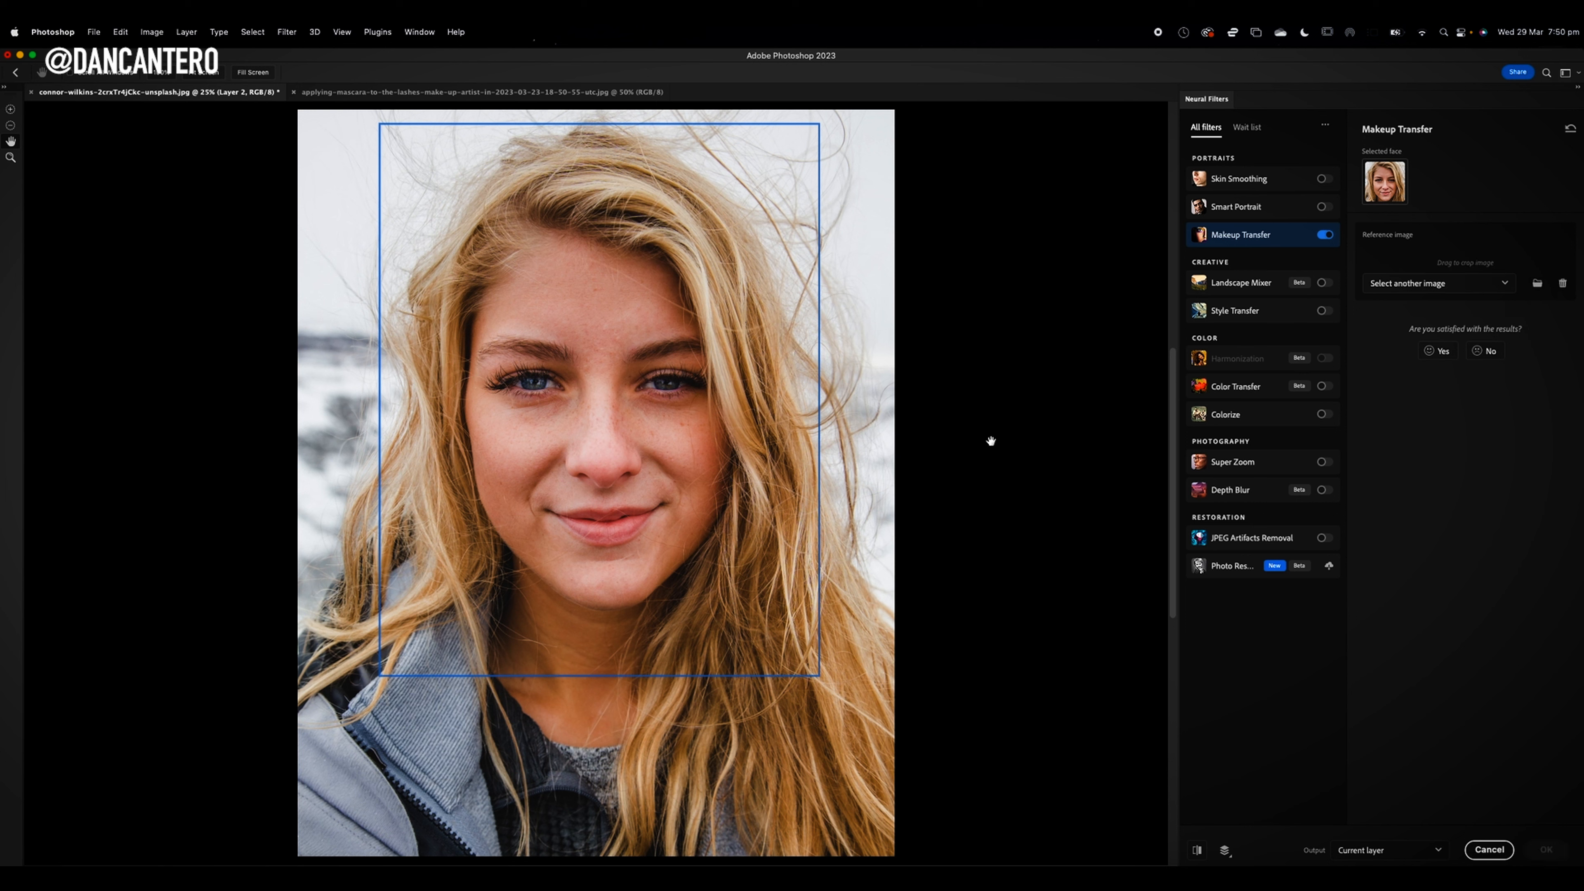
Preview the fashion model's deep red lips and dark eye makeup on her face.
{"action": "left_click", "coordinate": [1434, 283]}
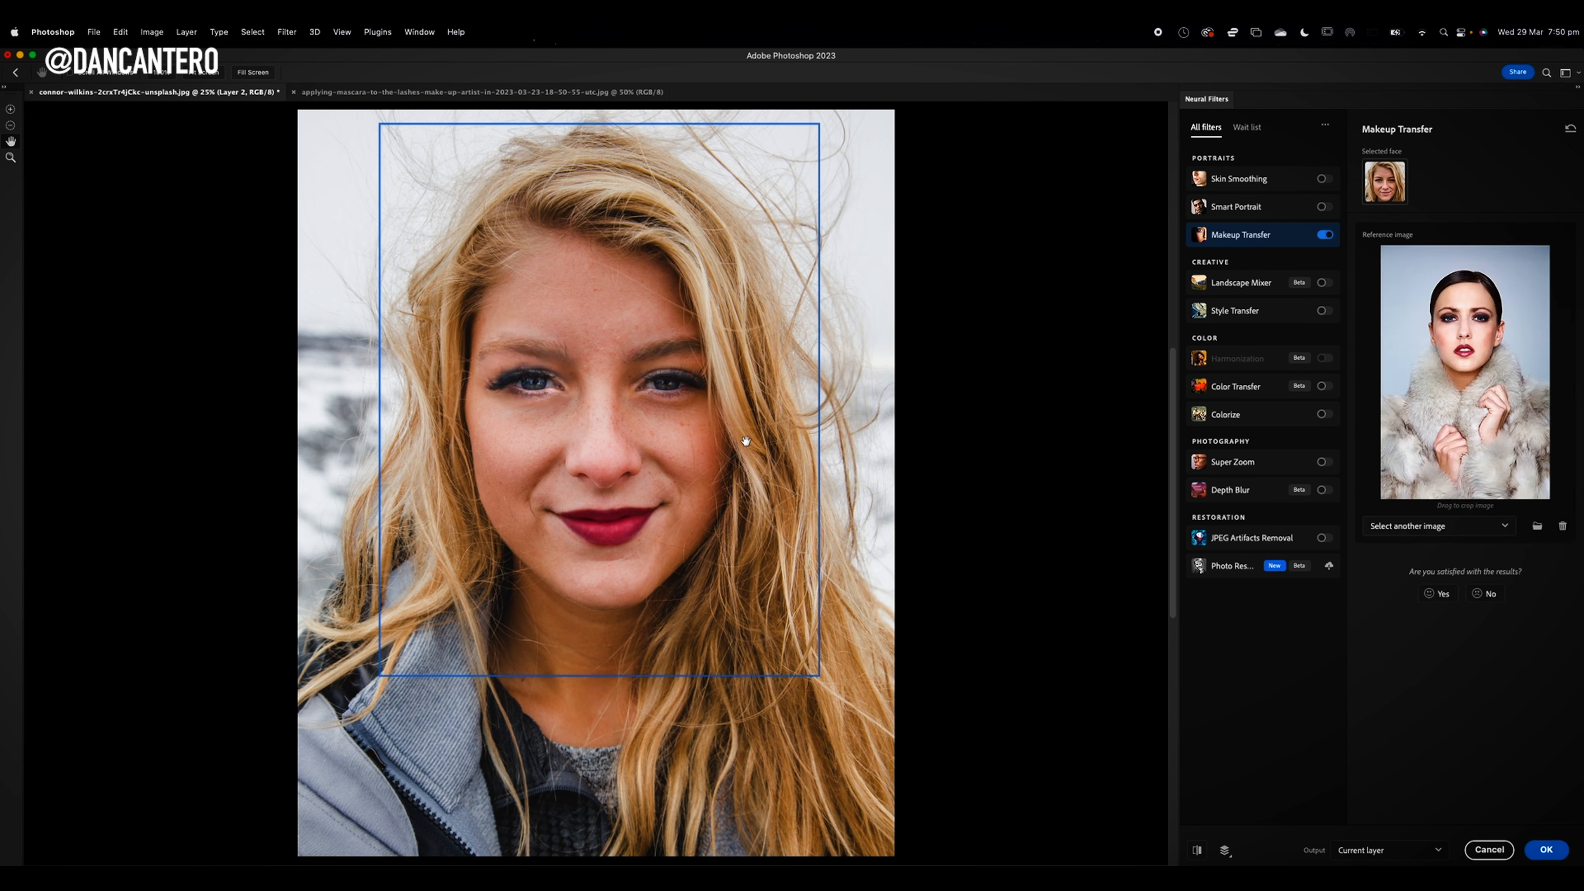
{"action": "mouse_move", "coordinate": [577, 409]}
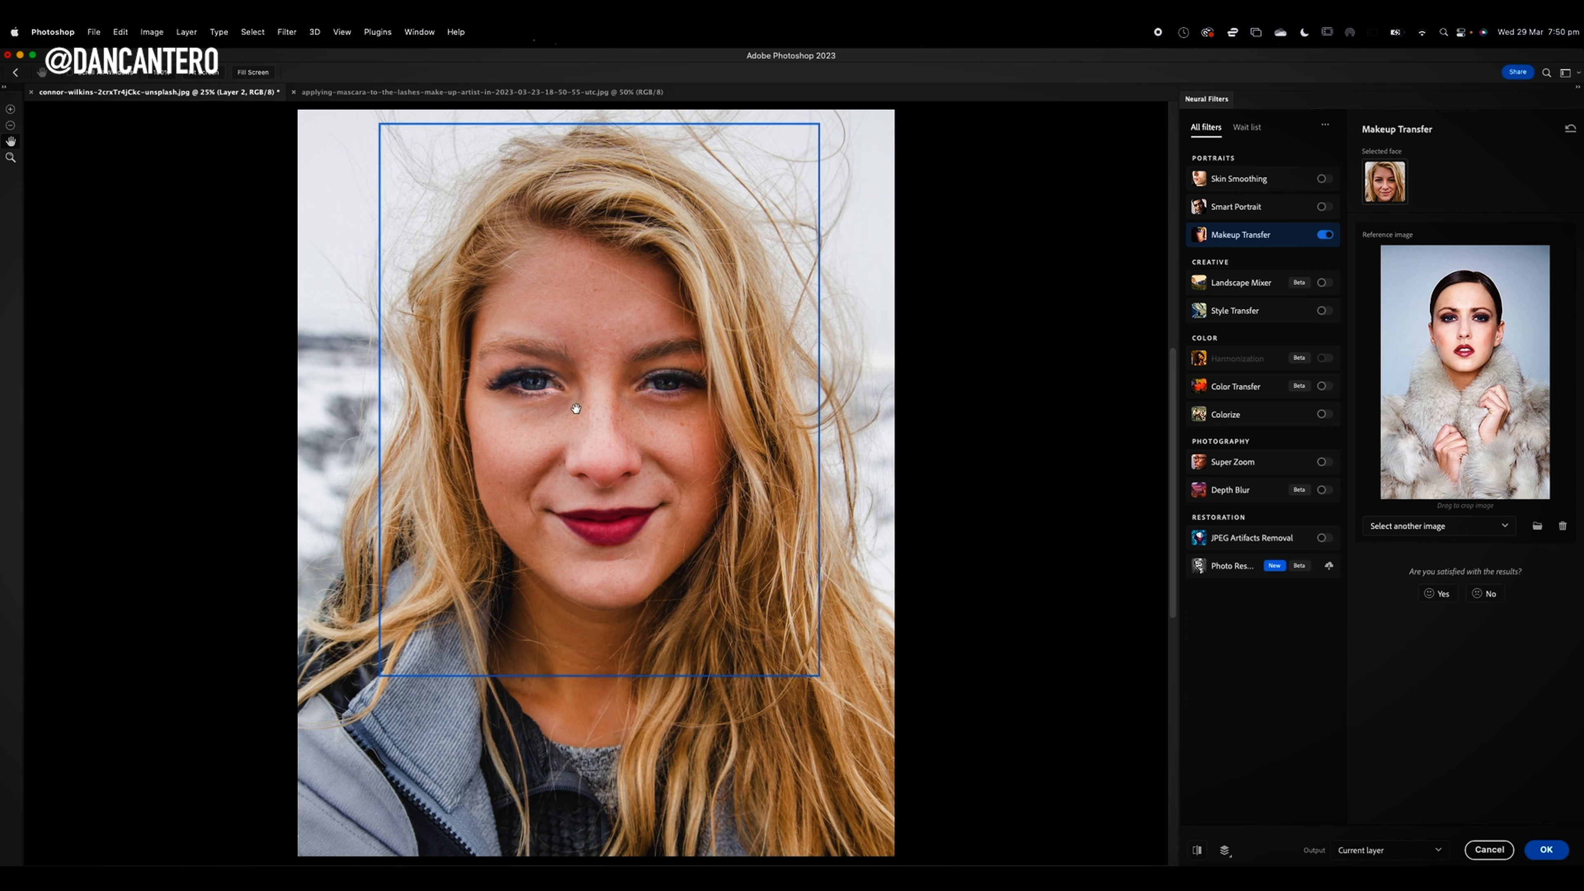
{"action": "mouse_move", "coordinate": [620, 395]}
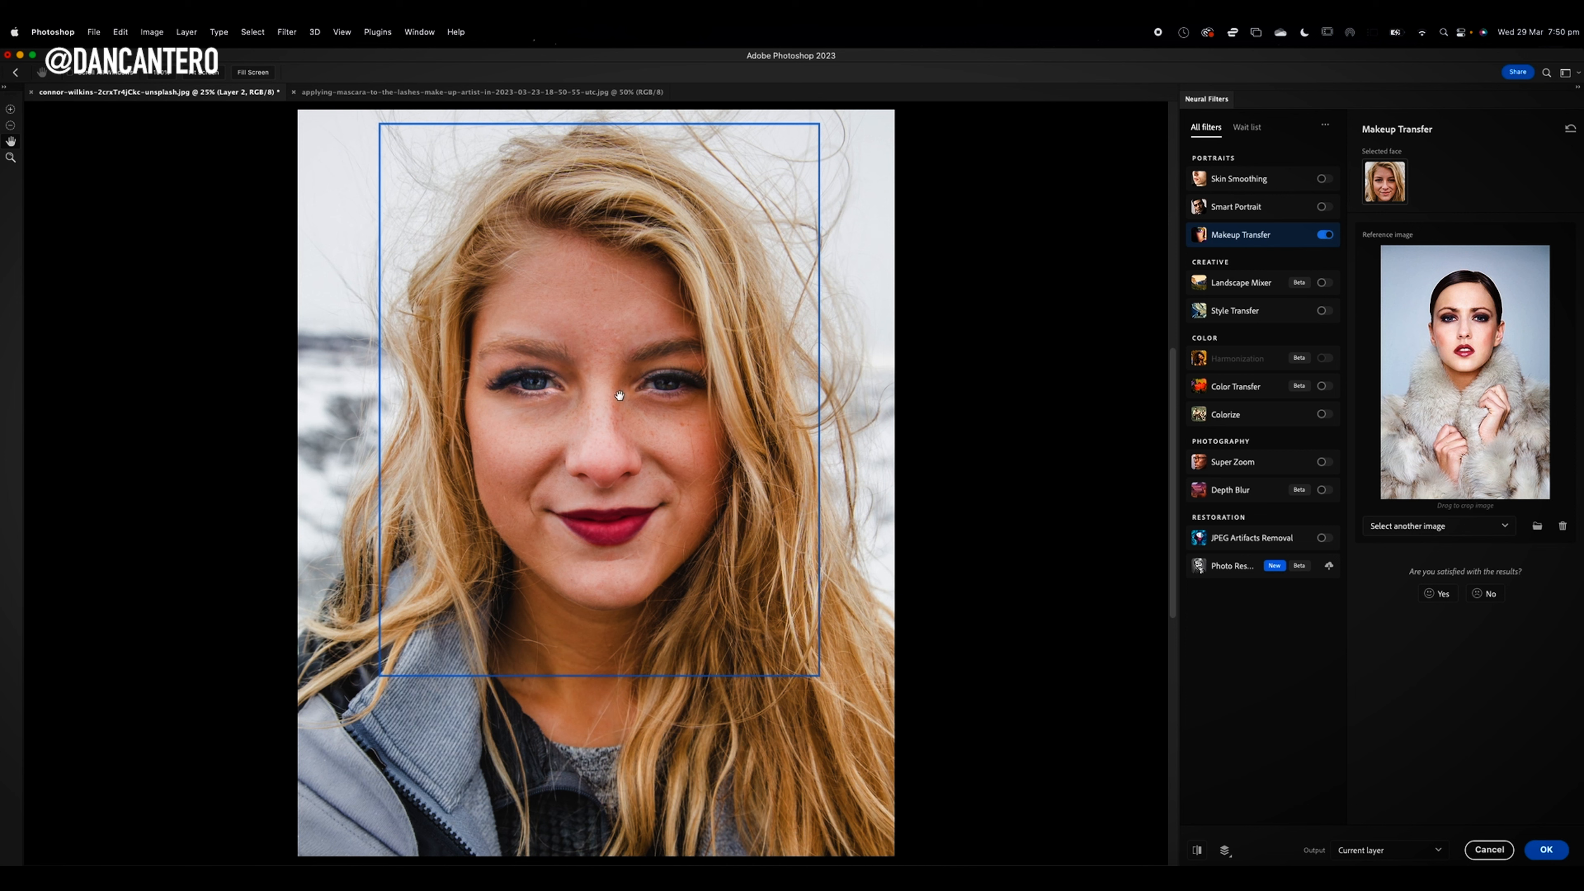
{"action": "mouse_move", "coordinate": [525, 388]}
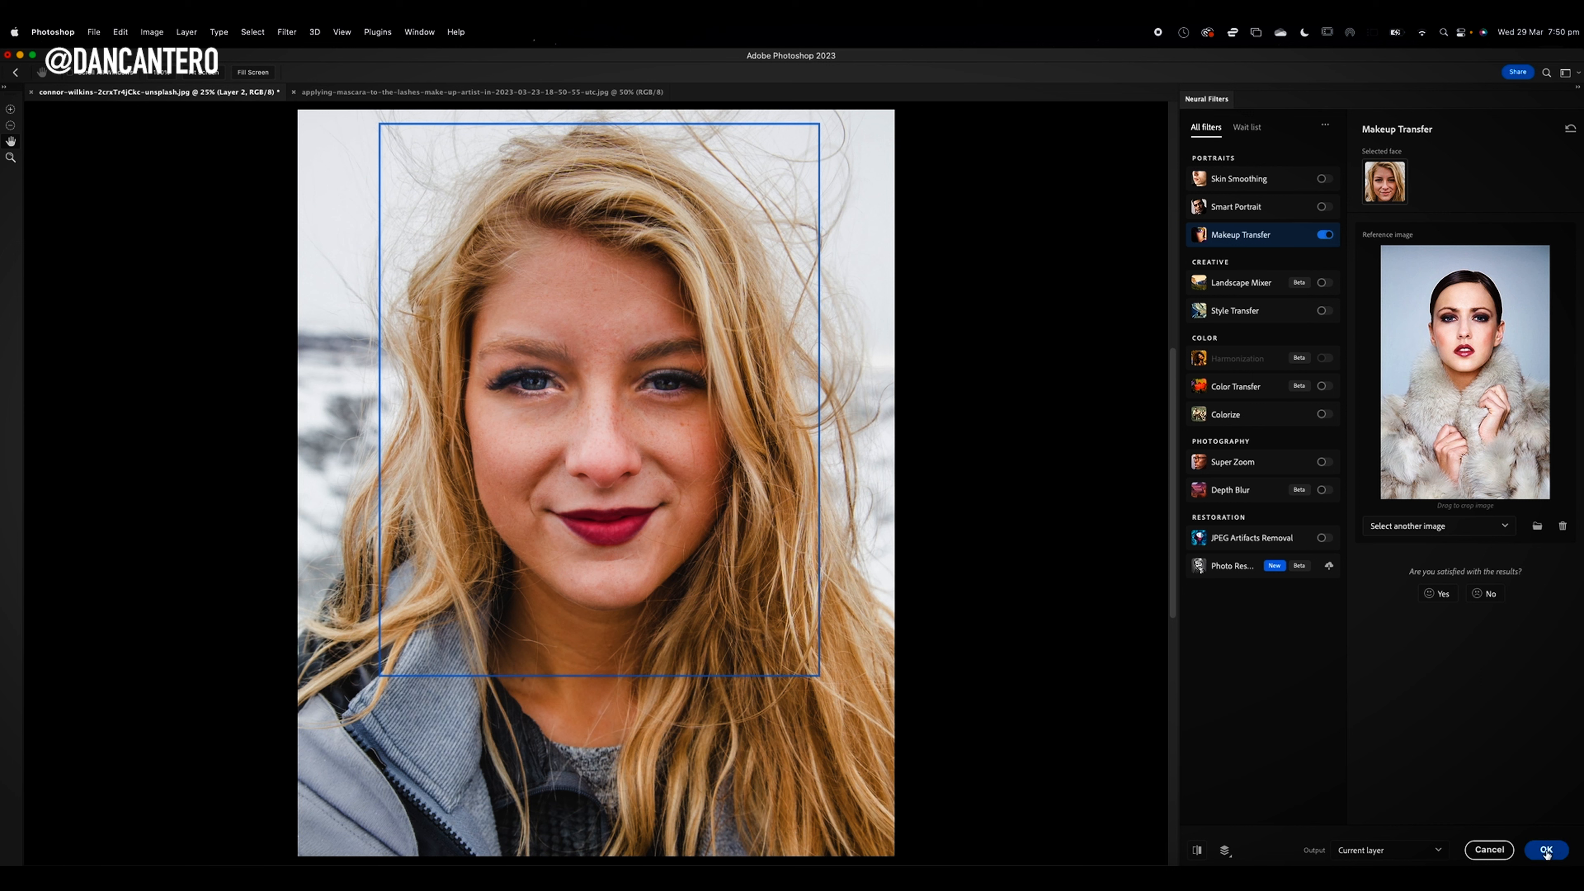
Apply the Makeup Transfer result, committing the red lips and dark eye makeup to Layer 1.
{"action": "left_click", "coordinate": [1544, 850]}
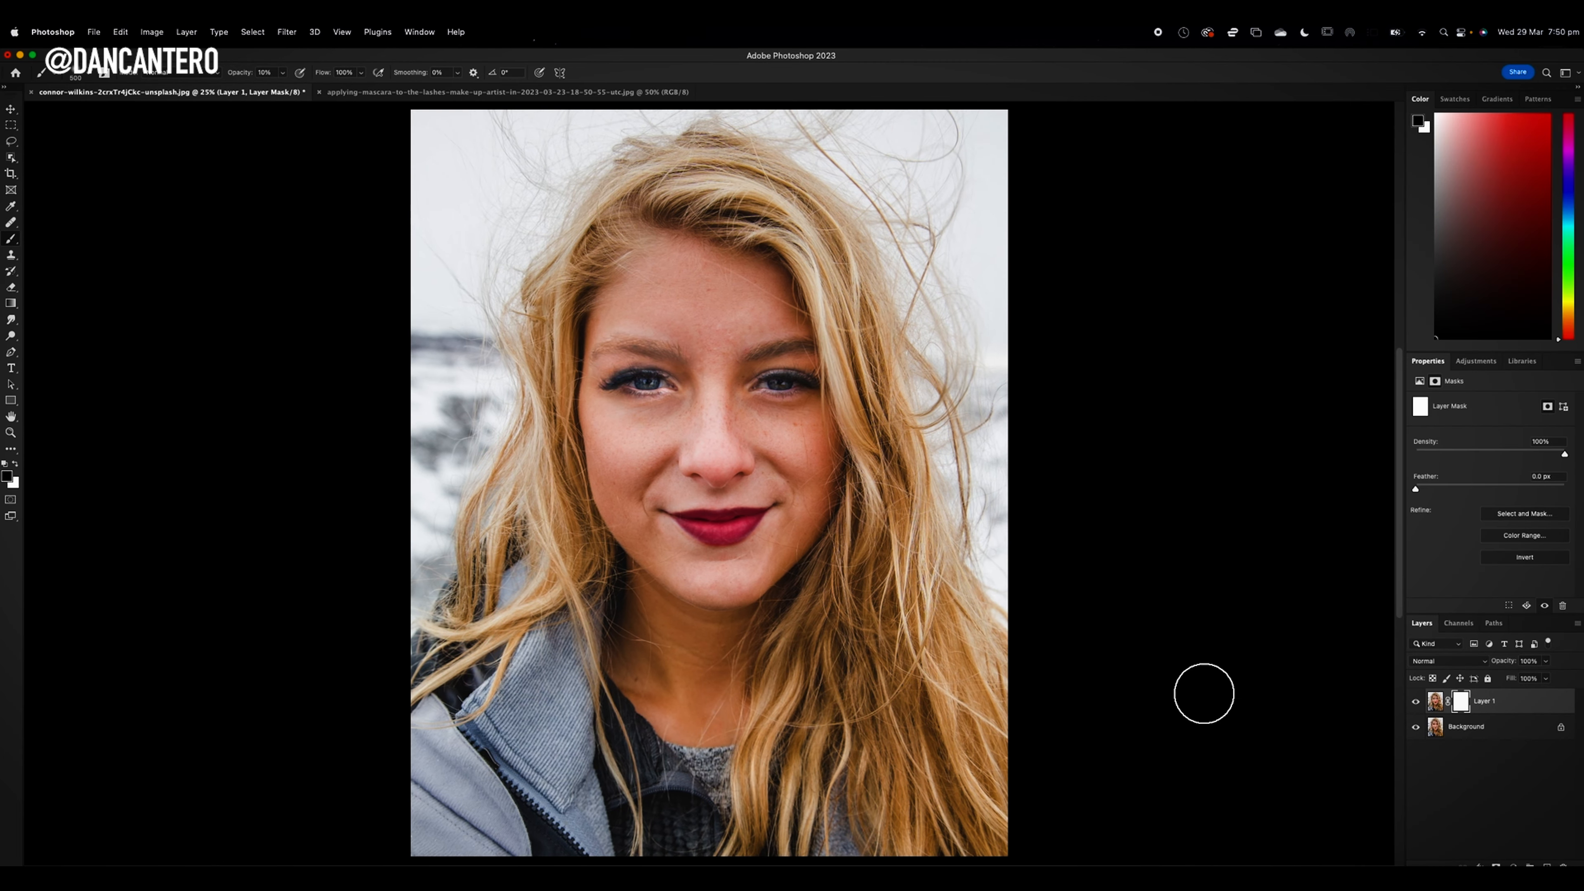
{"action": "mouse_move", "coordinate": [521, 369]}
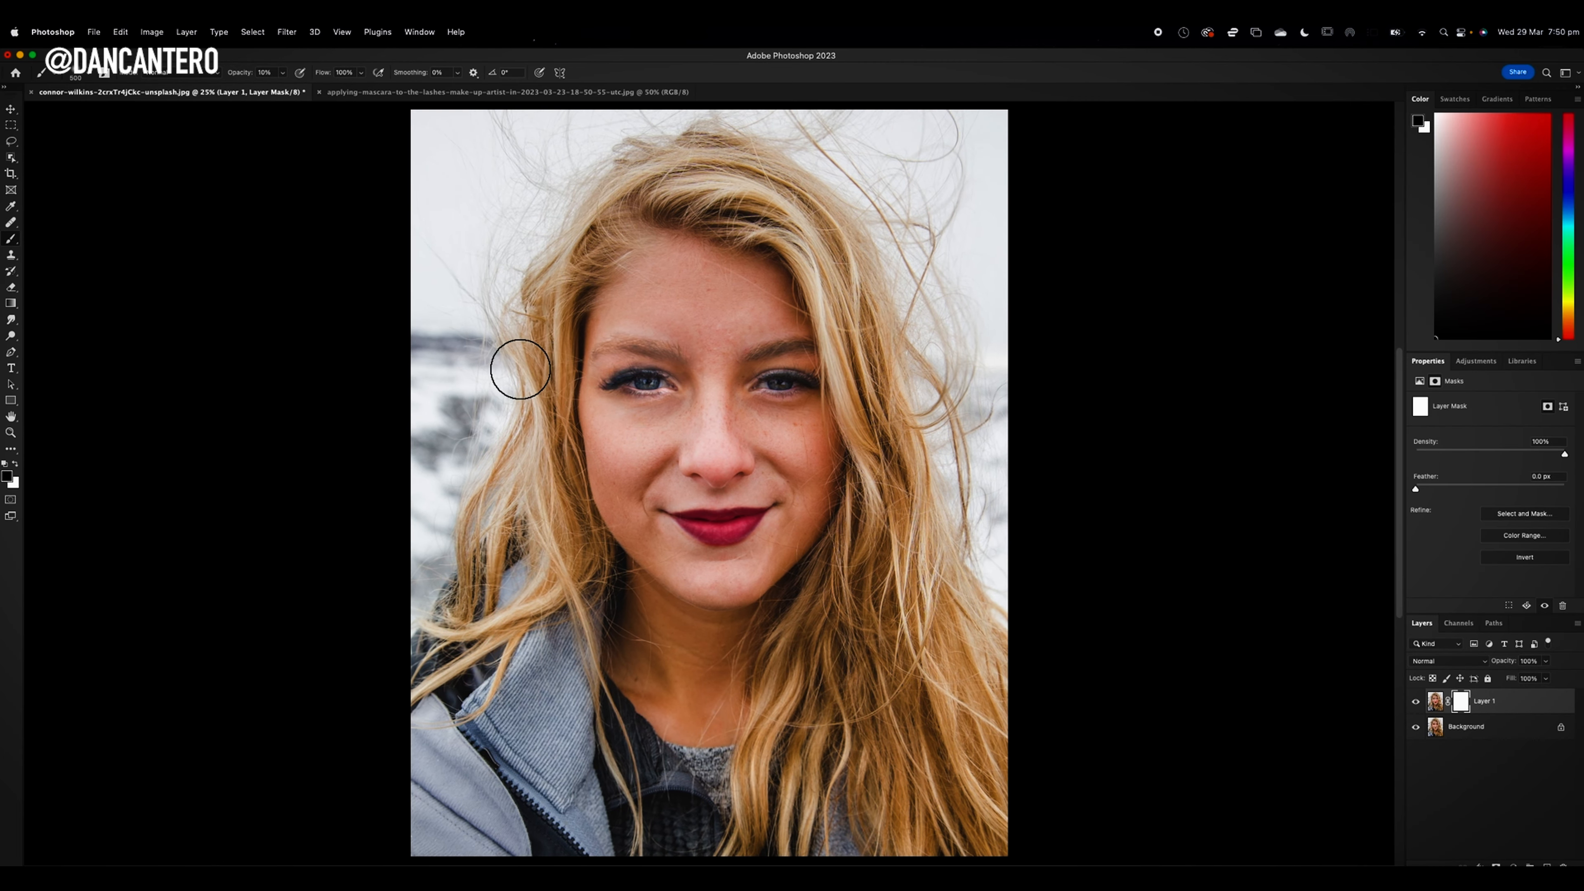
{"action": "mouse_move", "coordinate": [594, 382]}
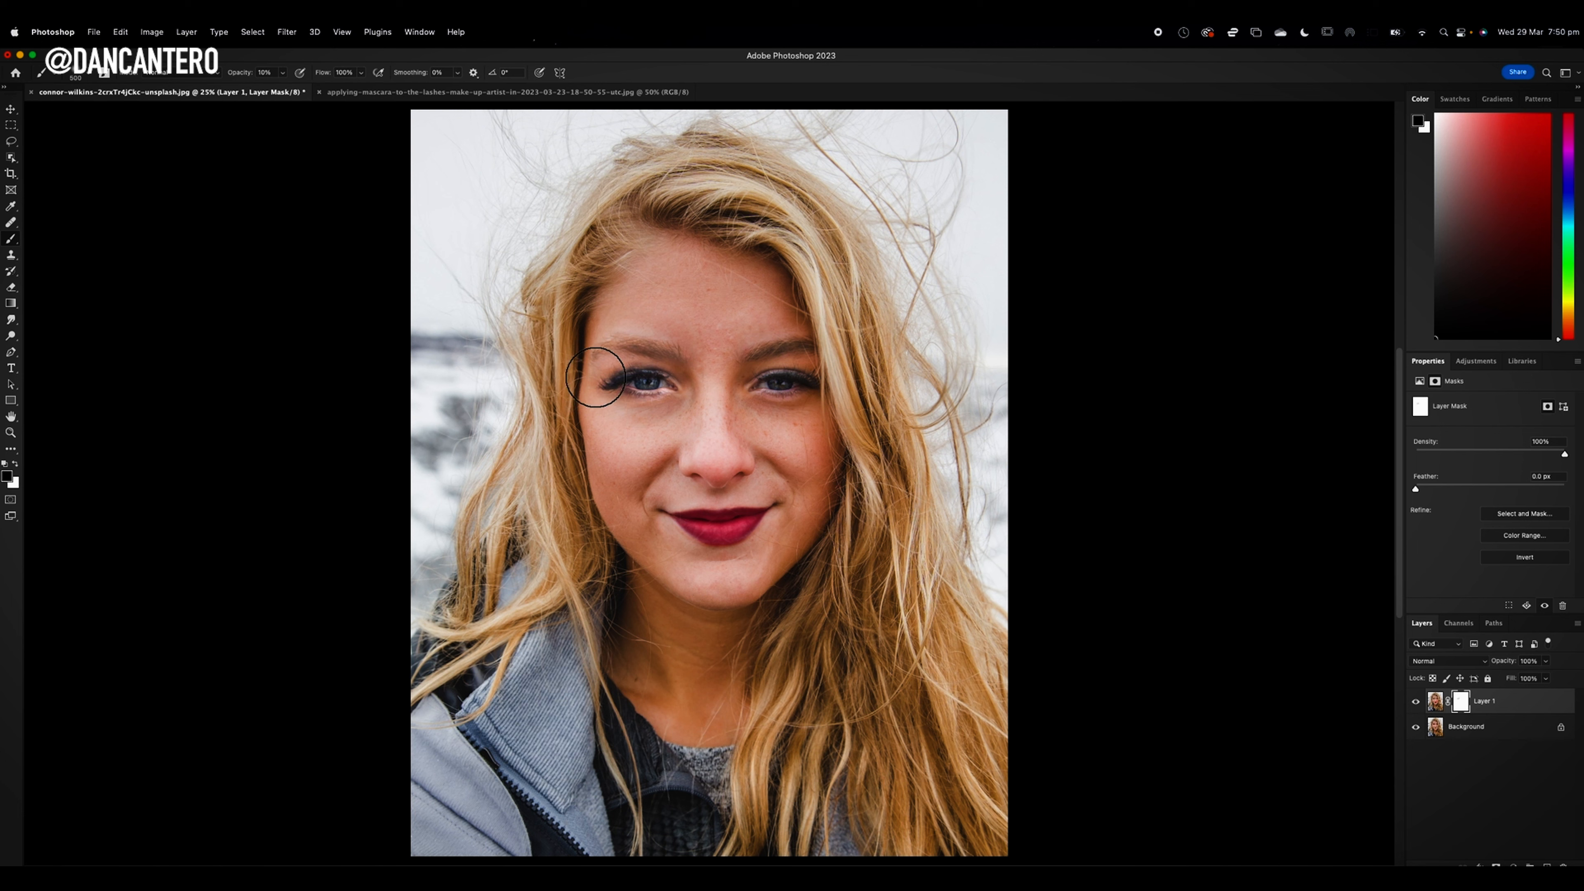
{"action": "mouse_move", "coordinate": [621, 384]}
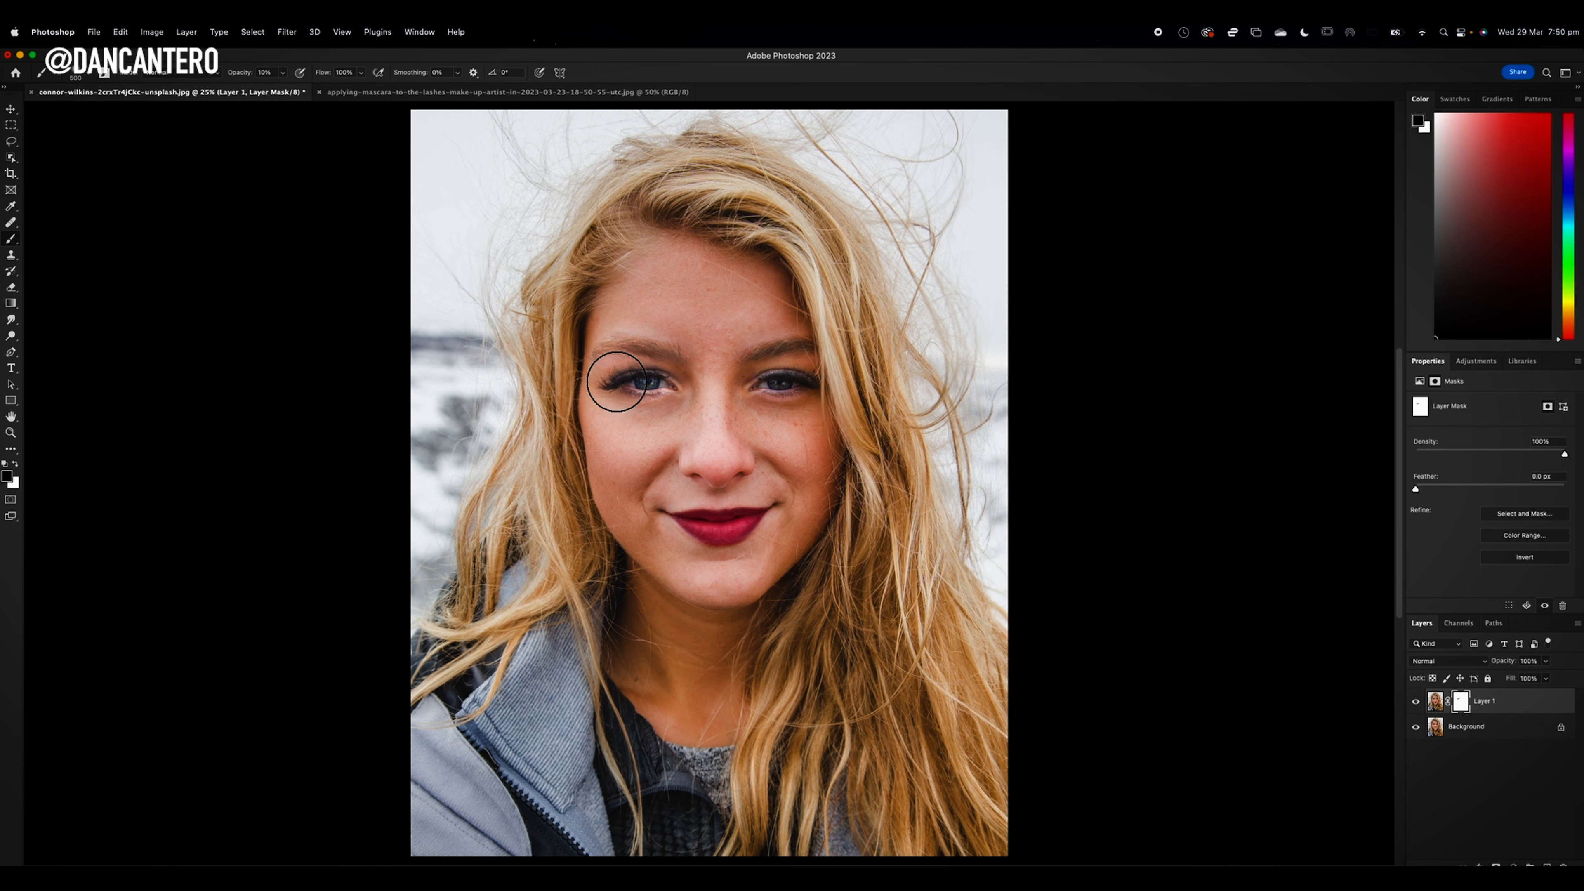
{"action": "mouse_move", "coordinate": [665, 404]}
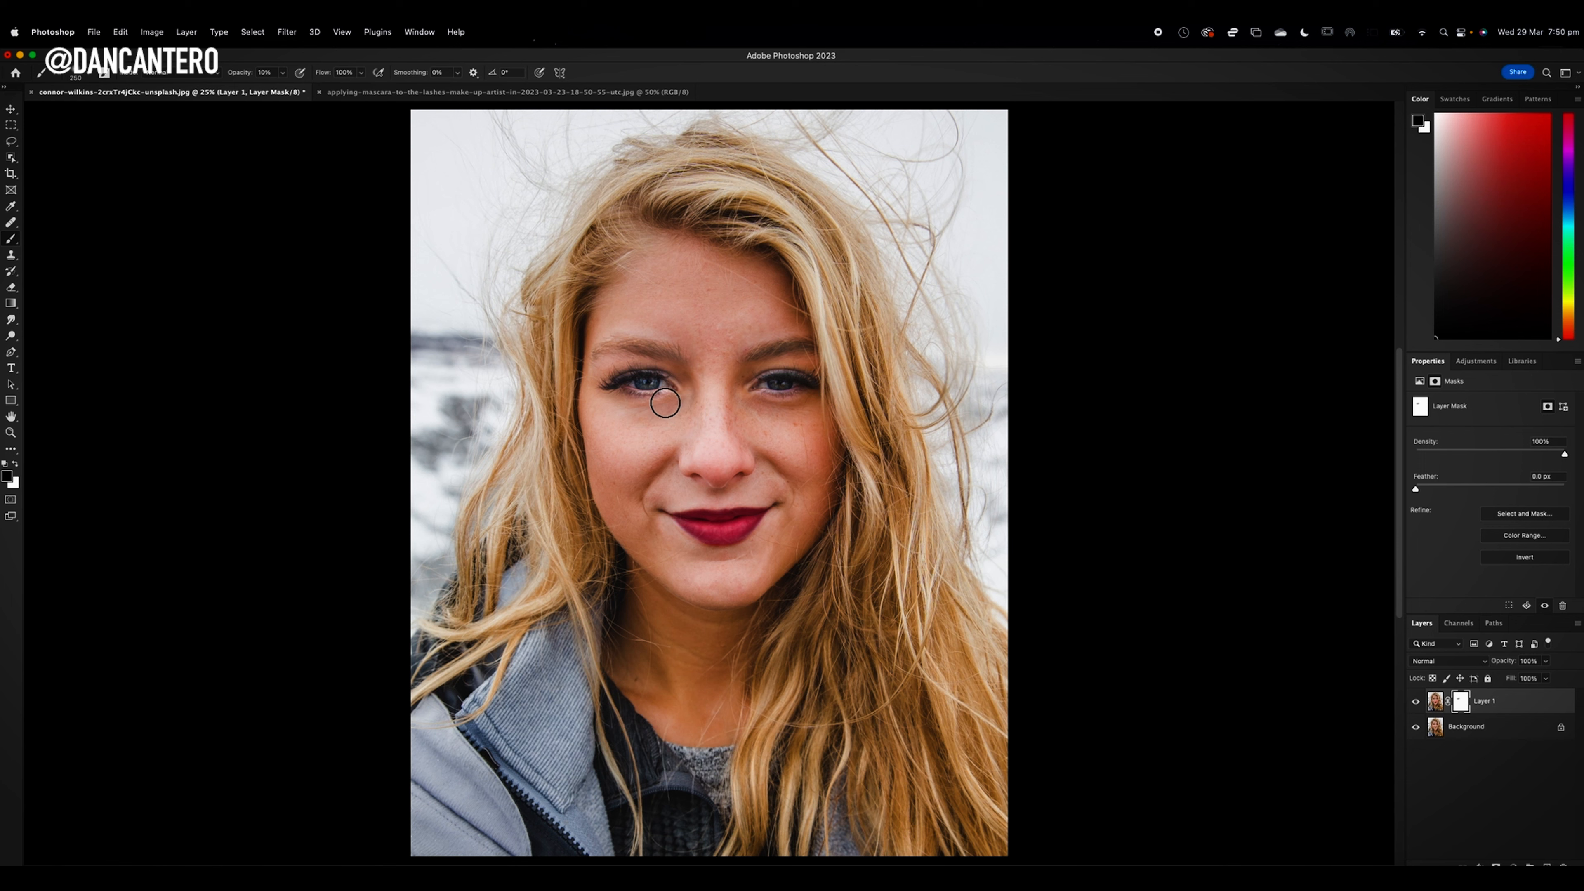
{"action": "mouse_move", "coordinate": [677, 394]}
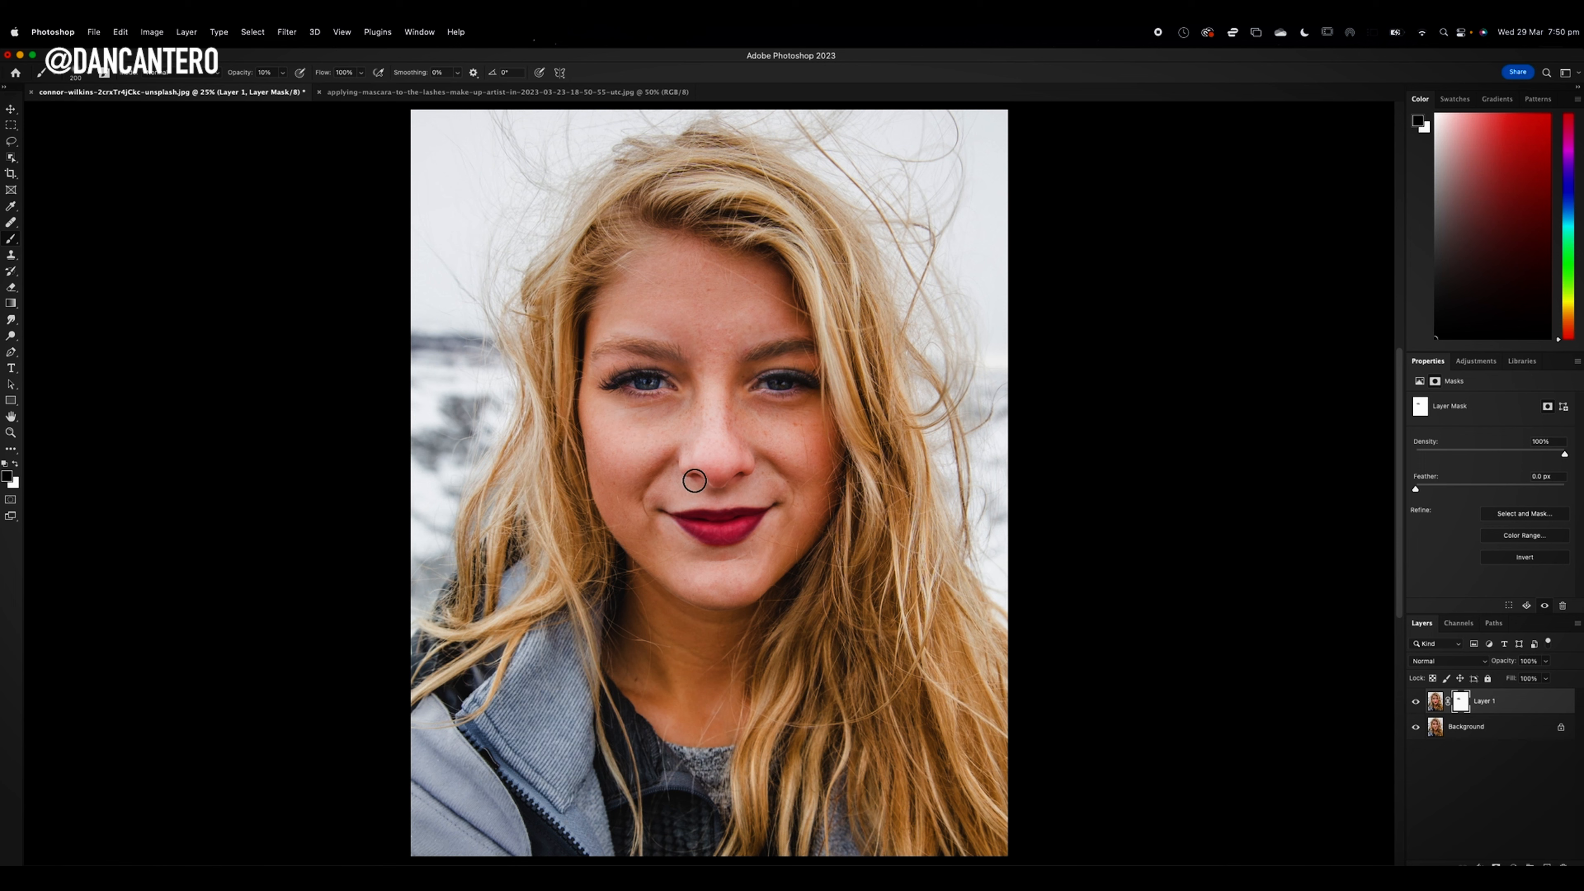
{"action": "mouse_move", "coordinate": [1077, 604]}
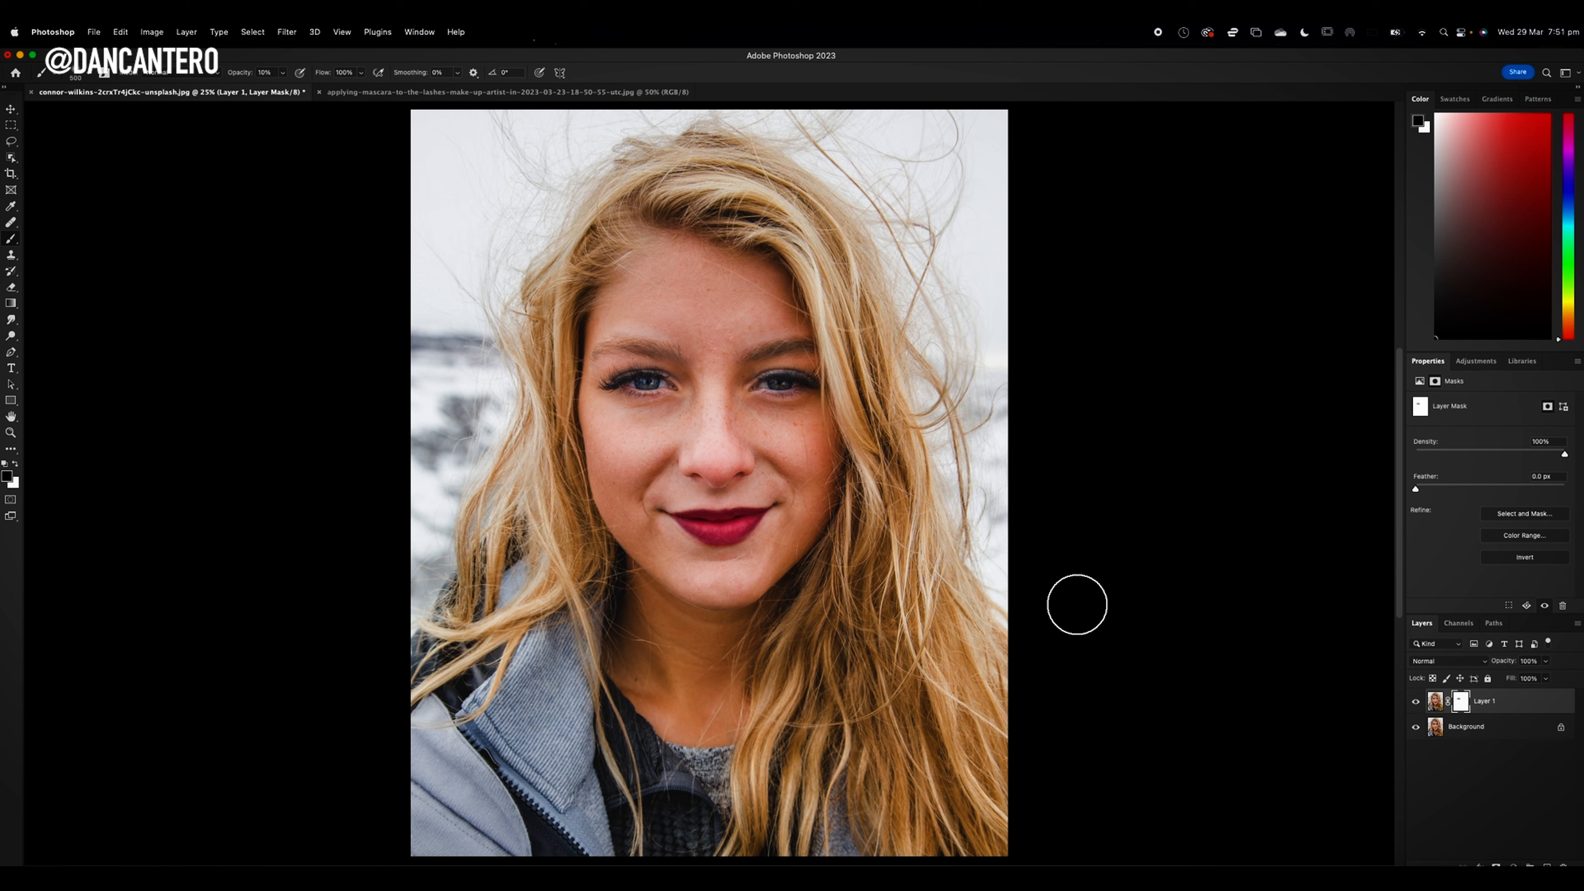
{"action": "mouse_move", "coordinate": [644, 519]}
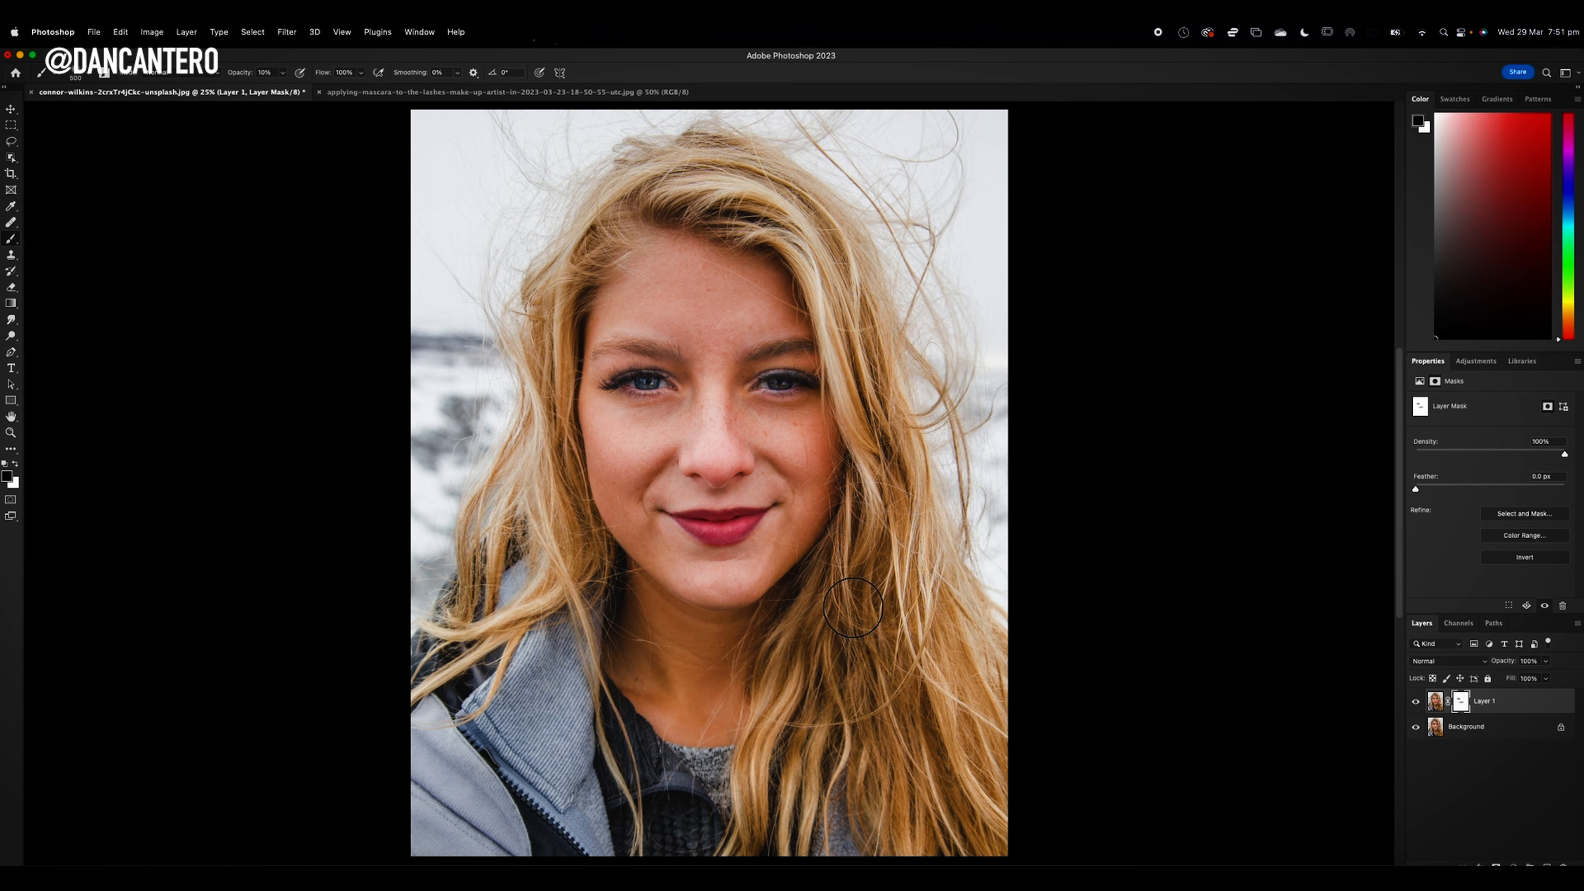
{"action": "mouse_move", "coordinate": [620, 384]}
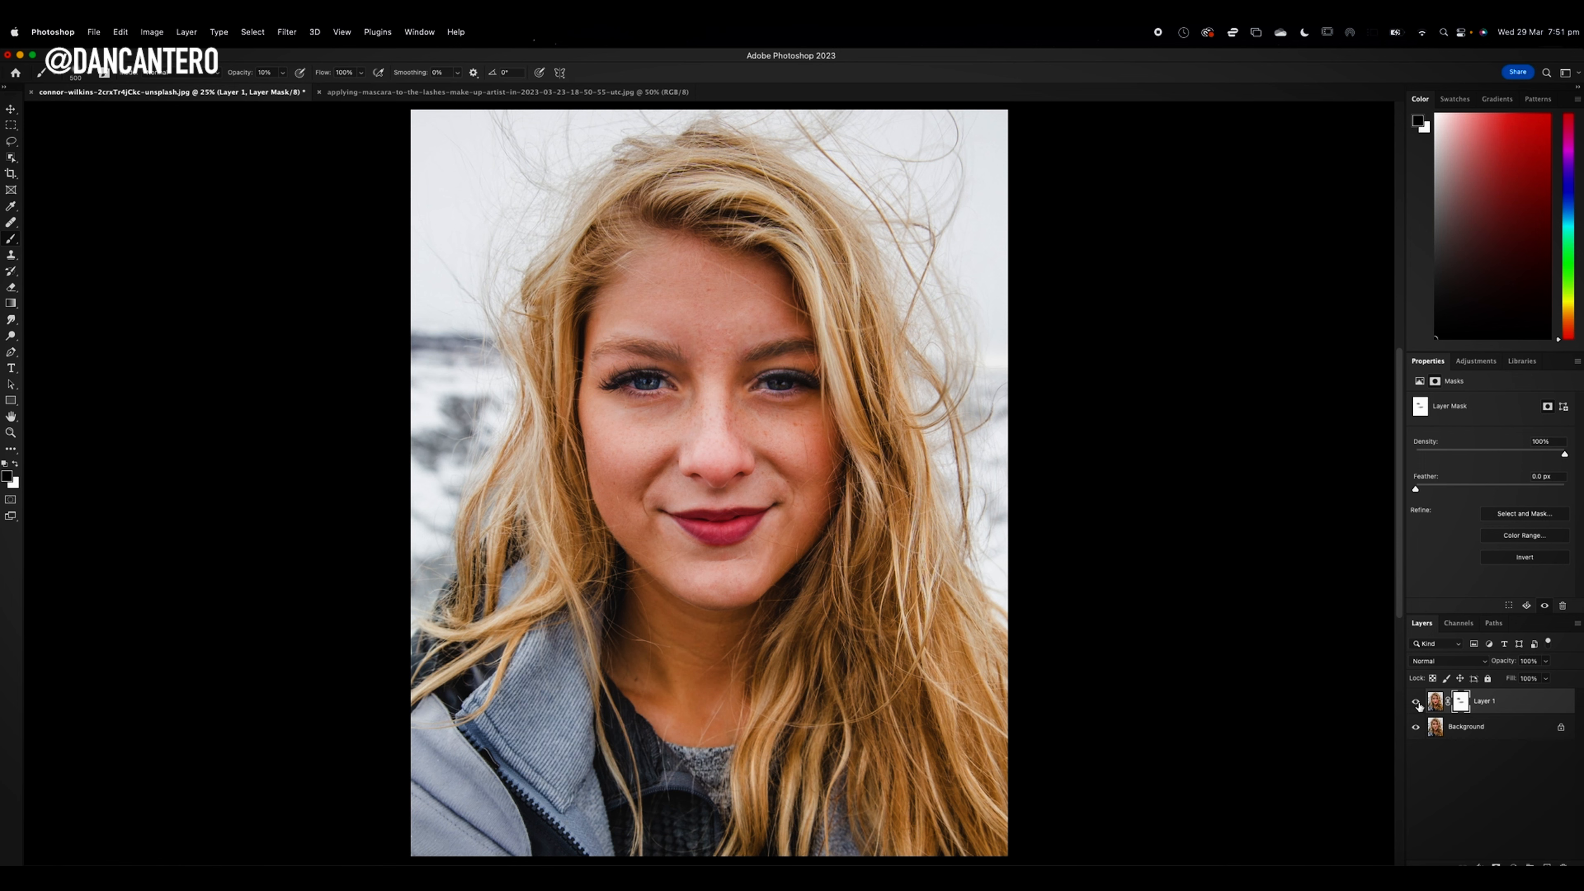
{"action": "mouse_move", "coordinate": [1416, 702]}
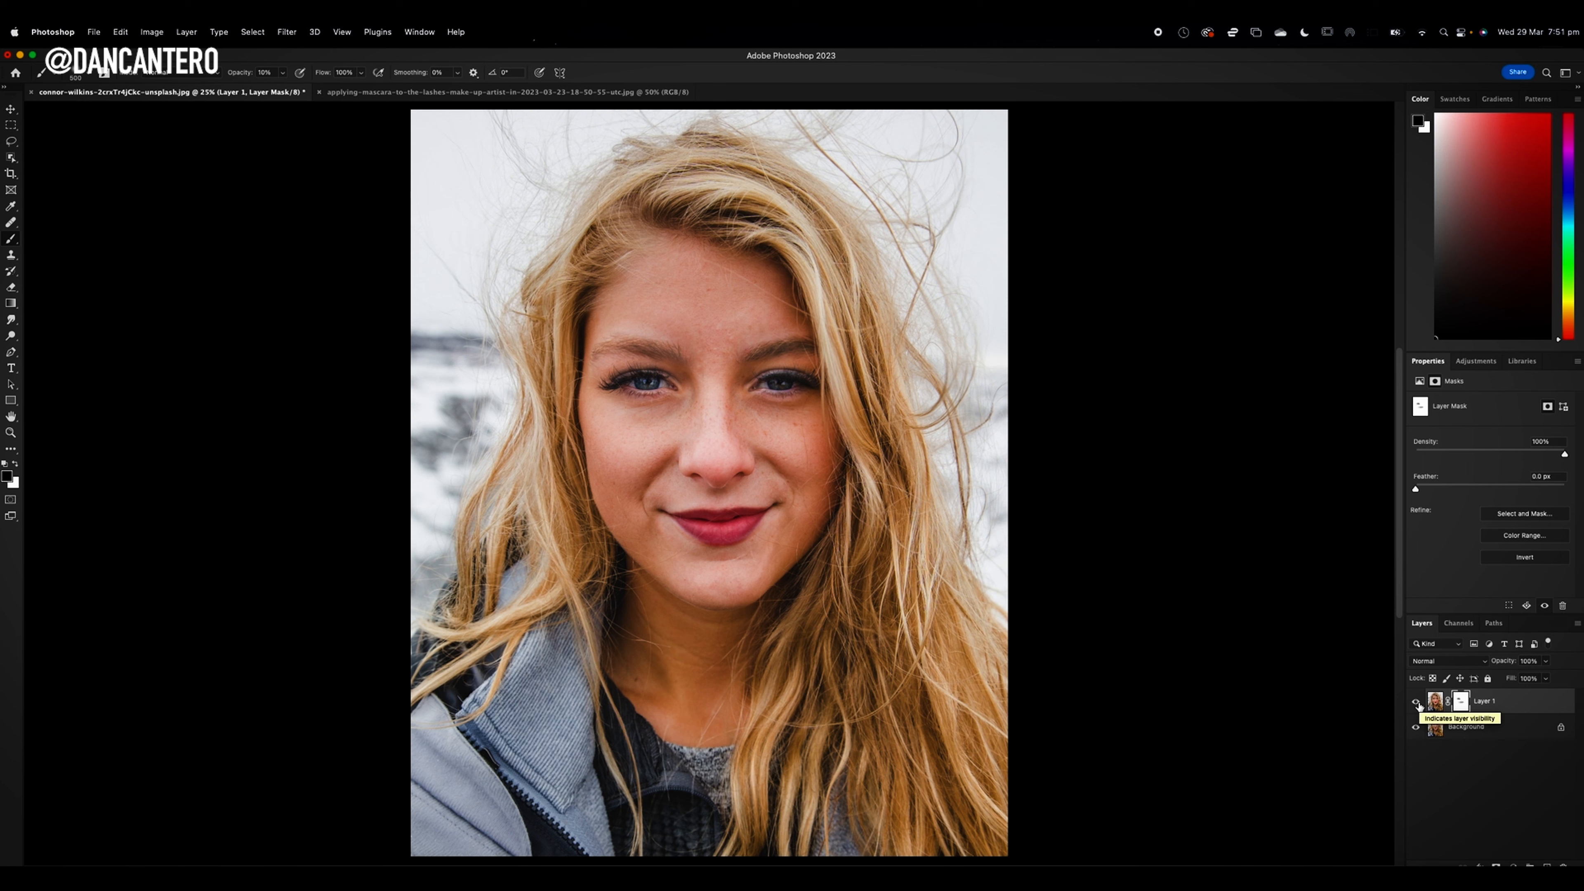
{"action": "mouse_move", "coordinate": [1504, 708]}
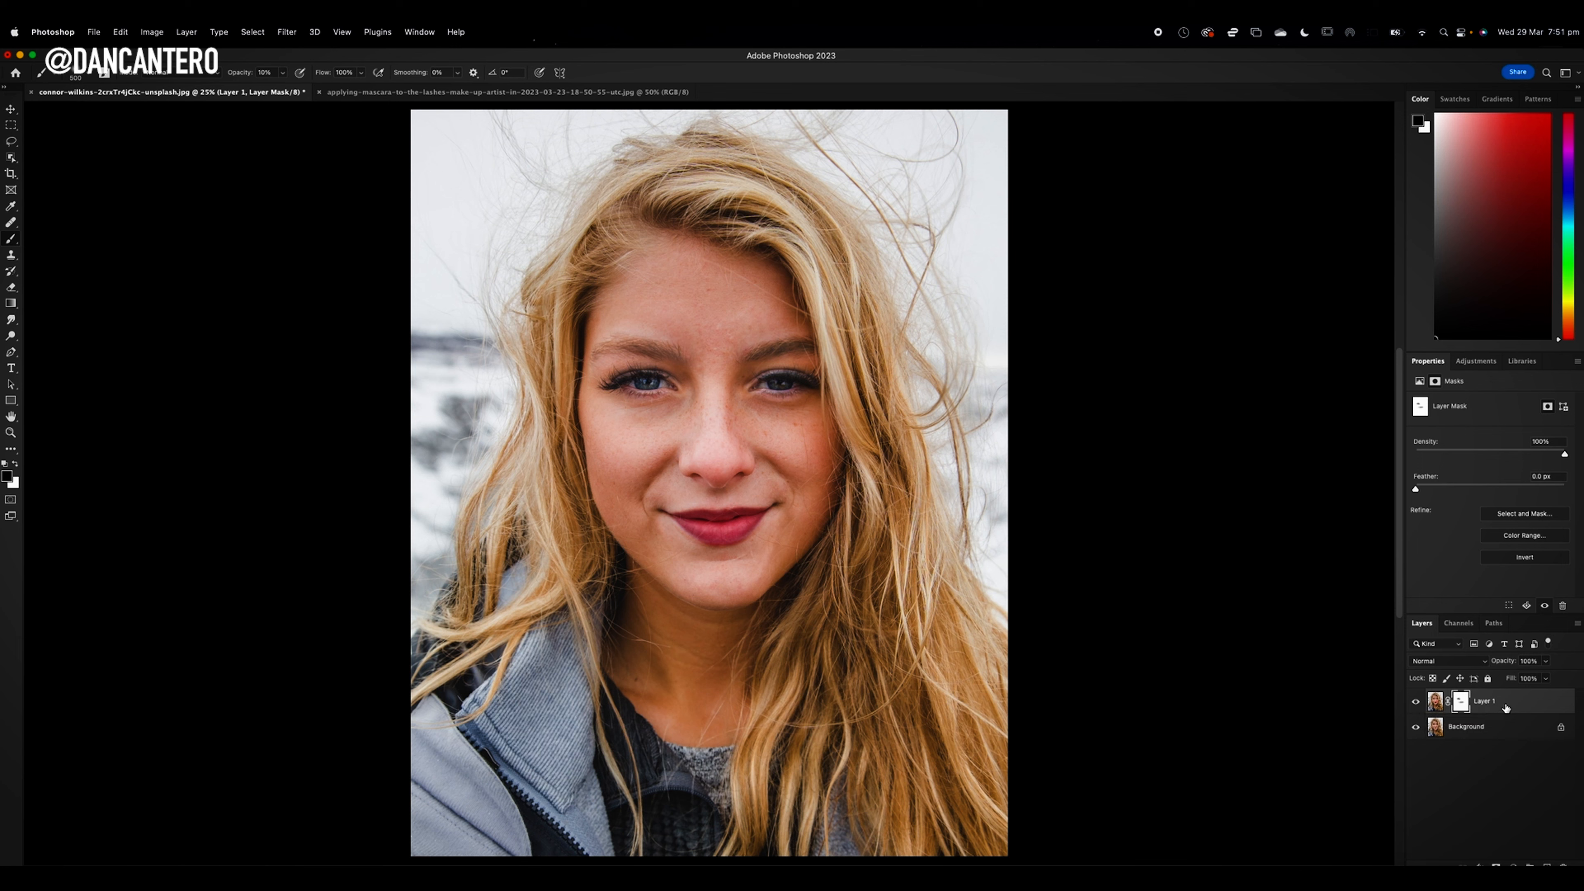
{"action": "left_click", "coordinate": [1434, 701]}
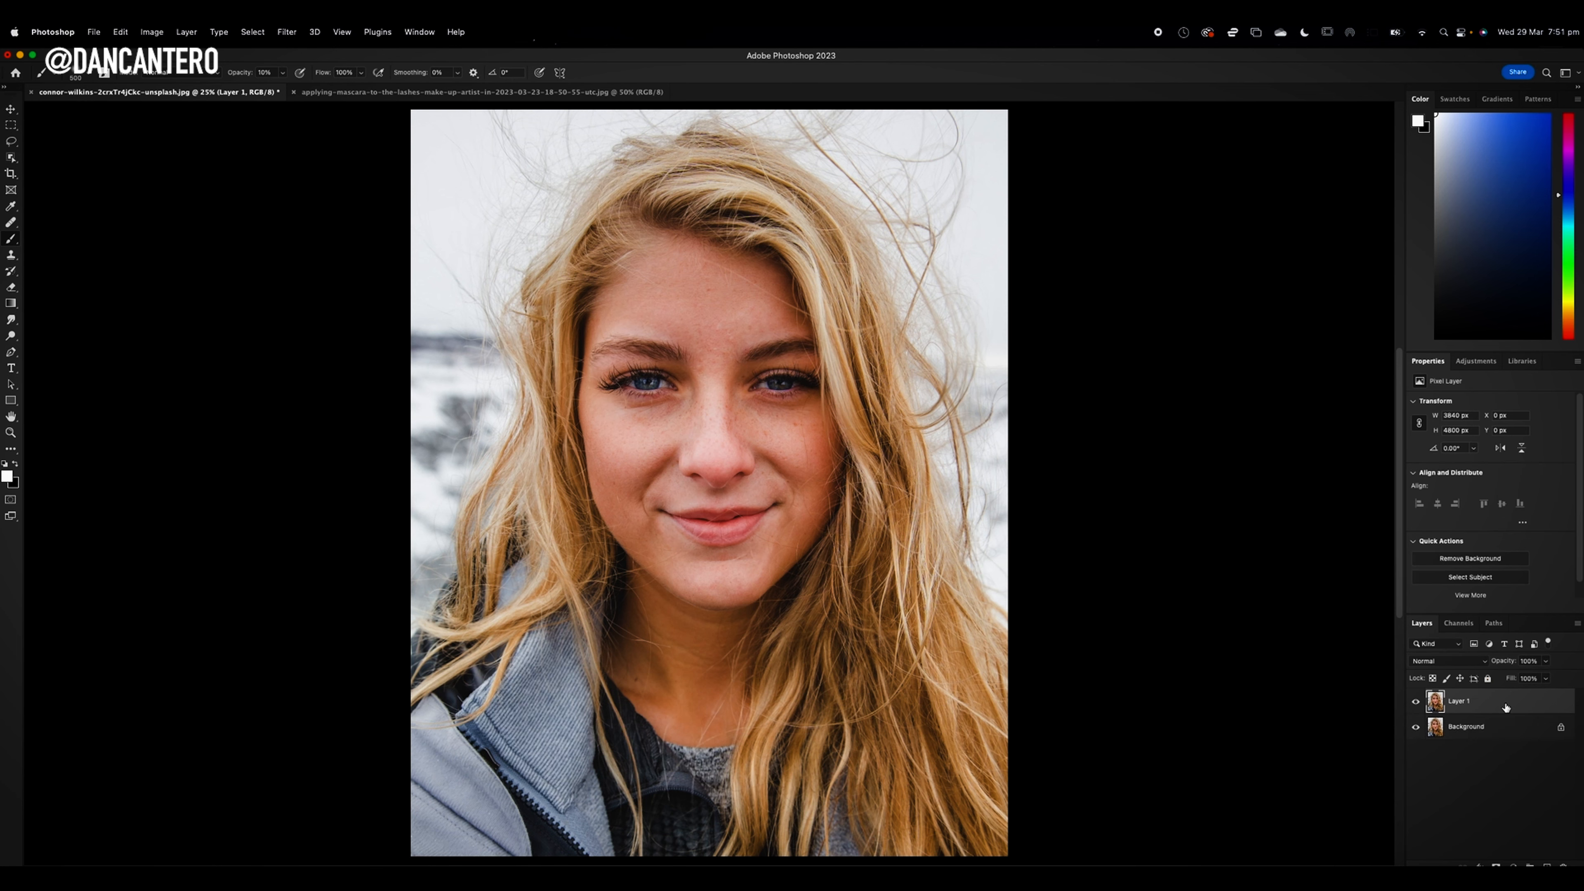
Reopen the Neural Filters workspace from the Filter menu on a new layer.
{"action": "left_click", "coordinate": [287, 32]}
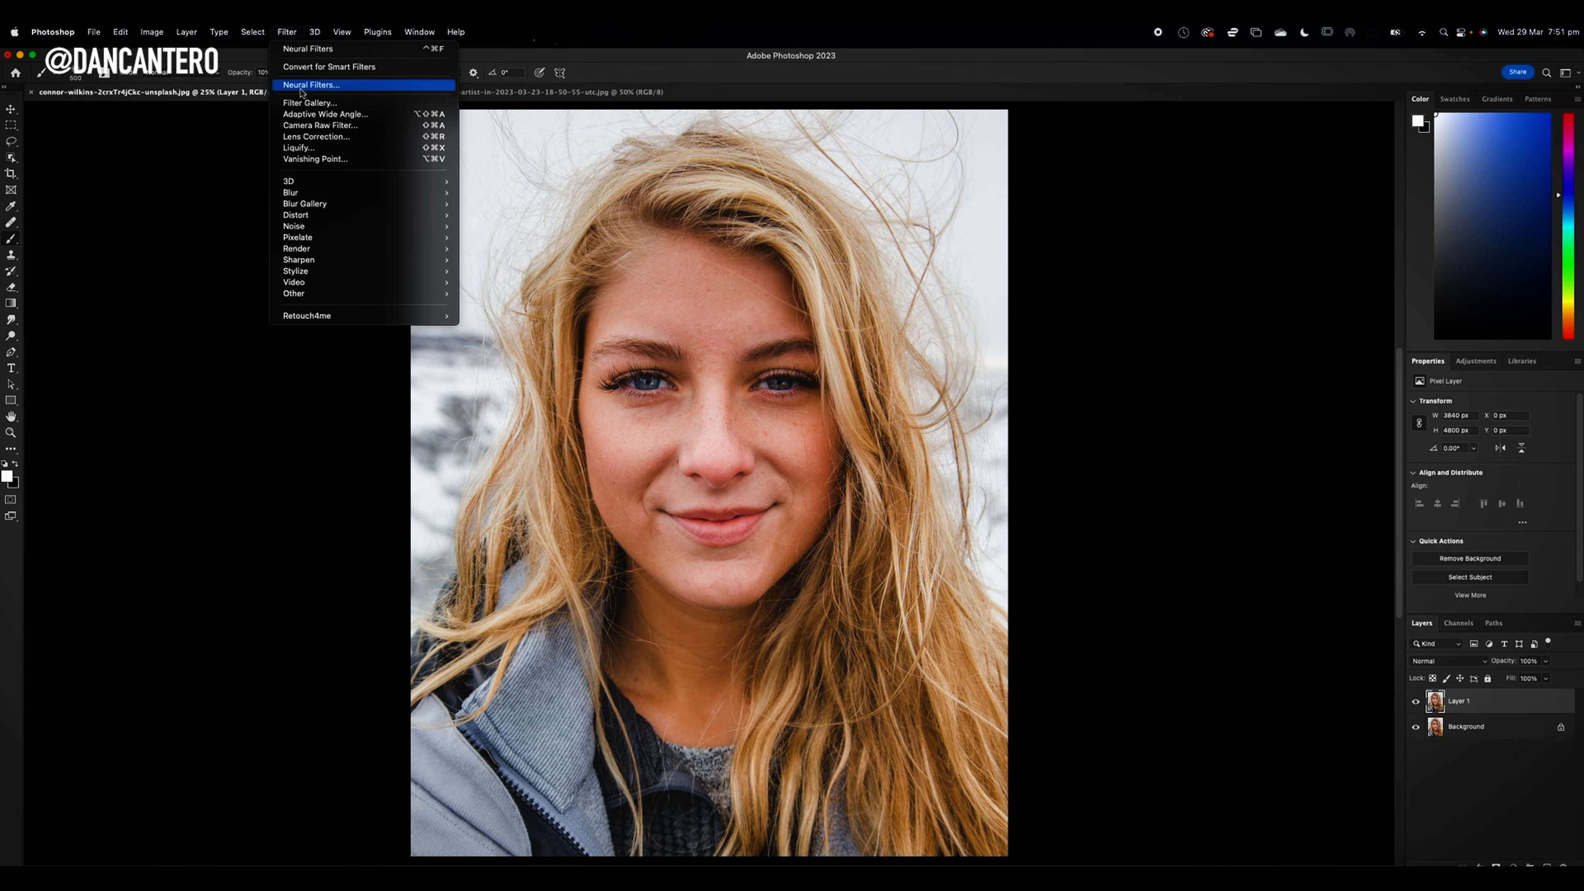
{"action": "left_click", "coordinate": [311, 85]}
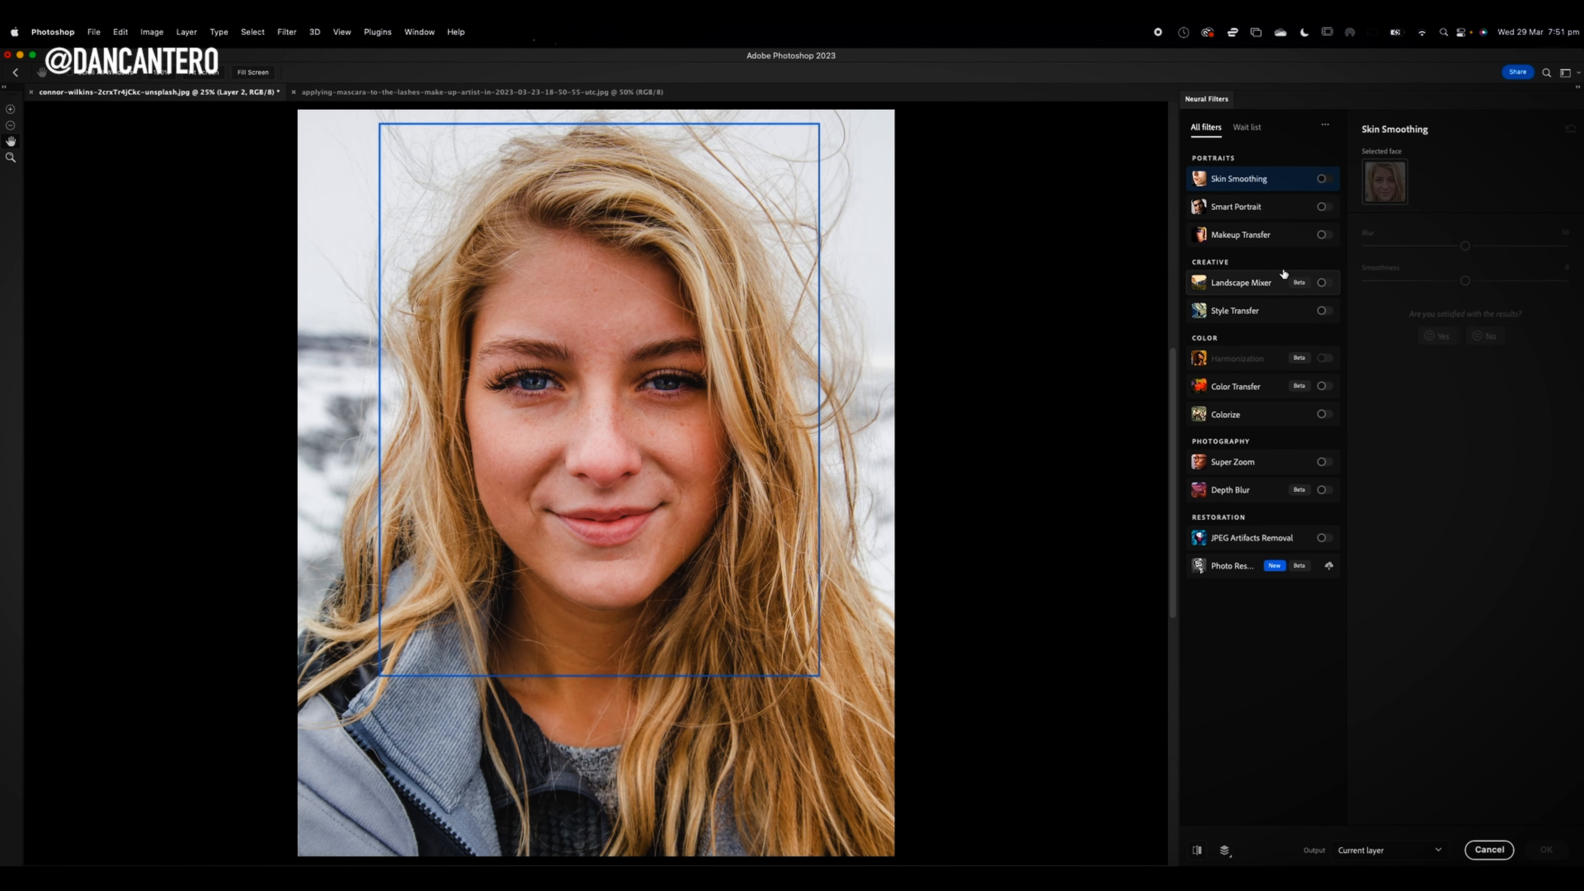
Enable Makeup Transfer with the pink makeup JPEG from Downloads as the reference image.
{"action": "left_click", "coordinate": [1324, 234]}
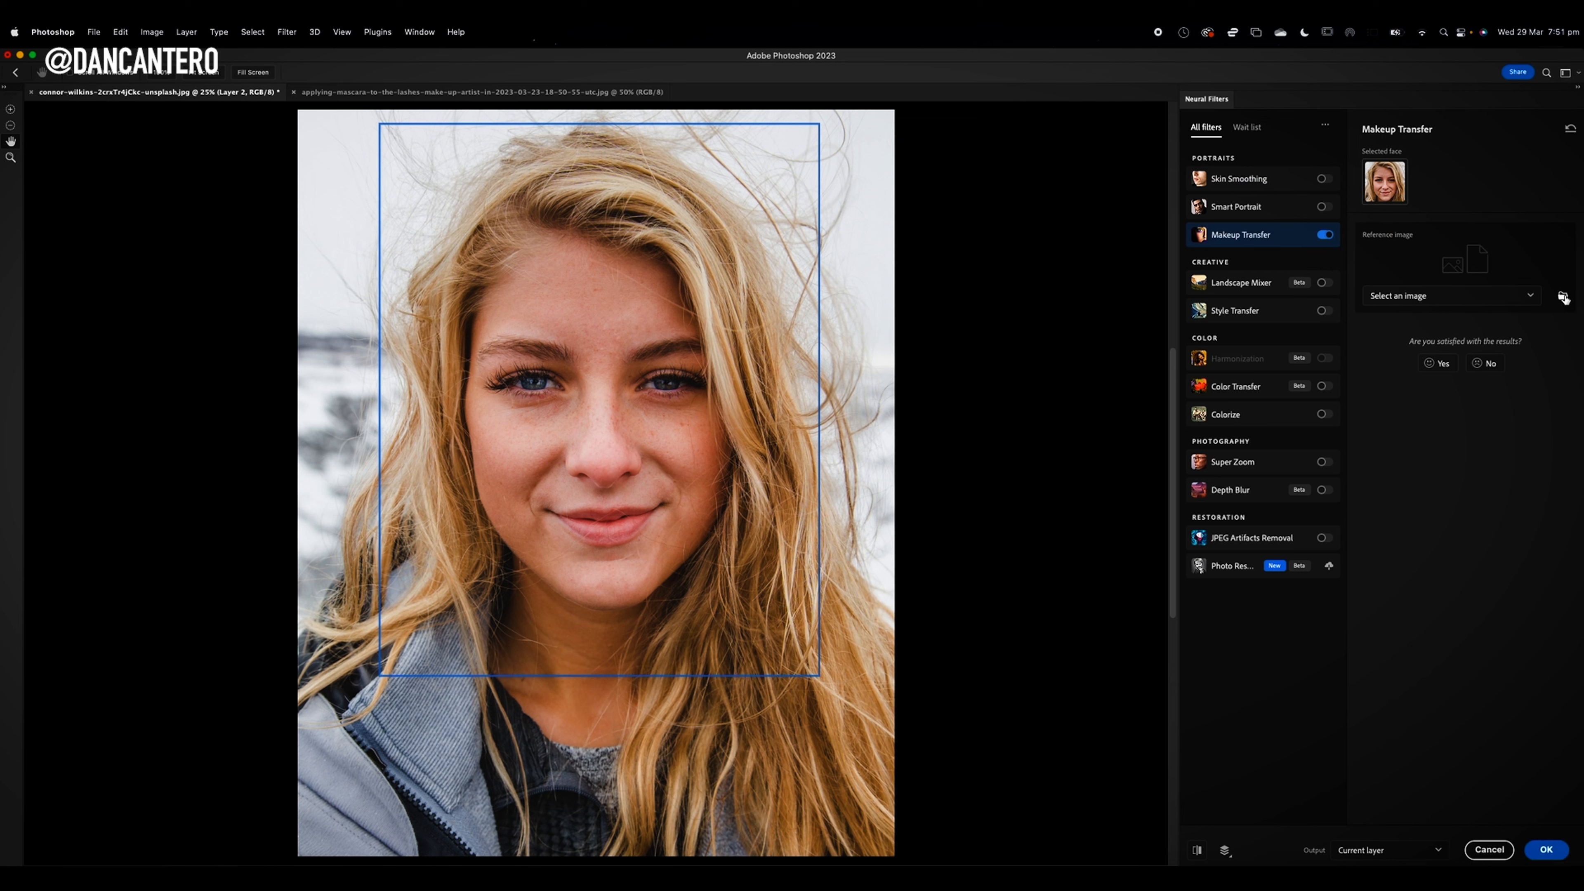
{"action": "left_click", "coordinate": [1561, 296]}
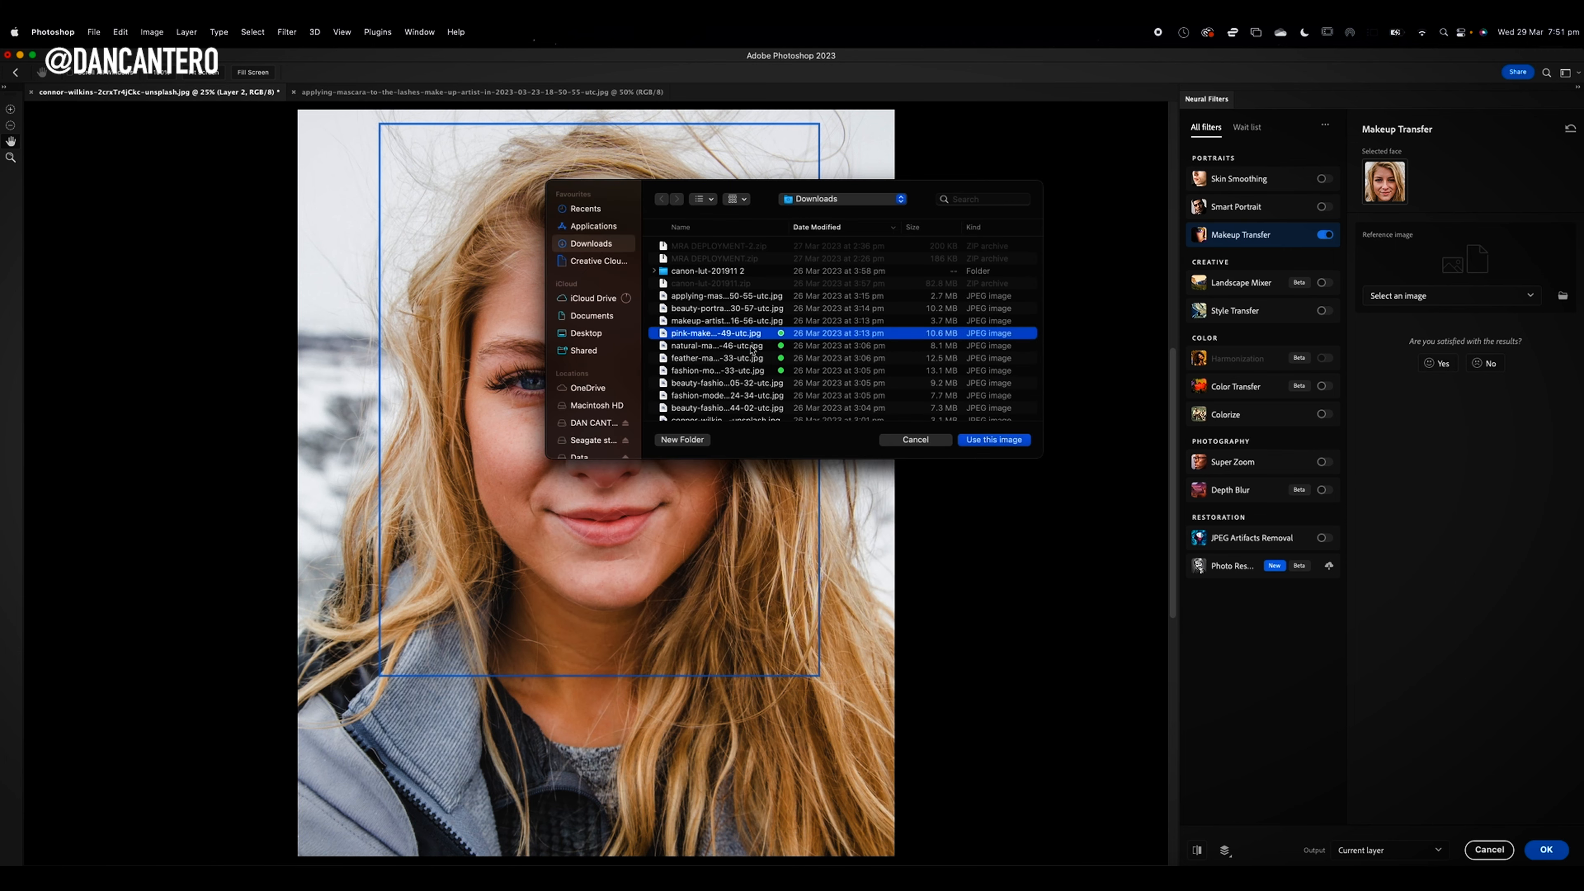
{"action": "left_click", "coordinate": [992, 440]}
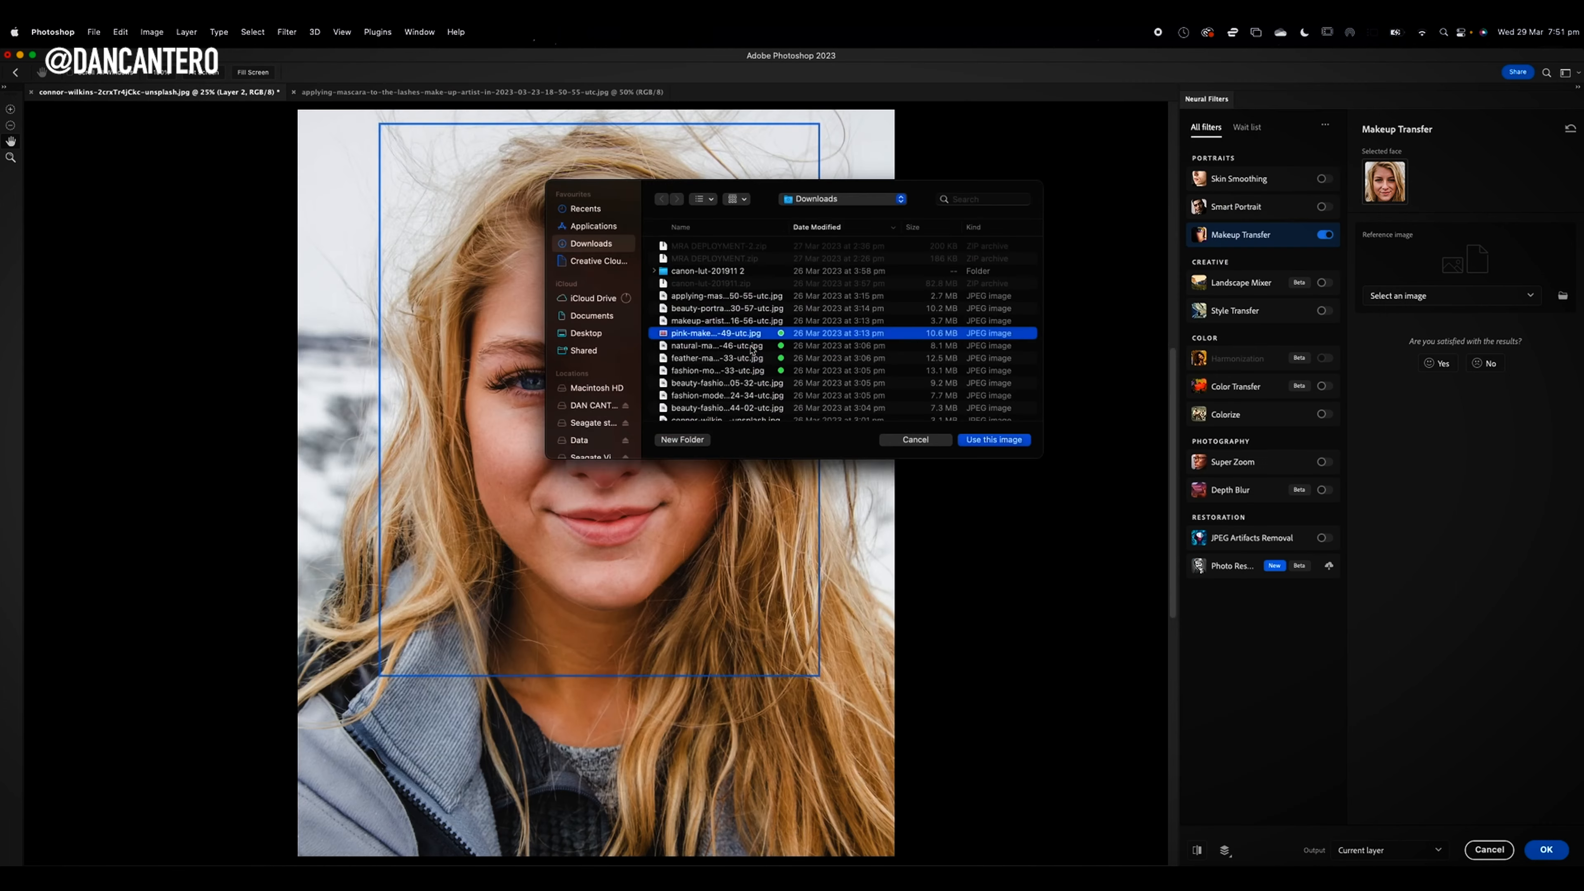
{"action": "left_click", "coordinate": [914, 440]}
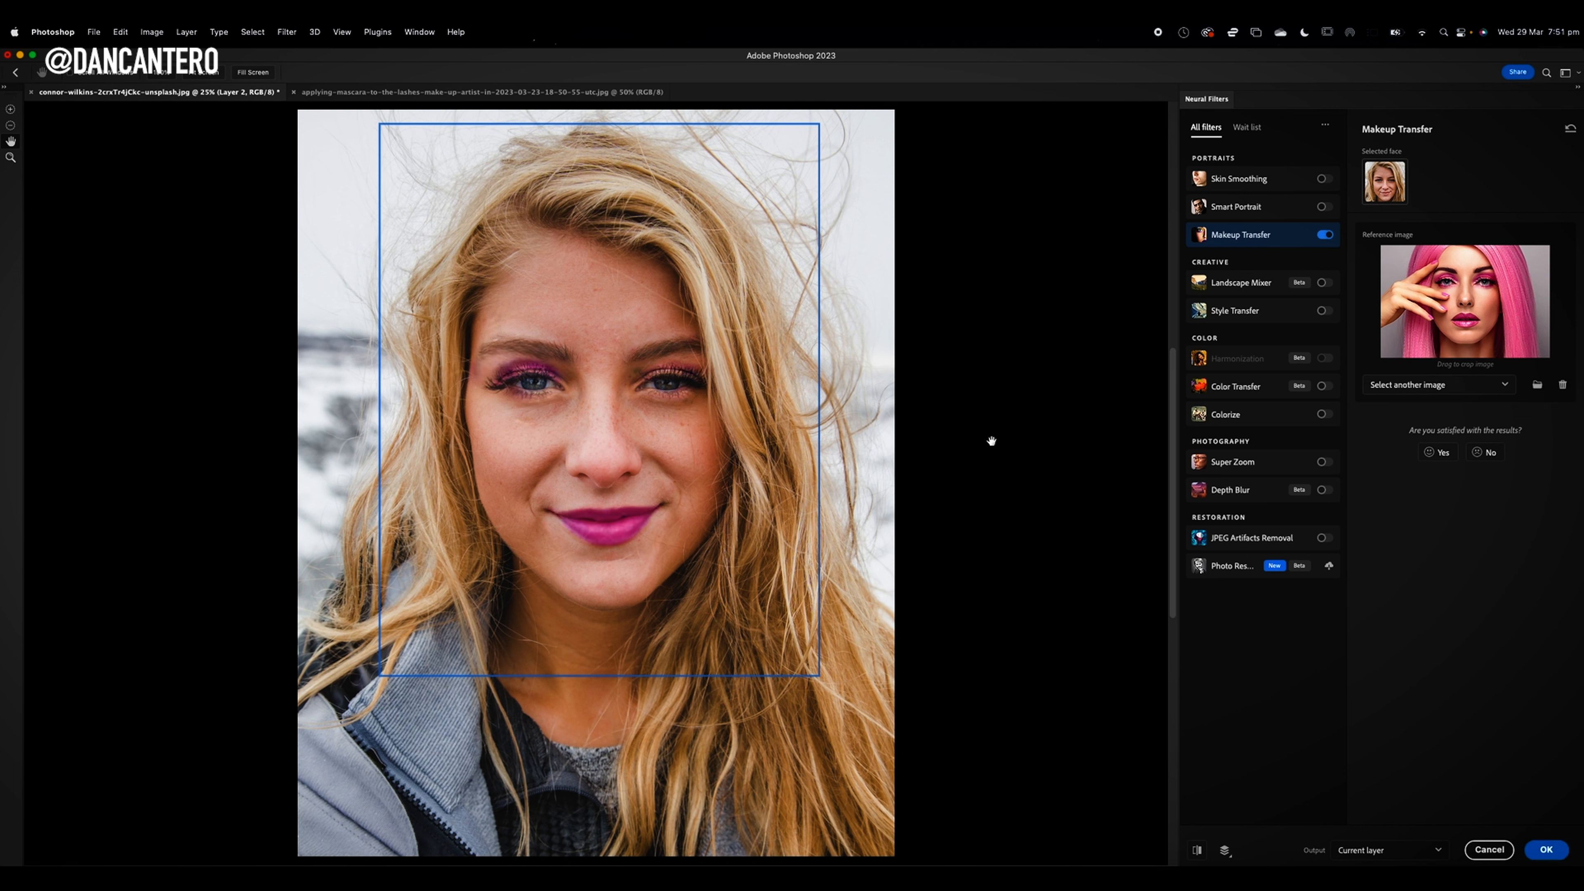
{"action": "mouse_move", "coordinate": [827, 456]}
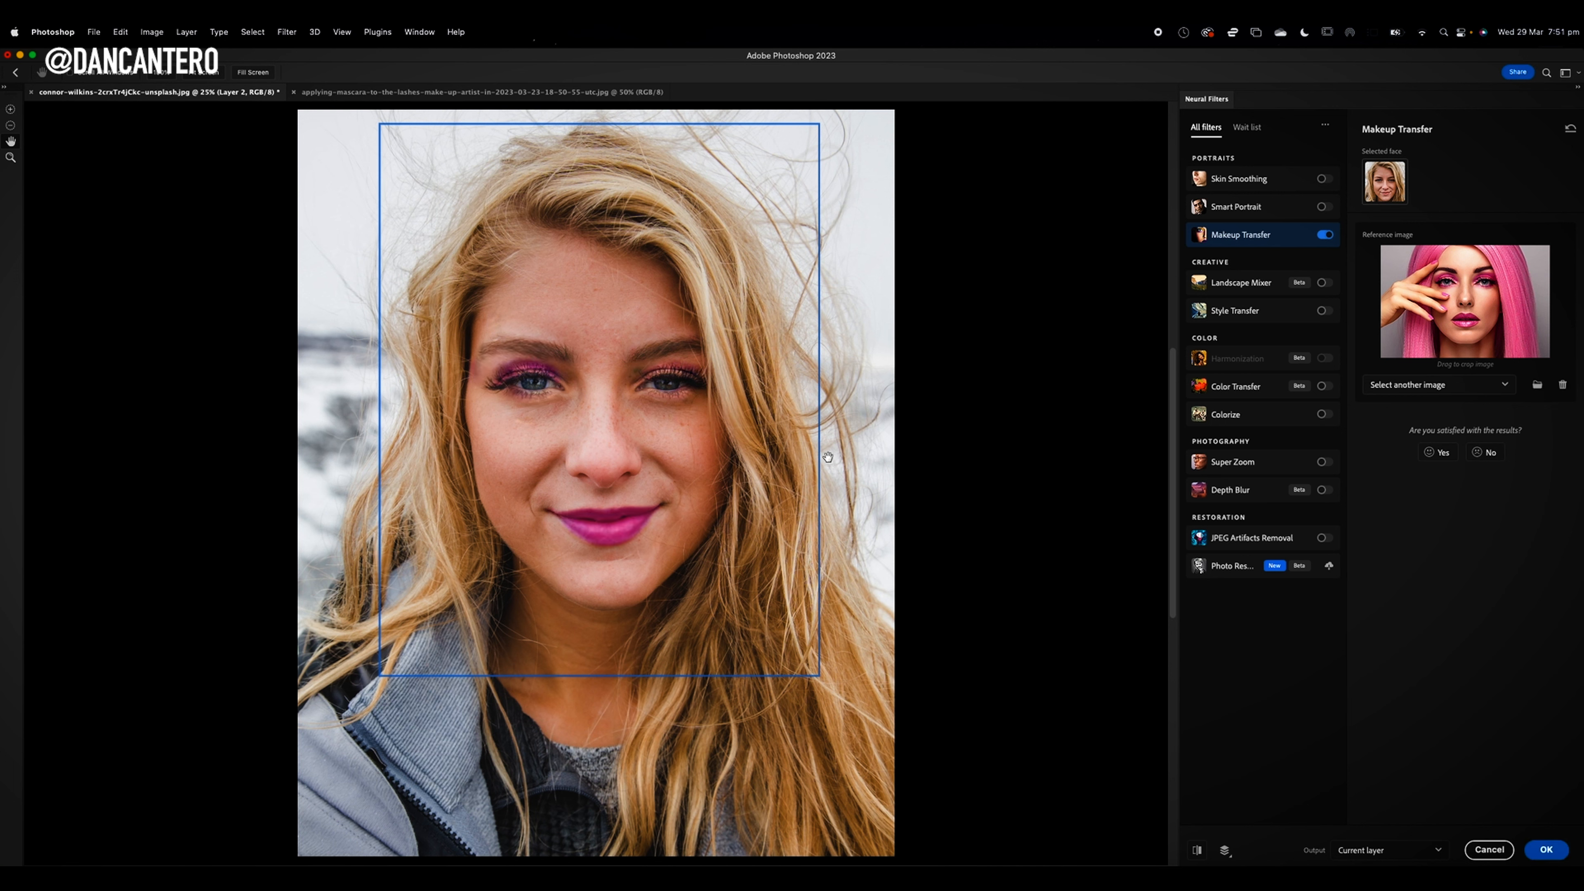
{"action": "mouse_move", "coordinate": [1189, 623]}
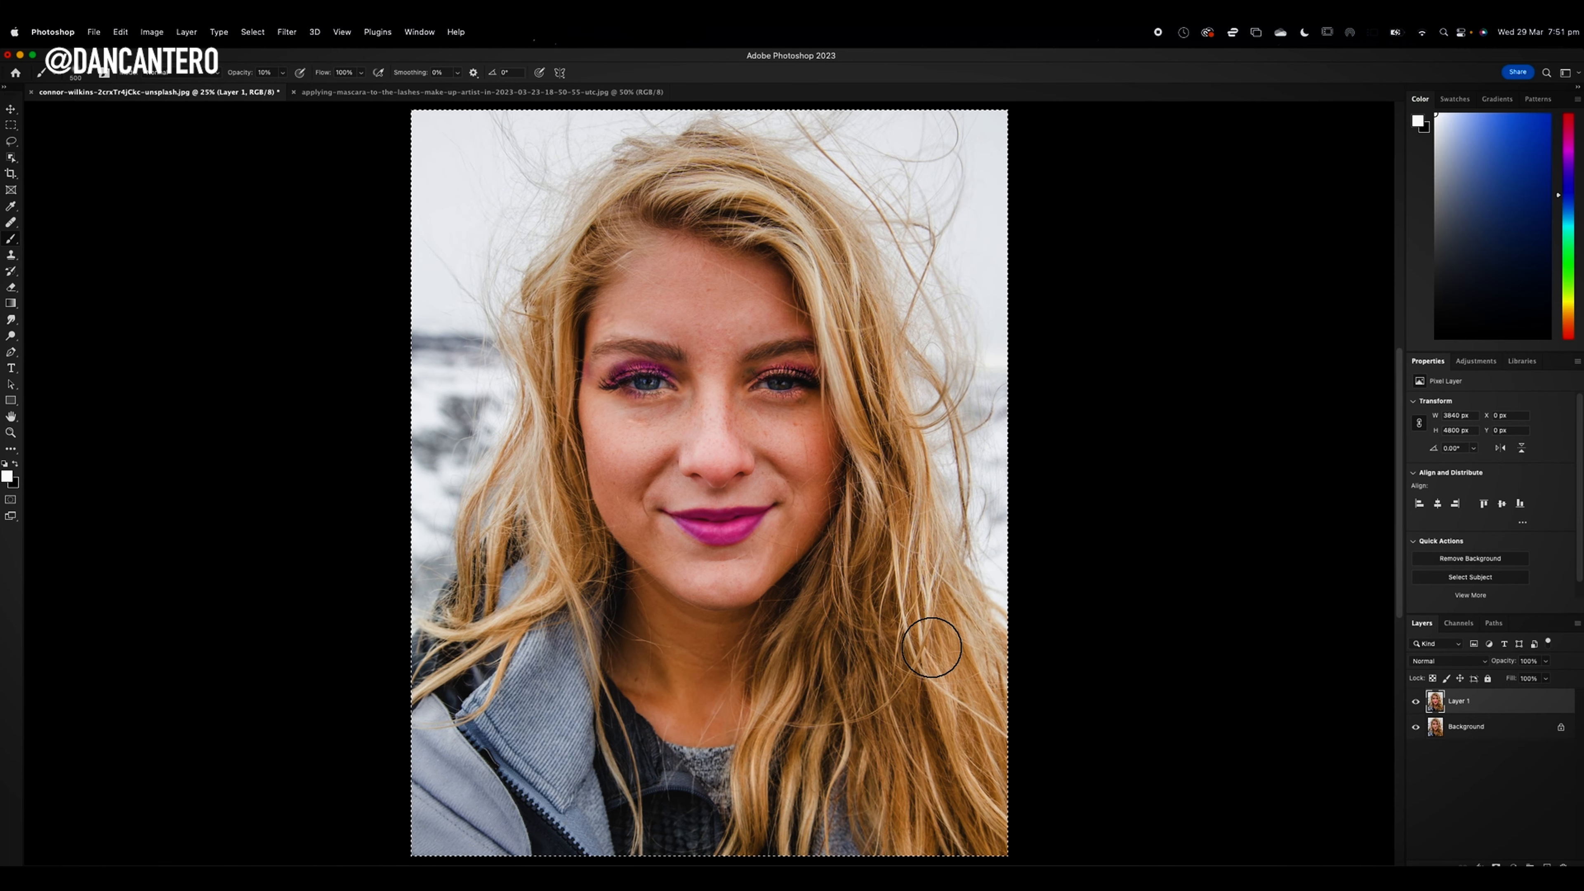
{"action": "mouse_move", "coordinate": [1355, 680]}
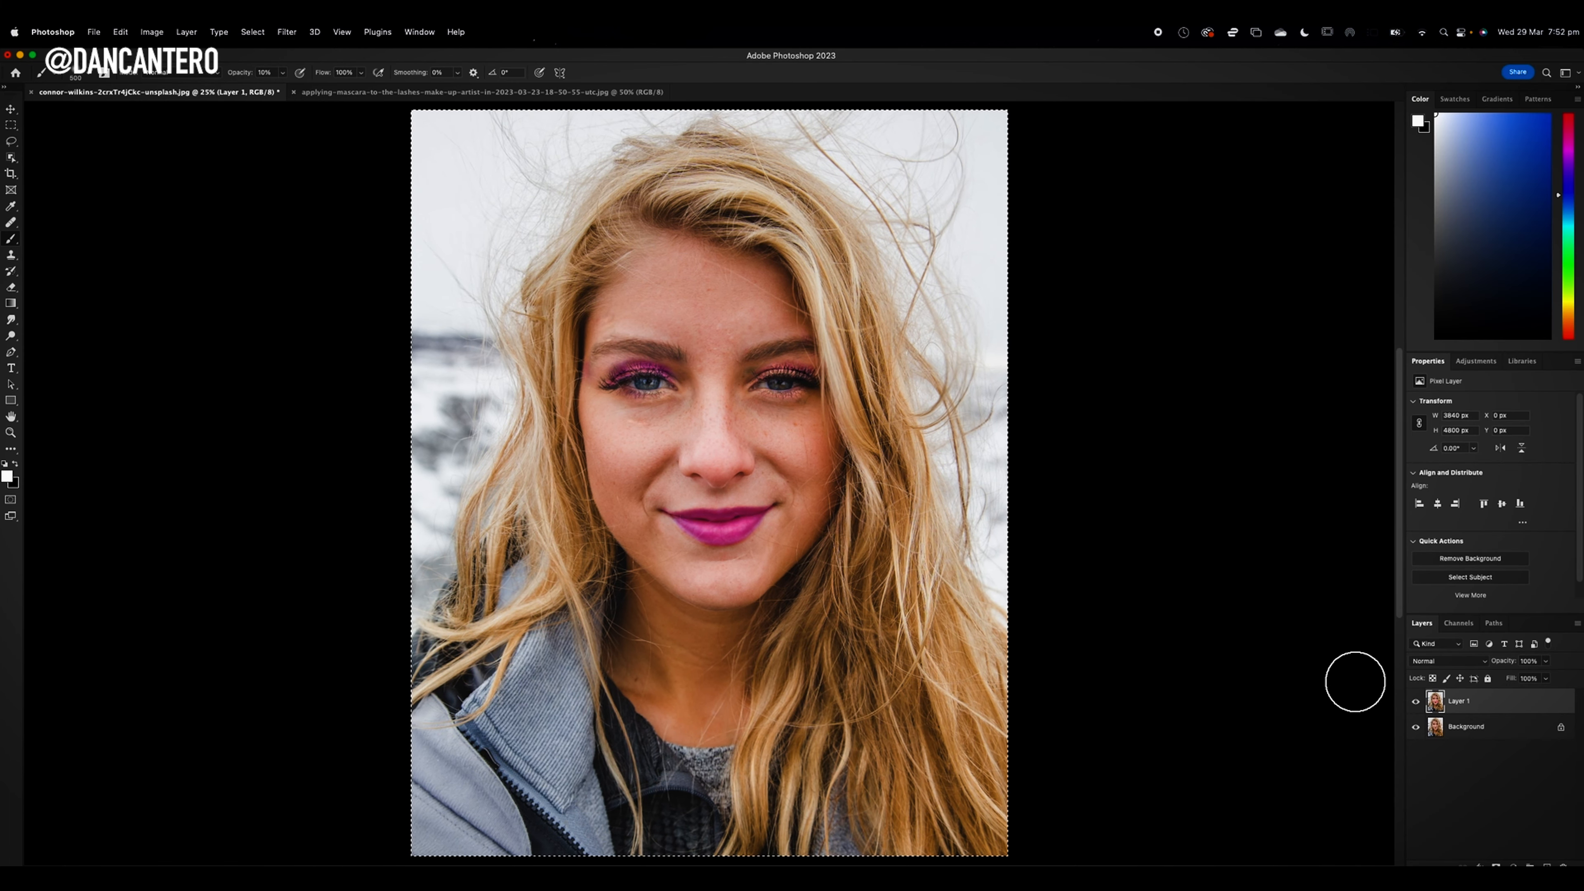
{"action": "mouse_move", "coordinate": [642, 446]}
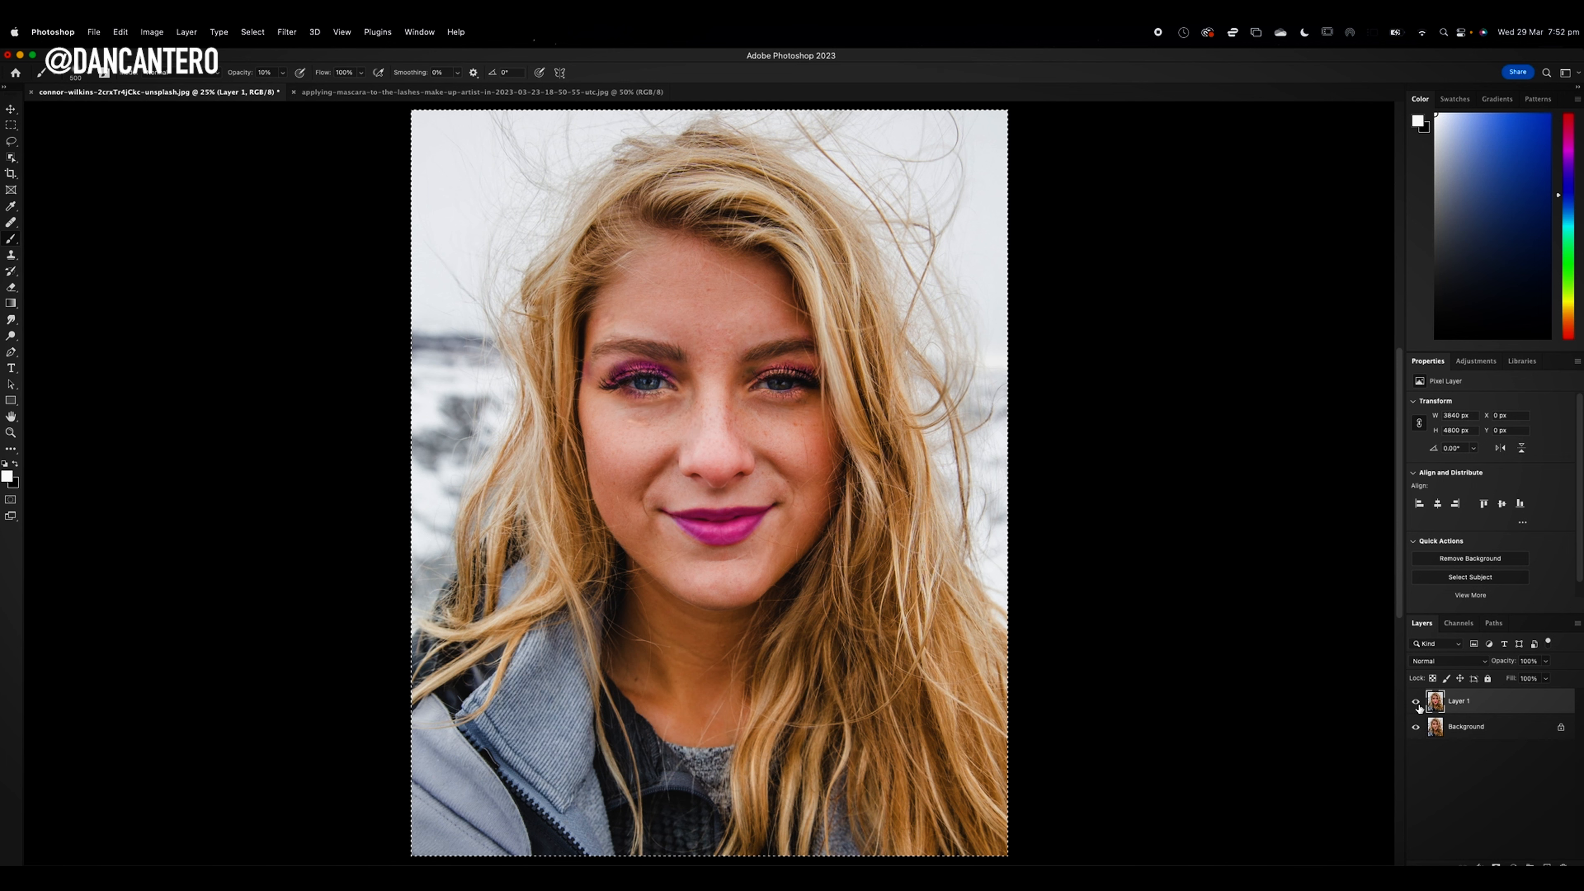
{"action": "left_click", "coordinate": [1415, 701]}
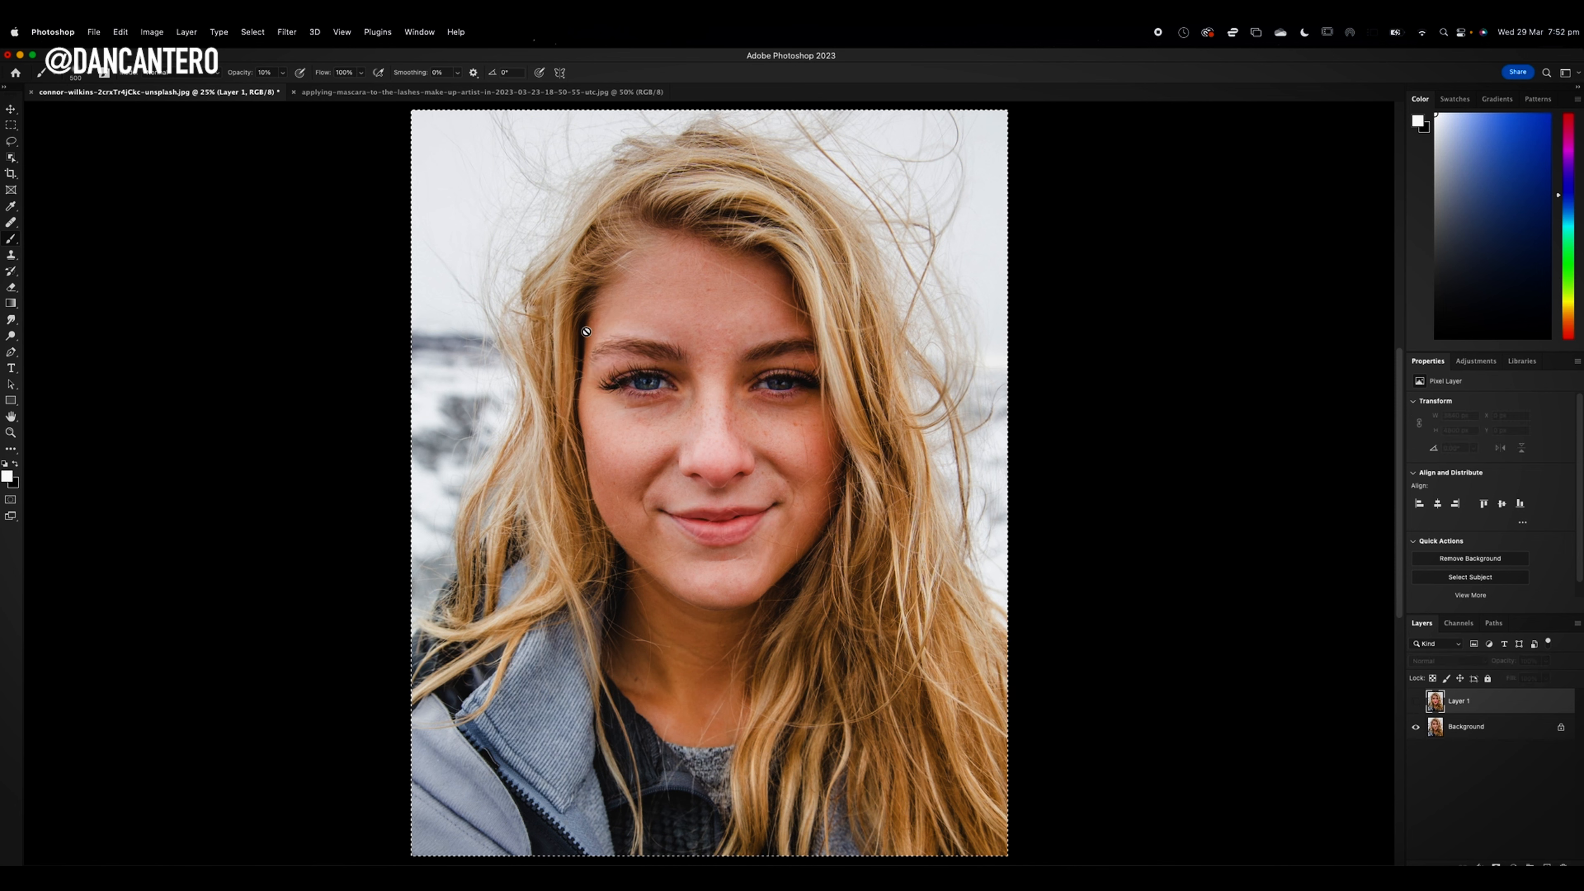
{"action": "left_click", "coordinate": [1415, 702]}
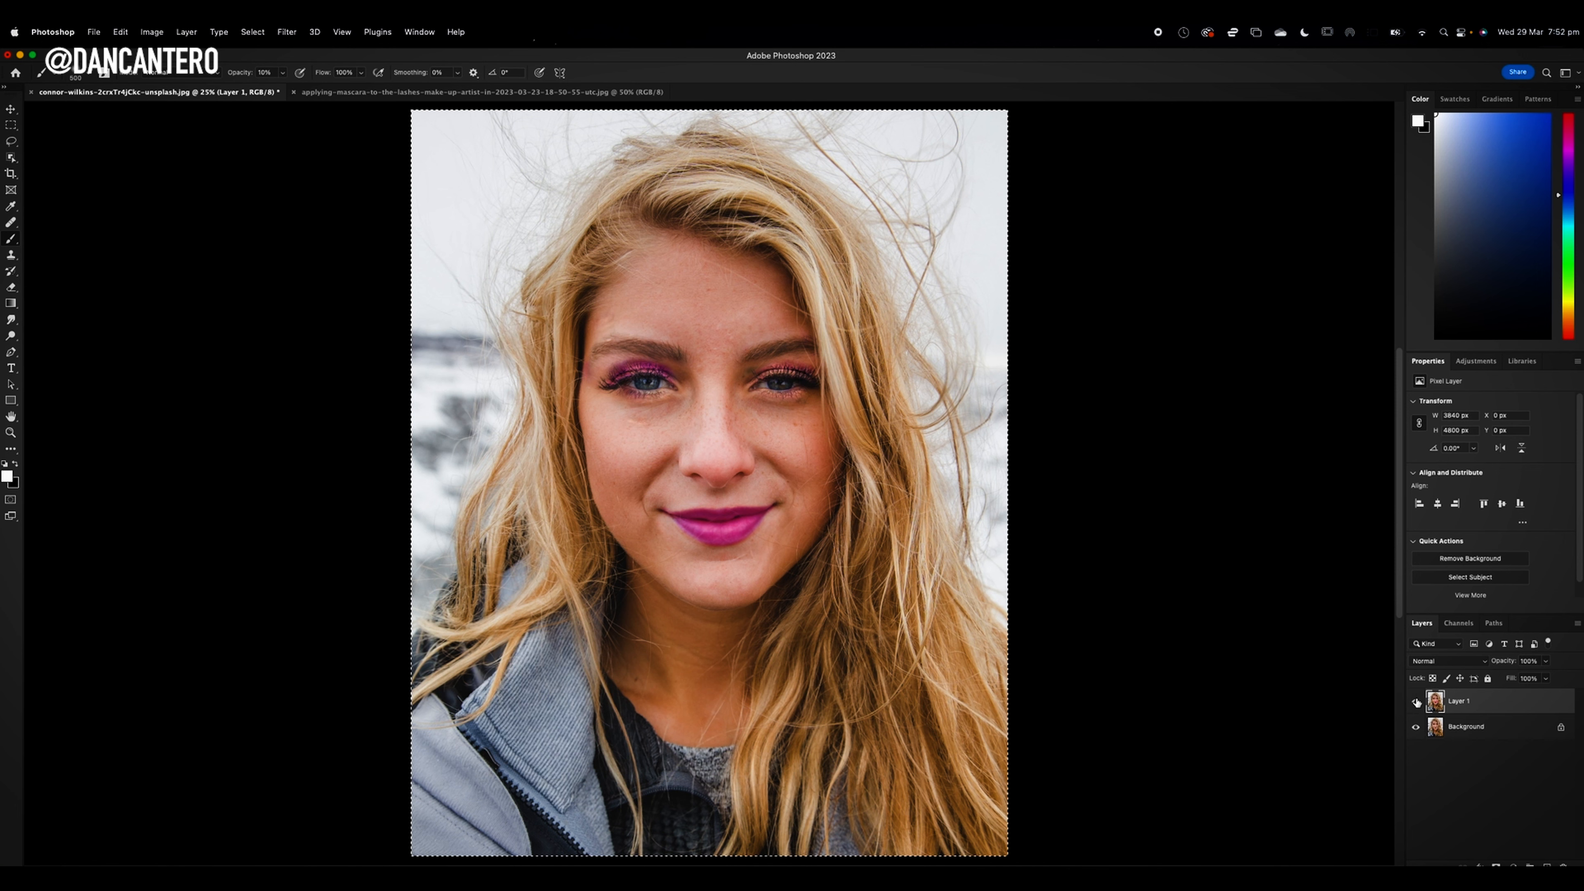
{"action": "mouse_move", "coordinate": [887, 541]}
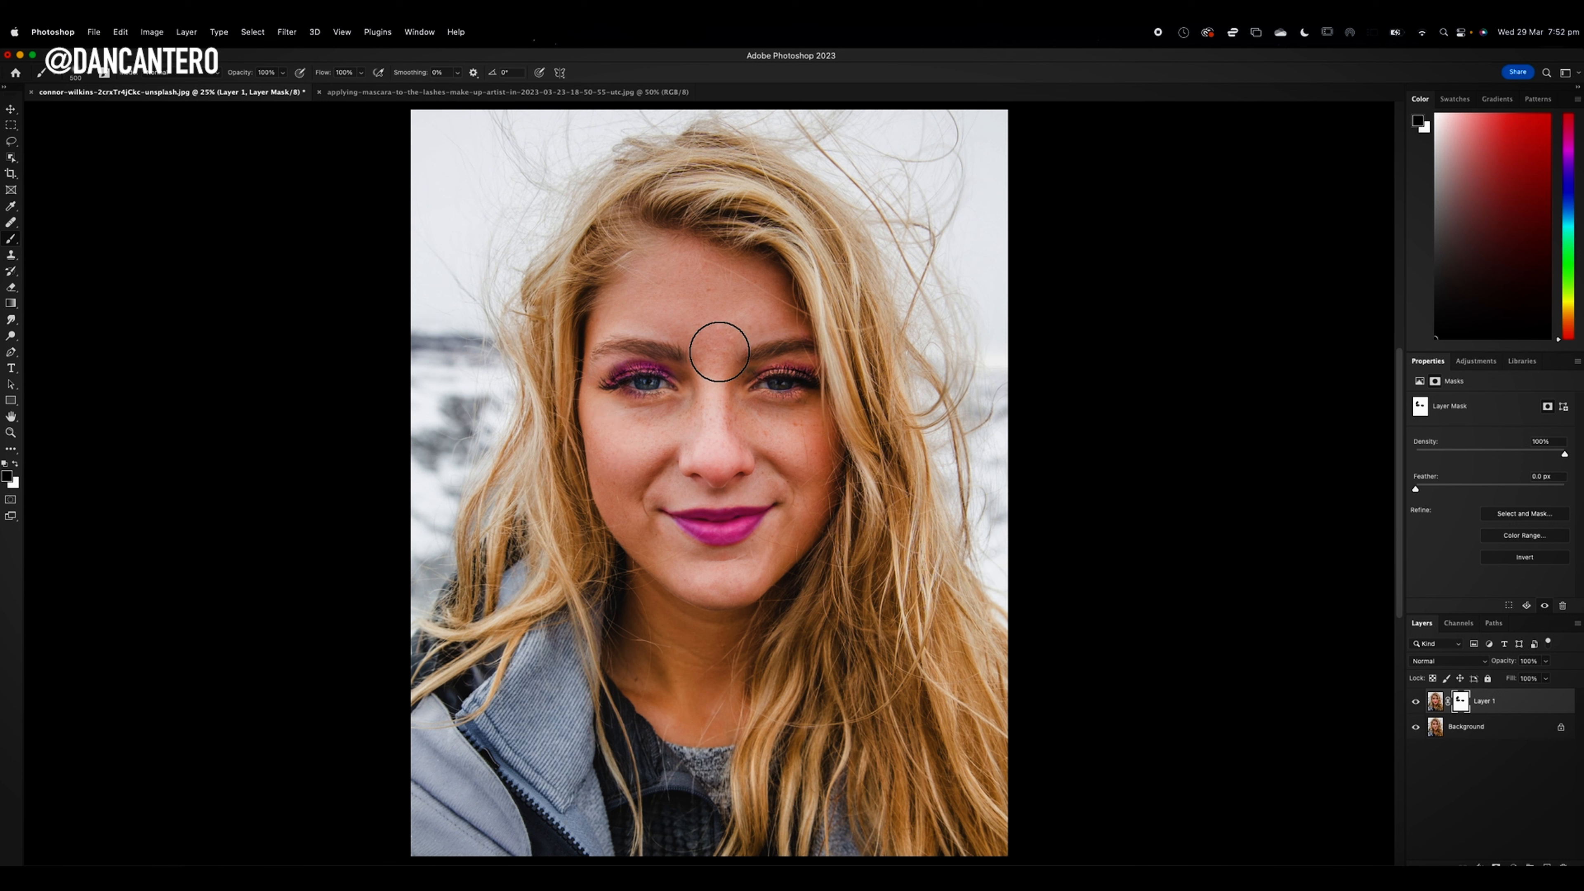
{"action": "mouse_move", "coordinate": [292, 108]}
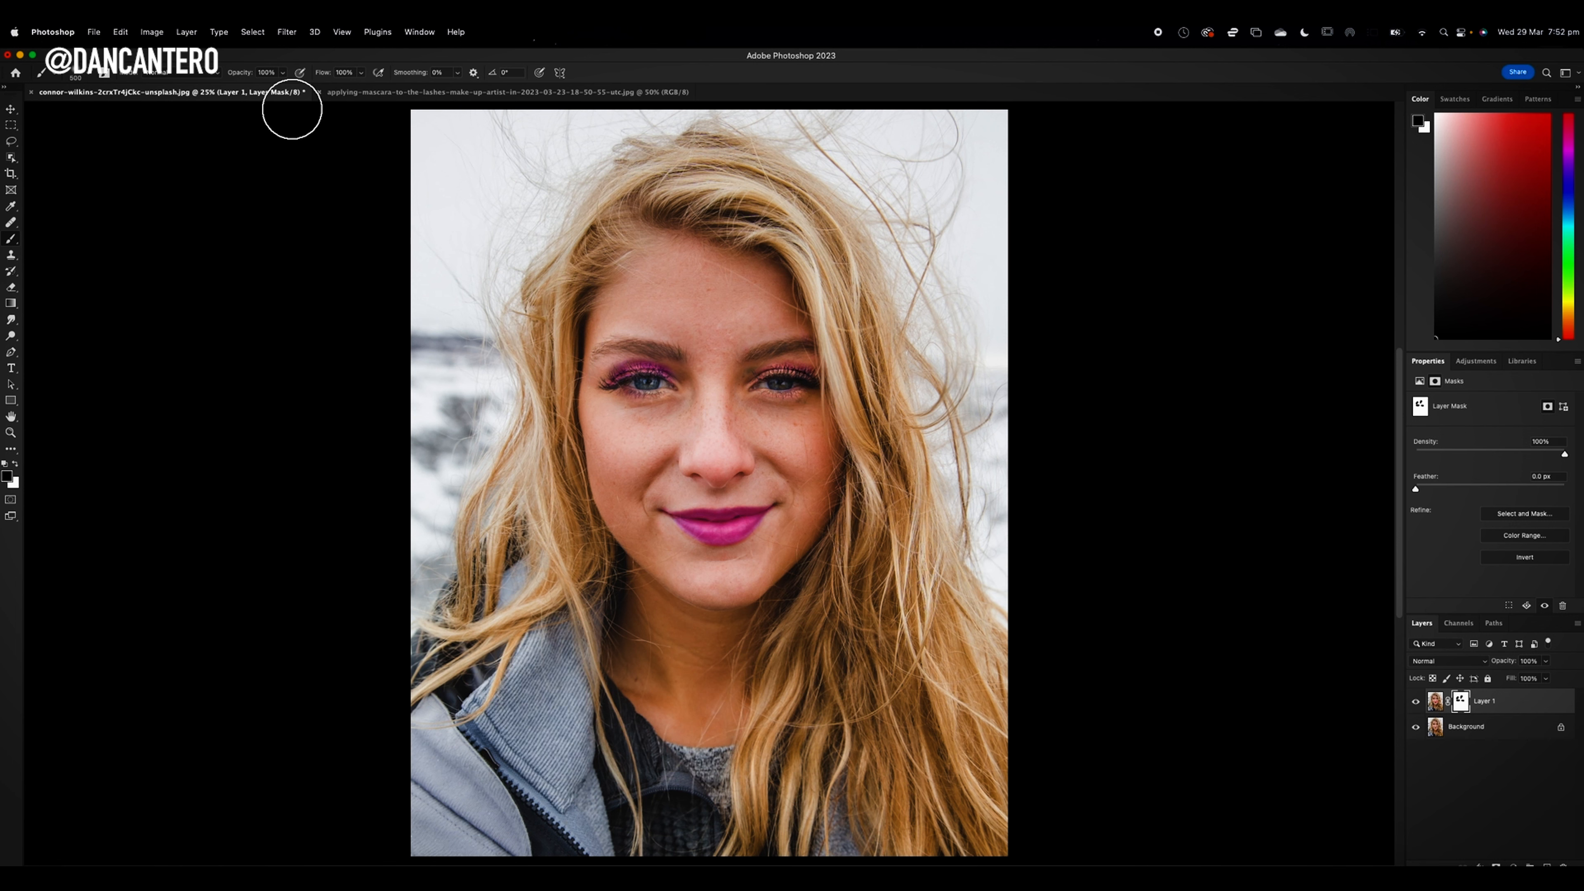
Set the brush opacity to 10% for painting on the Layer 1 mask.
{"action": "type", "text": "10"}
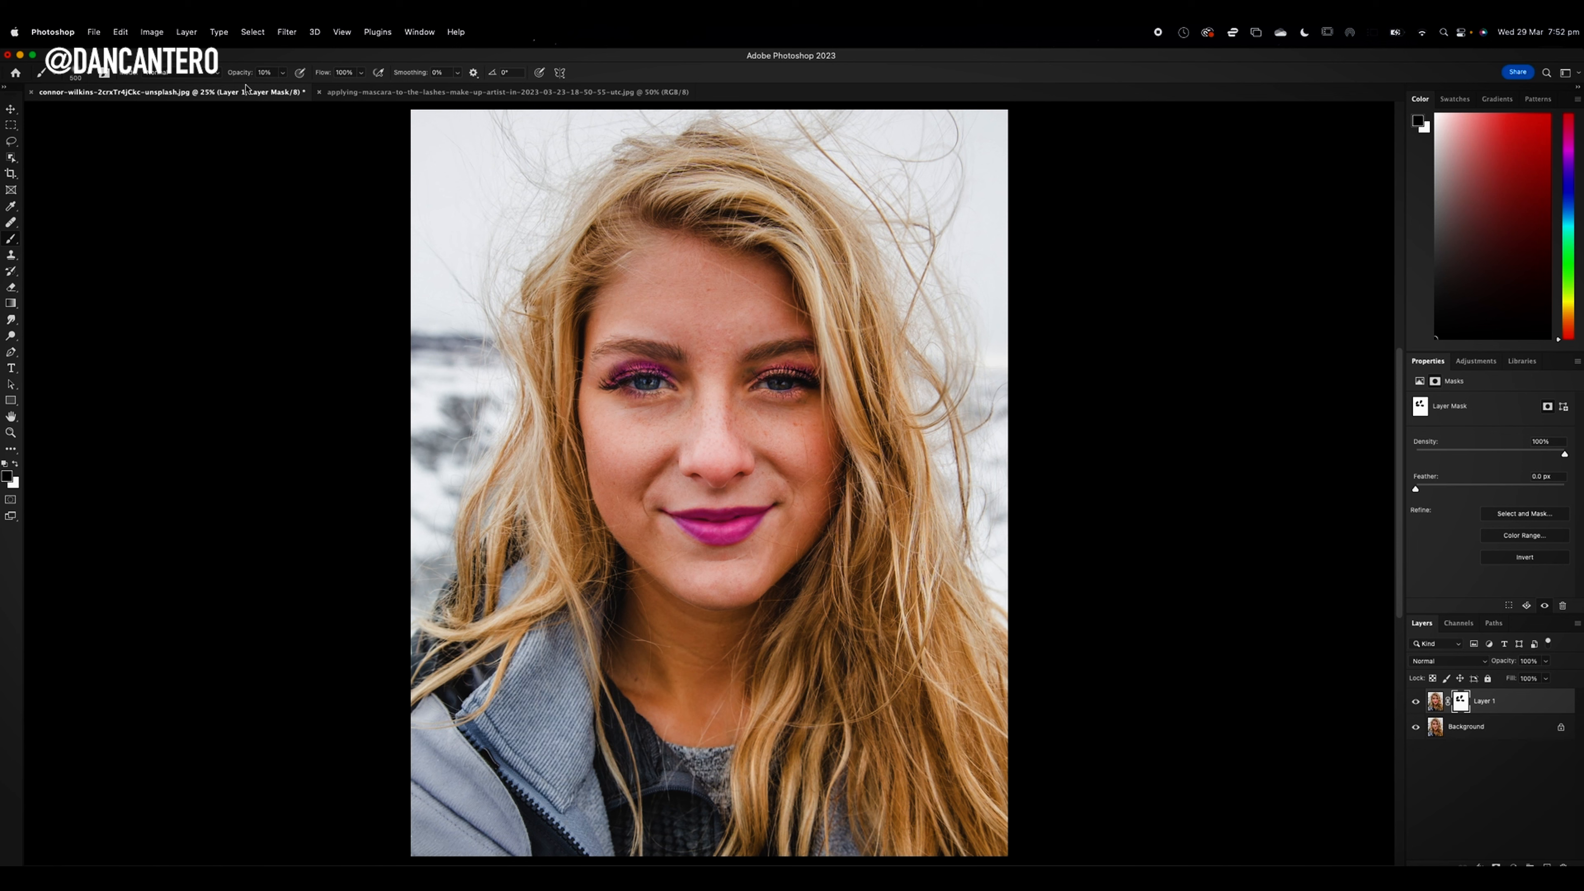
{"action": "mouse_move", "coordinate": [669, 365]}
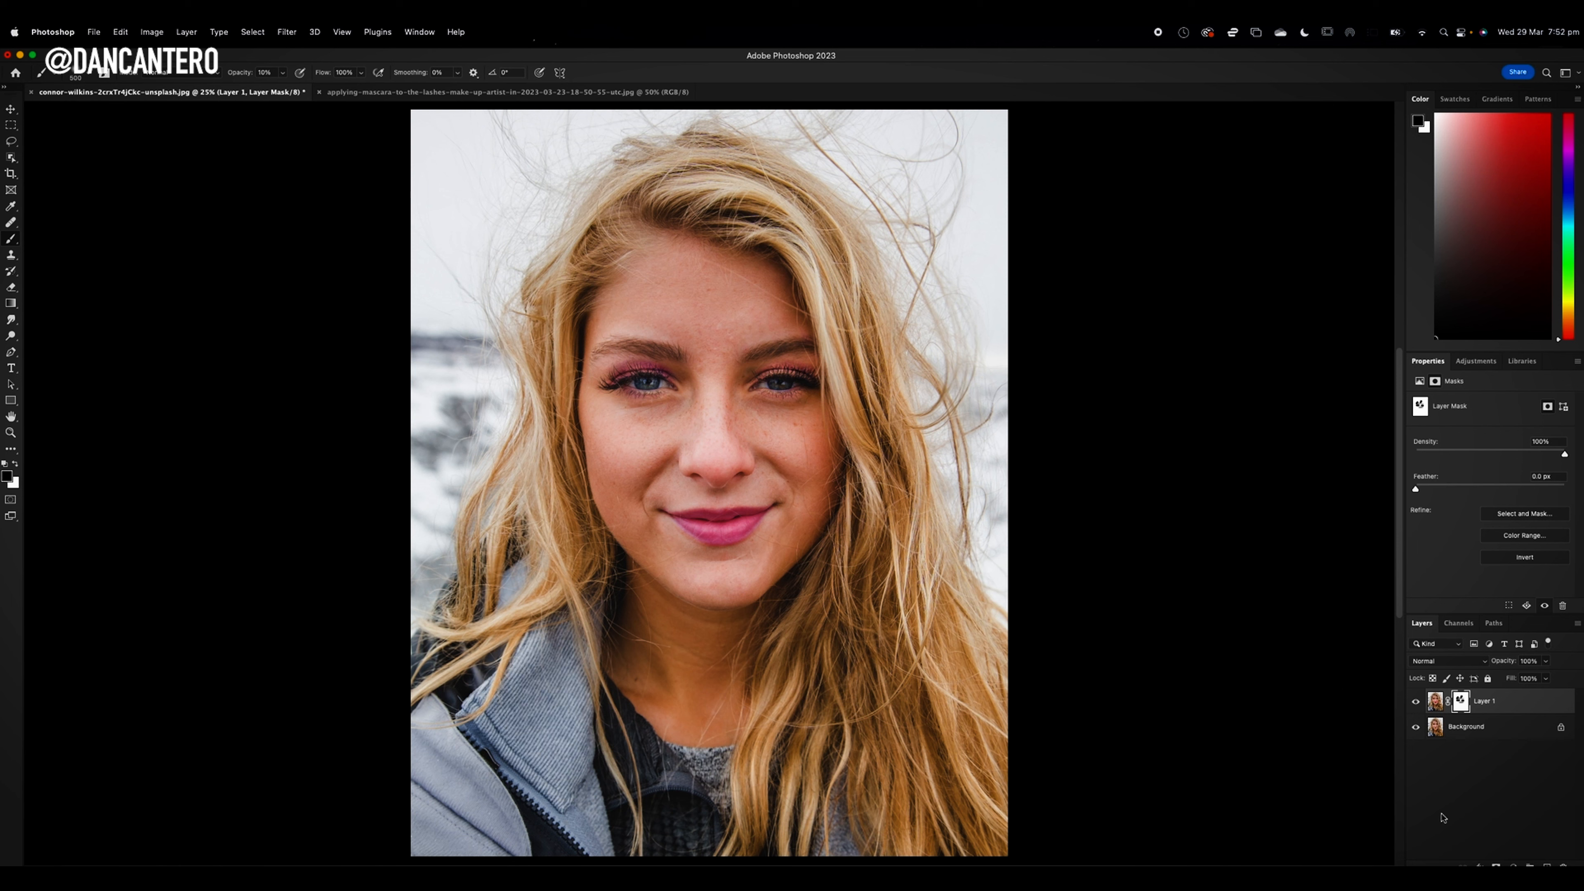
{"action": "mouse_move", "coordinate": [684, 545]}
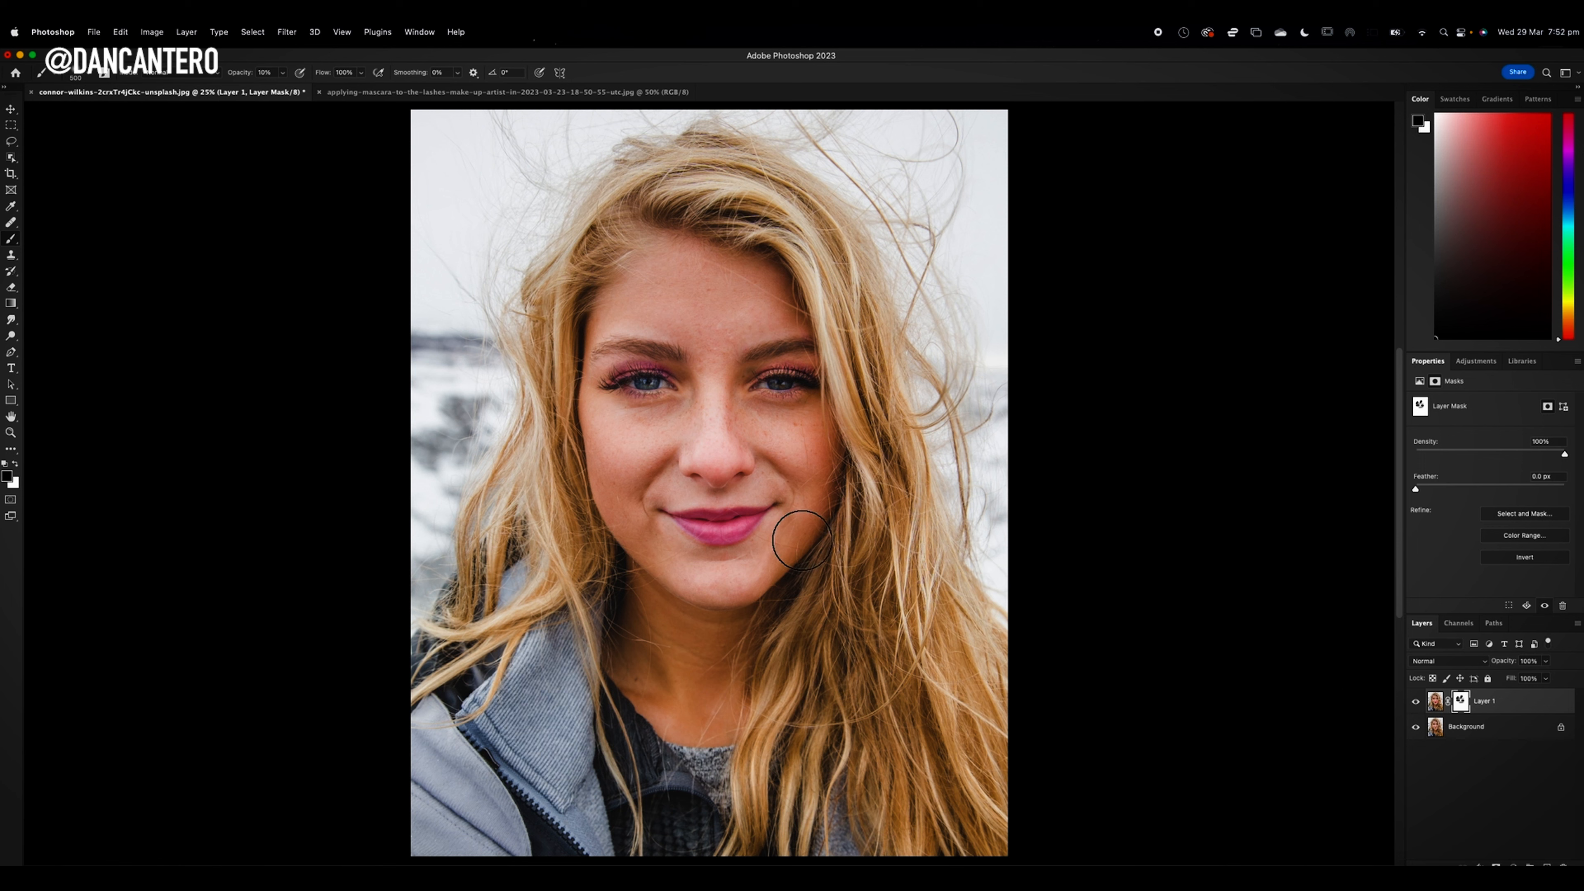
{"action": "mouse_move", "coordinate": [707, 566]}
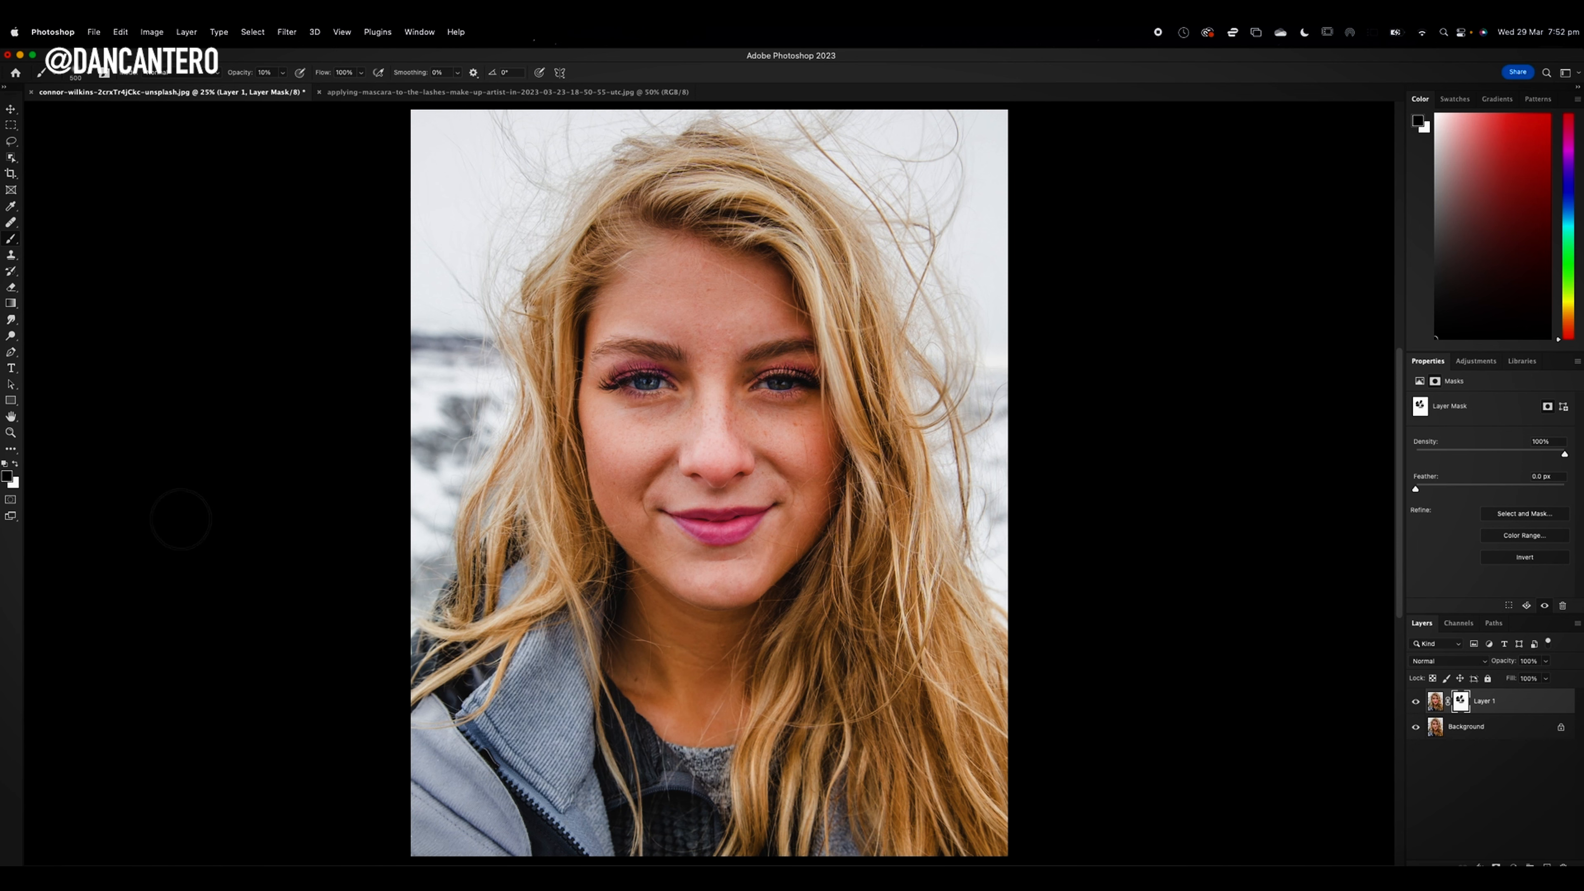
{"action": "mouse_move", "coordinate": [552, 603]}
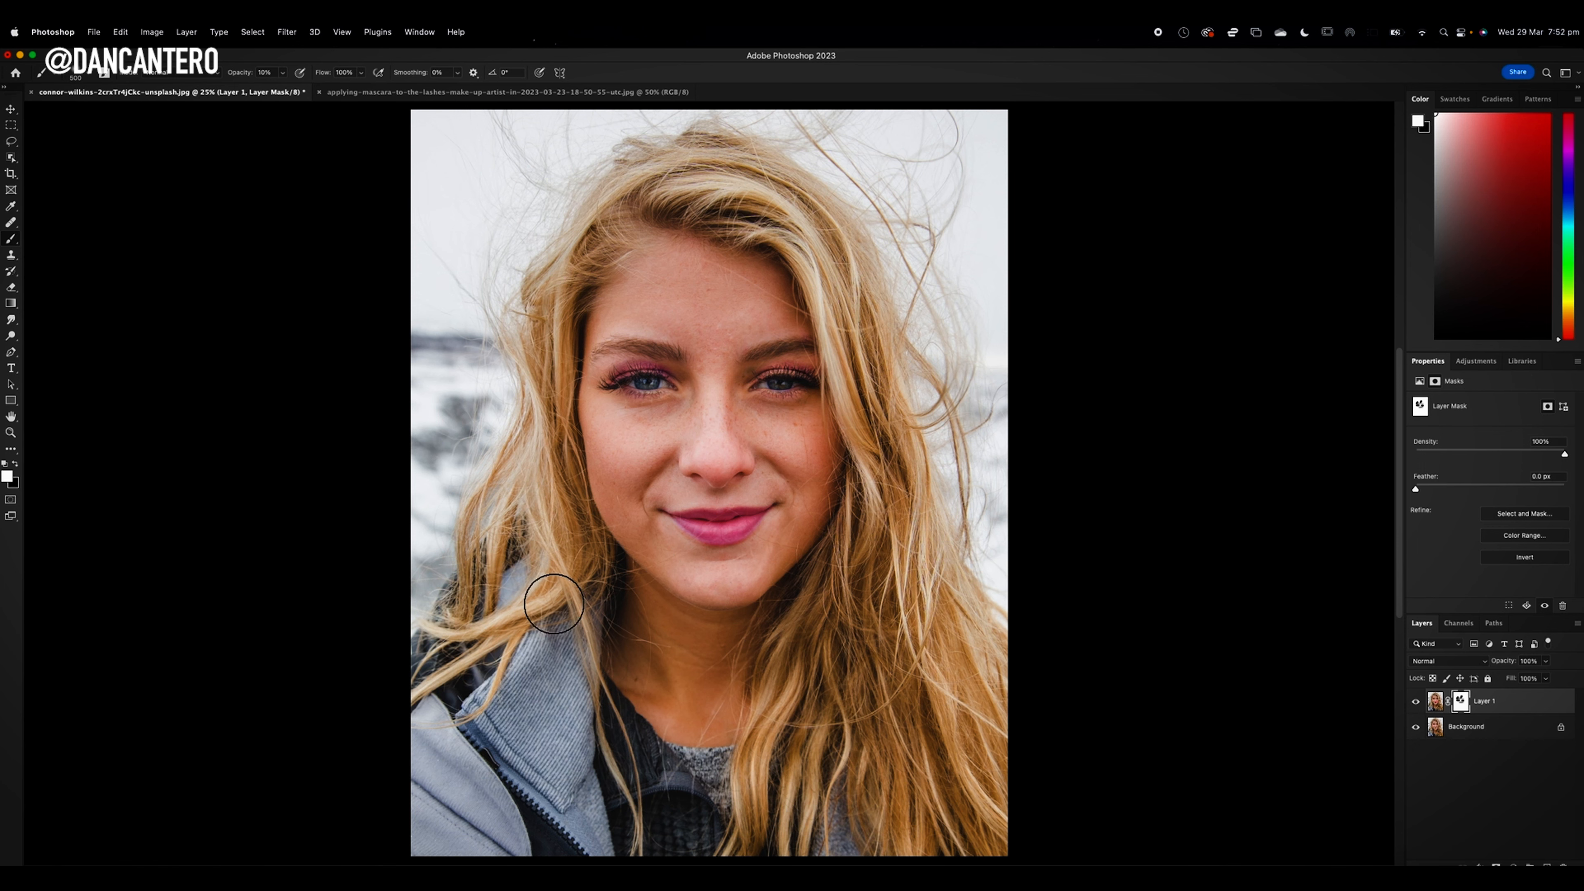
{"action": "mouse_move", "coordinate": [709, 535]}
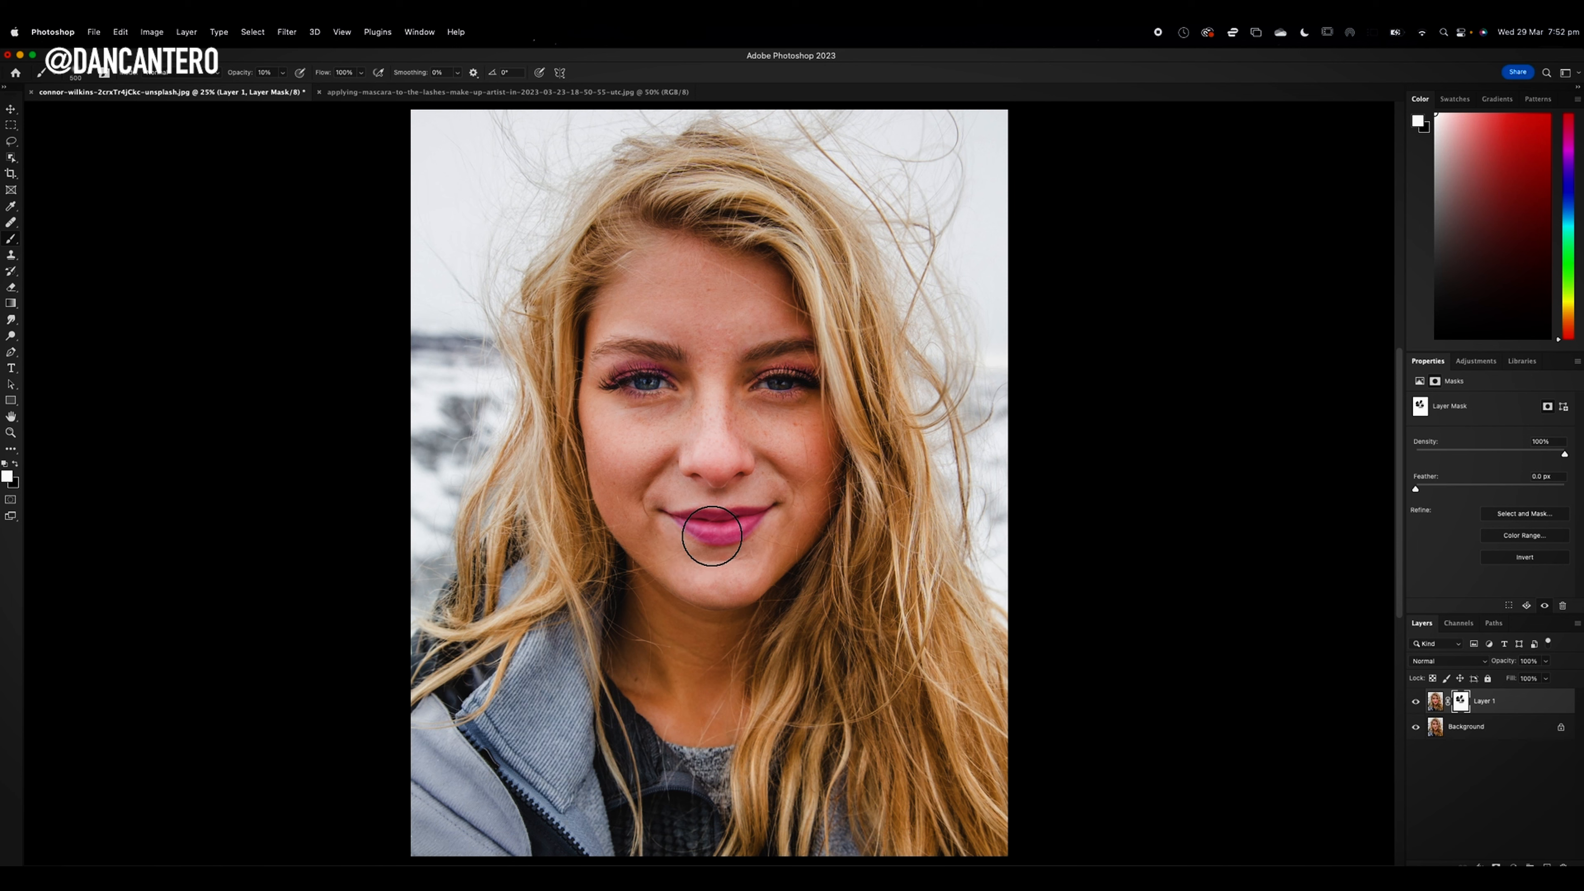
{"action": "mouse_move", "coordinate": [661, 389]}
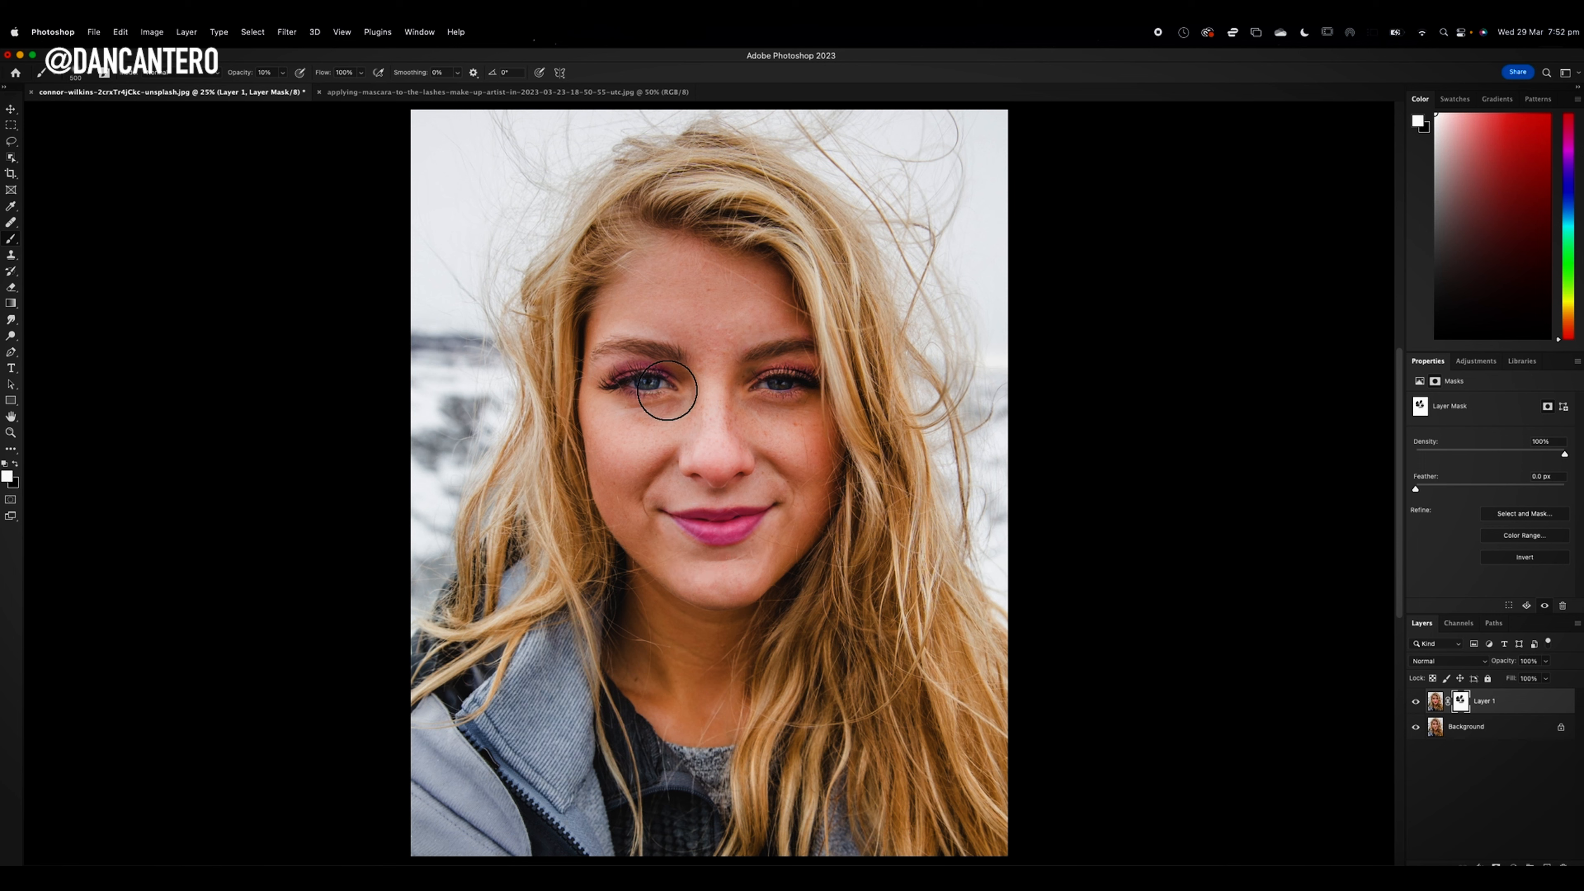
{"action": "mouse_move", "coordinate": [624, 366]}
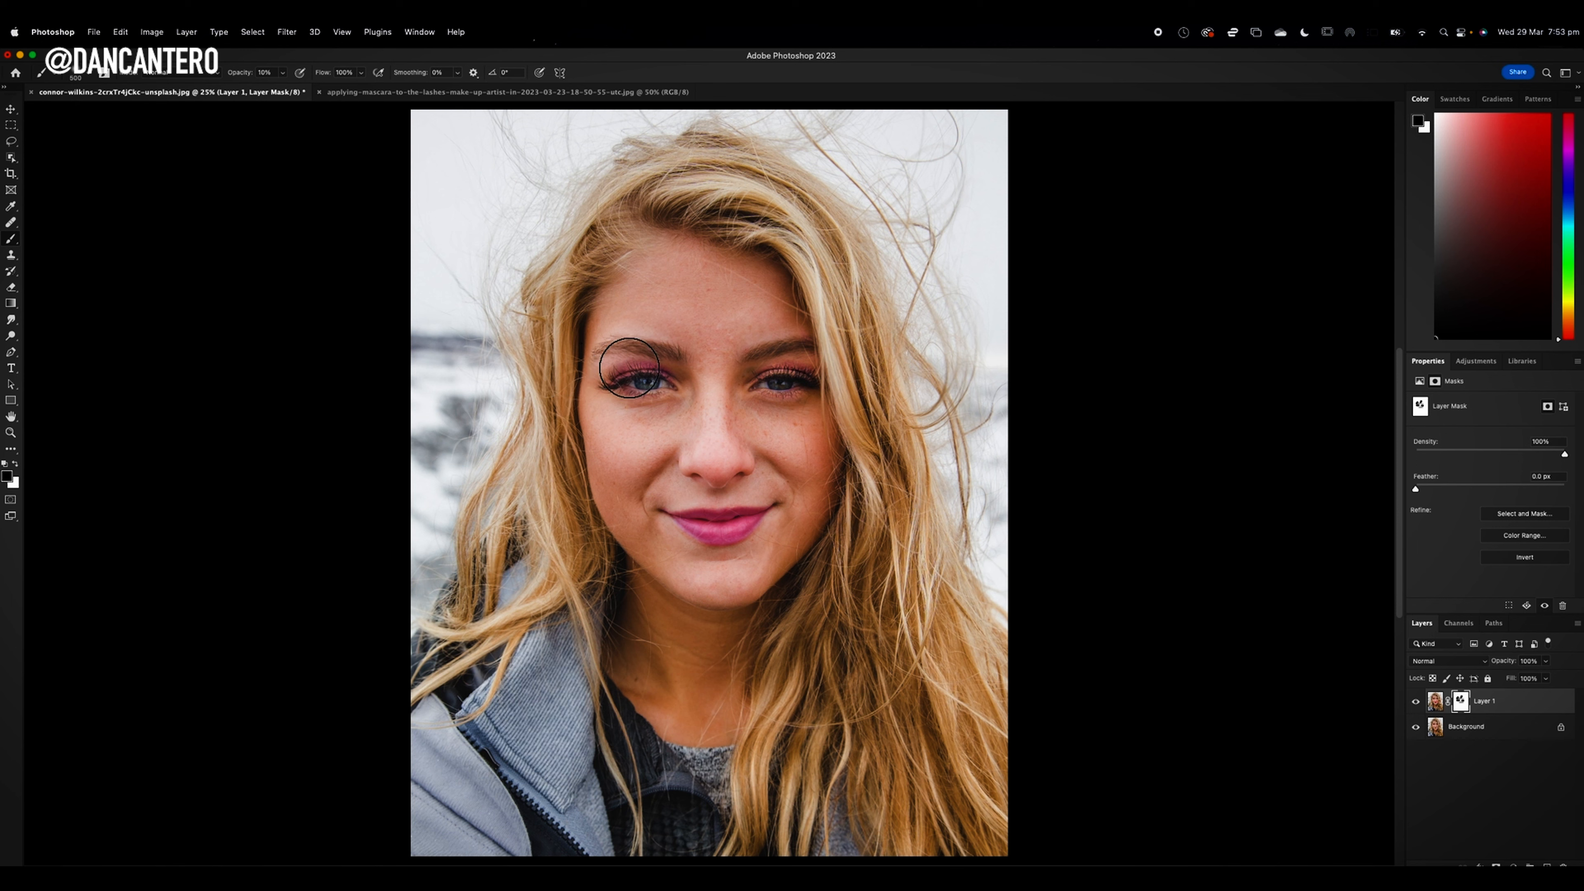
{"action": "mouse_move", "coordinate": [640, 370]}
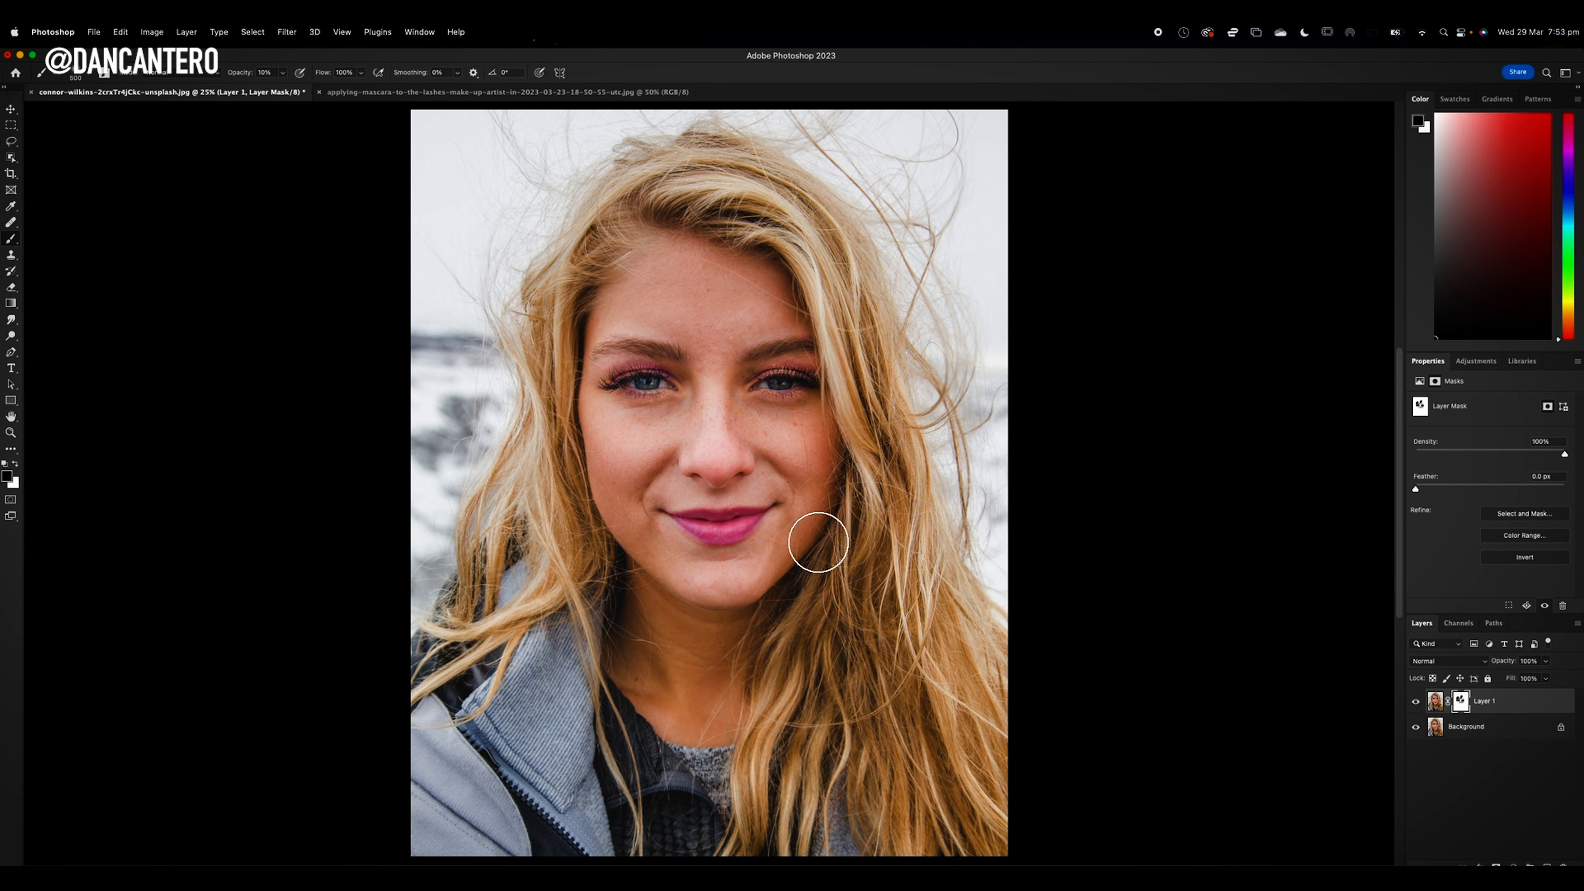
{"action": "mouse_move", "coordinate": [1075, 736]}
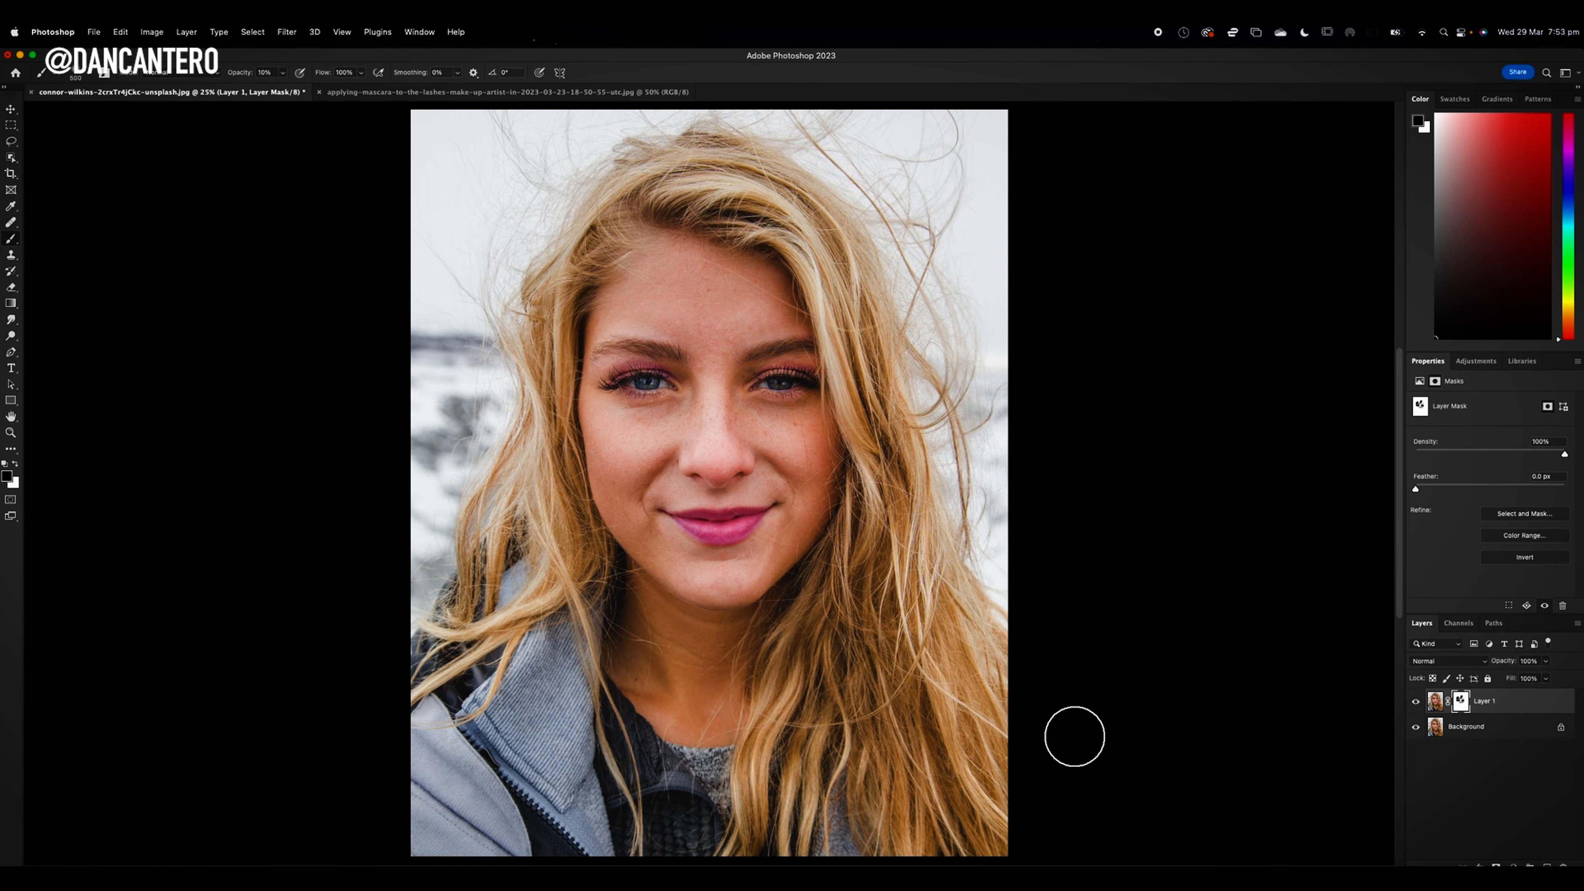